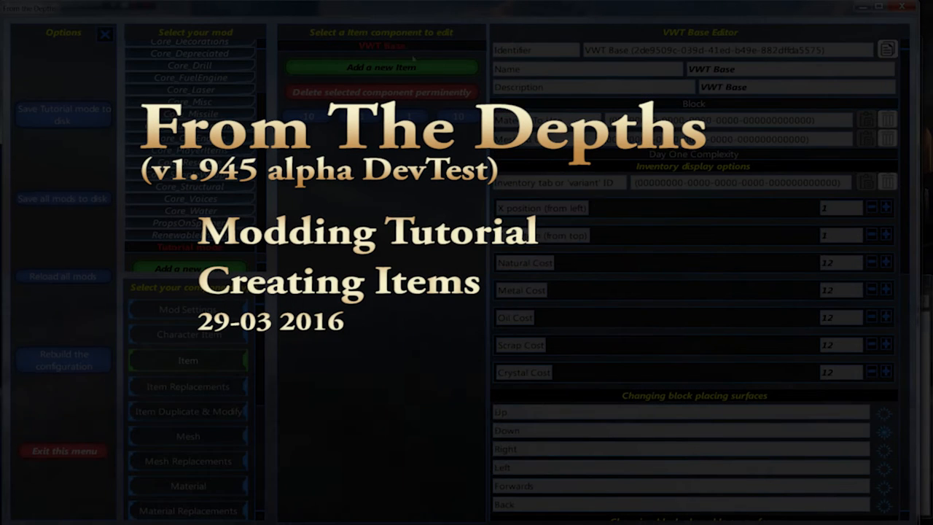
Show the Renewable Energy category with the Vertical Wind Turbine Base, Extender and Cap blocks
click(379, 67)
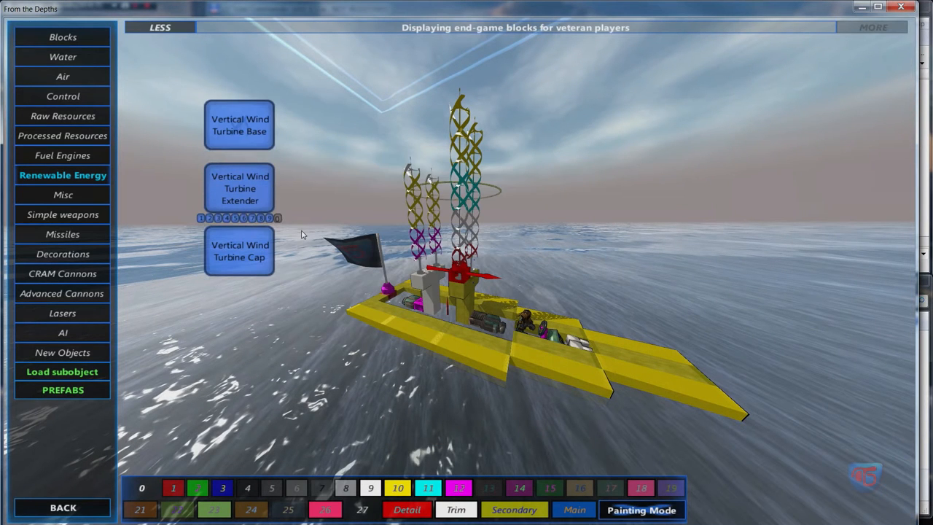
mouse_move(308, 232)
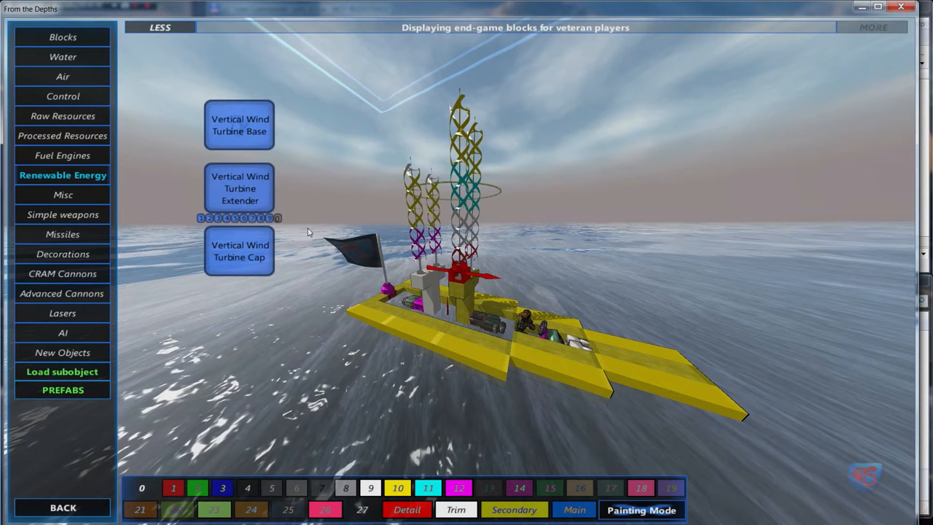
mouse_move(926, 197)
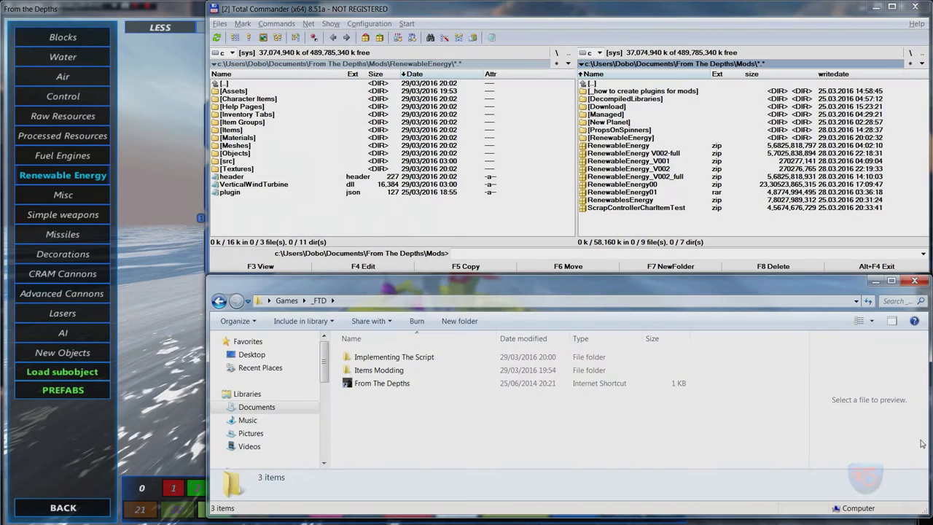
Navigate from the From The Depths shortcut into Items Modding and its Objects models folder
click(382, 382)
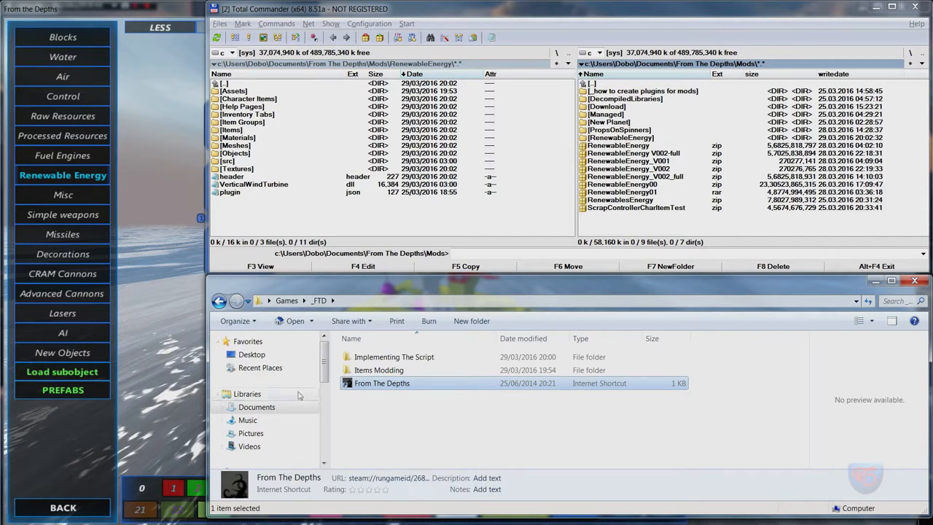
double_click(379, 370)
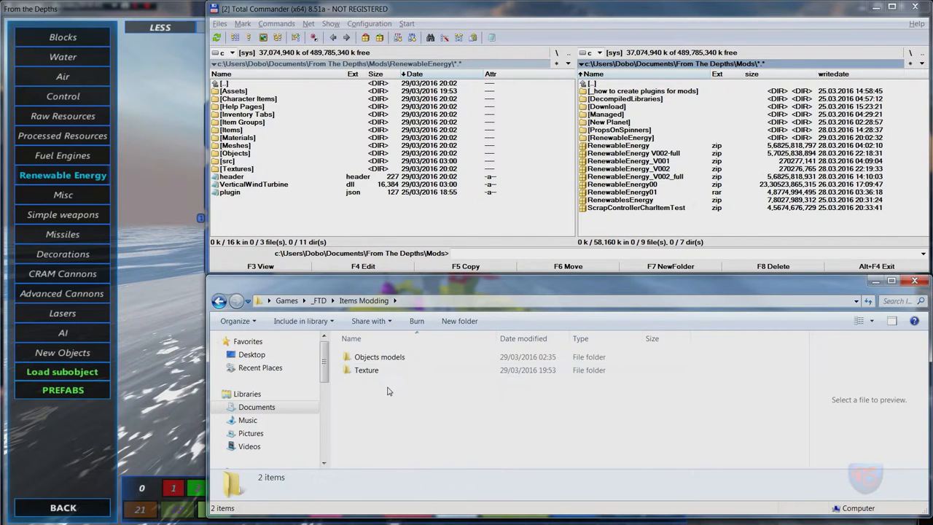
double_click(366, 371)
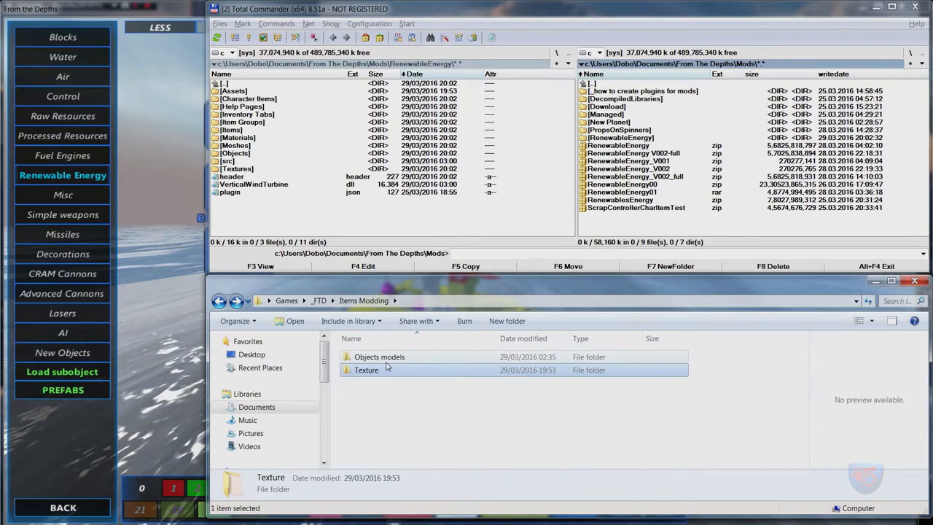
double_click(380, 356)
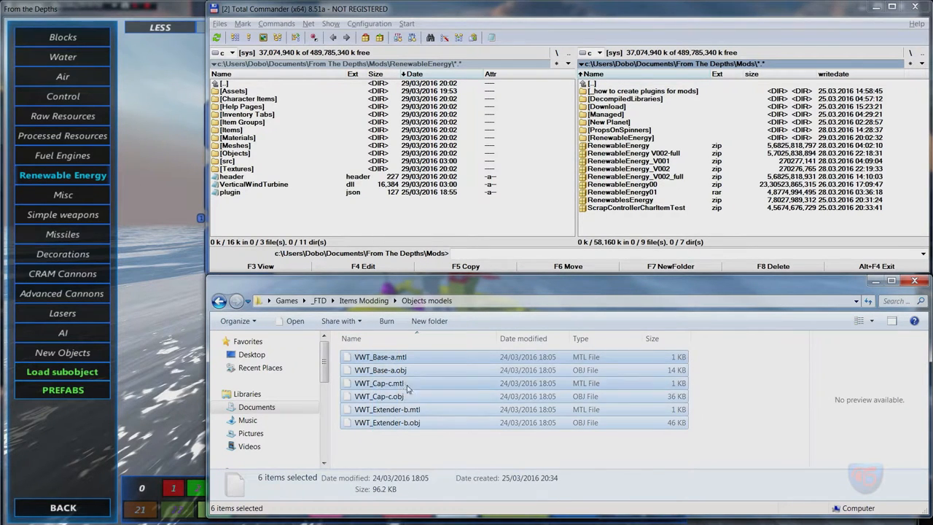
Look over the VWT base, cap and extender .obj and .mtl model files one by one
click(379, 382)
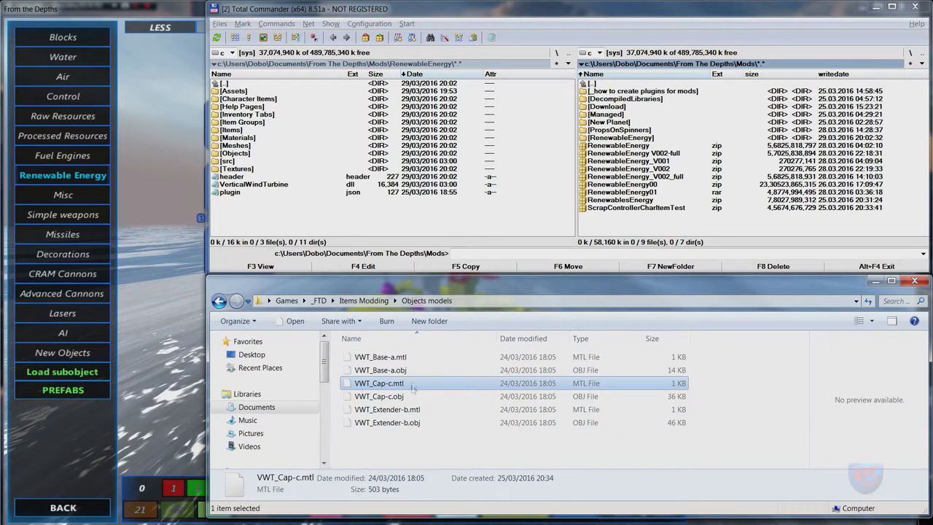
click(387, 423)
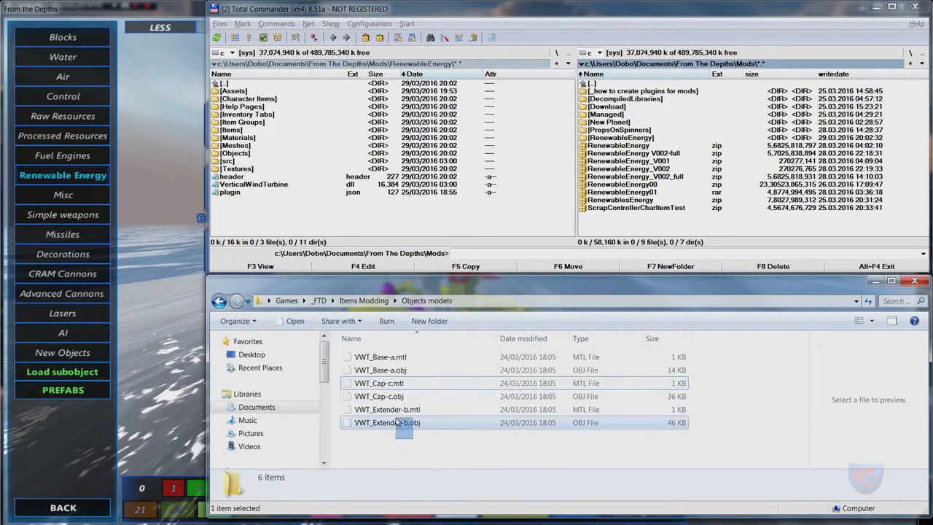
click(379, 370)
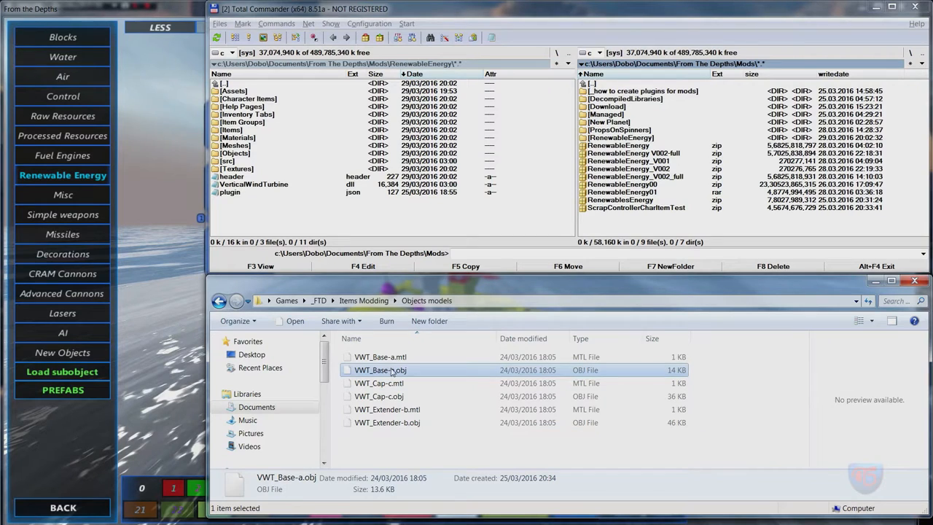
mouse_move(391, 370)
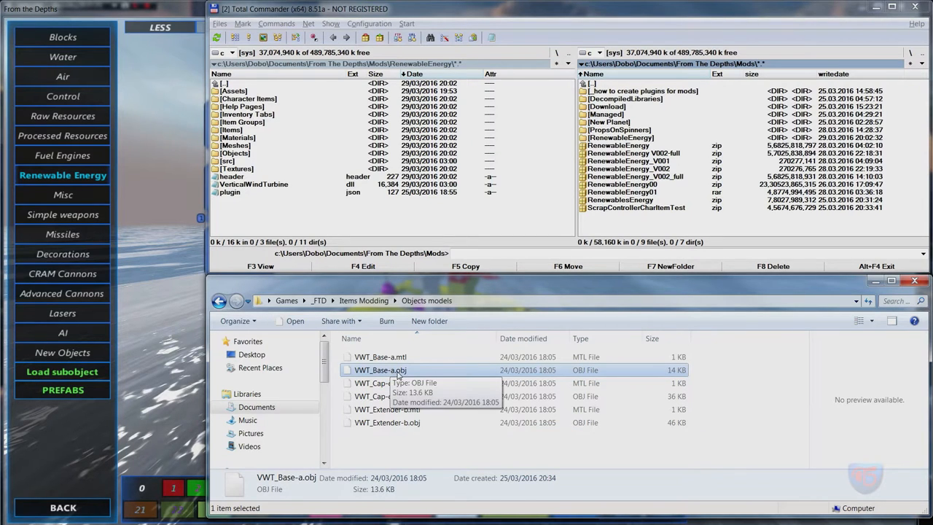
mouse_move(400, 364)
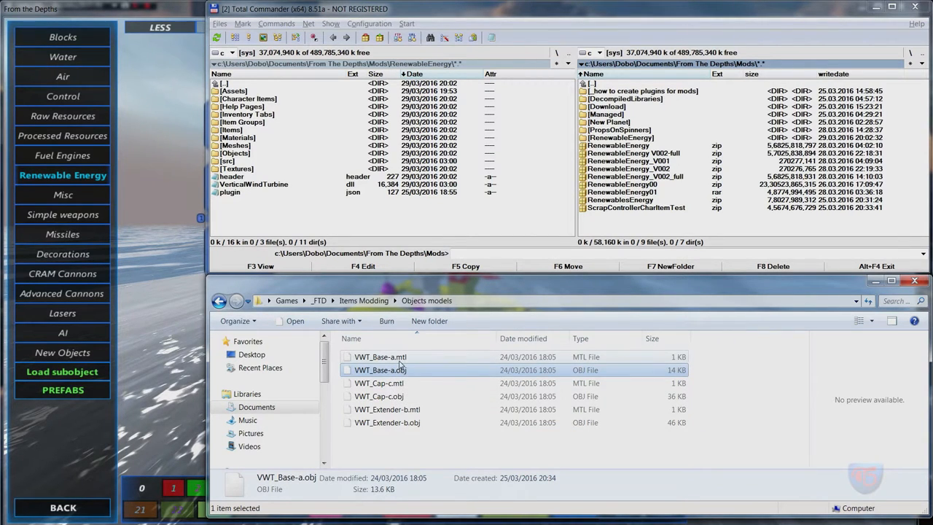
mouse_move(379, 356)
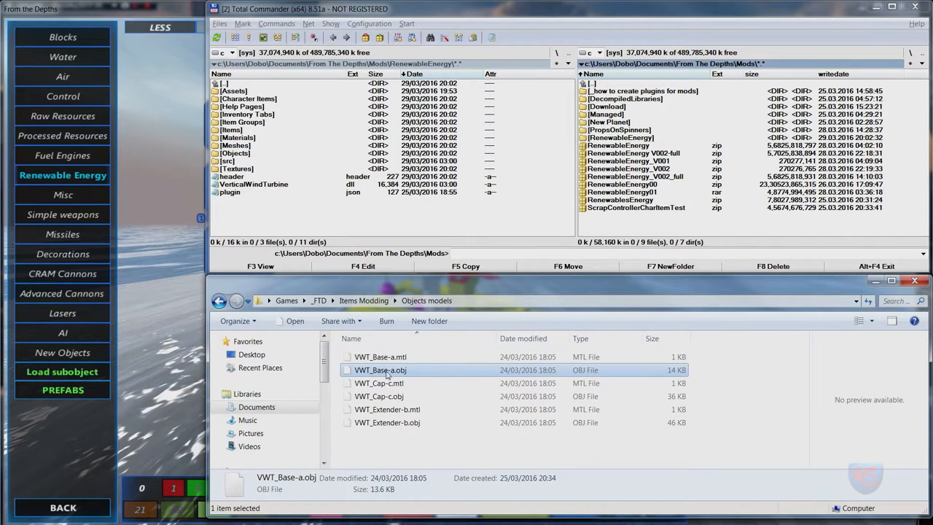
click(379, 356)
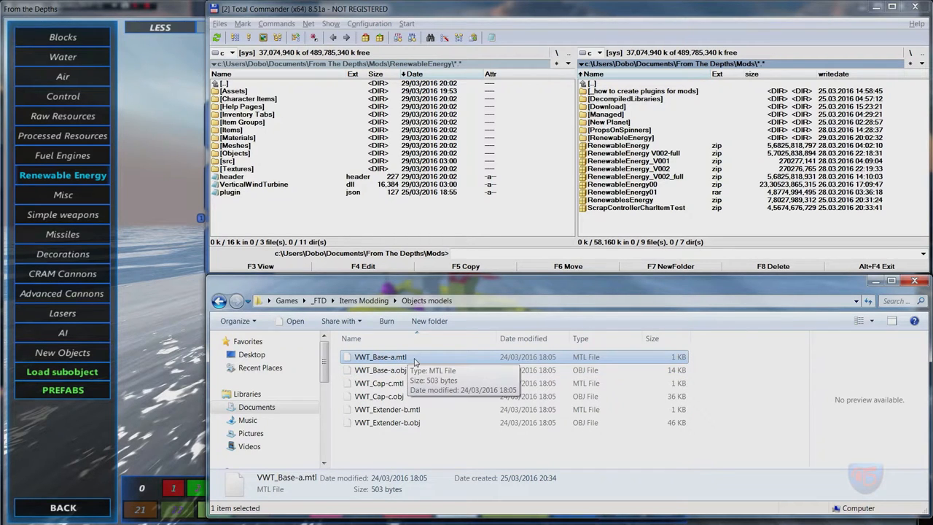
mouse_move(407, 372)
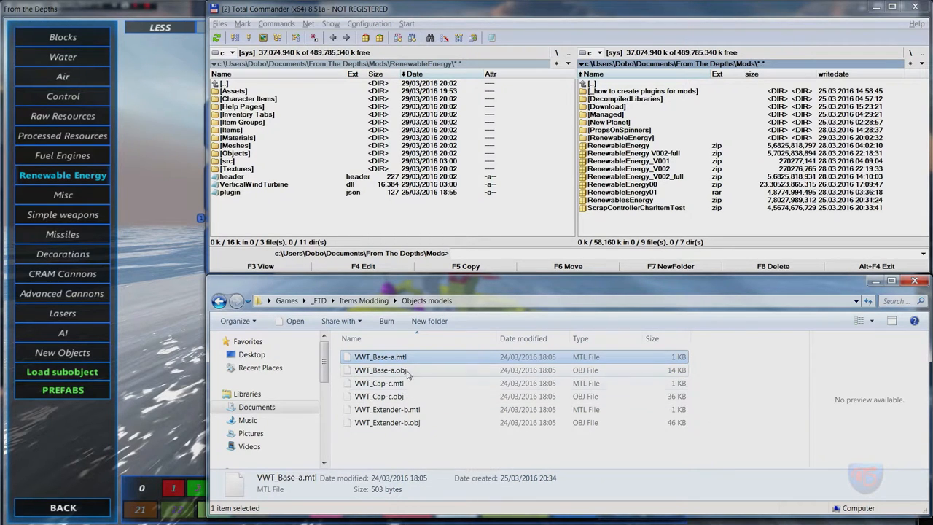
mouse_move(401, 371)
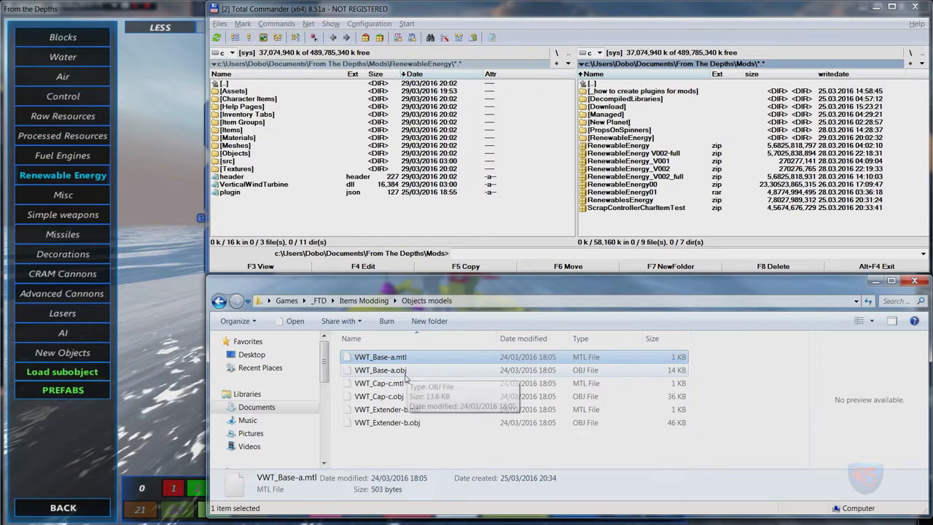
click(387, 408)
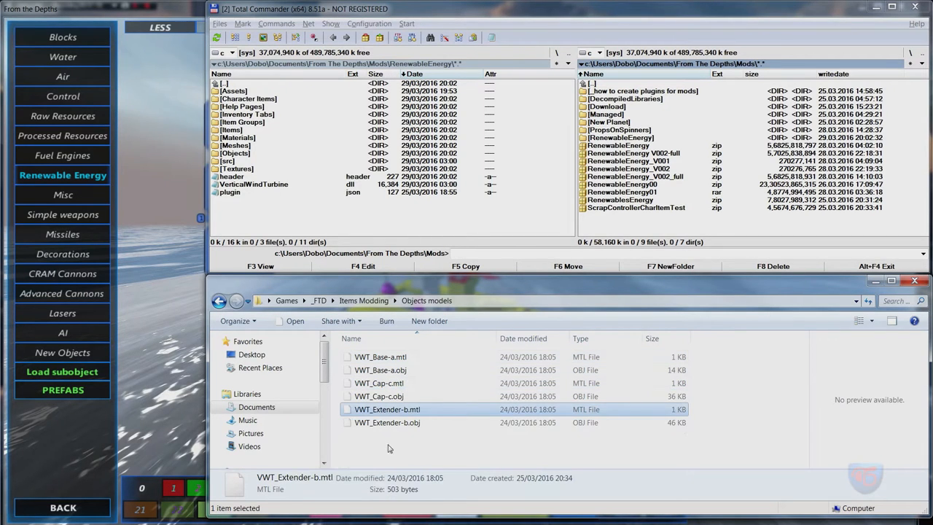
click(388, 423)
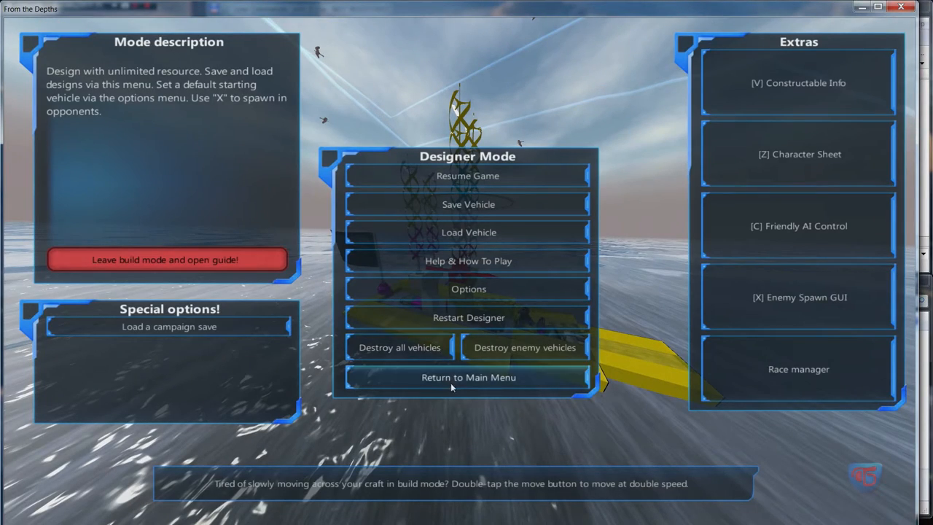
Return to the main menu and enter the mod editor via Extra Content
click(468, 377)
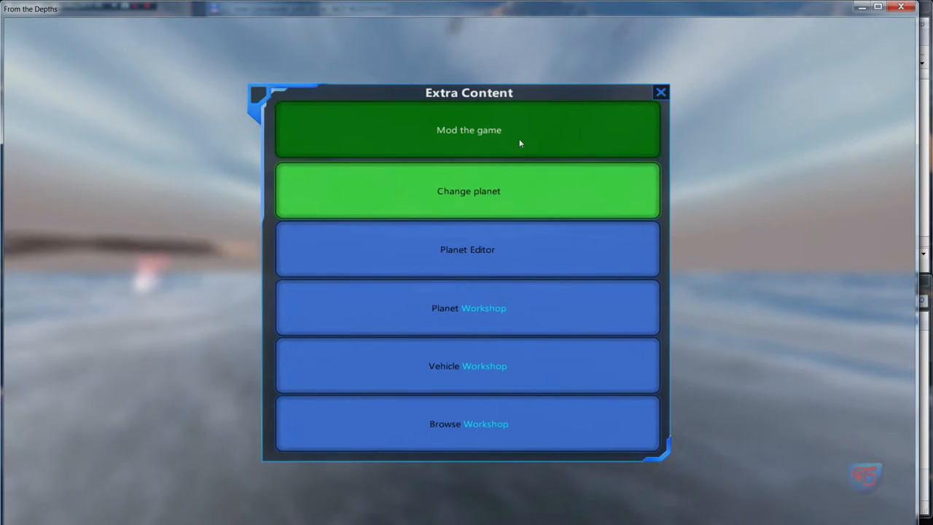
click(470, 129)
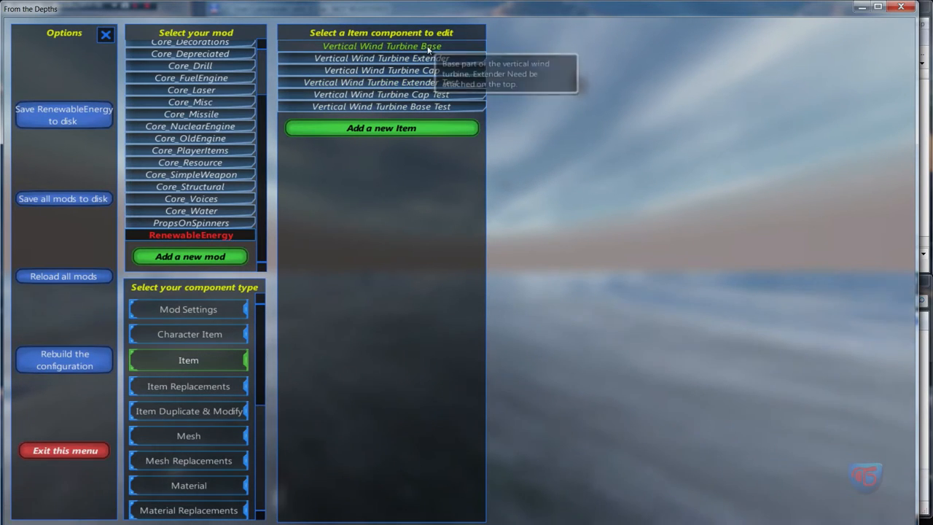
mouse_move(245, 231)
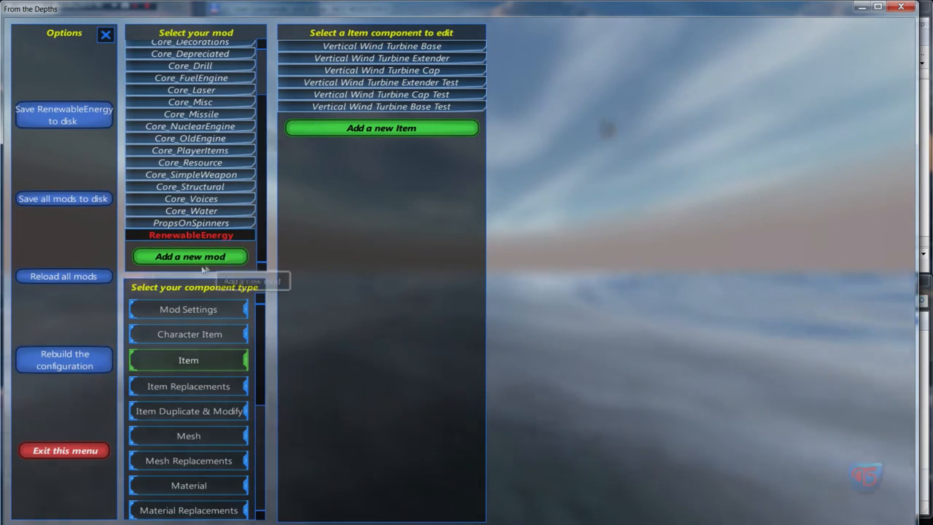
Add a new mod and accept the name 'Tutorial mode' in the naming dialog
click(190, 257)
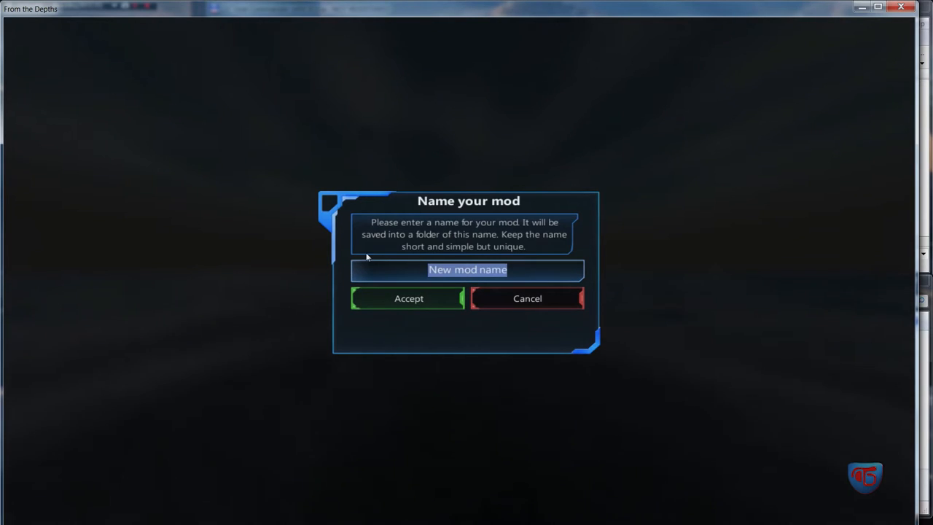
text(T)
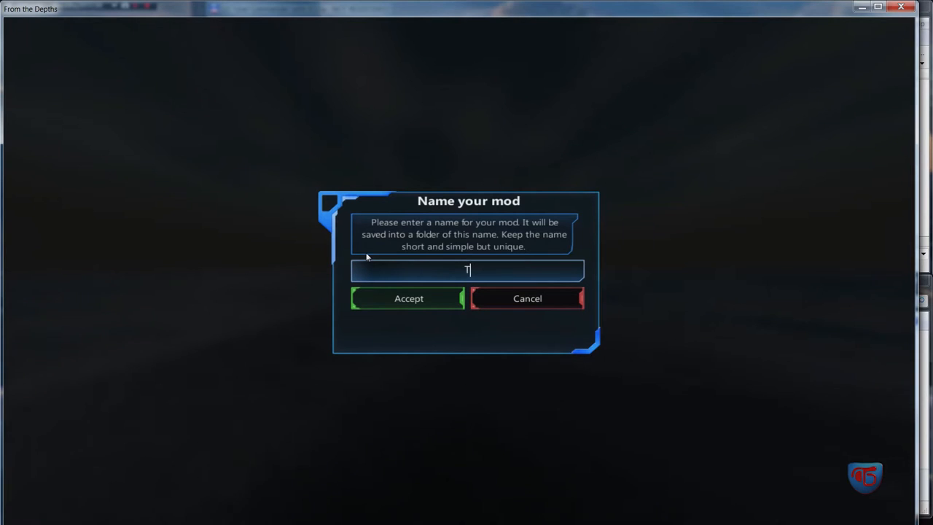
key(Backspace)
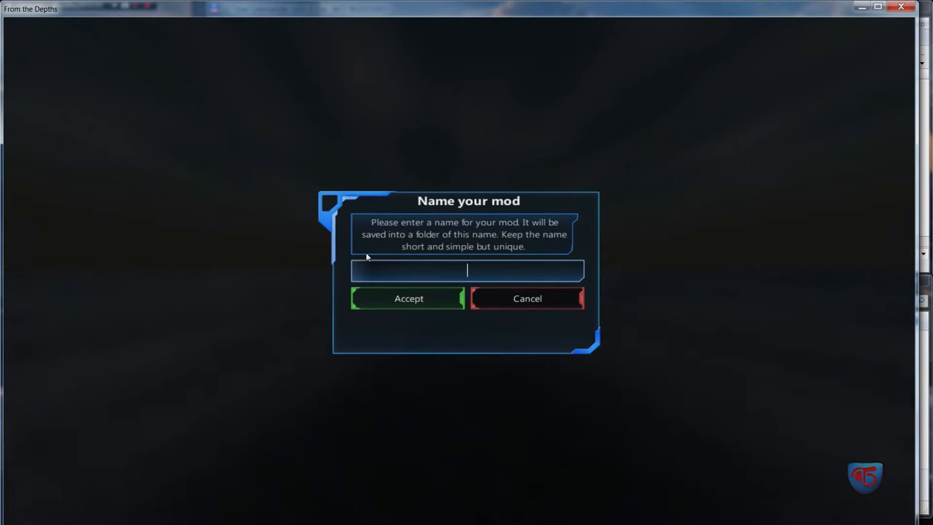
text(Tut)
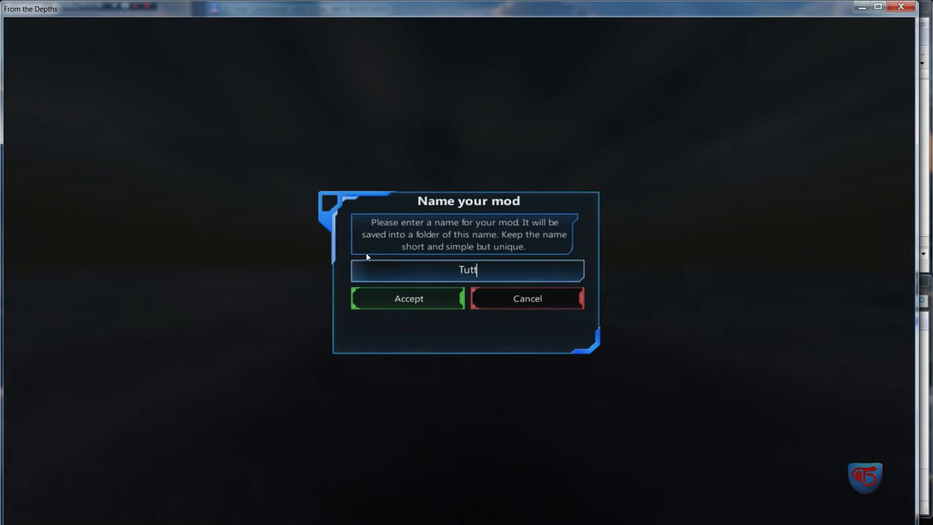
text(orial)
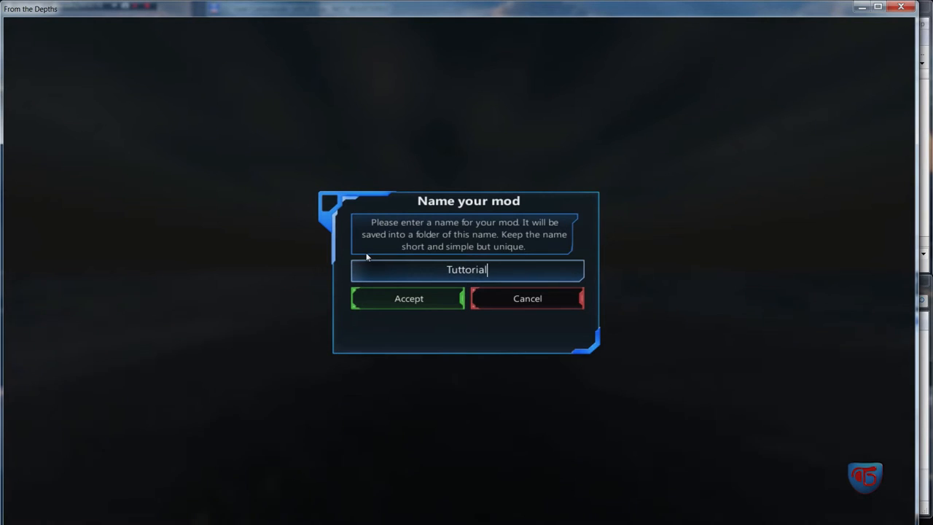
text(mode)
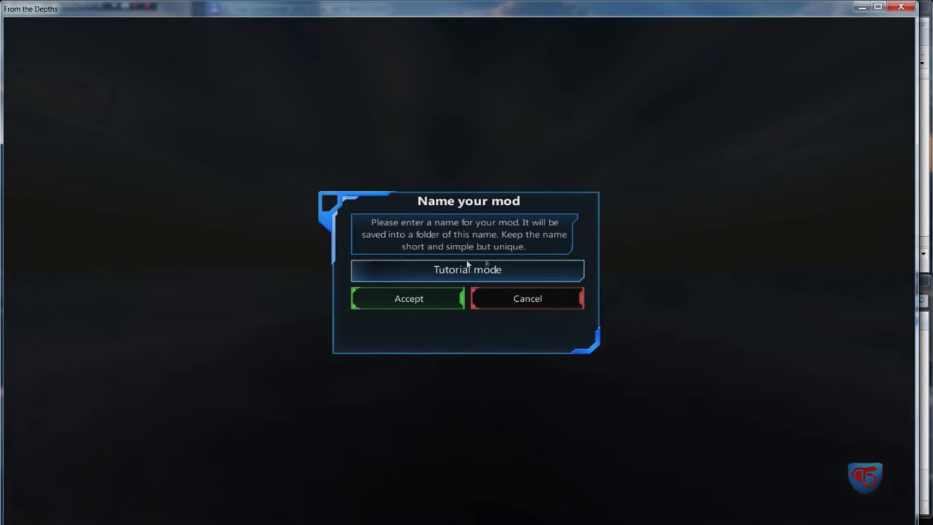
click(408, 298)
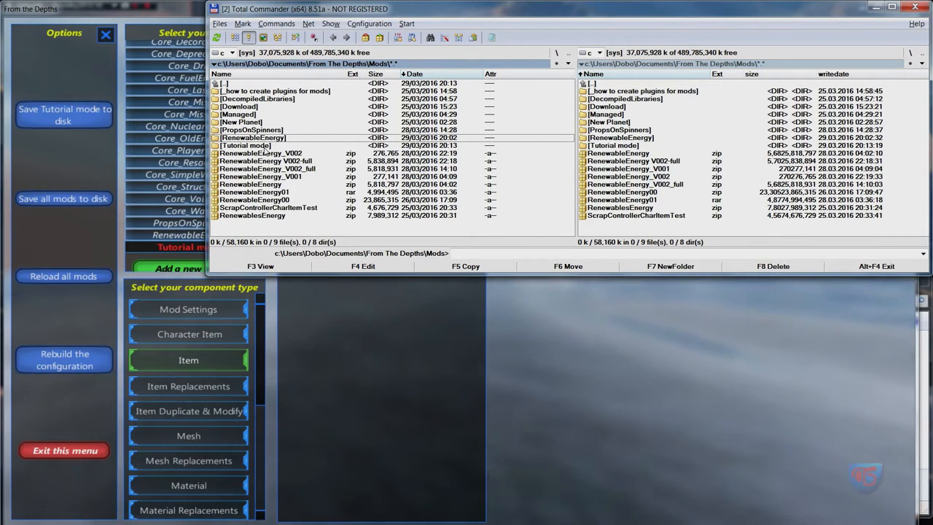
Show the empty Tutorial mode folder in Total Commander beside the RenewableEnergy mod's files
click(245, 146)
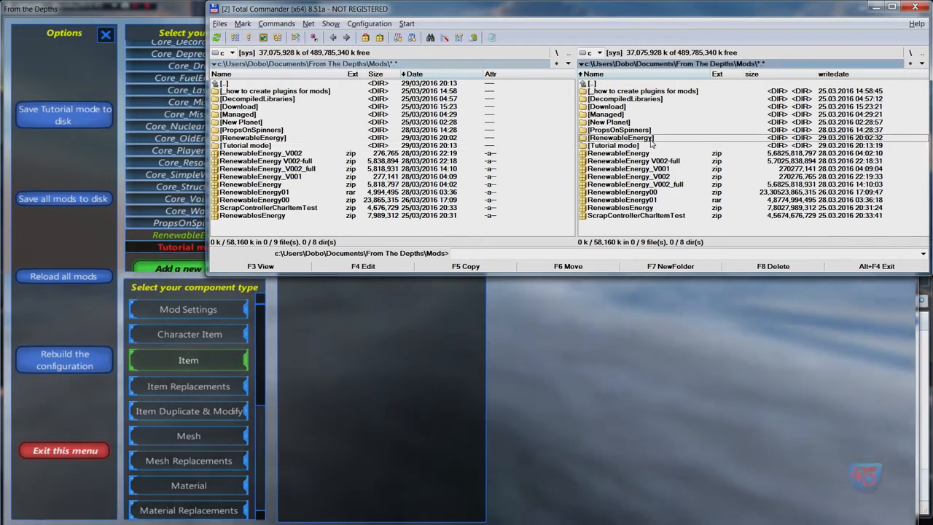
double_click(621, 137)
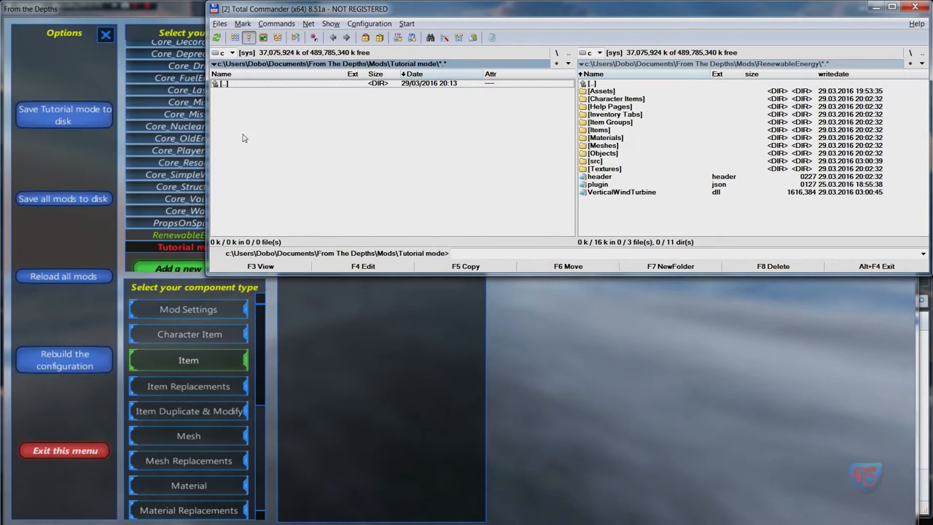
mouse_move(268, 100)
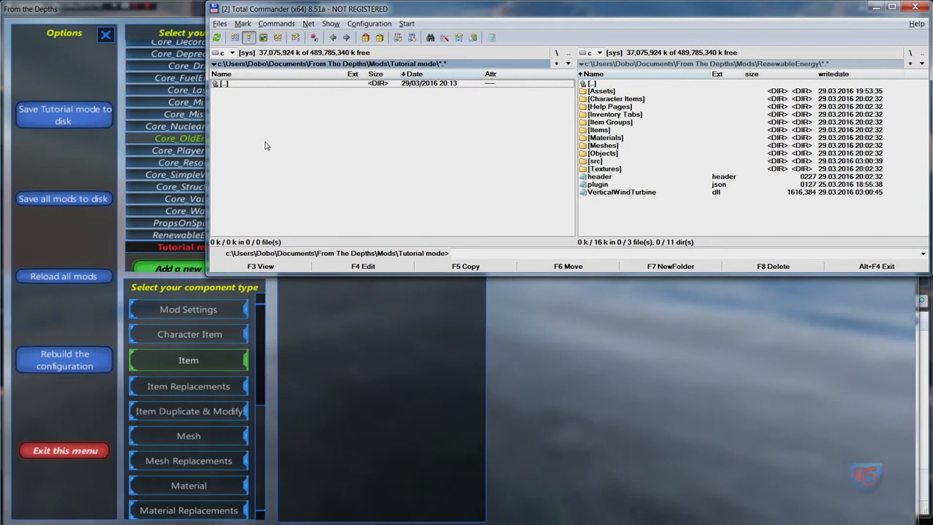
mouse_move(255, 128)
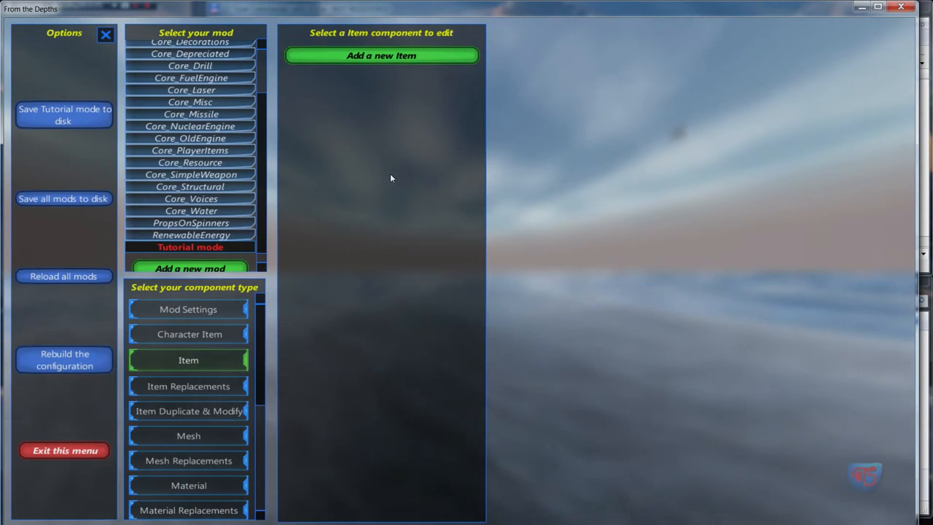
mouse_move(327, 257)
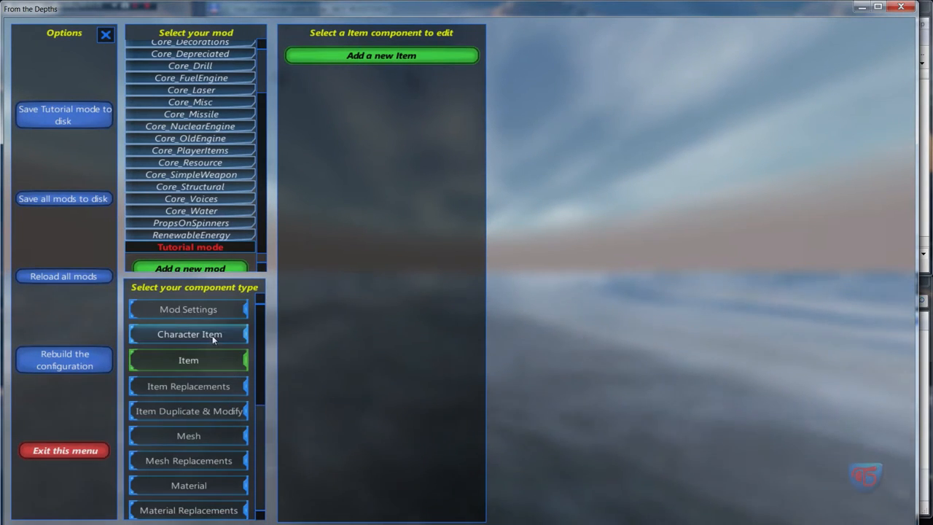
Bring up Tutorial mode's identifier, name, description and authors settings for review
click(188, 309)
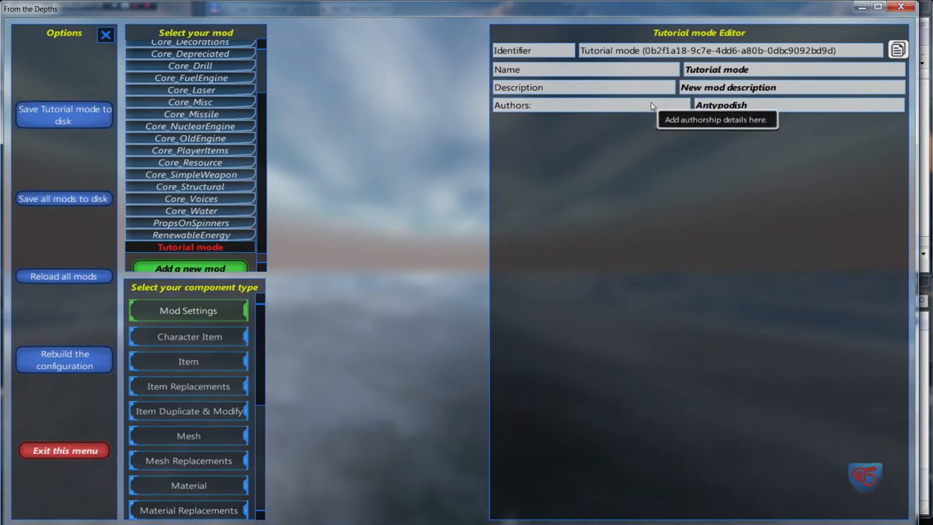
mouse_move(310, 123)
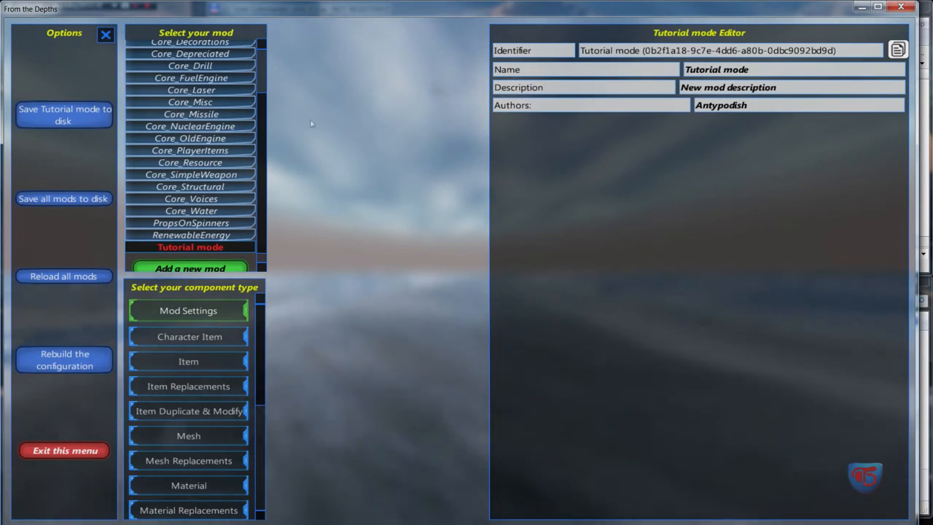
mouse_move(64, 114)
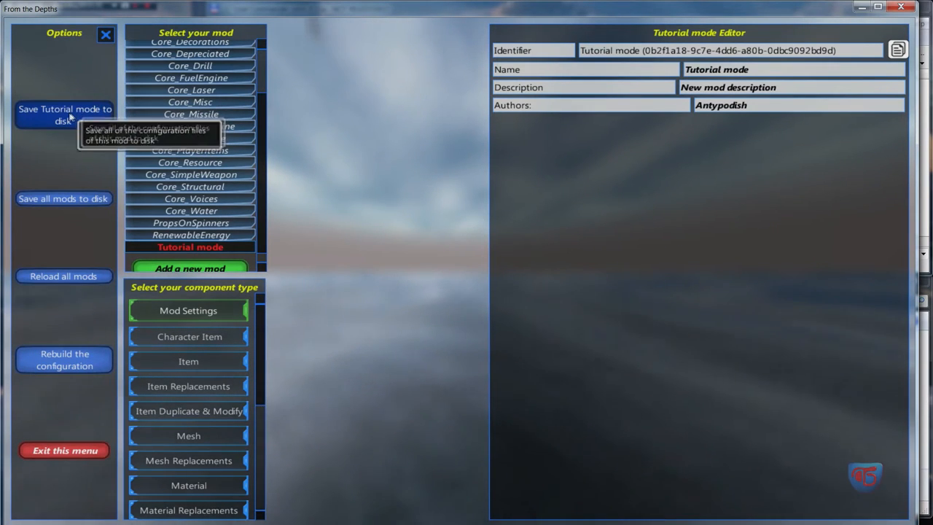
mouse_move(236, 125)
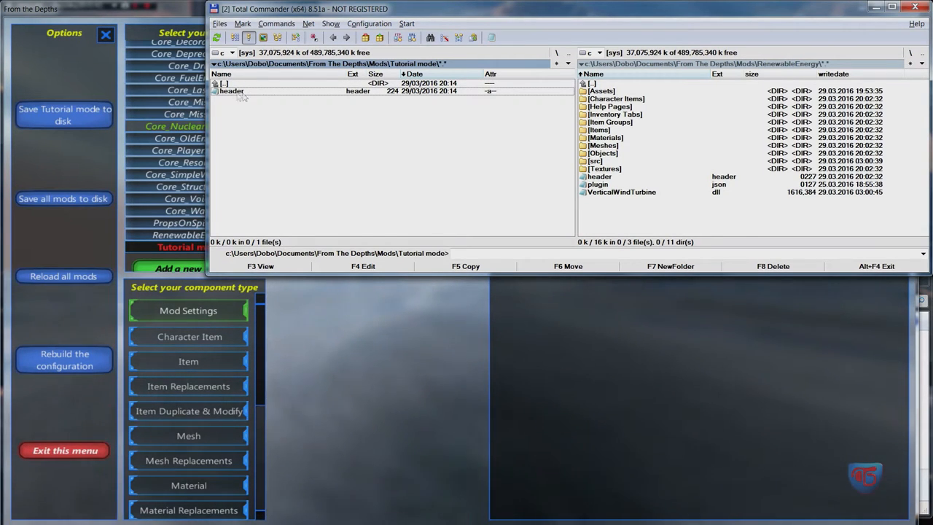
mouse_move(232, 99)
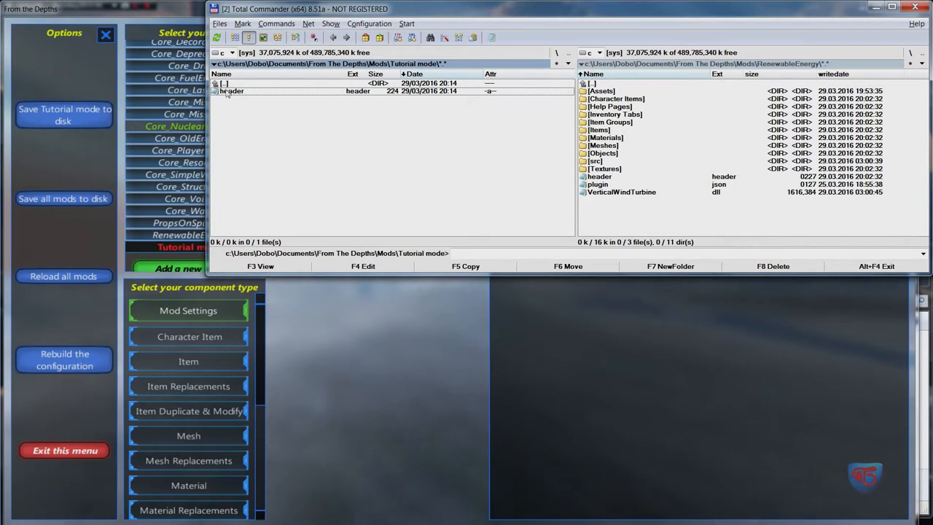
double_click(232, 90)
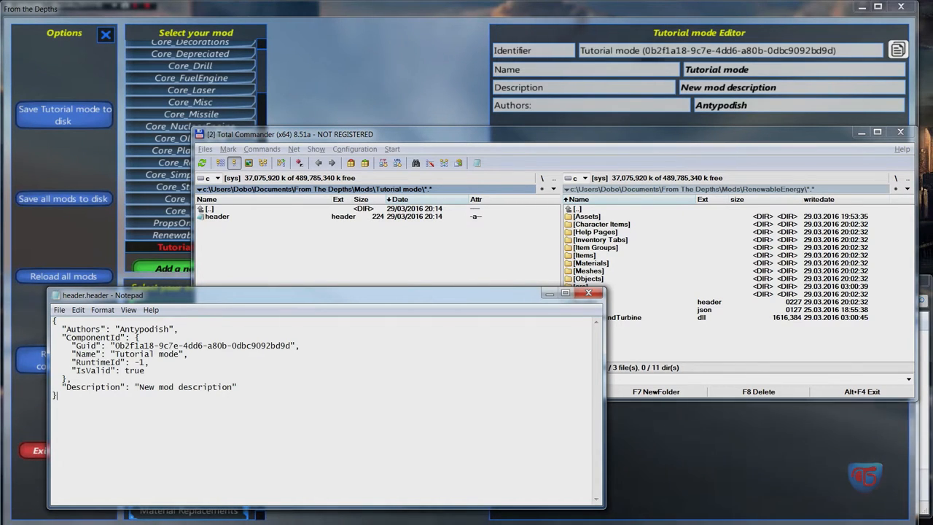
double_click(149, 354)
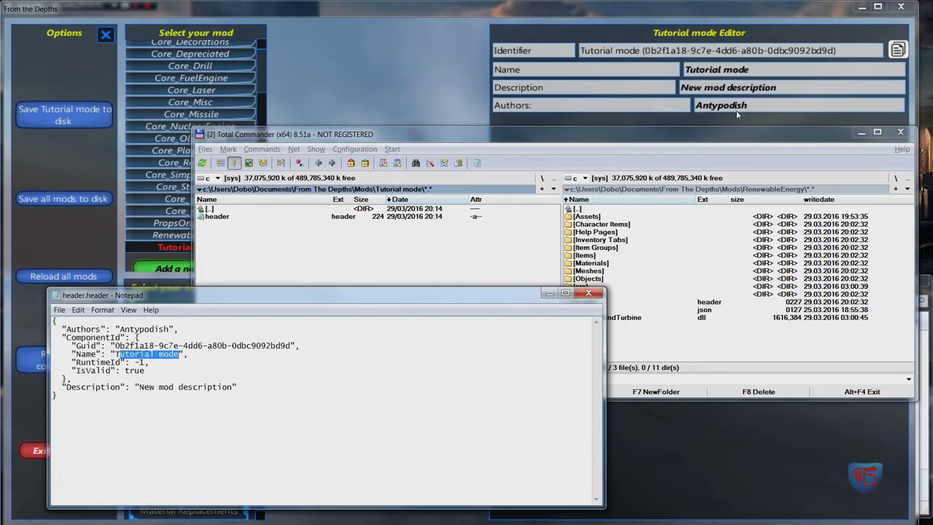
double_click(145, 330)
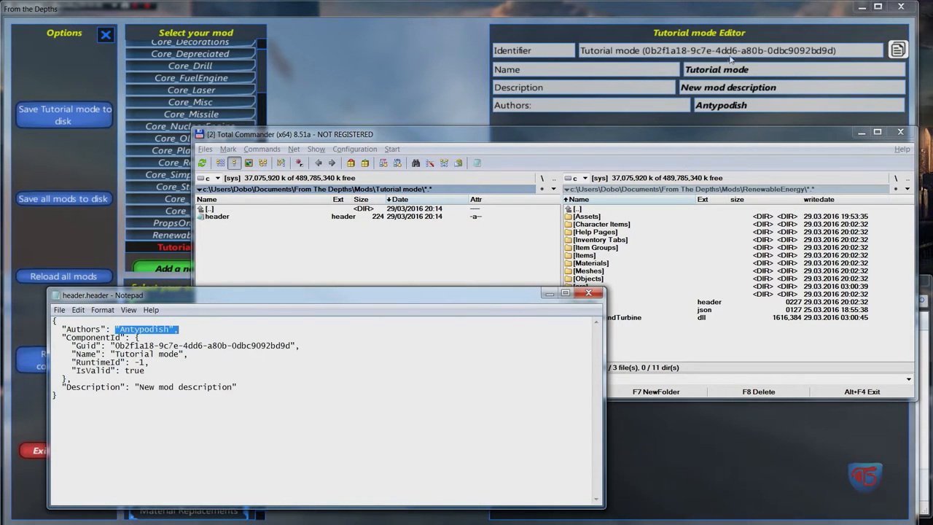
mouse_move(659, 59)
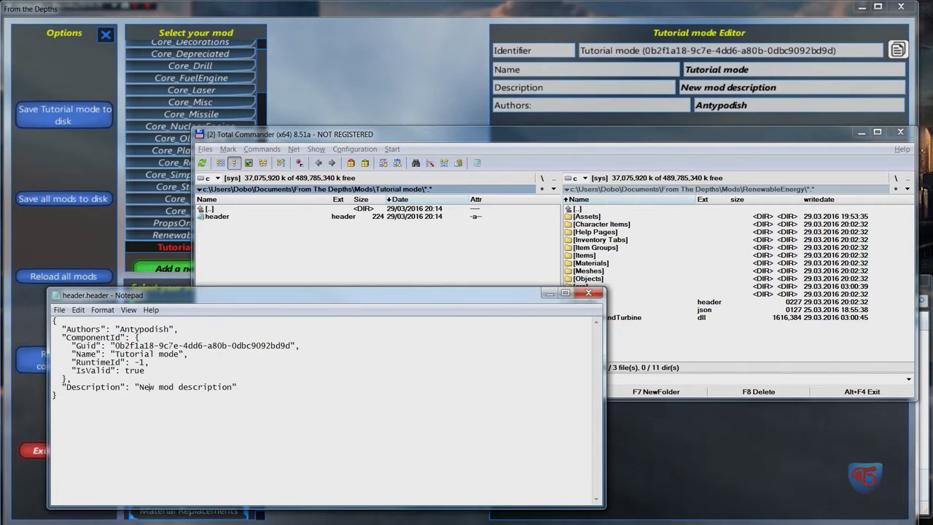
double_click(162, 388)
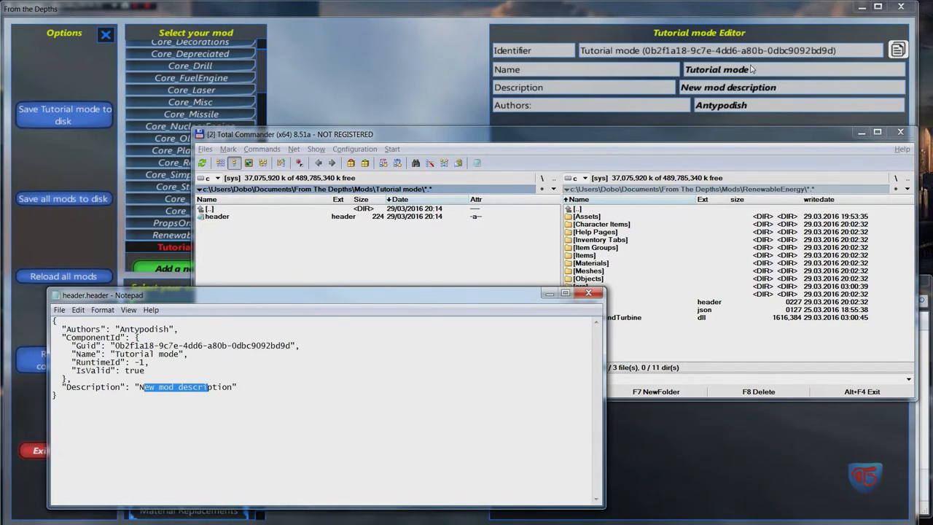
mouse_move(284, 225)
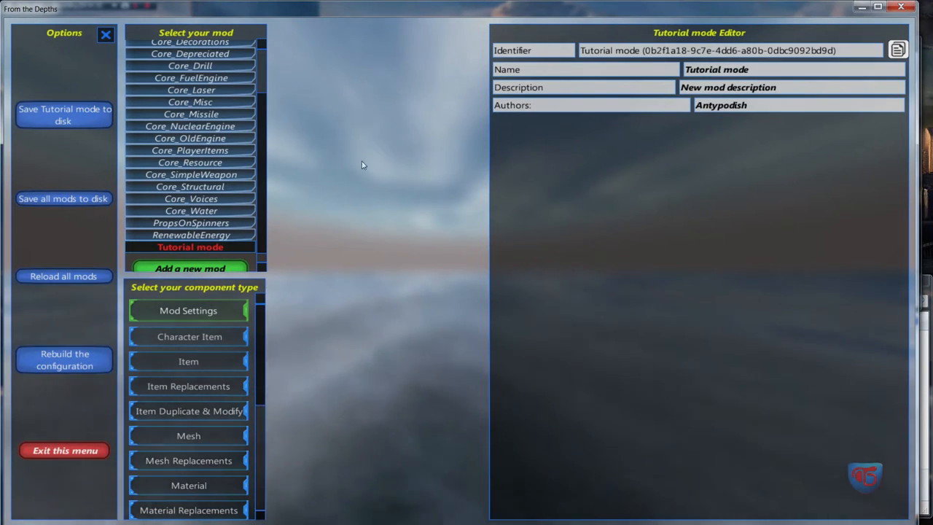
mouse_move(168, 360)
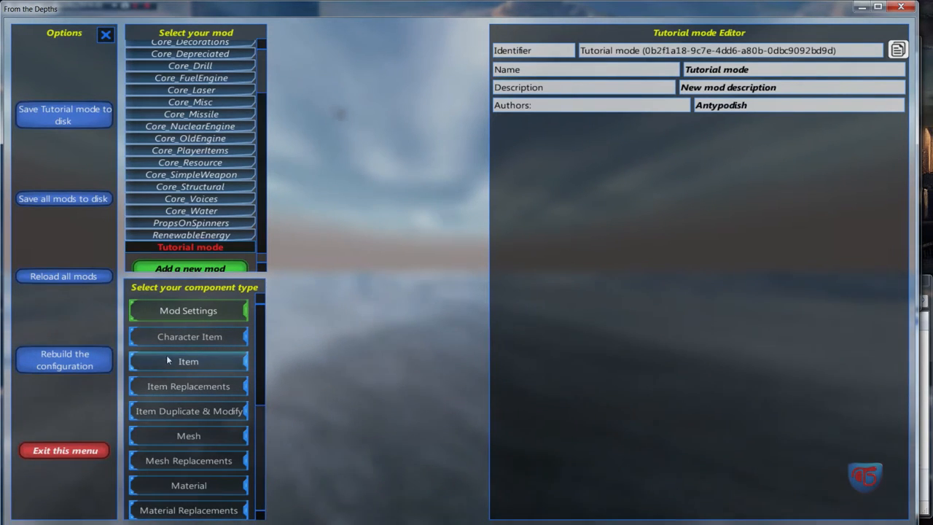
Add a new item to Tutorial mode and name and describe it VWT Base
click(188, 362)
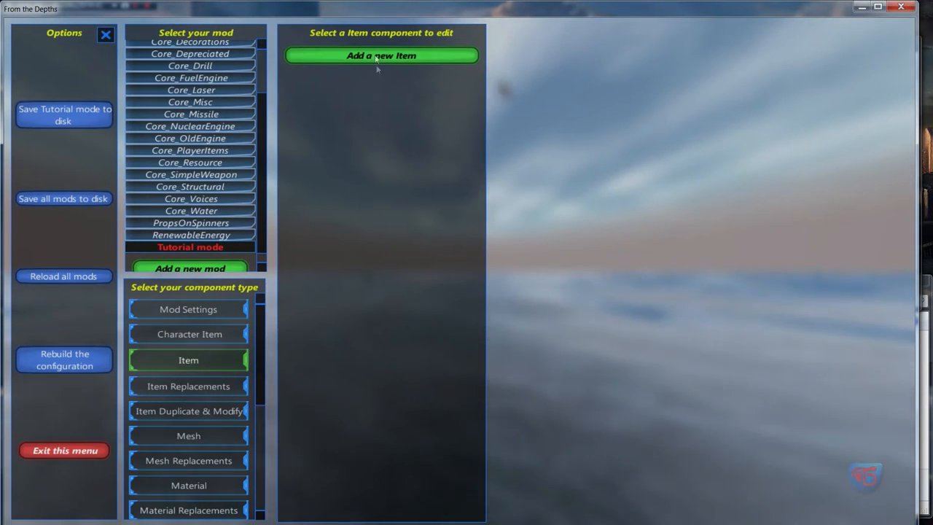
click(381, 55)
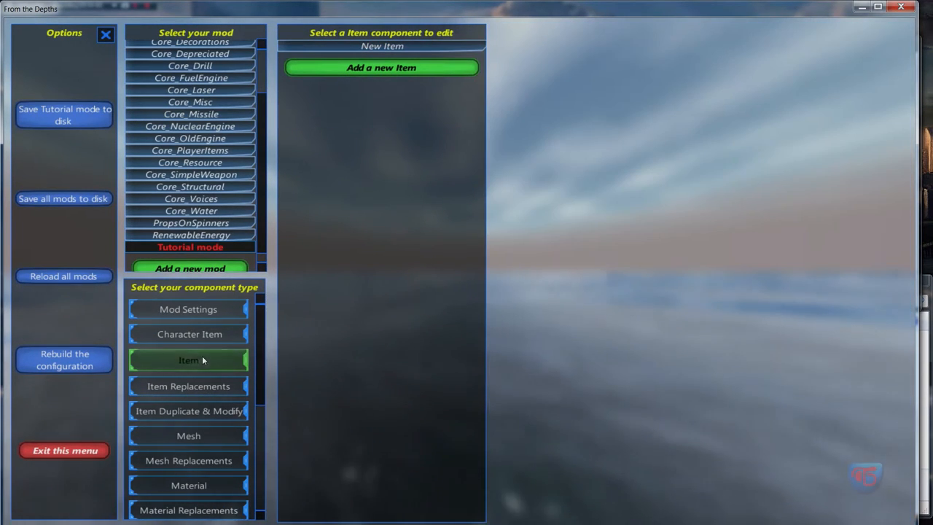
click(382, 67)
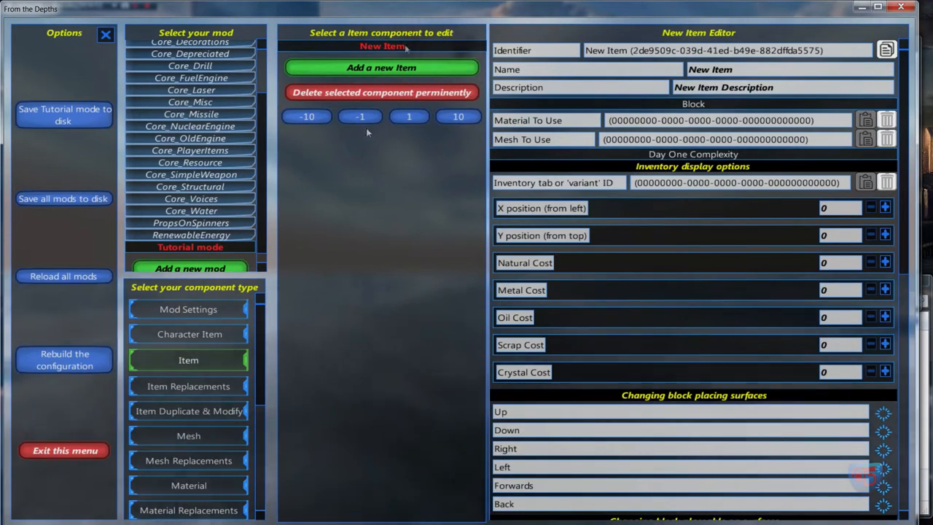
mouse_move(401, 47)
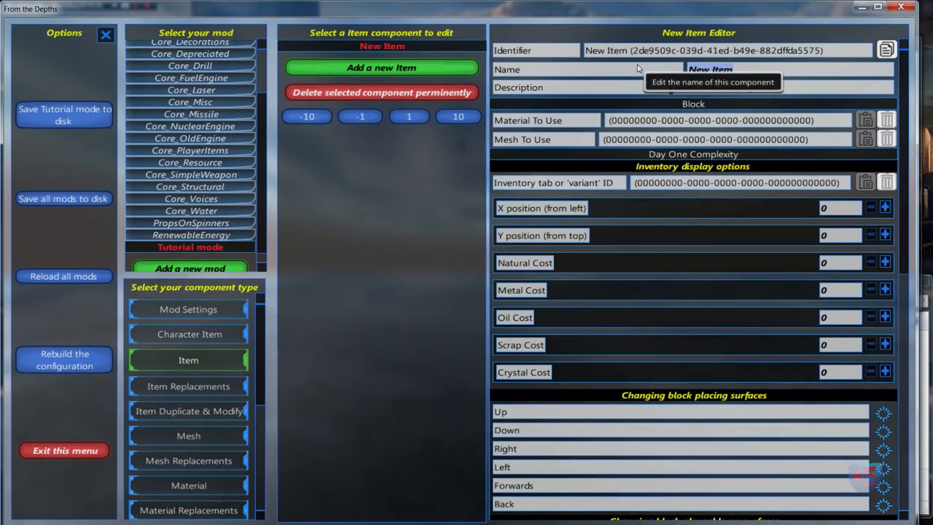
text(VWT Base)
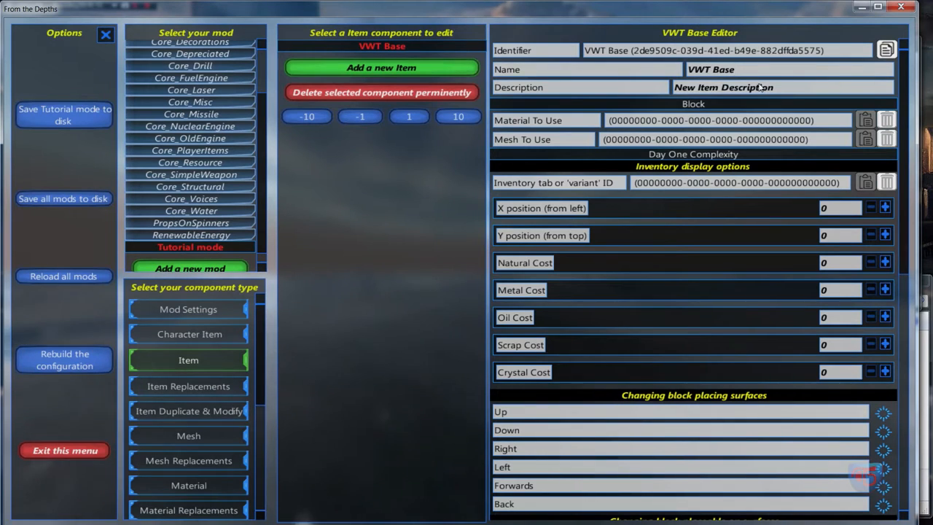
mouse_move(573, 88)
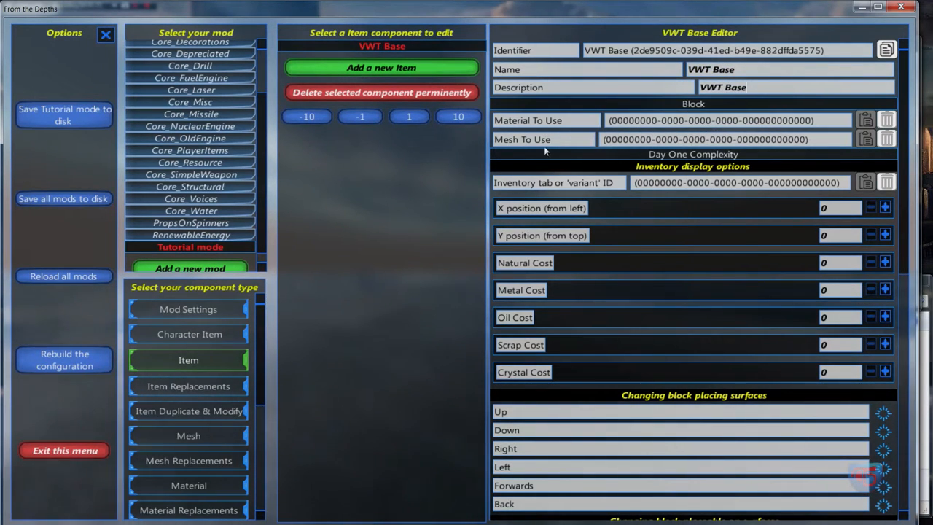
mouse_move(554, 146)
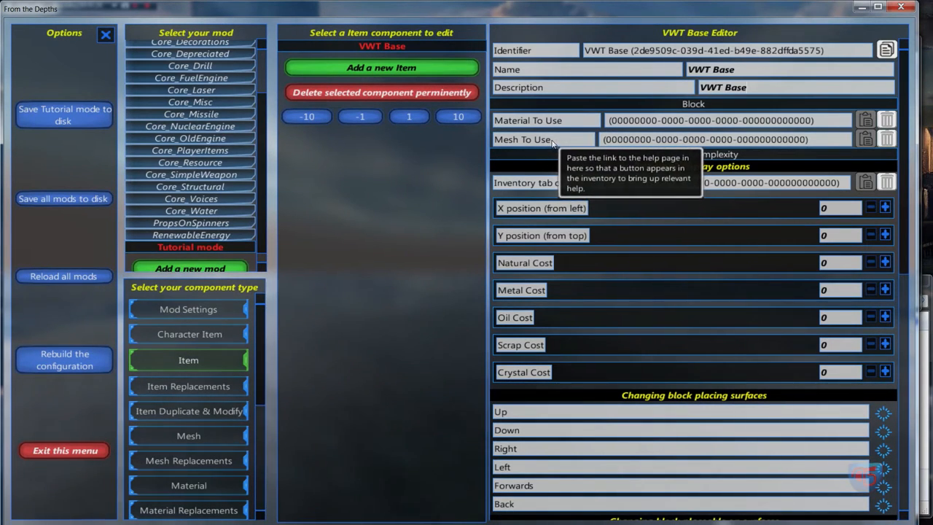
mouse_move(657, 123)
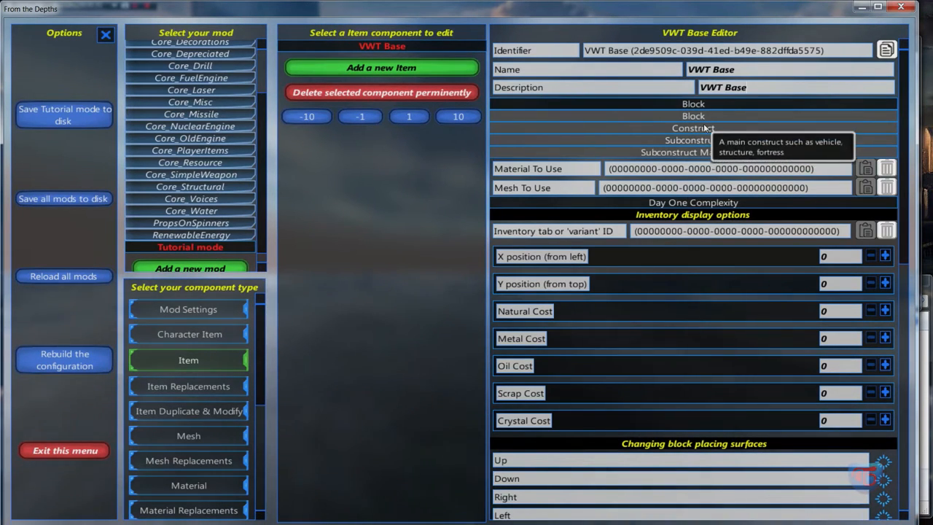
mouse_move(721, 153)
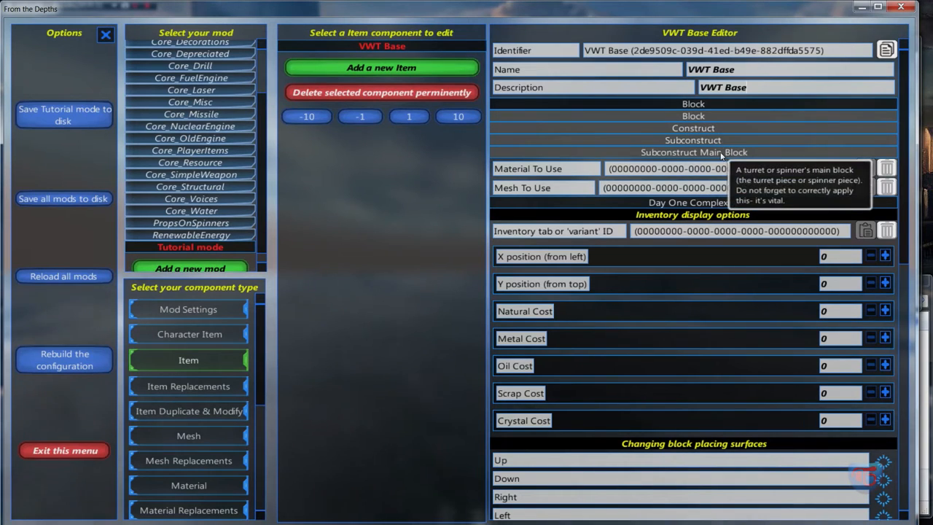
mouse_move(692, 103)
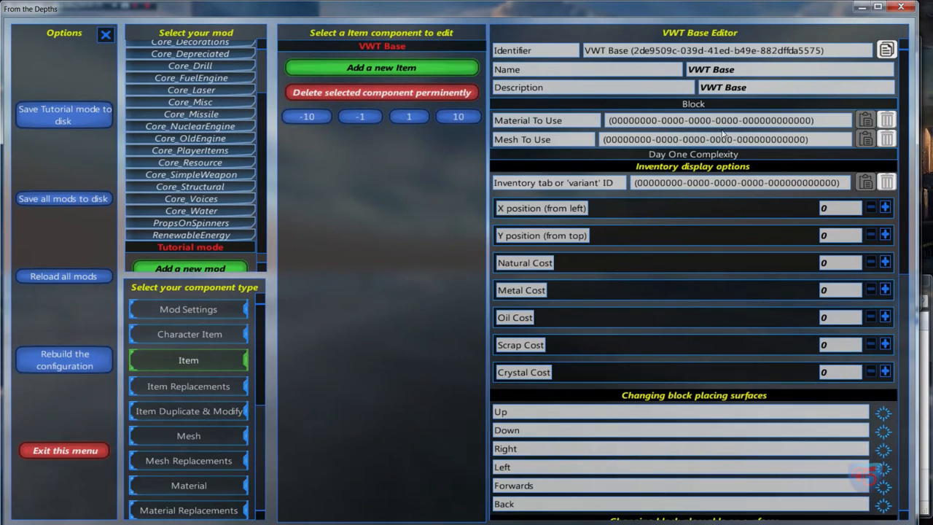
mouse_move(630, 240)
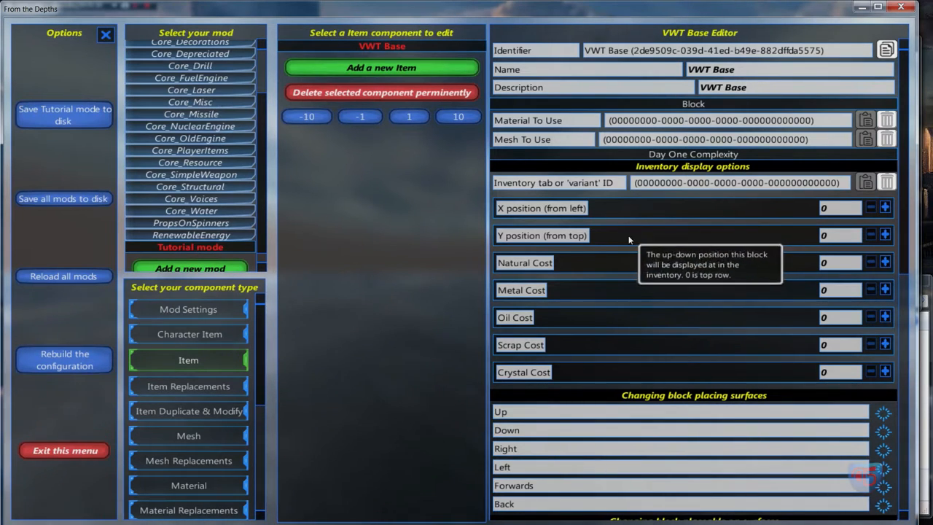
mouse_move(700, 190)
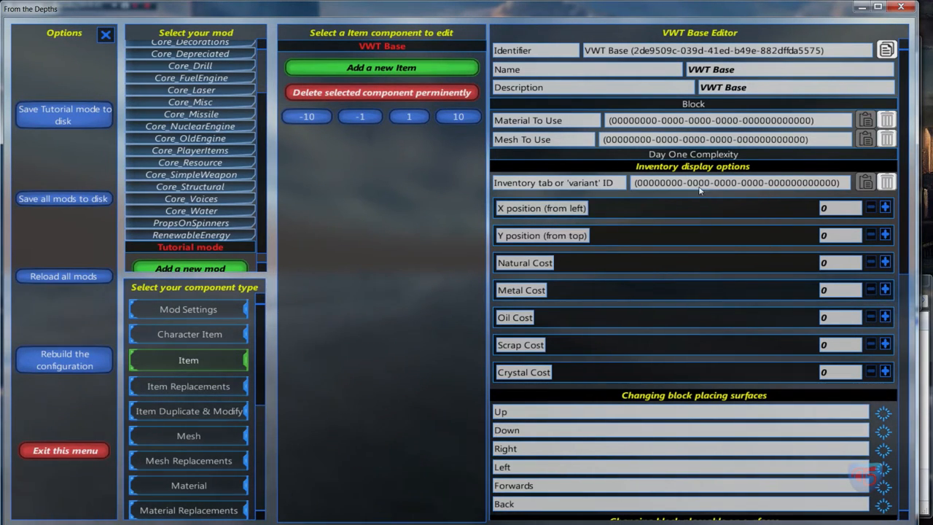
mouse_move(684, 183)
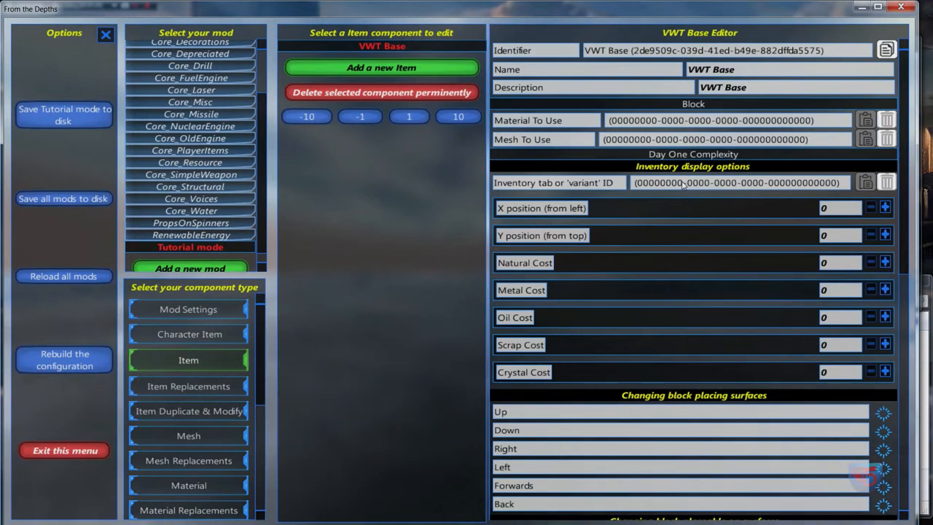
mouse_move(850, 182)
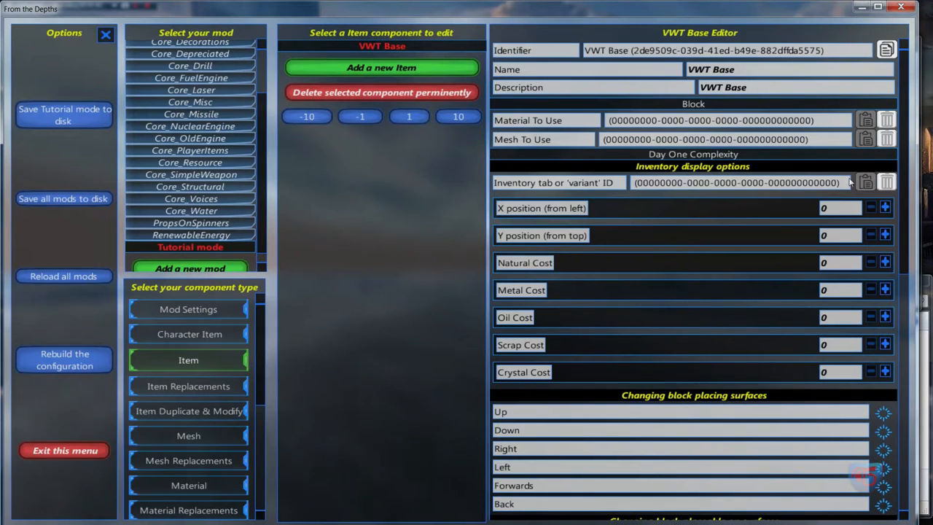
mouse_move(656, 255)
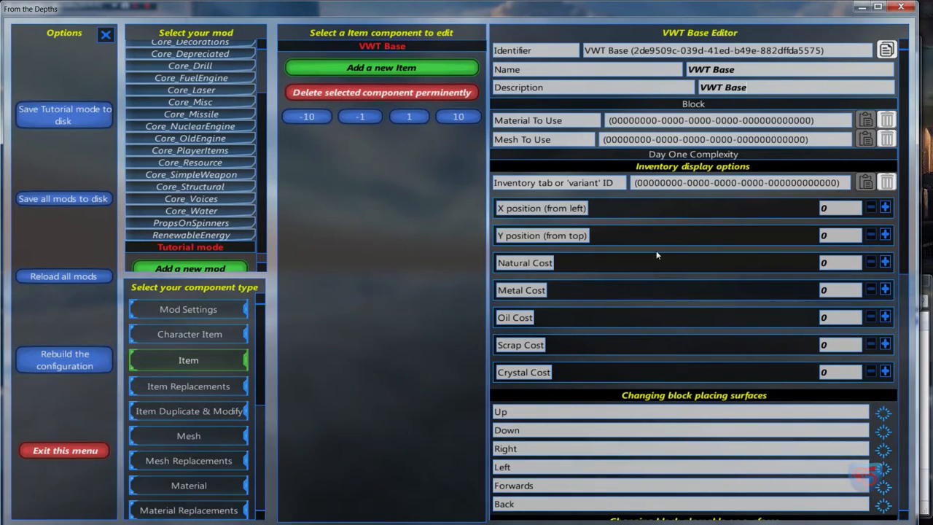
mouse_move(644, 221)
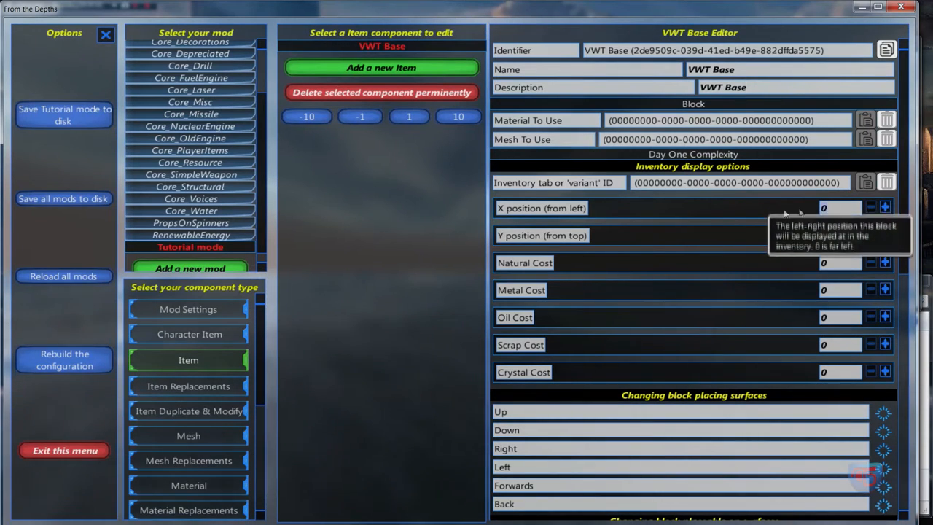
Enter 12 for VWT Base's Natural, Metal, Oil, Scrap and Crystal costs
click(884, 207)
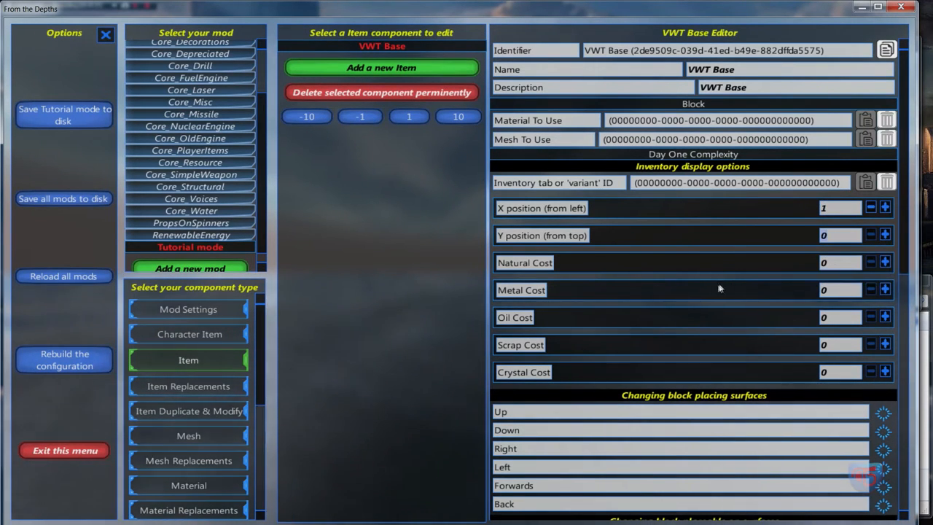
click(885, 235)
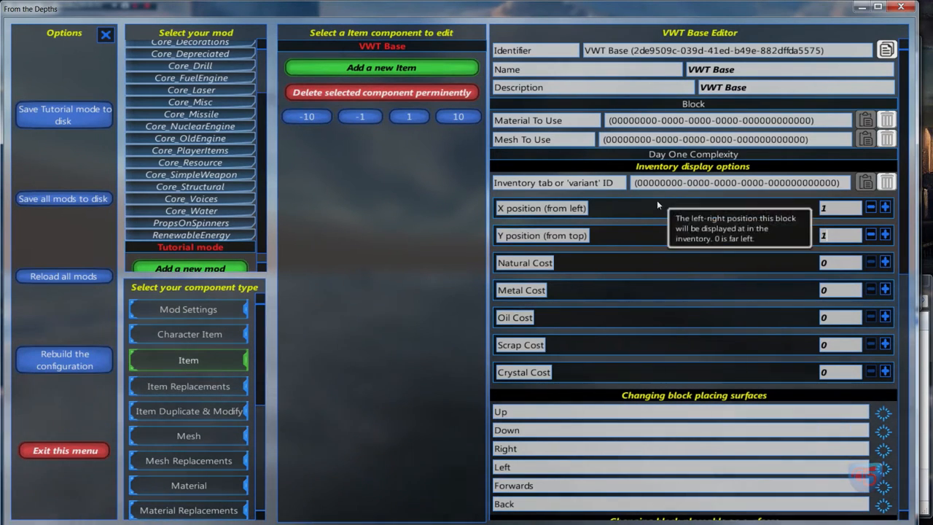
mouse_move(741, 192)
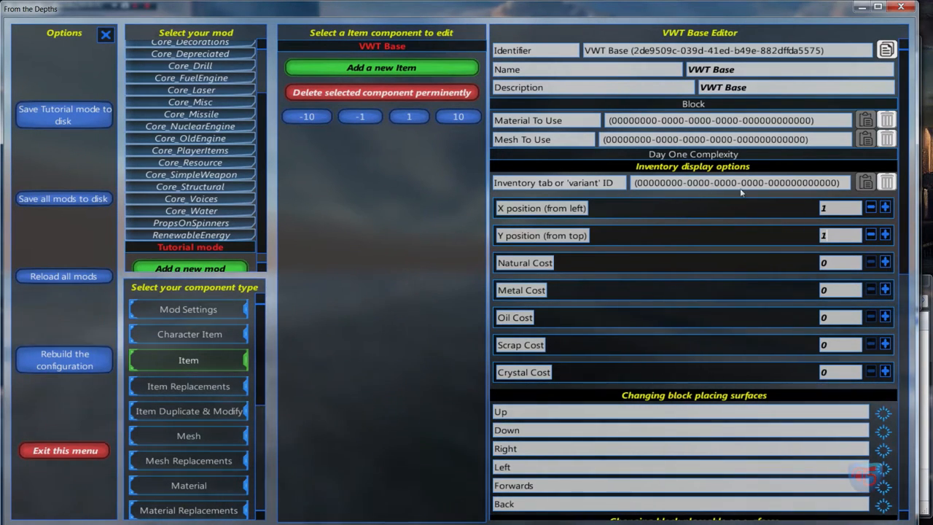
mouse_move(717, 231)
text(12)
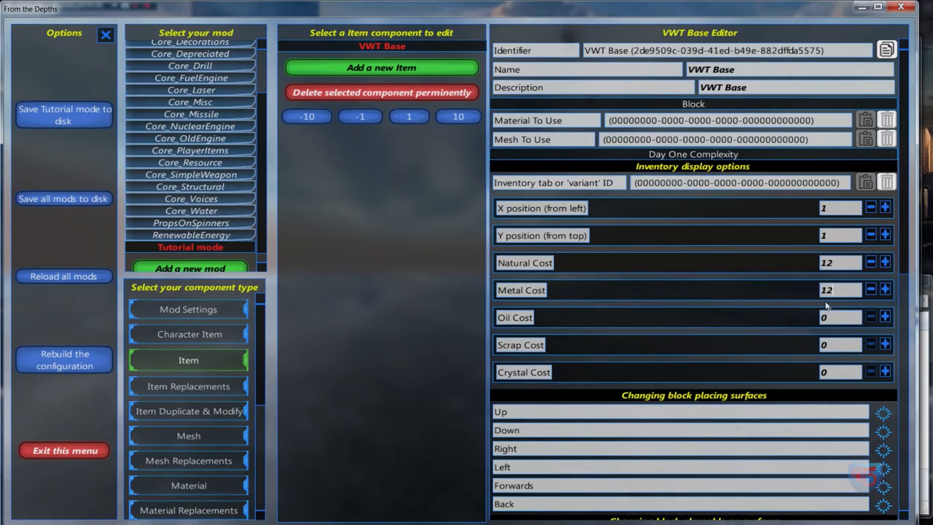
click(885, 317)
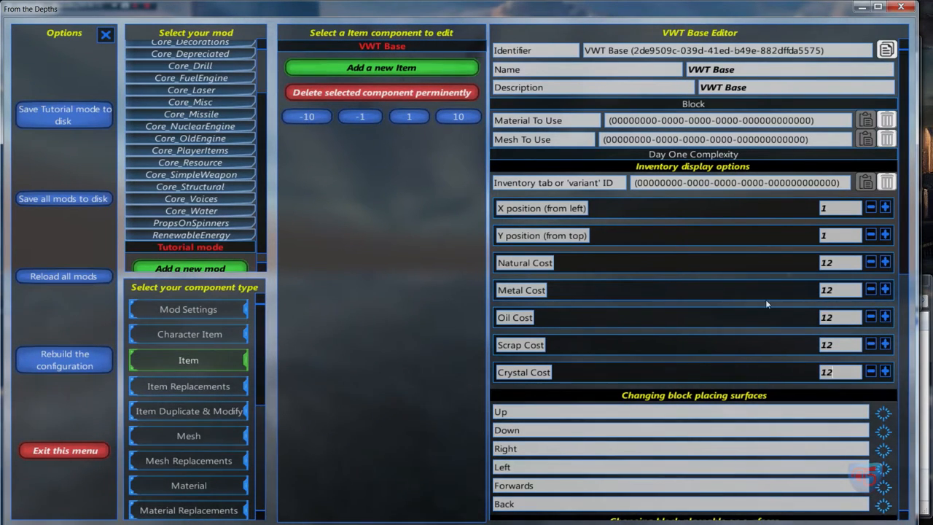
mouse_move(640, 283)
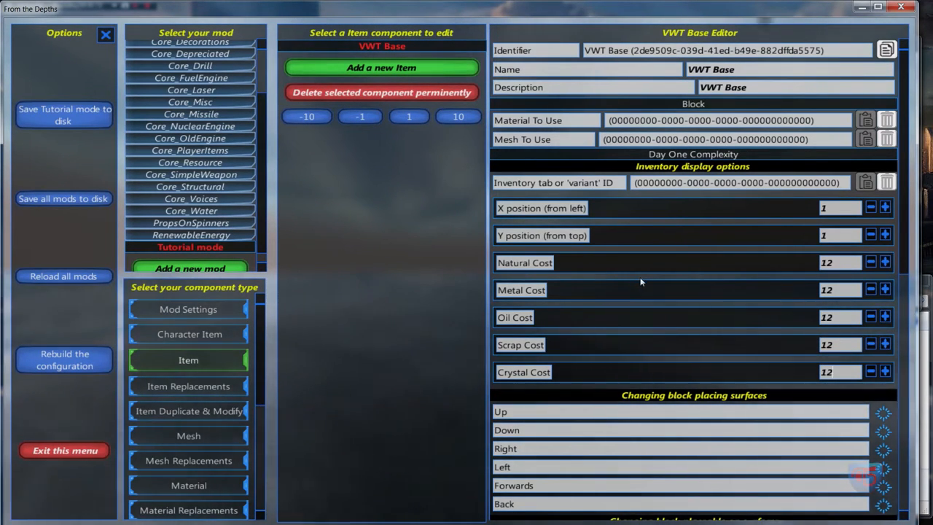
scroll(down, 3)
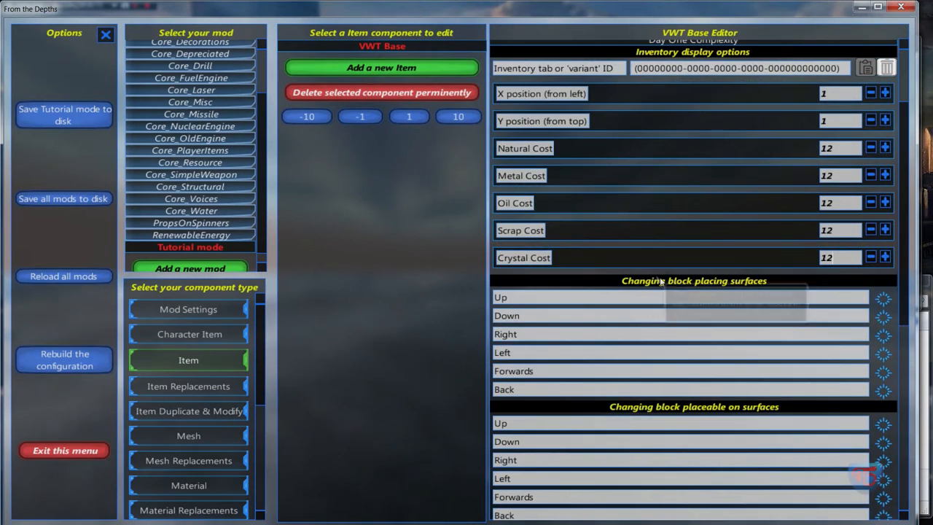
scroll(down, 3)
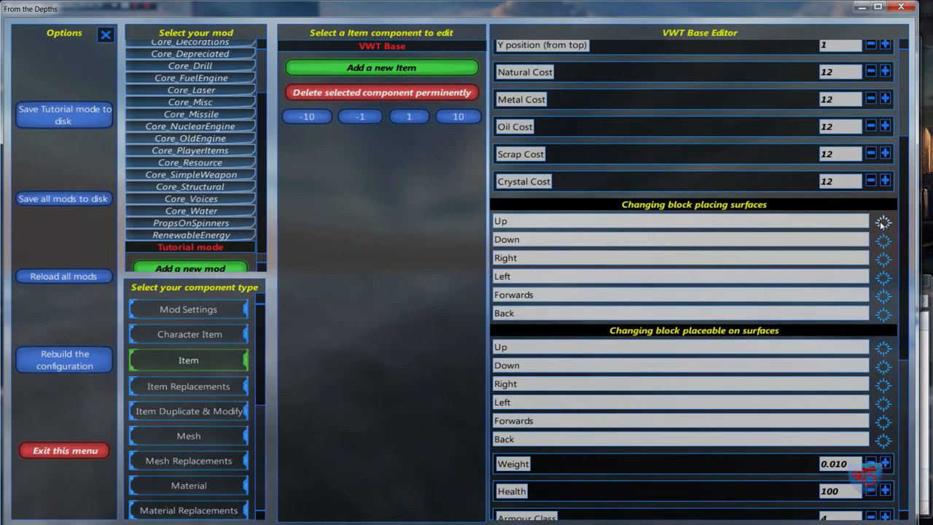
mouse_move(883, 242)
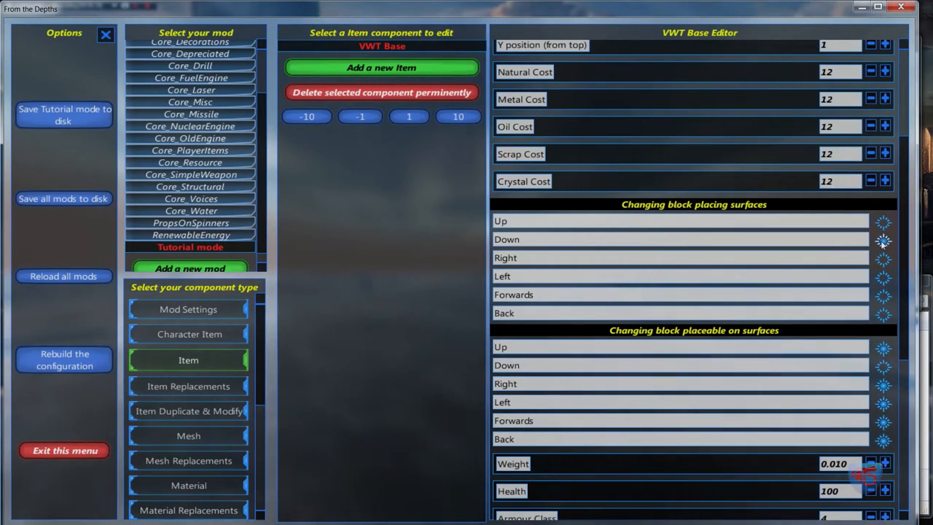
mouse_move(882, 241)
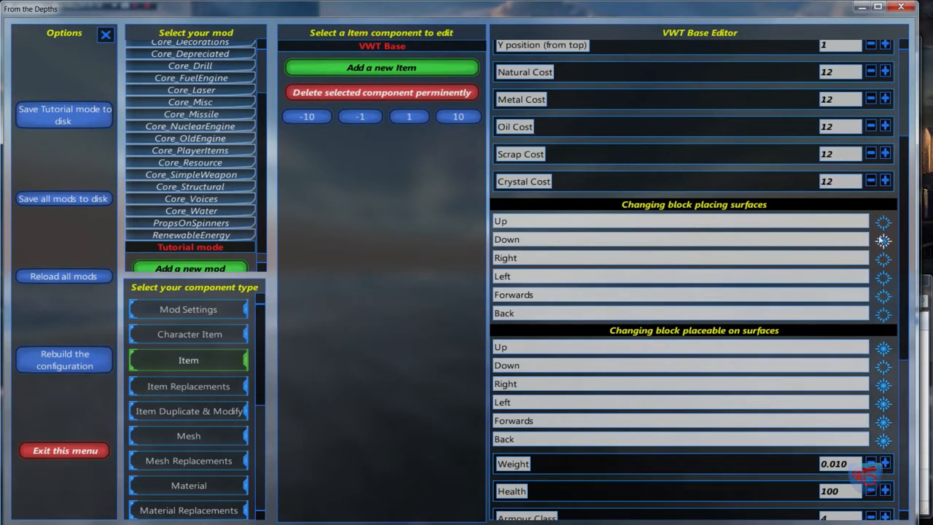
mouse_move(890, 401)
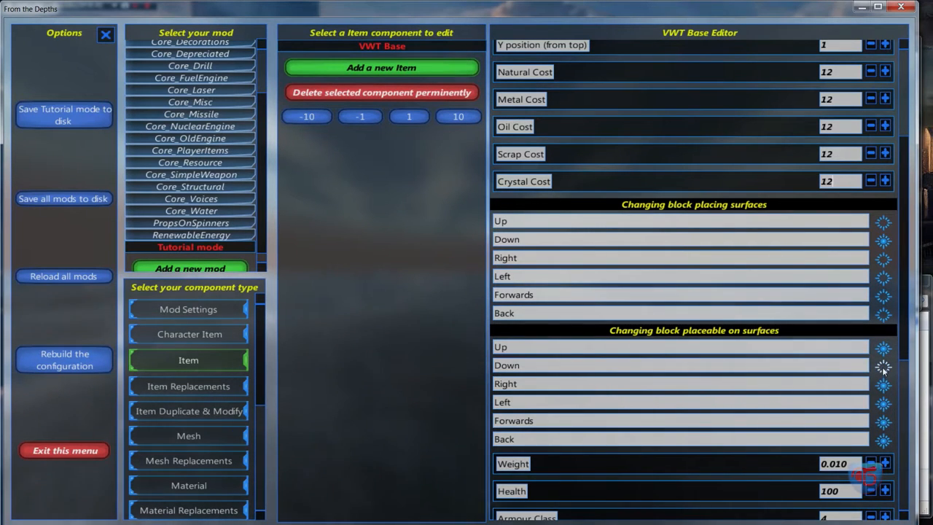
scroll(down, 3)
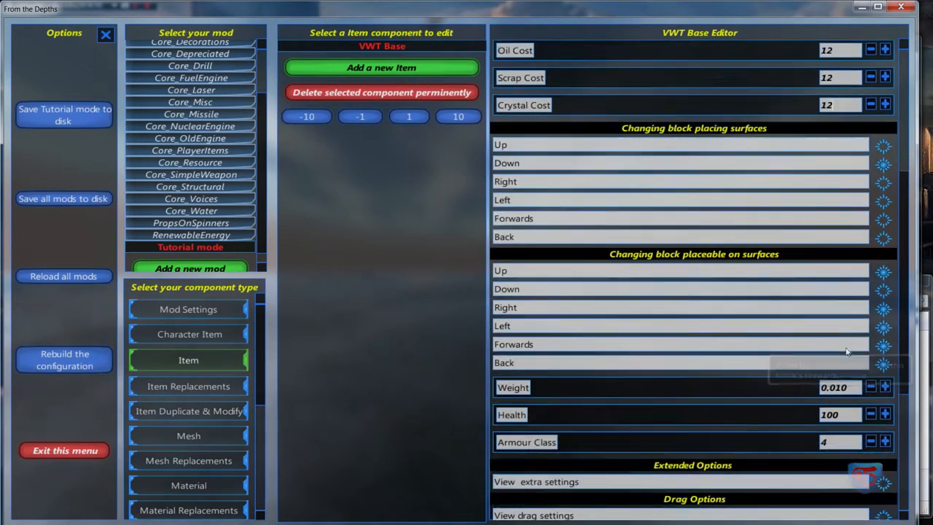
scroll(down, 3)
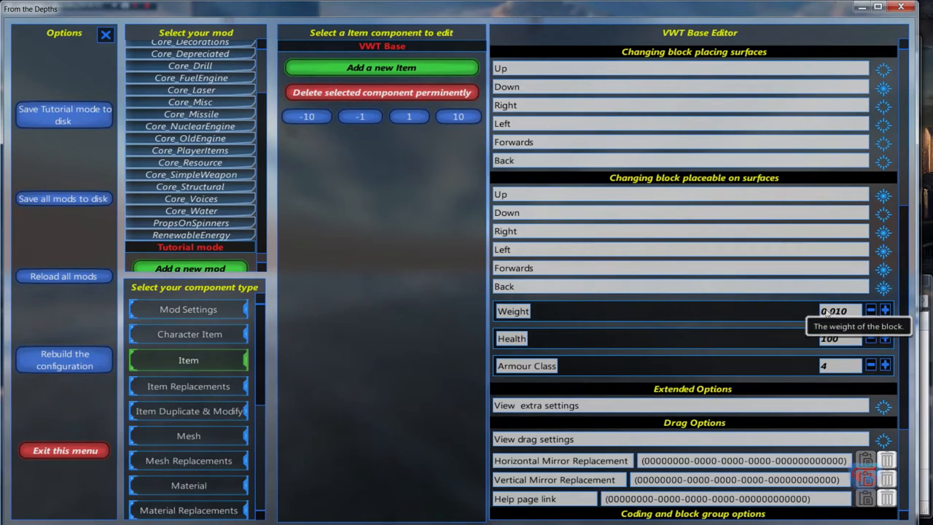
scroll(down, 3)
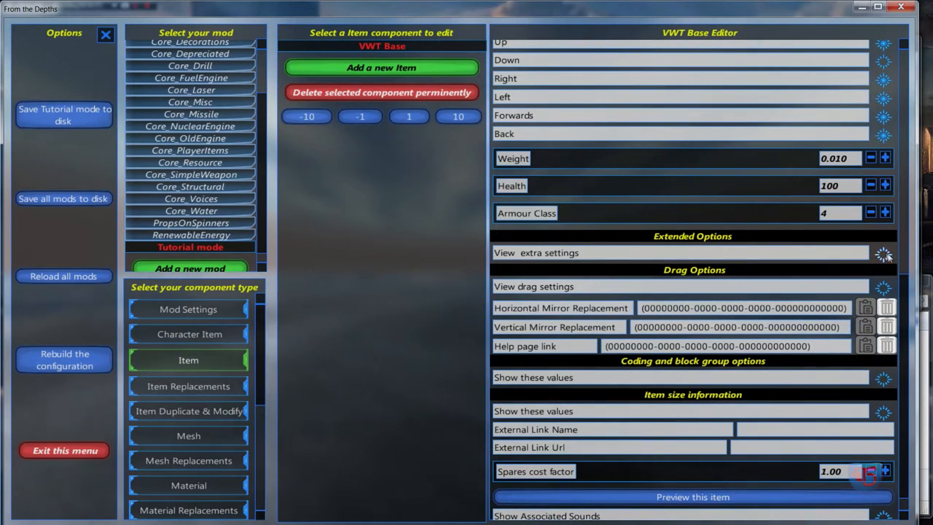
click(883, 252)
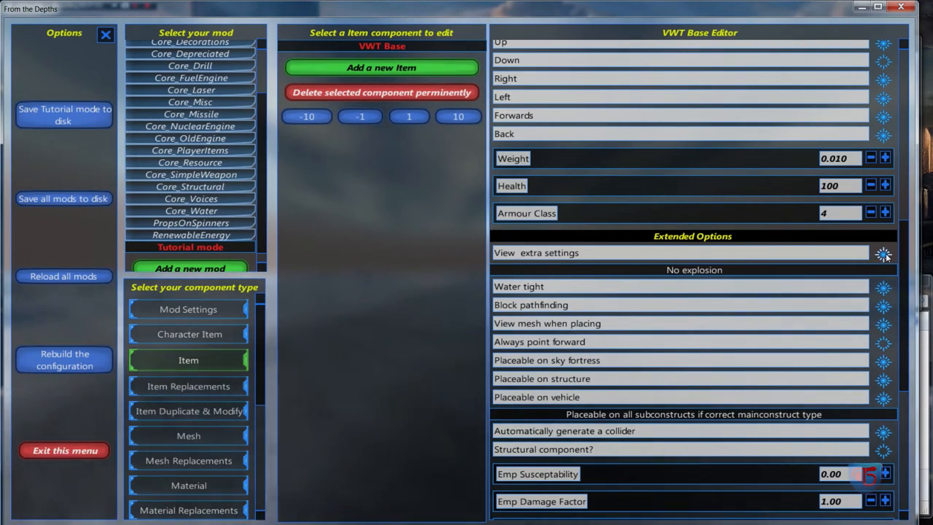
mouse_move(808, 272)
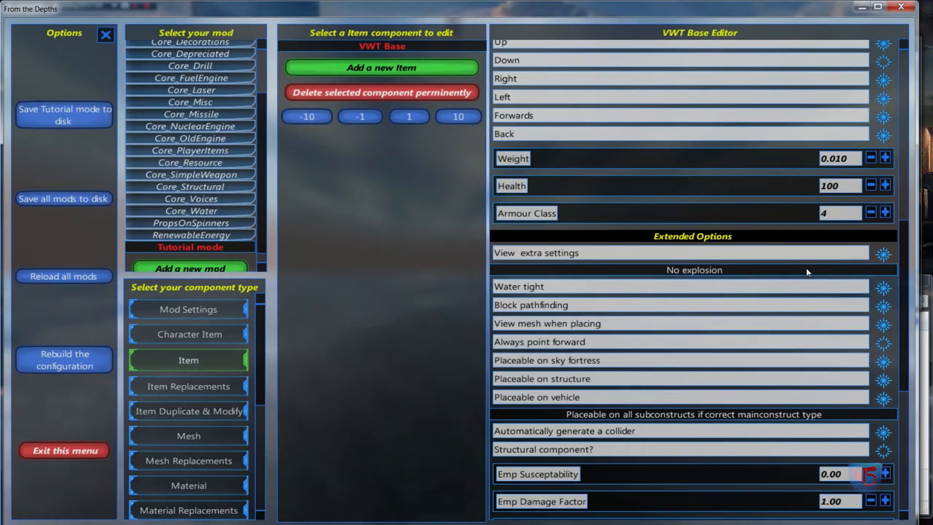
click(692, 270)
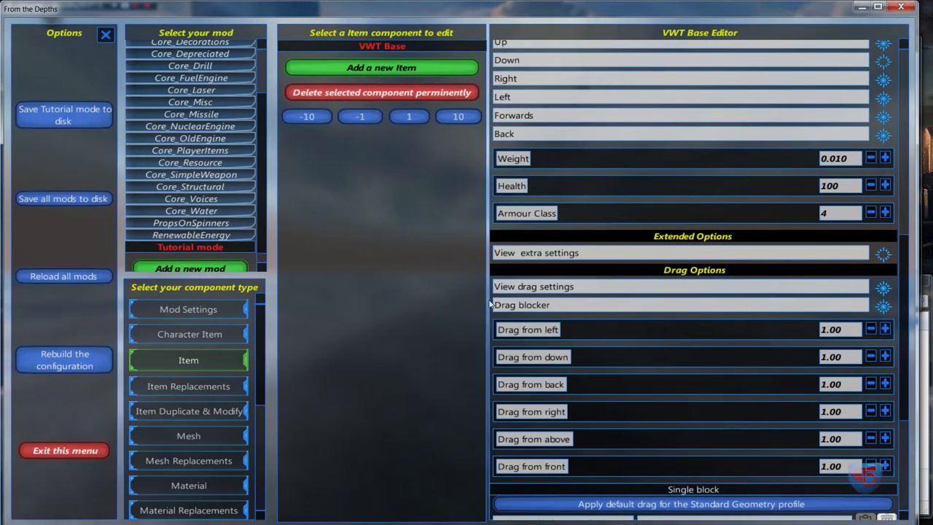
mouse_move(849, 372)
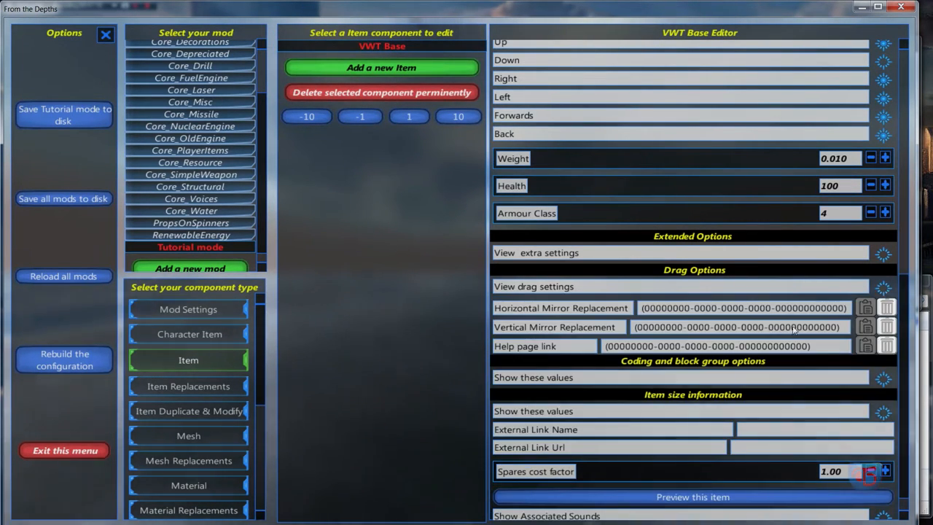
scroll(down, 3)
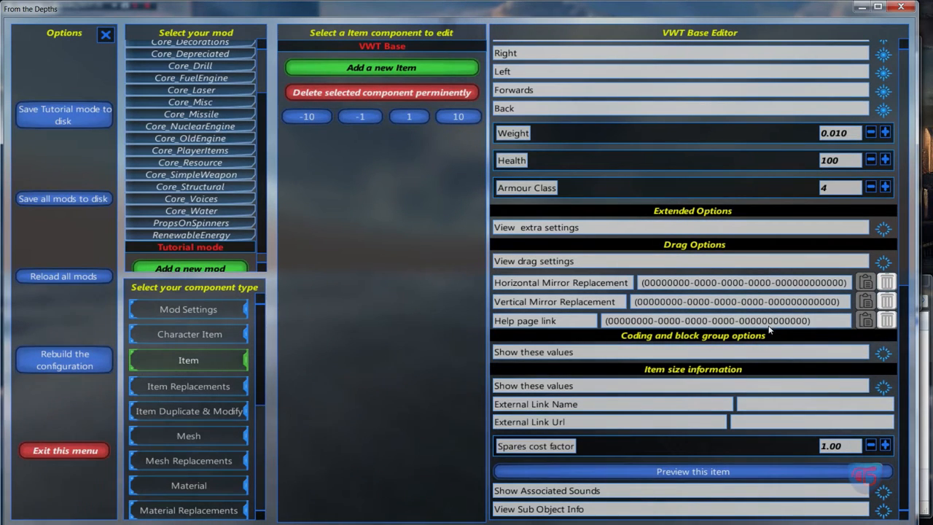
mouse_move(736, 376)
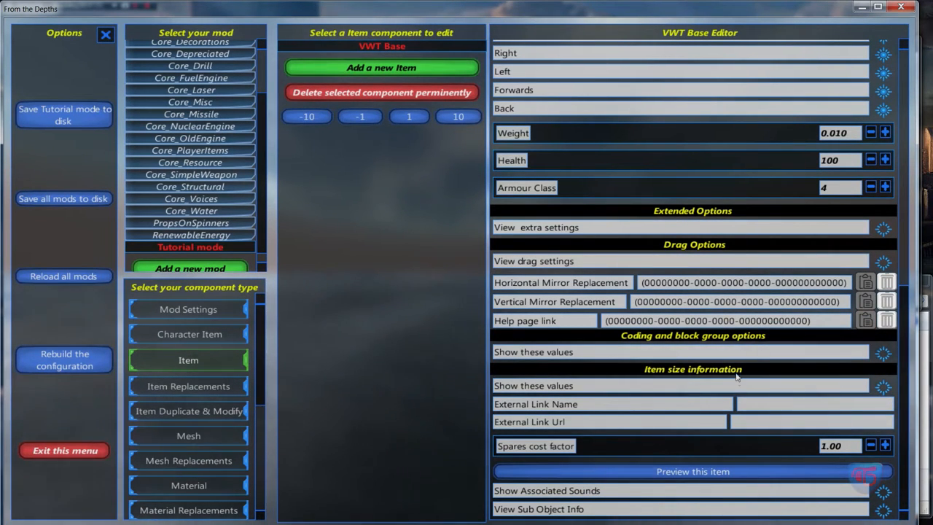
mouse_move(590, 307)
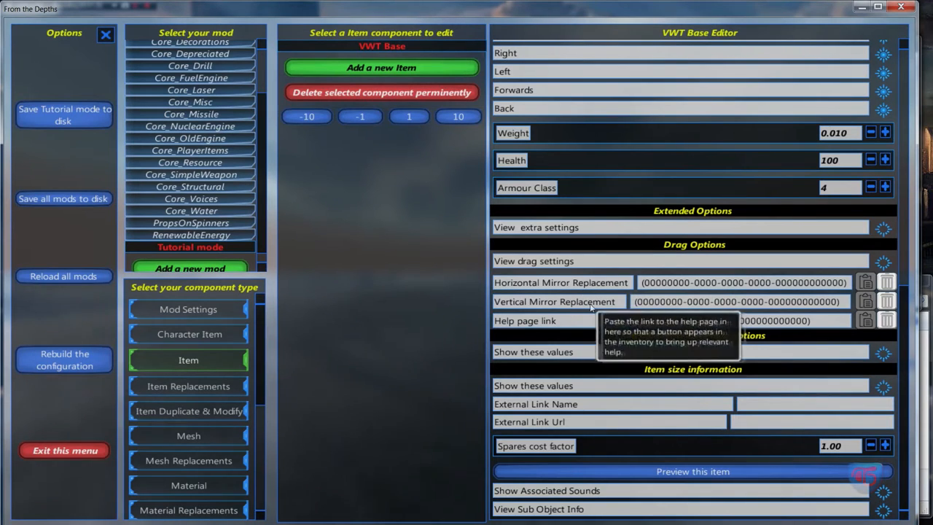
mouse_move(604, 300)
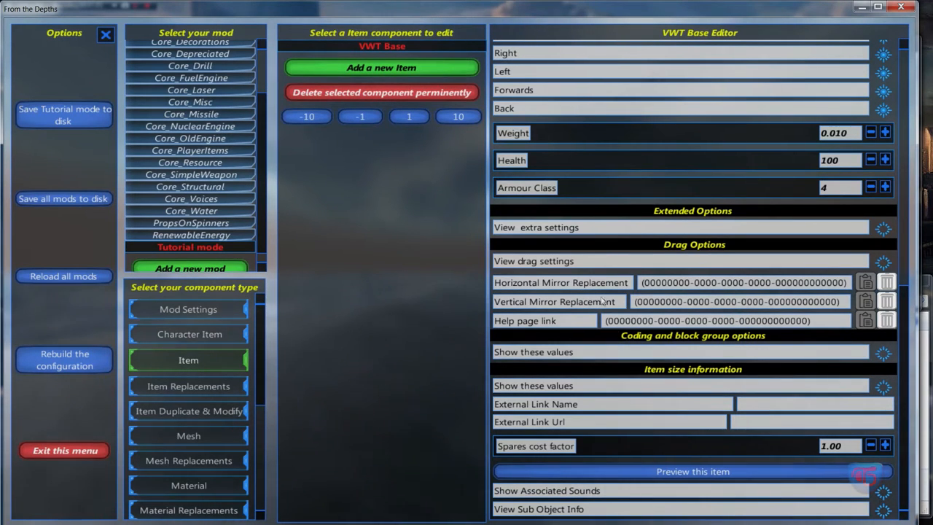
mouse_move(663, 351)
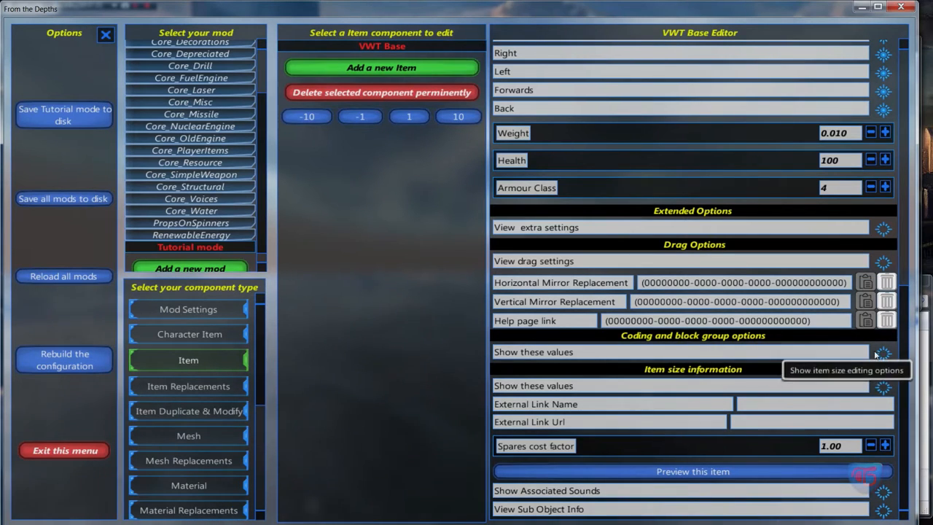
click(884, 351)
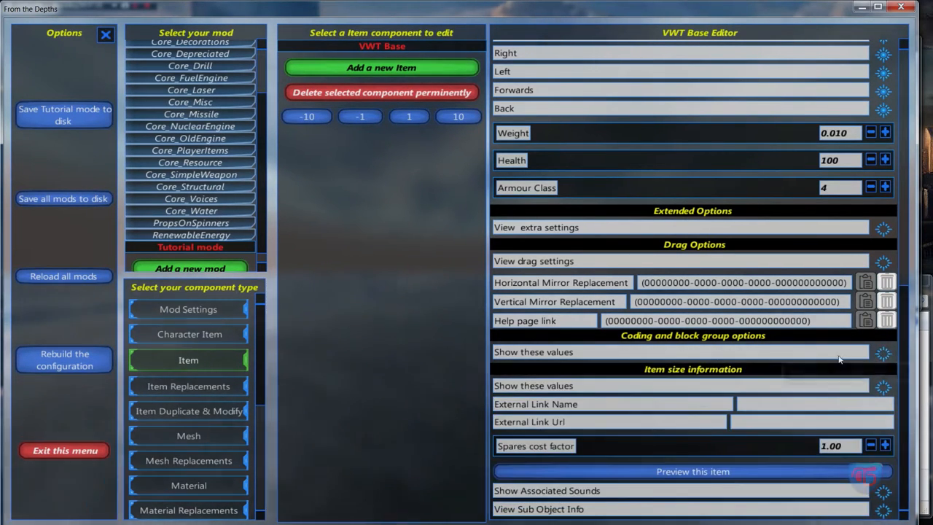
mouse_move(624, 385)
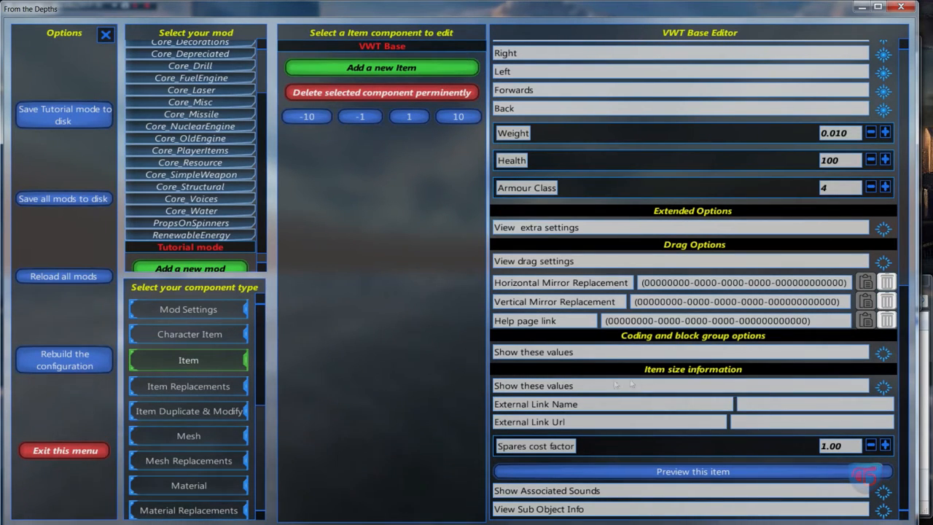
mouse_move(605, 414)
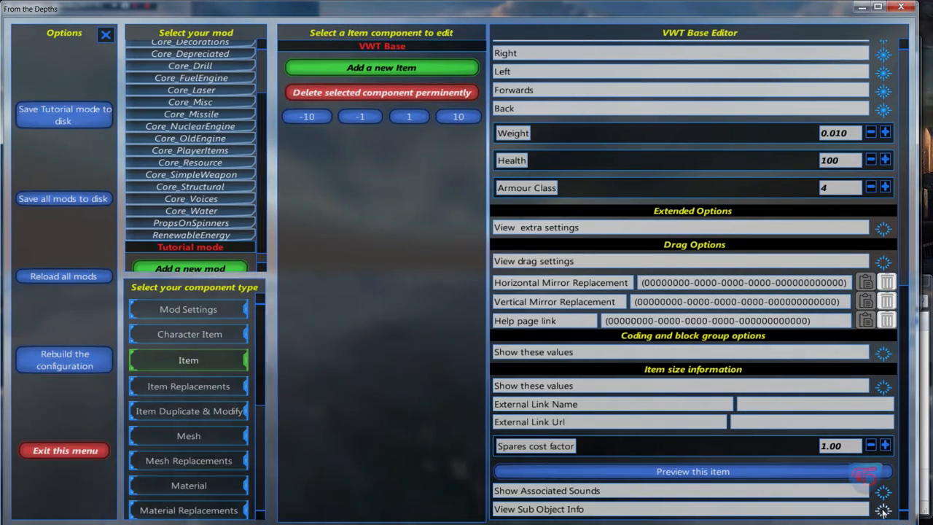
mouse_move(878, 501)
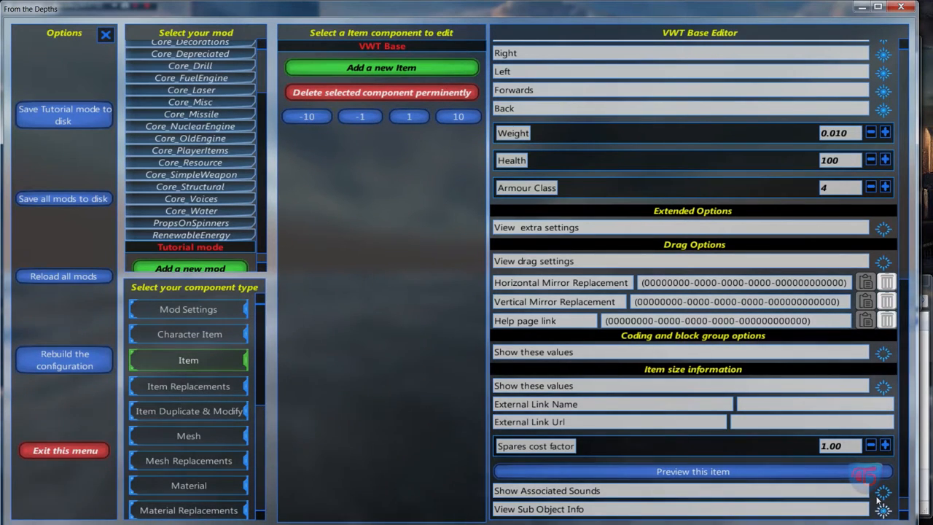
scroll(down, 3)
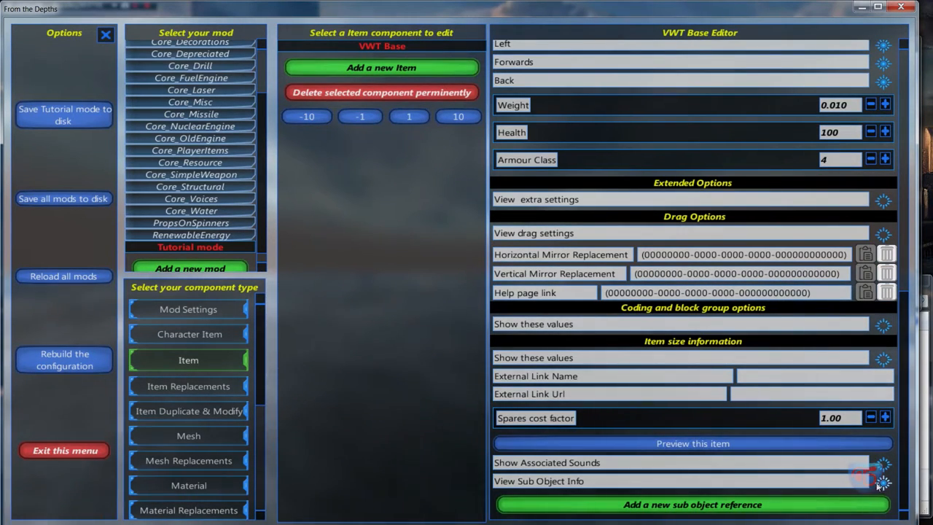
mouse_move(901, 466)
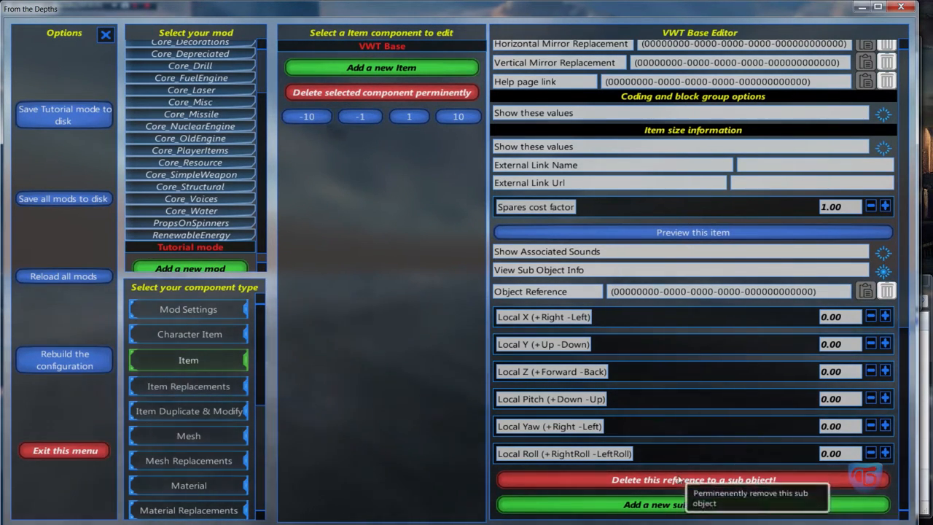
scroll(up, 3)
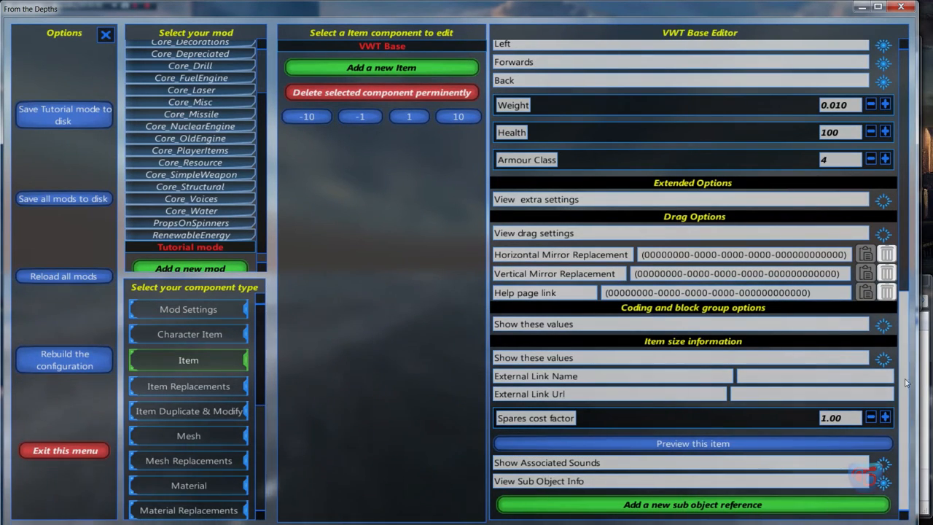
scroll(up, 3)
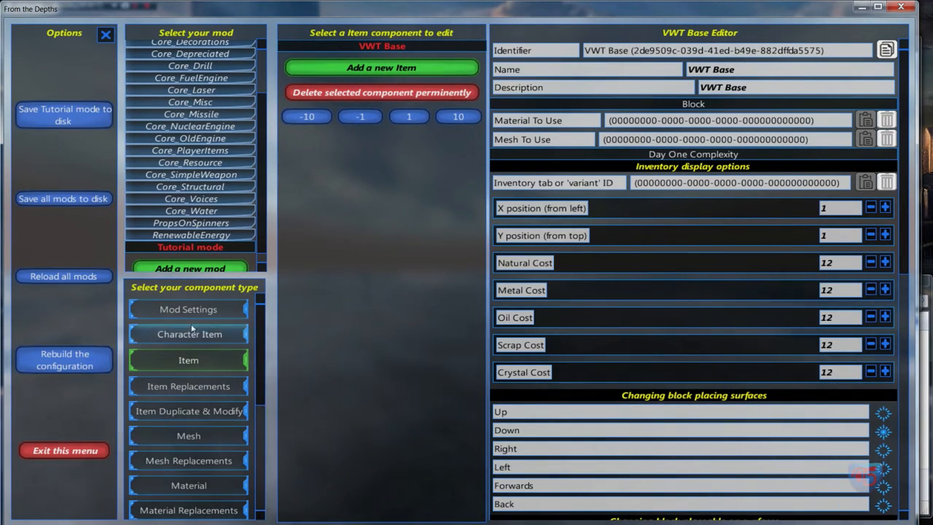
Add a second item and name and describe it VWT Extender
click(381, 78)
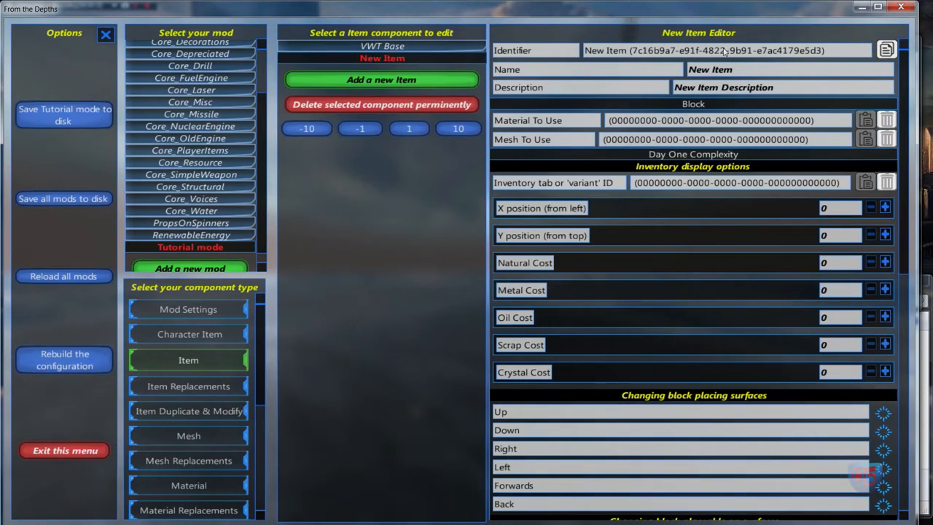
mouse_move(682, 137)
text(VWT)
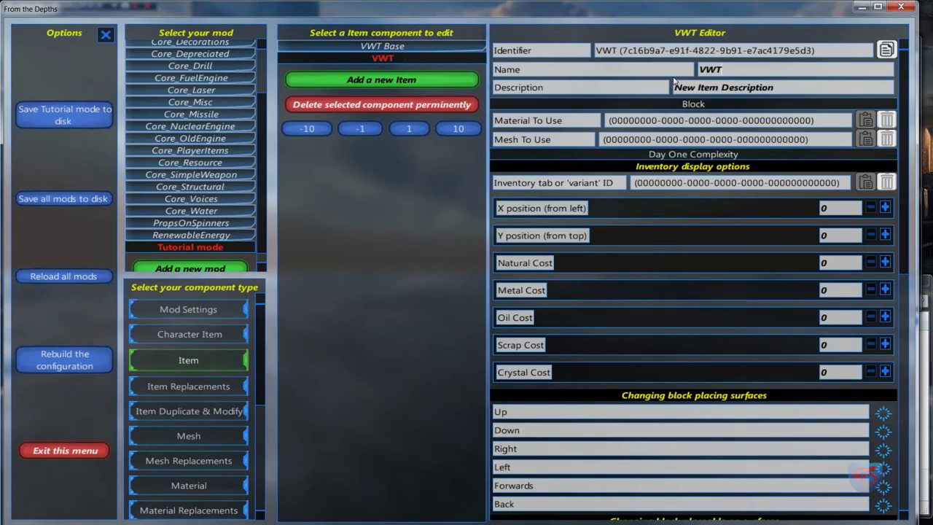
text(Extender)
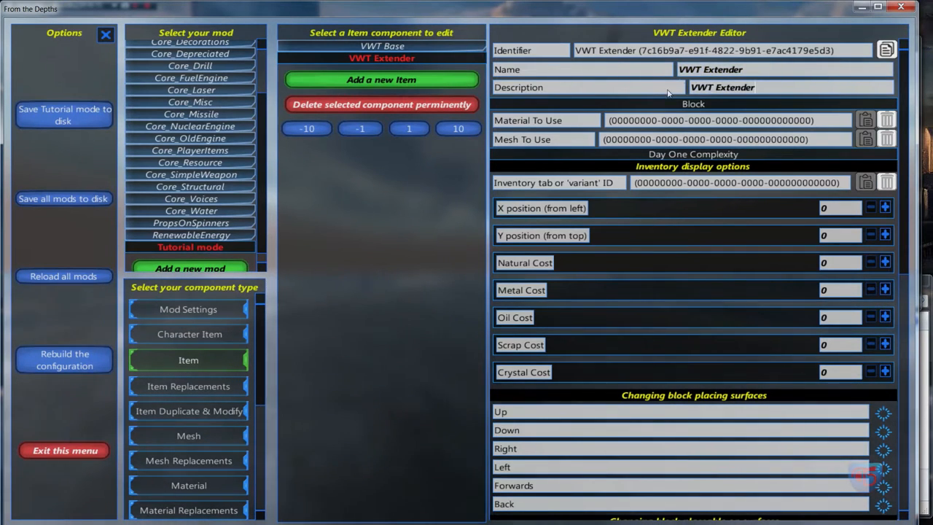
Add a third item named VWT Cap and compare VWT Base's settings before editing the others
click(381, 79)
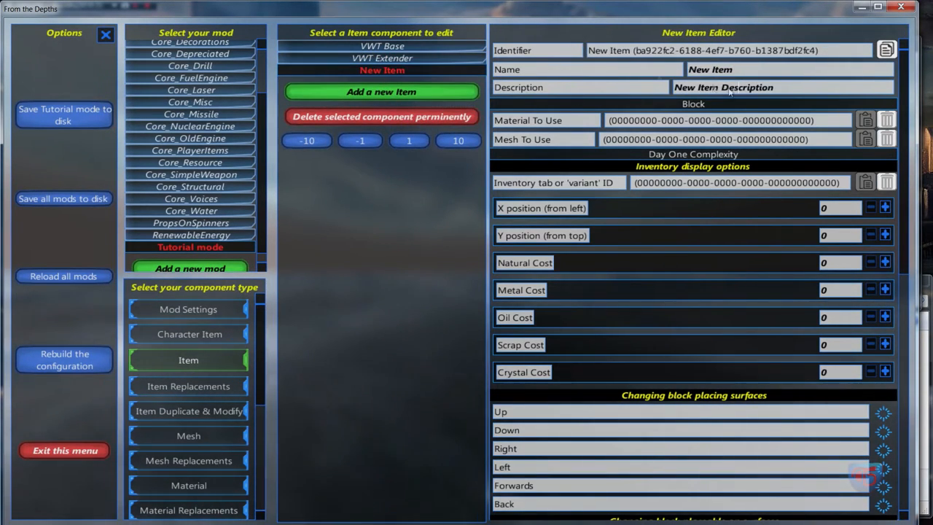
click(382, 70)
text(VWT Cap)
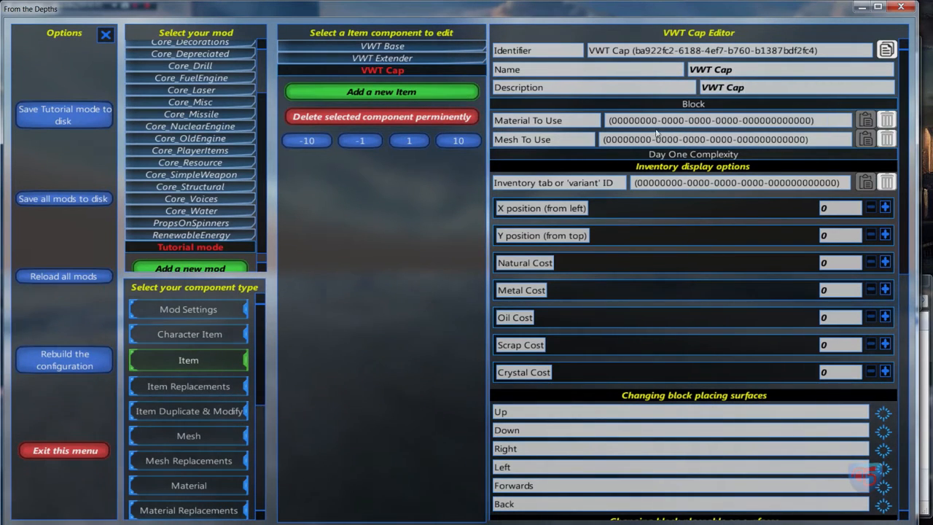
mouse_move(624, 212)
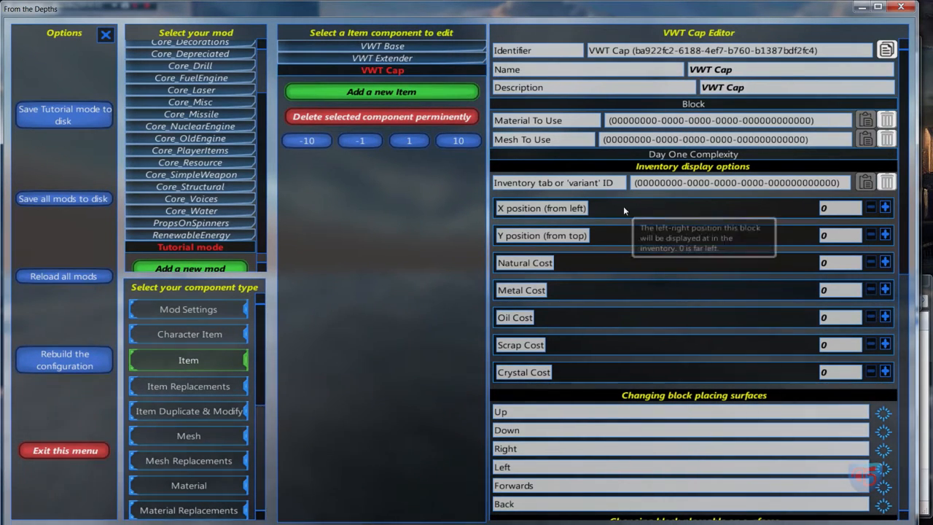
mouse_move(775, 153)
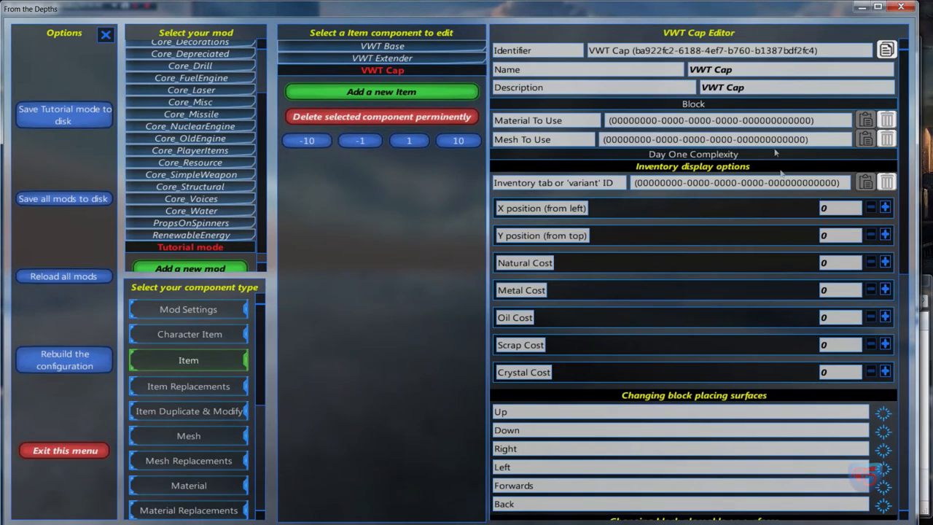
click(382, 58)
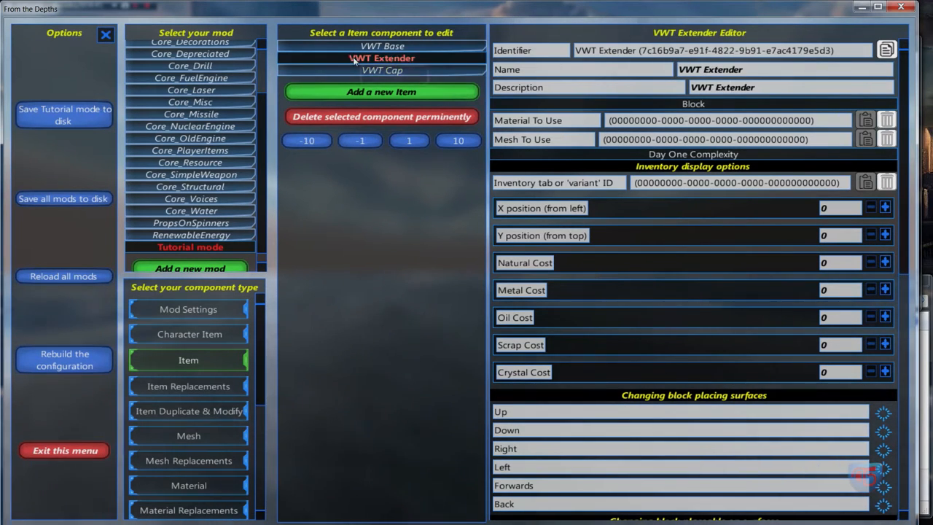
click(382, 45)
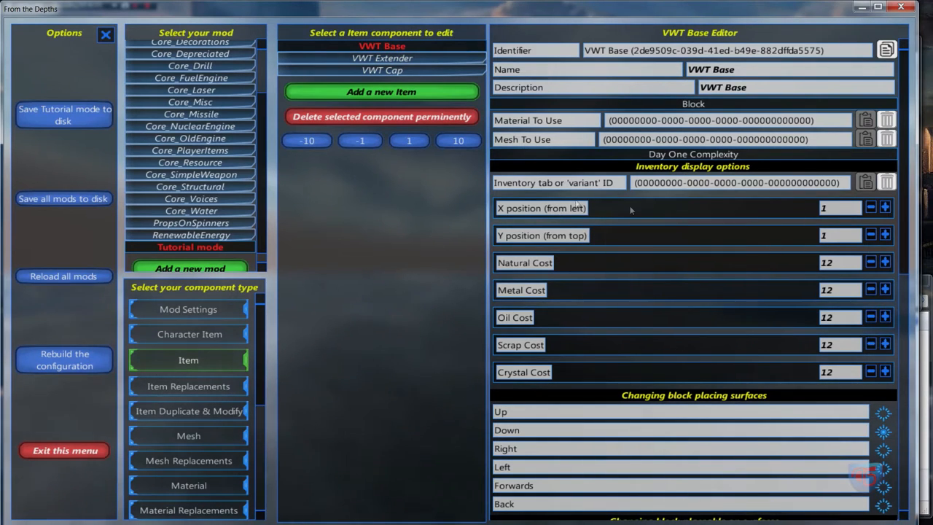
mouse_move(382, 59)
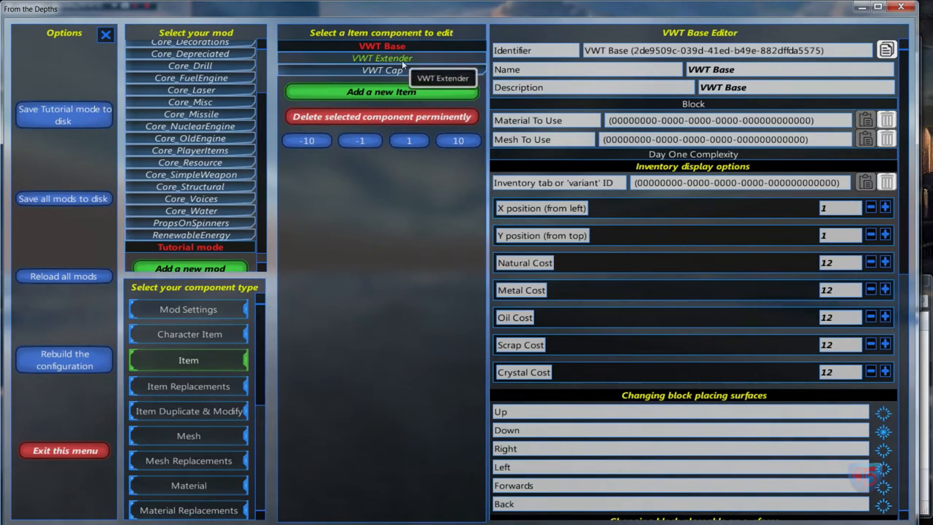
click(382, 58)
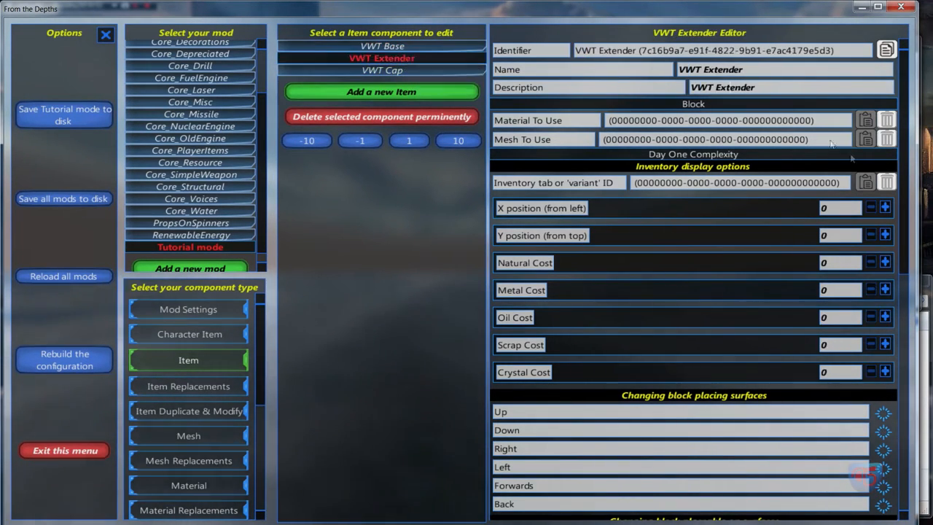
Place VWT Extender at inventory position 1 by 2 and VWT Cap at 1 by 3
click(885, 207)
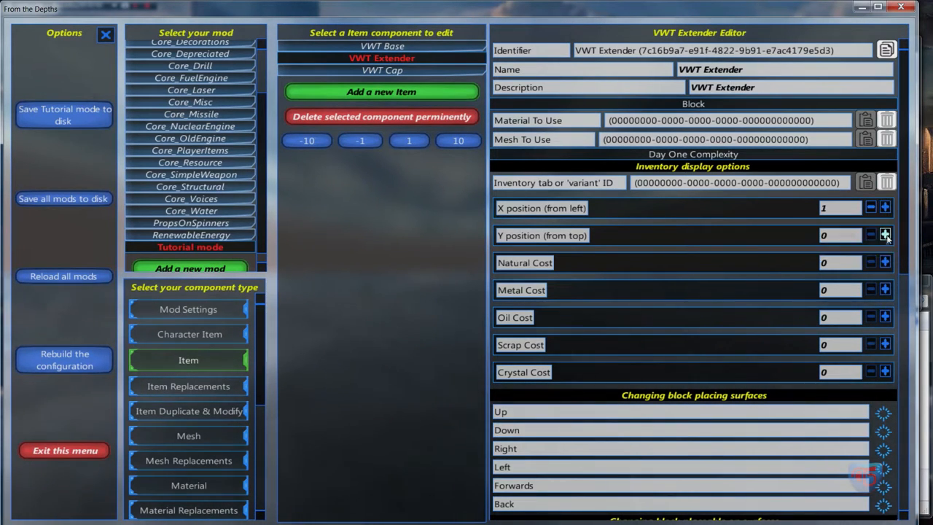
click(885, 235)
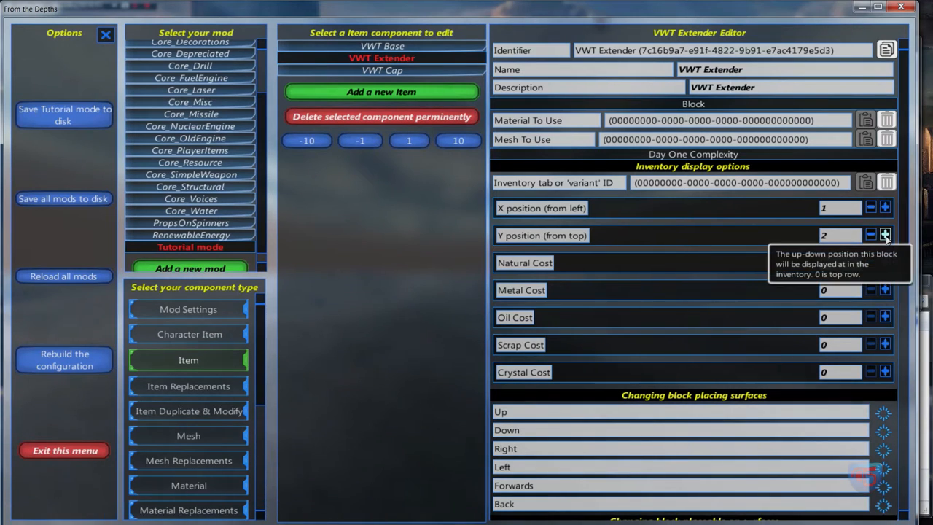
click(382, 70)
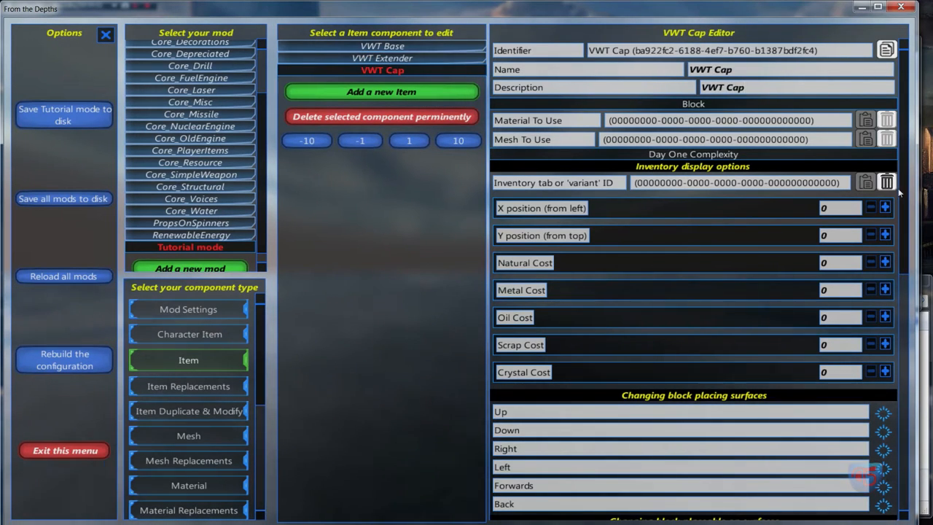
click(885, 235)
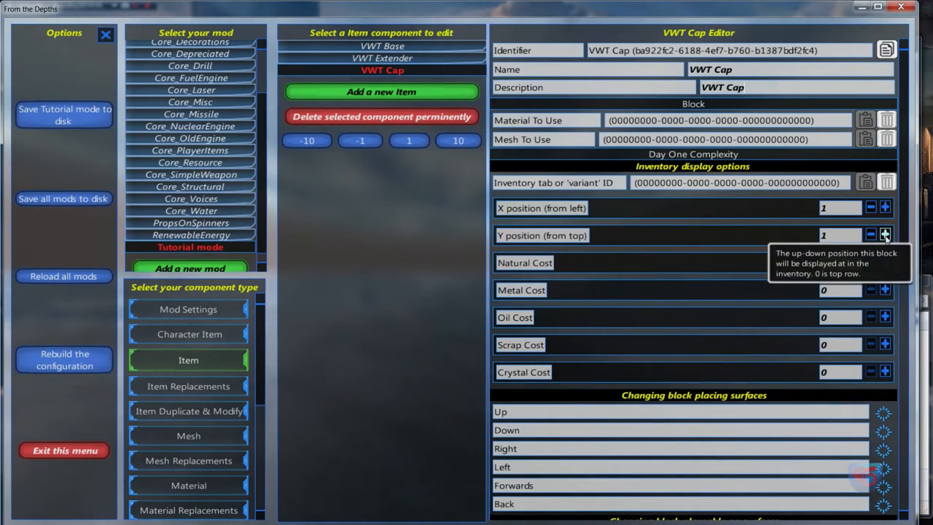
click(885, 234)
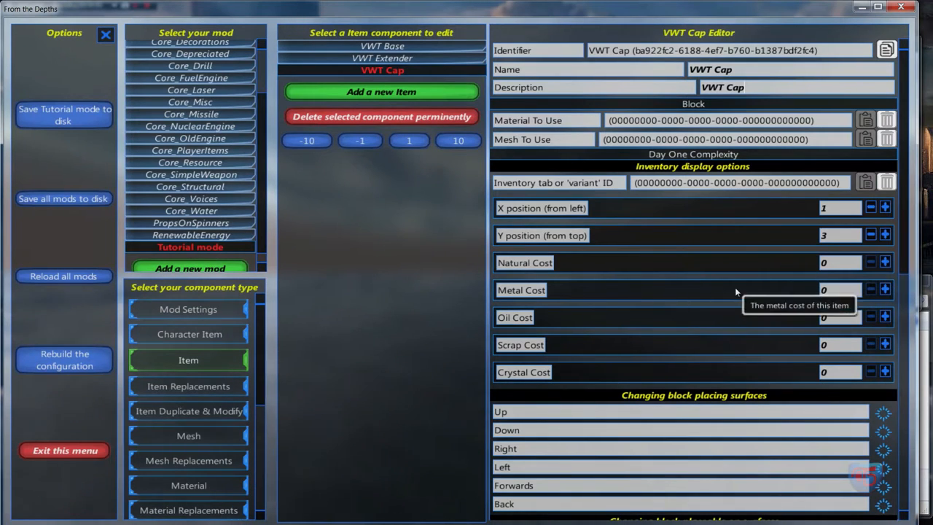
mouse_move(770, 266)
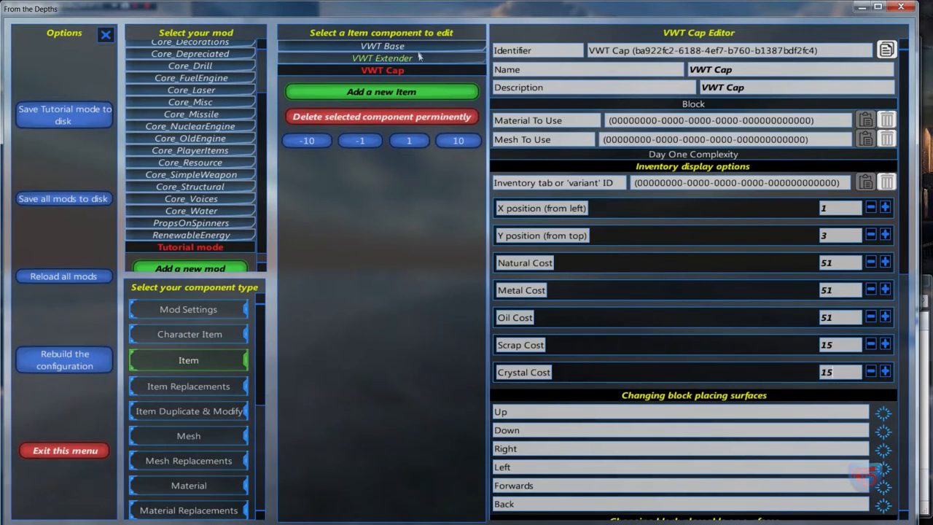
click(382, 58)
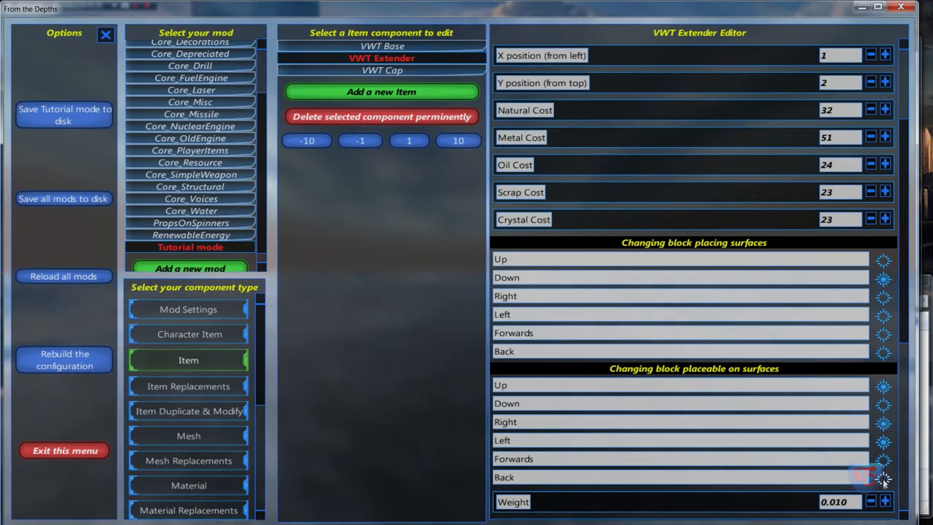
Review VWT Cap's editor: inventory position 1 by 3, cost 51 and 15 per resource, down to Material
click(382, 70)
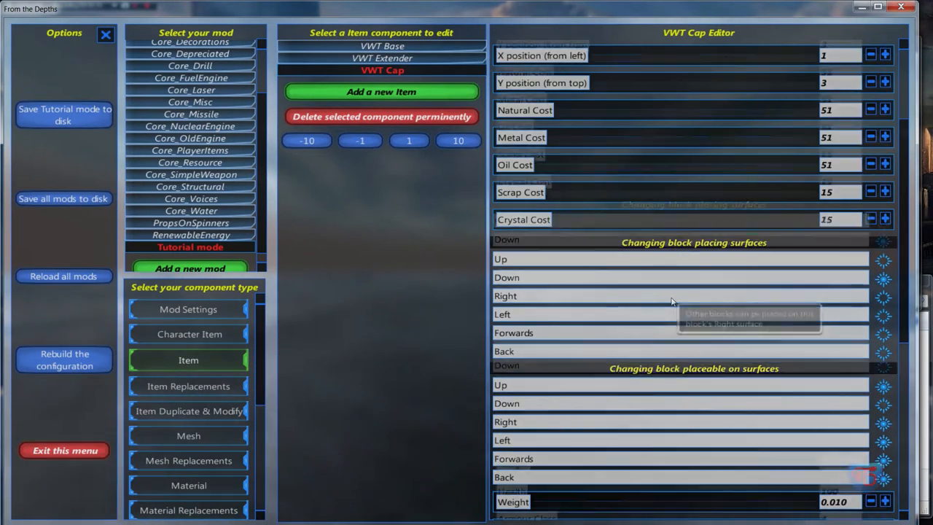
scroll(down, 3)
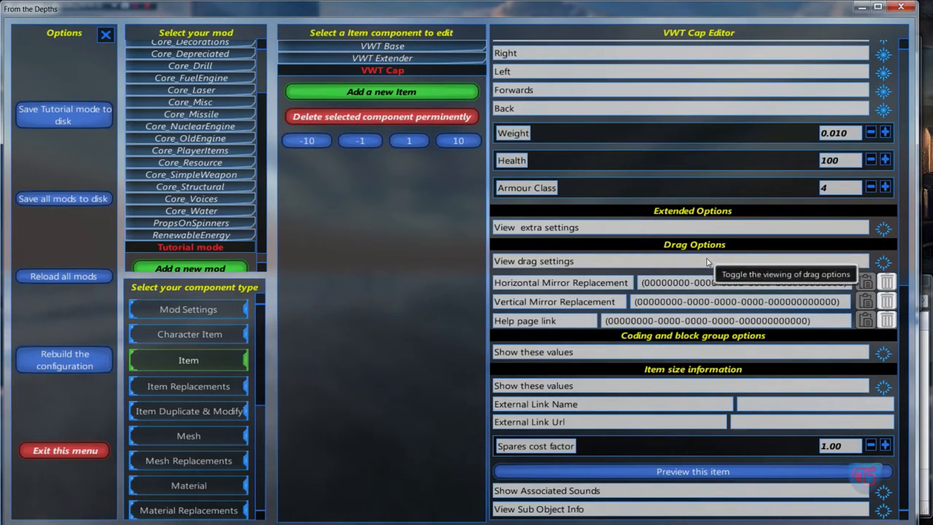
scroll(down, 3)
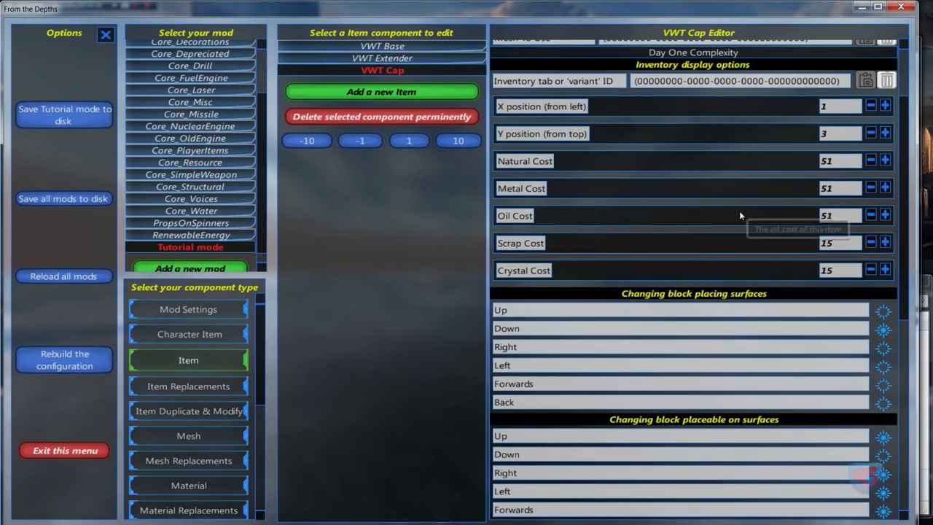
scroll(up, 3)
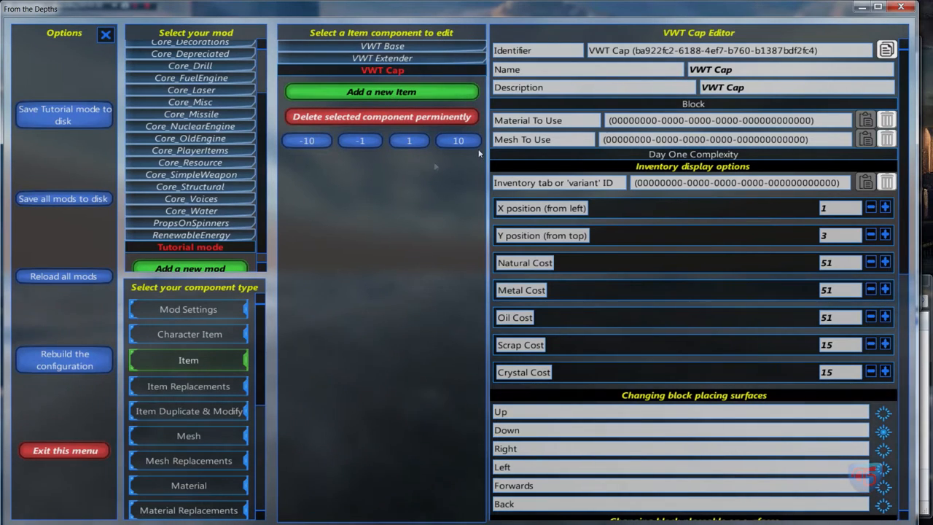
mouse_move(694, 111)
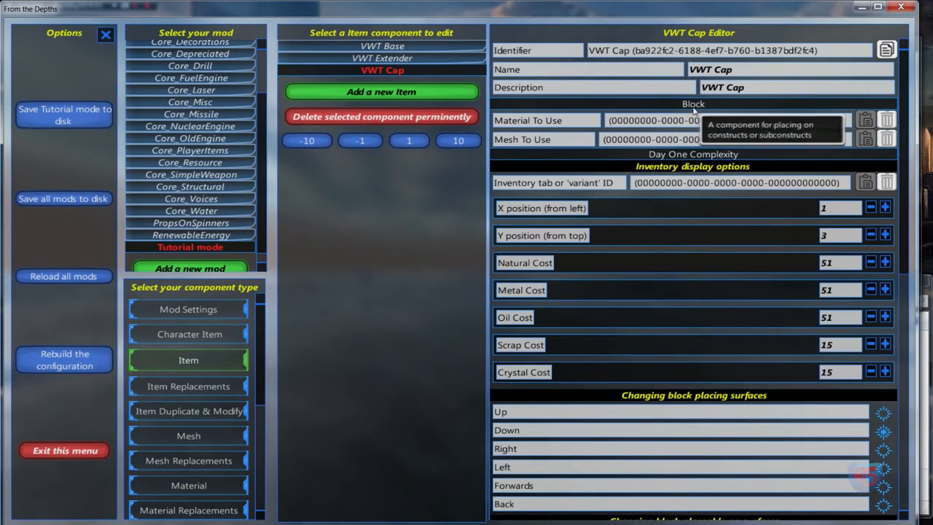
mouse_move(670, 148)
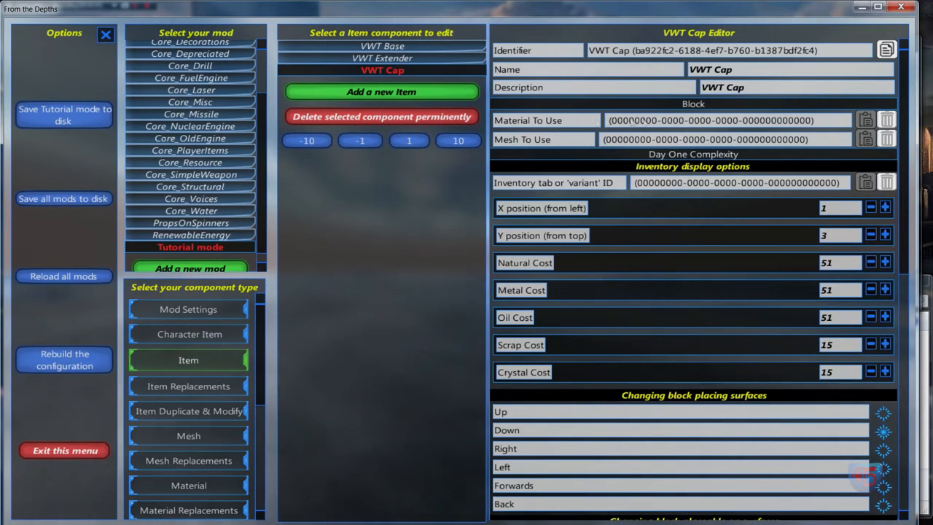
scroll(down, 3)
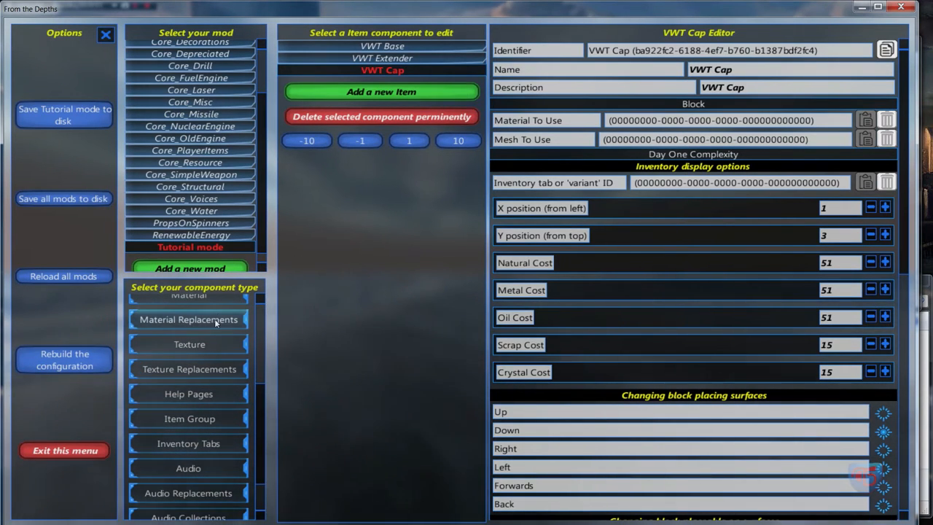
mouse_move(248, 396)
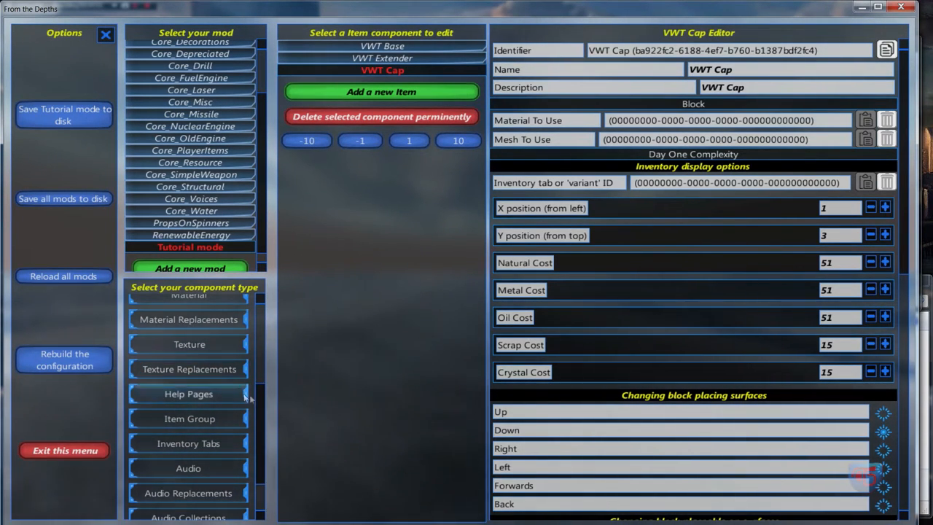
scroll(up, 3)
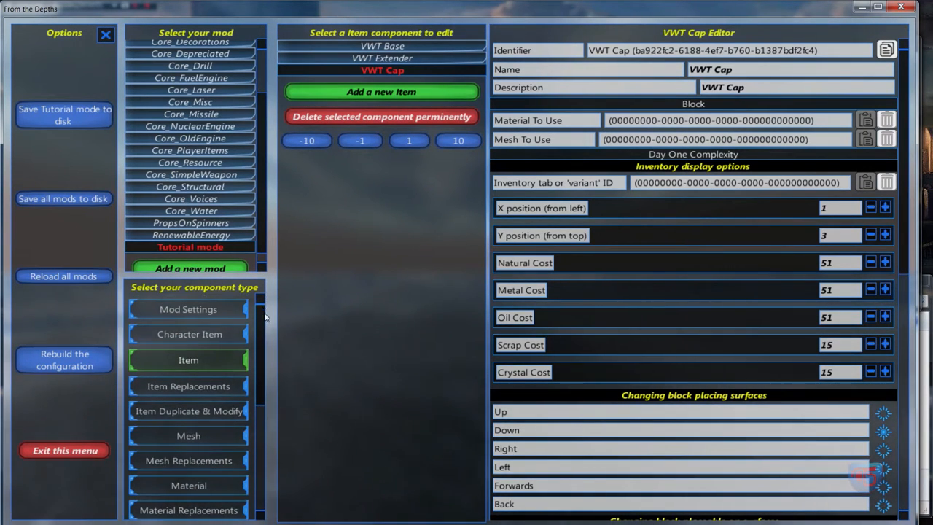
scroll(down, 3)
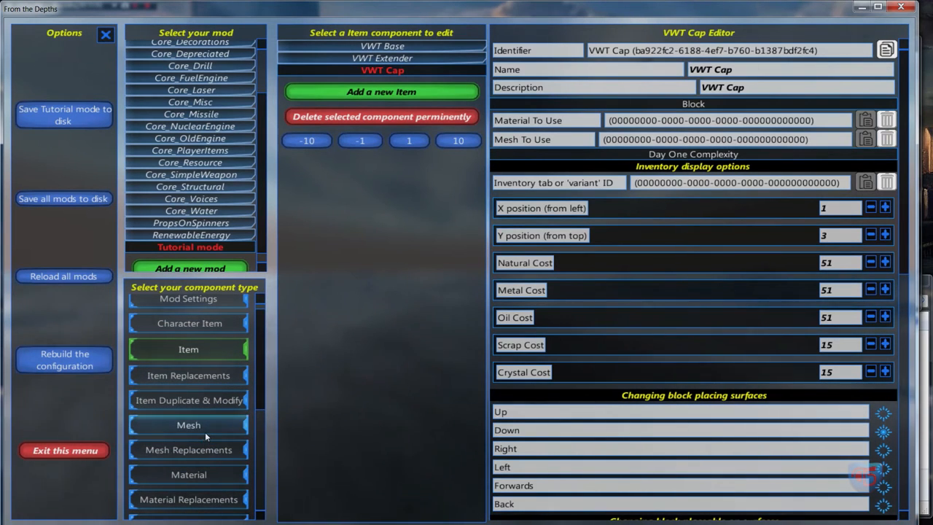
mouse_move(343, 307)
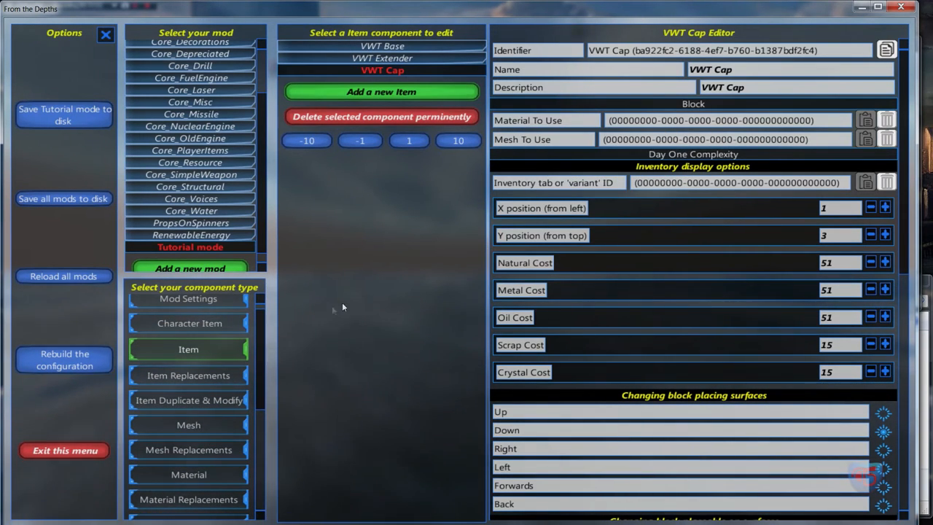
scroll(down, 3)
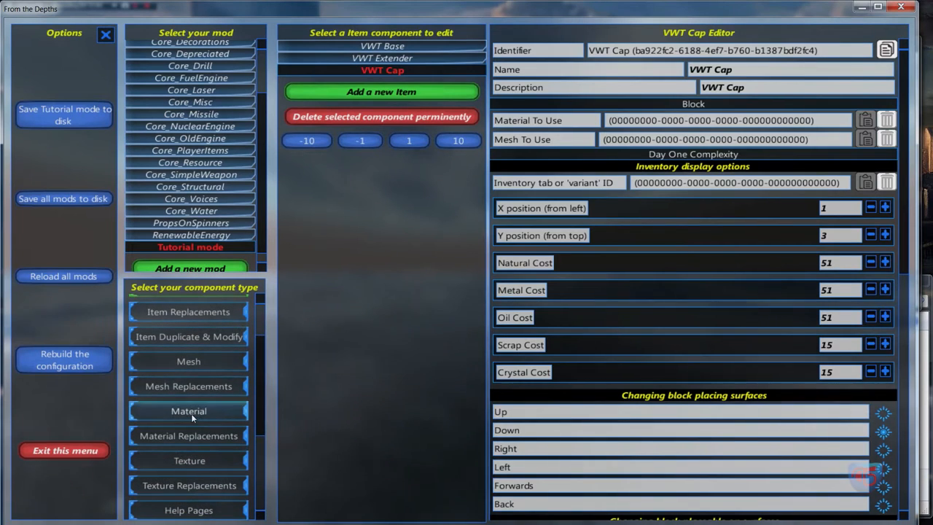
Add a new Material component to Tutorial mode and name it Material VWT
click(188, 411)
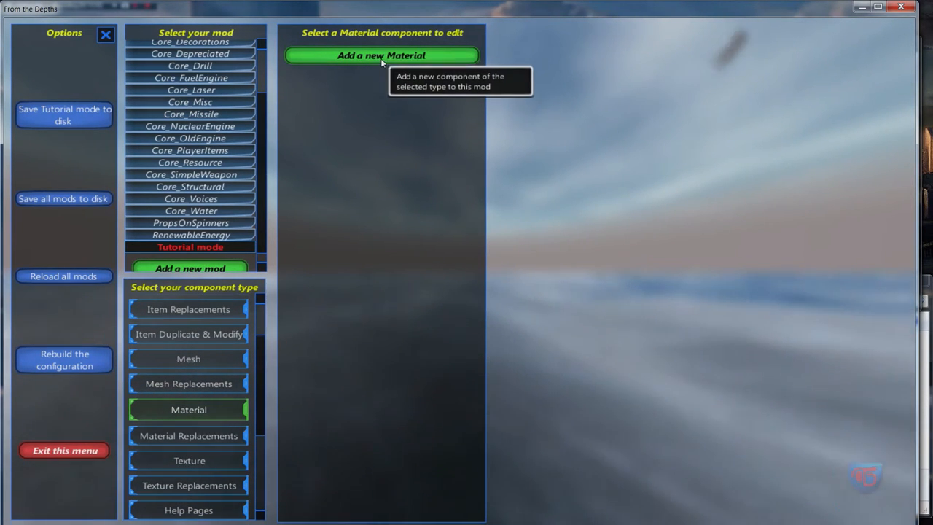
click(380, 55)
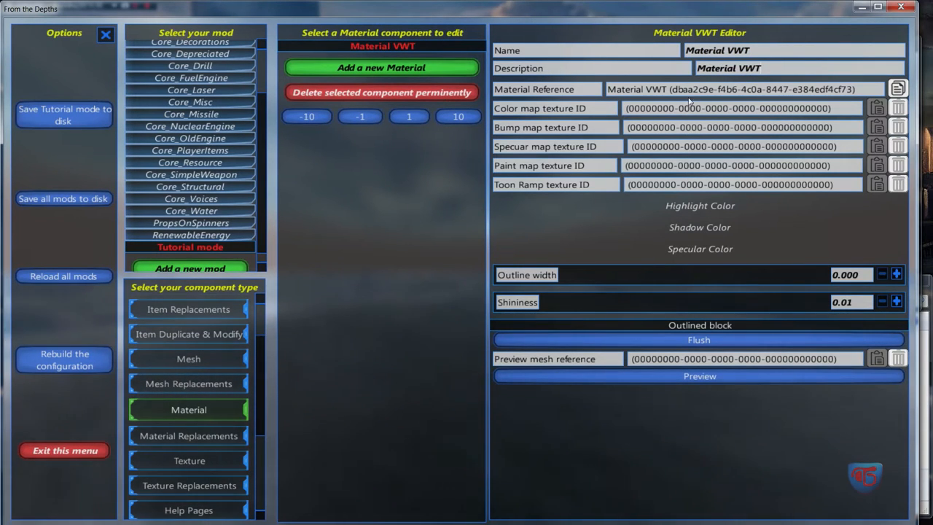
mouse_move(566, 117)
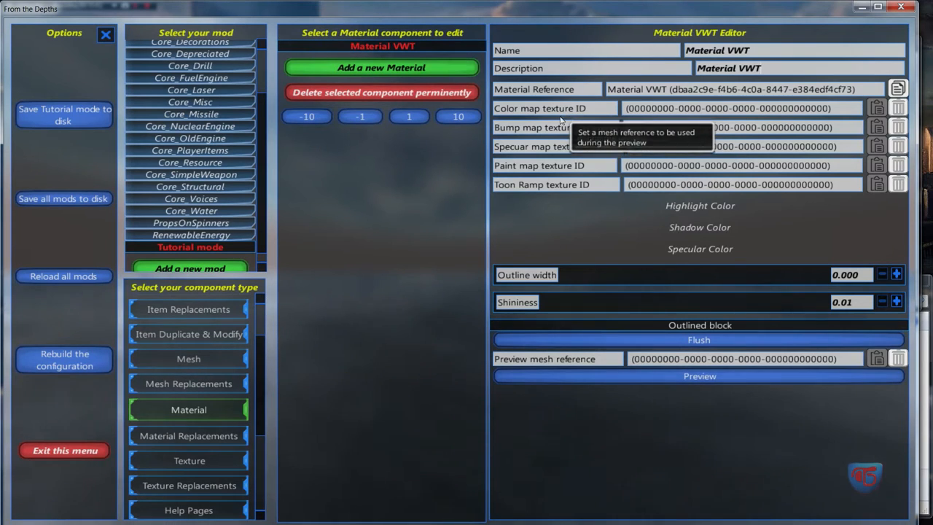
mouse_move(270, 402)
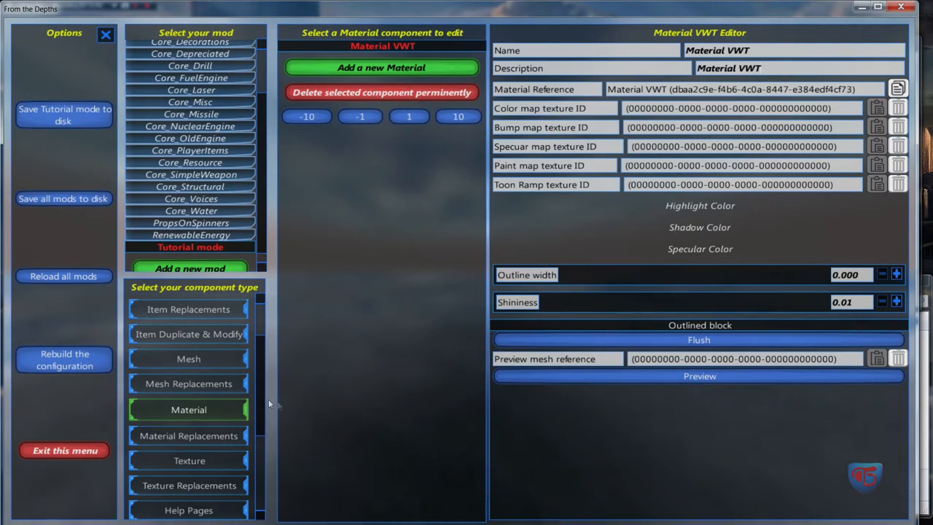
Create a Texture component named and described Texture VWT and copy its GUID
click(190, 460)
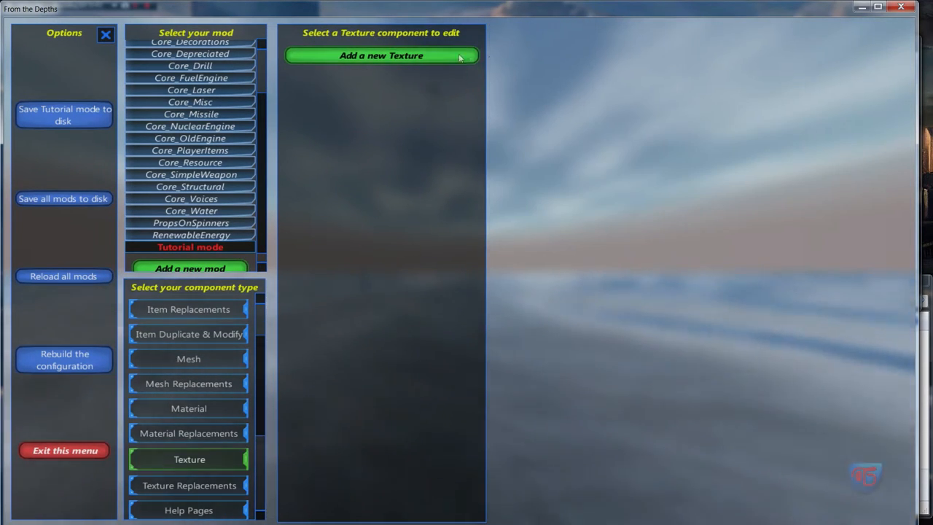
click(380, 55)
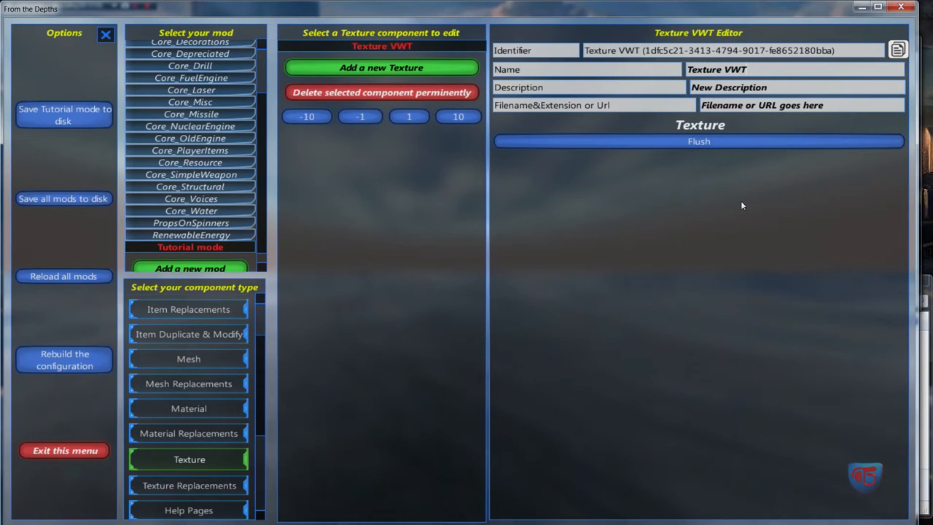
click(188, 359)
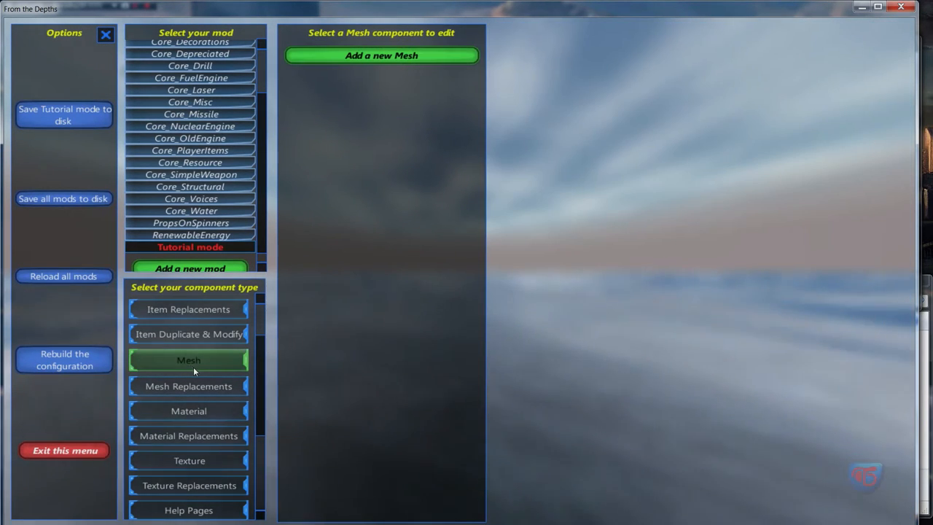
click(188, 408)
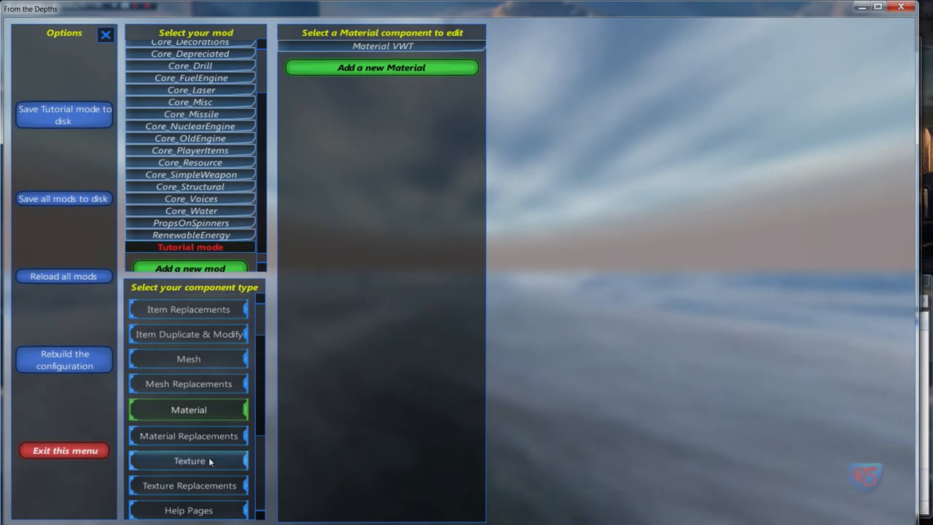
click(190, 461)
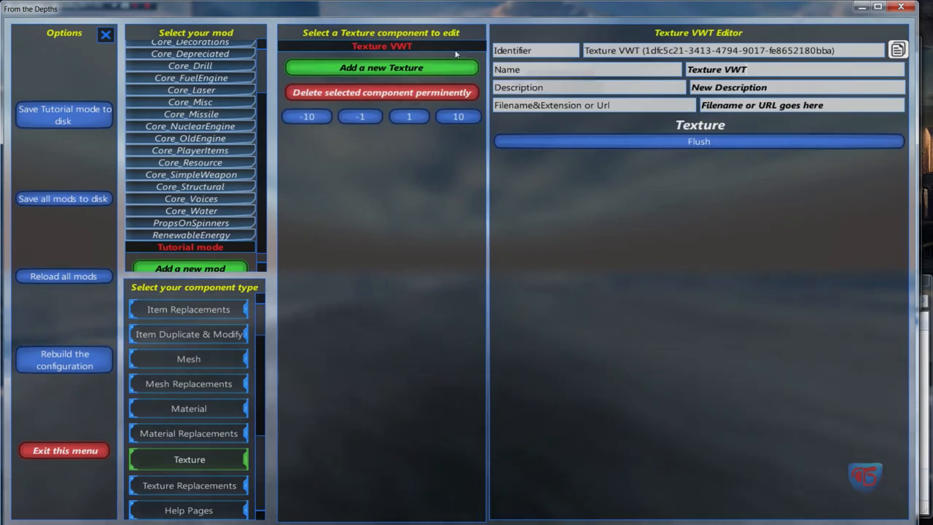
mouse_move(822, 105)
text(Texture VWT)
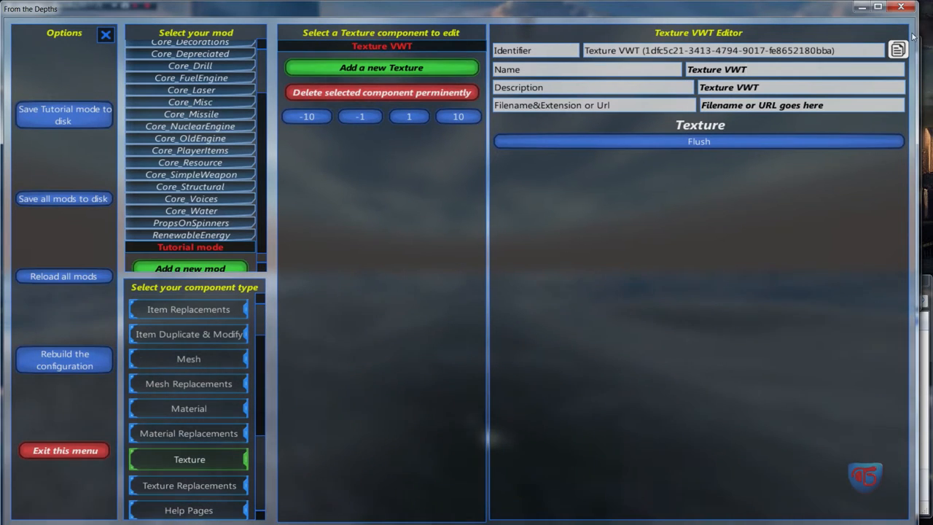
mouse_move(851, 67)
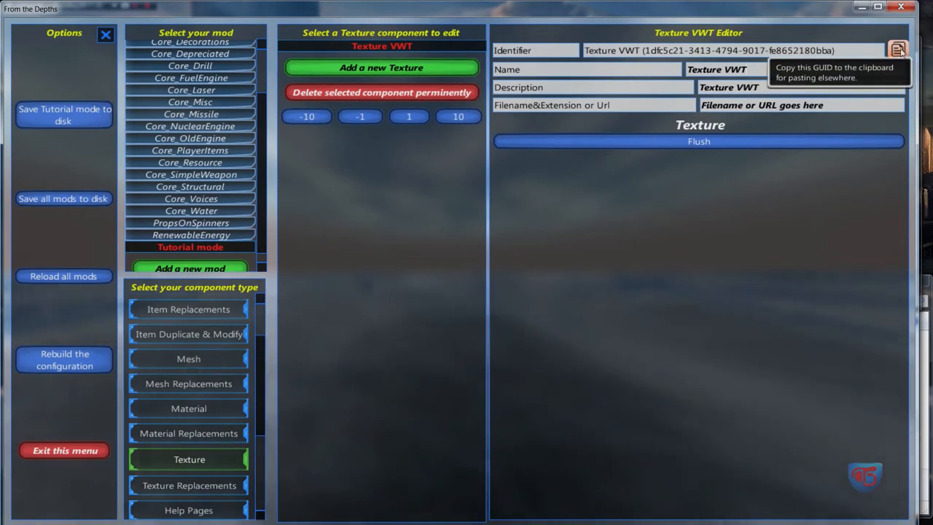
mouse_move(516, 169)
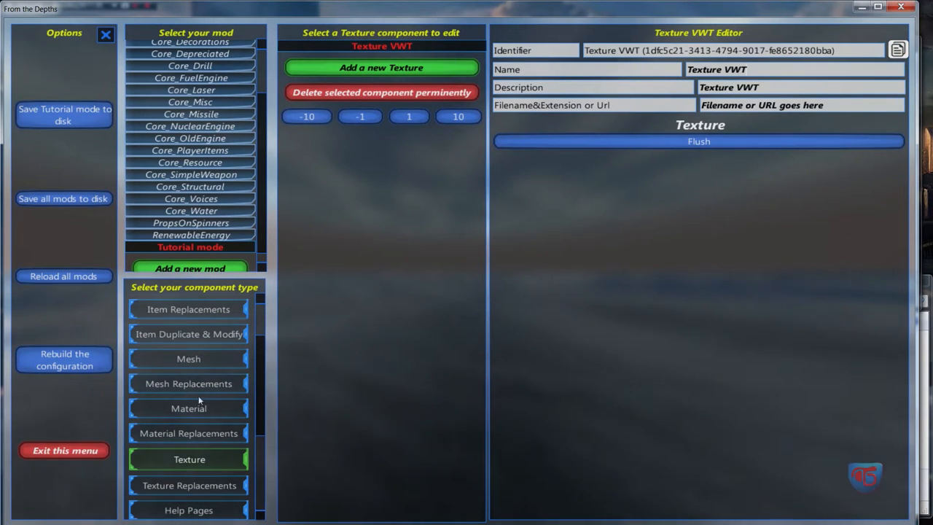
Paste Texture VWT's GUID into Material VWT's Color map texture ID
click(189, 408)
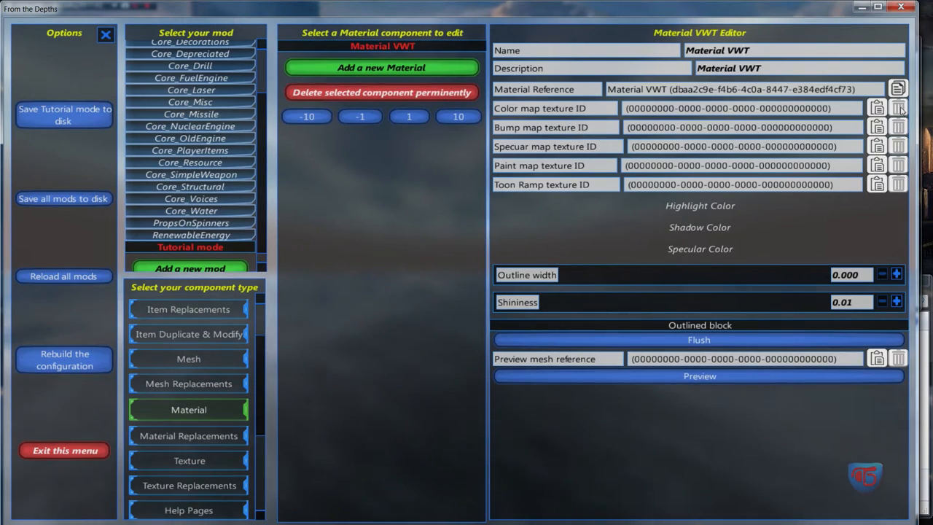
click(878, 108)
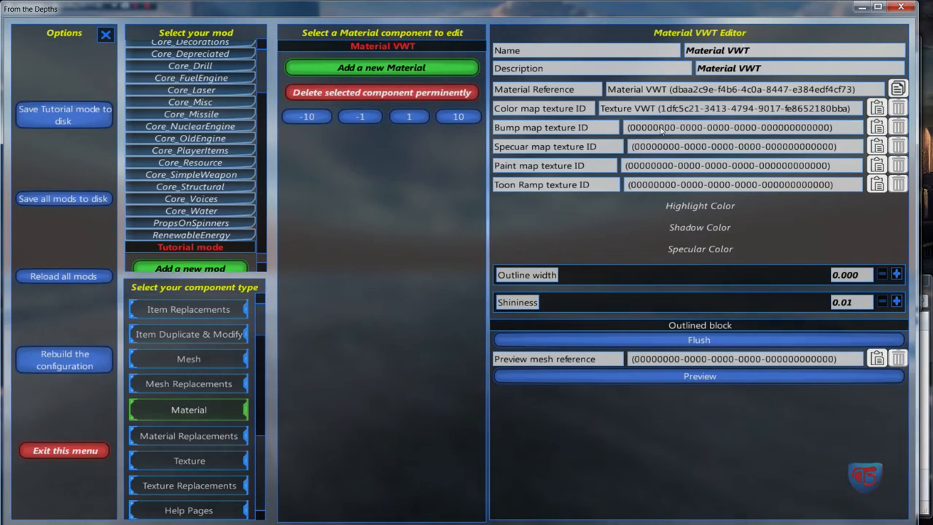
mouse_move(677, 122)
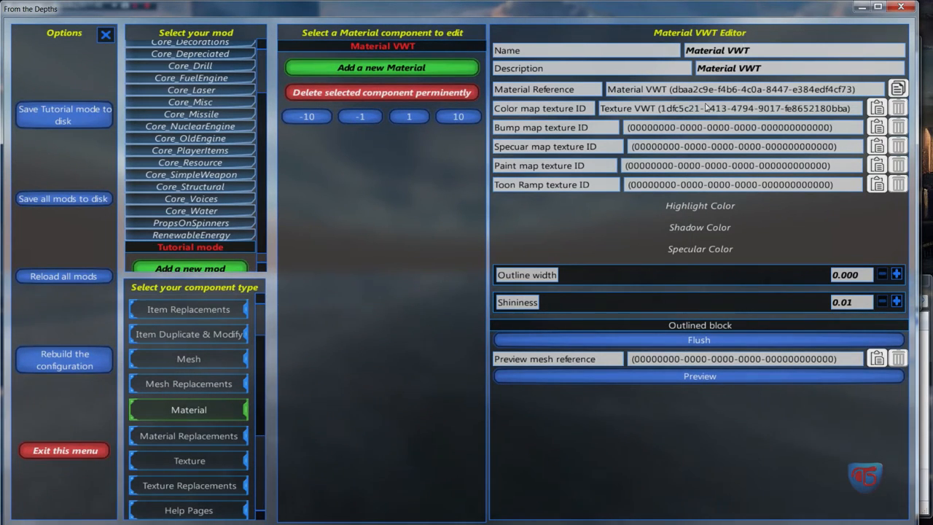
click(700, 376)
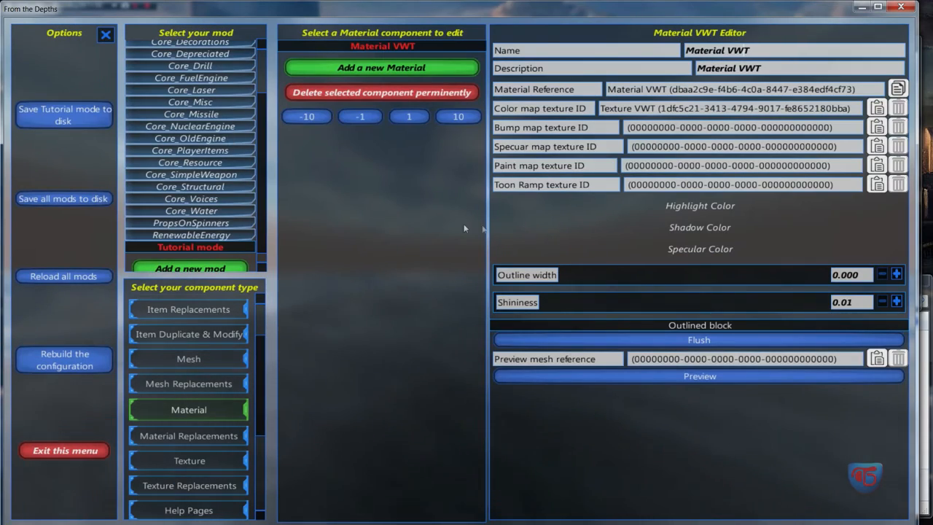
mouse_move(365, 213)
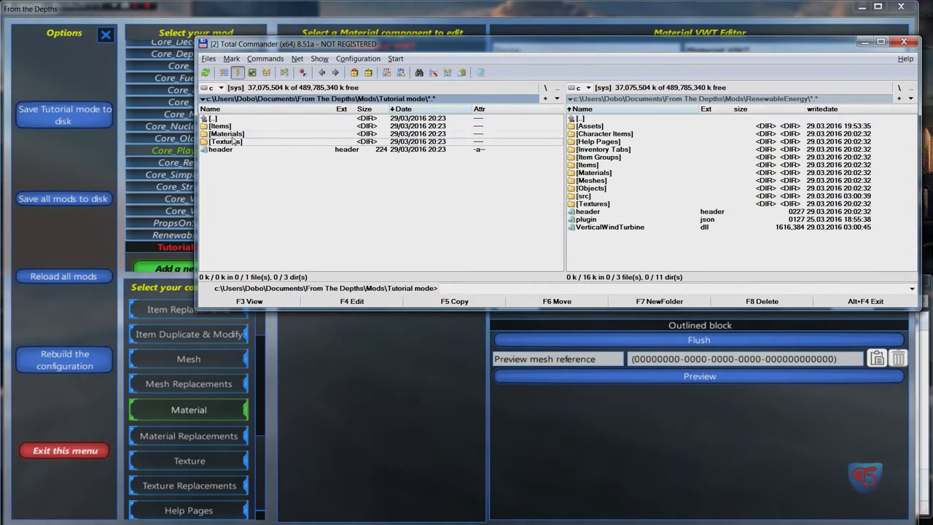
Inspect the saved material guidmap and texture files in the Materials and Textures folders via Notepad
double_click(226, 134)
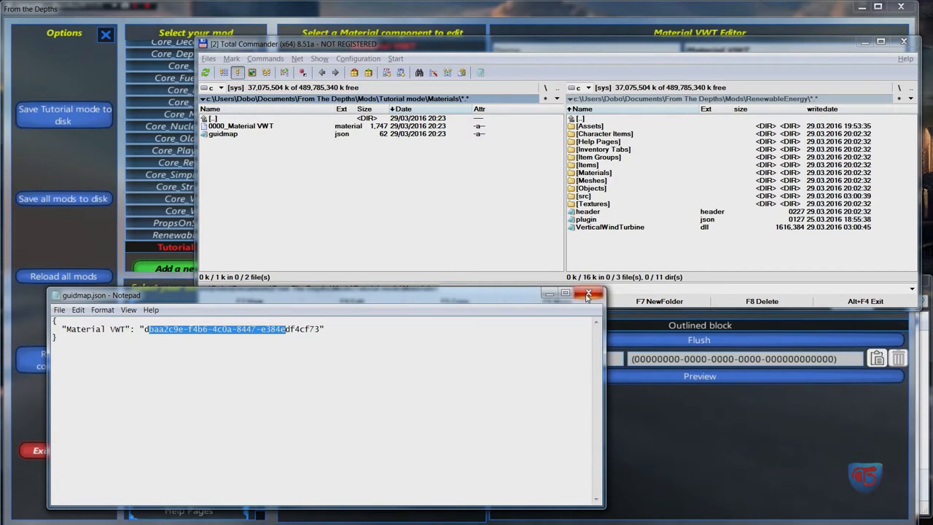
click(590, 294)
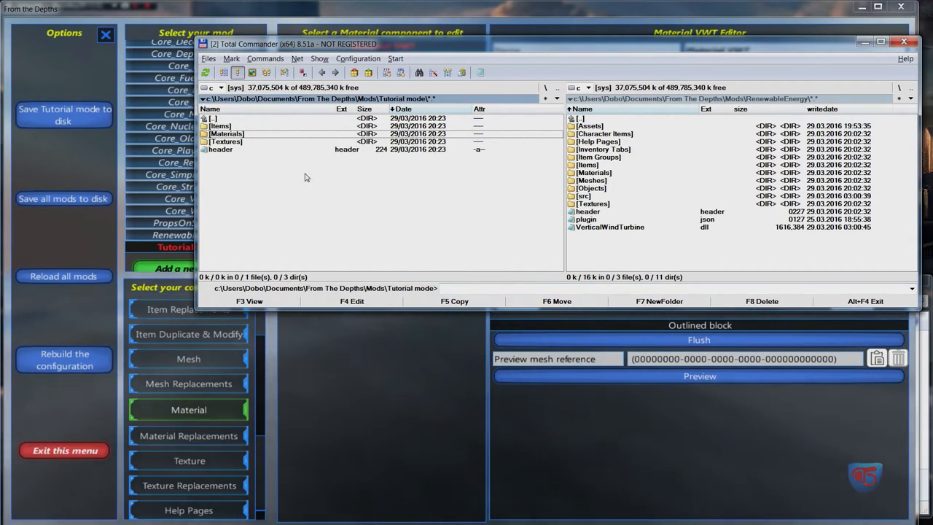
double_click(228, 141)
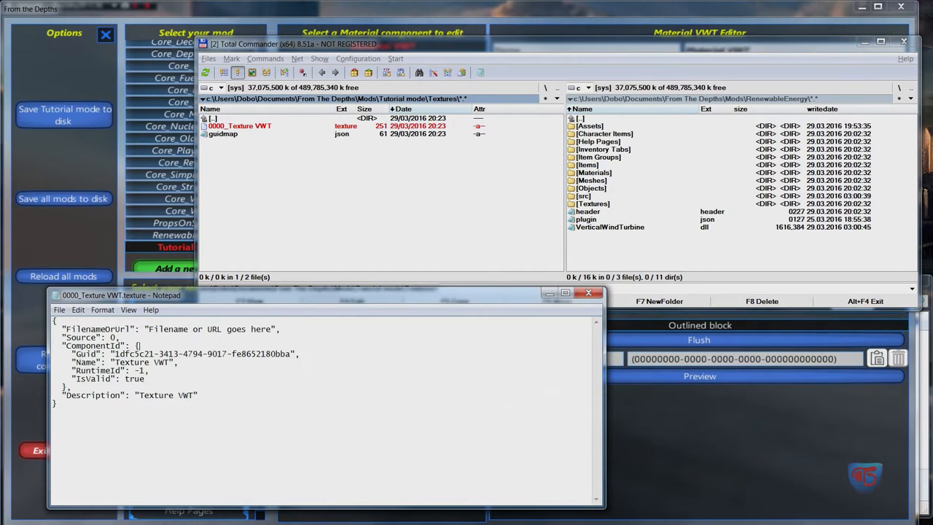
drag(67, 346, 149, 379)
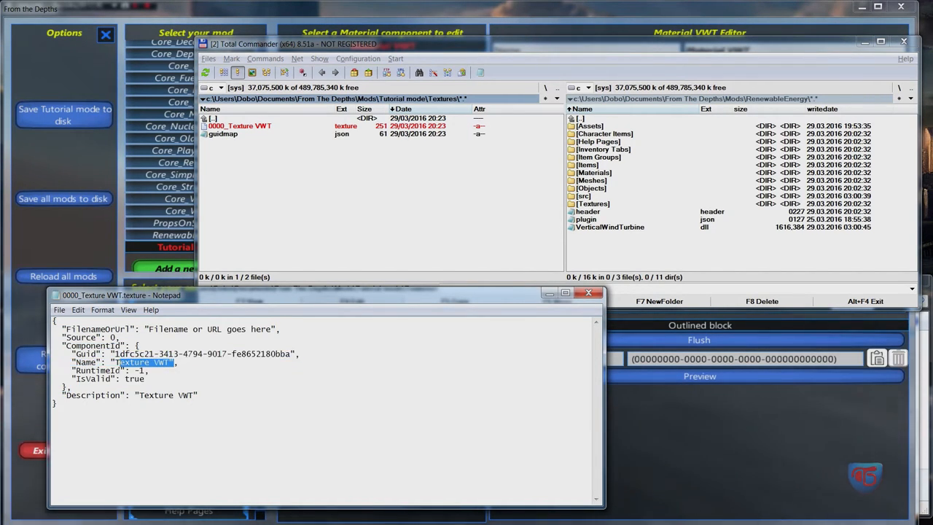
click(158, 395)
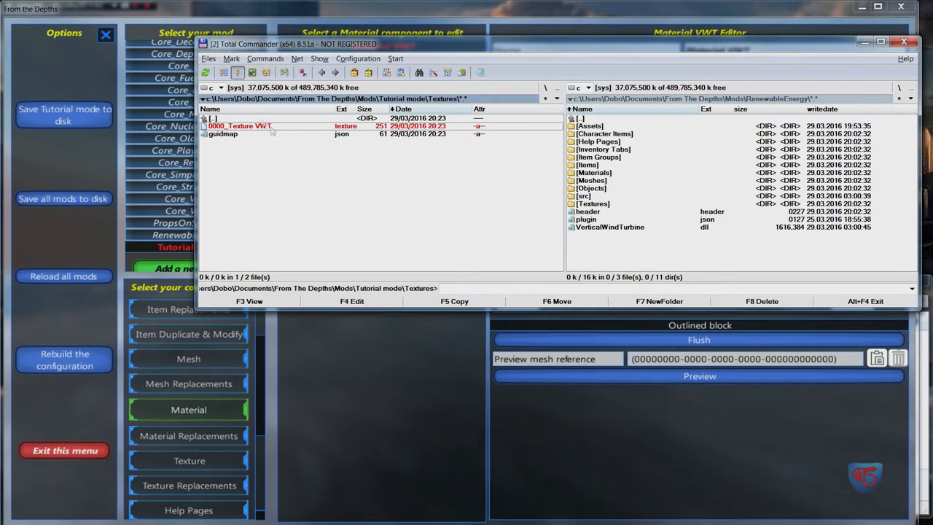
double_click(213, 118)
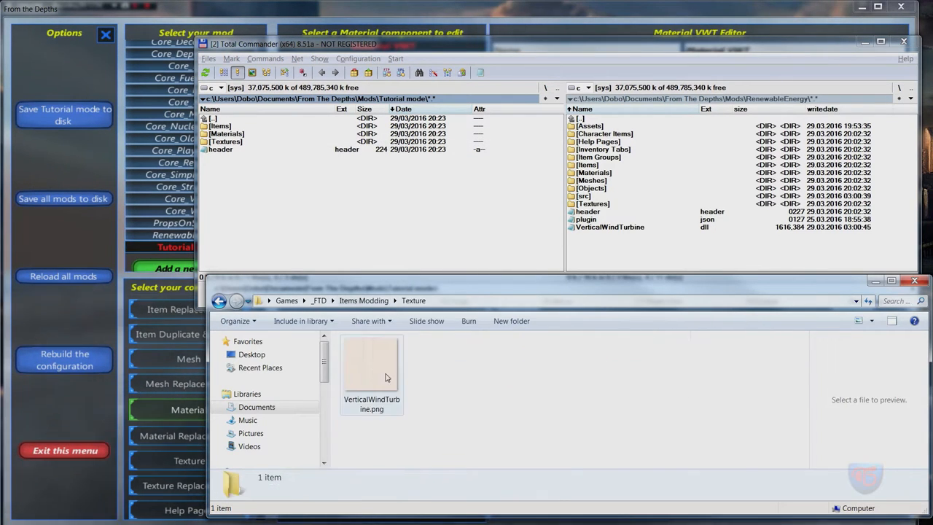
Copy VerticalWindTurbine.png from Explorer into the Tutorial mode mod folder
click(372, 365)
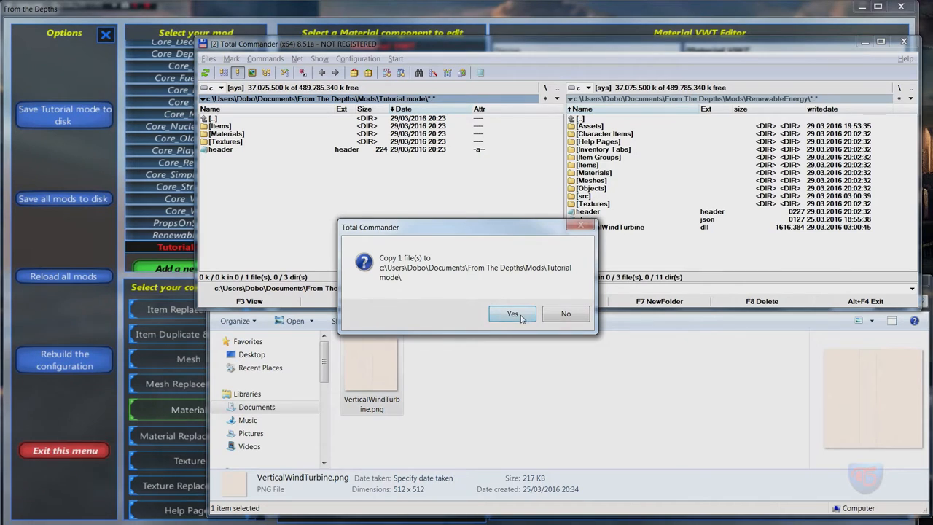
click(512, 313)
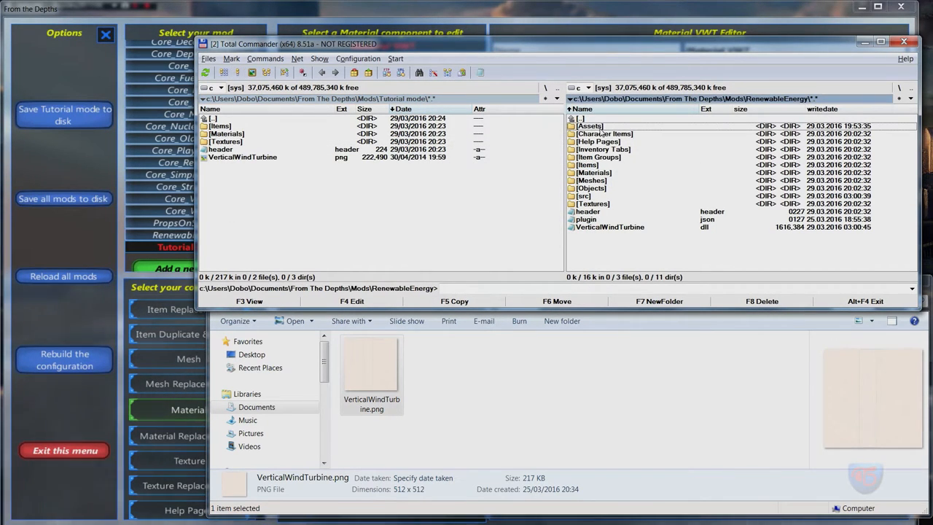
double_click(591, 125)
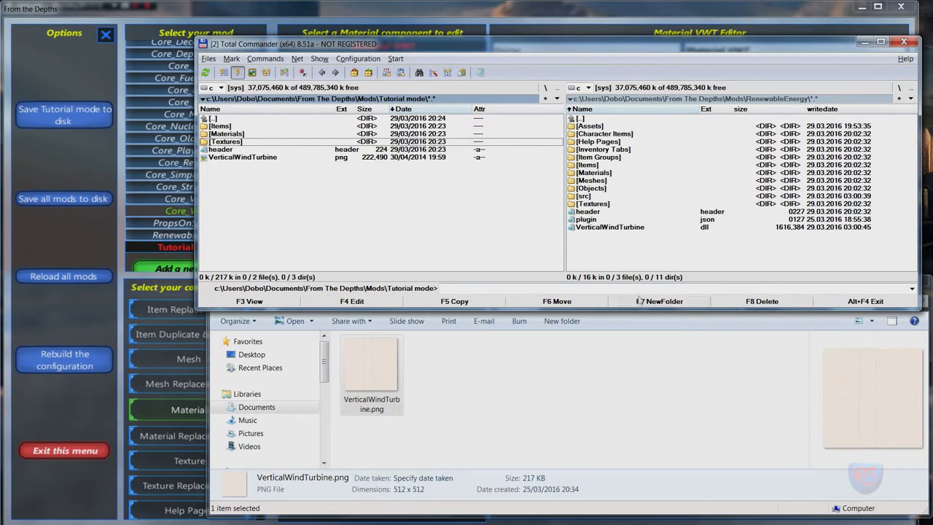
Create an Assets folder in Tutorial mode and mark the VerticalWindTurbine image for moving
click(660, 300)
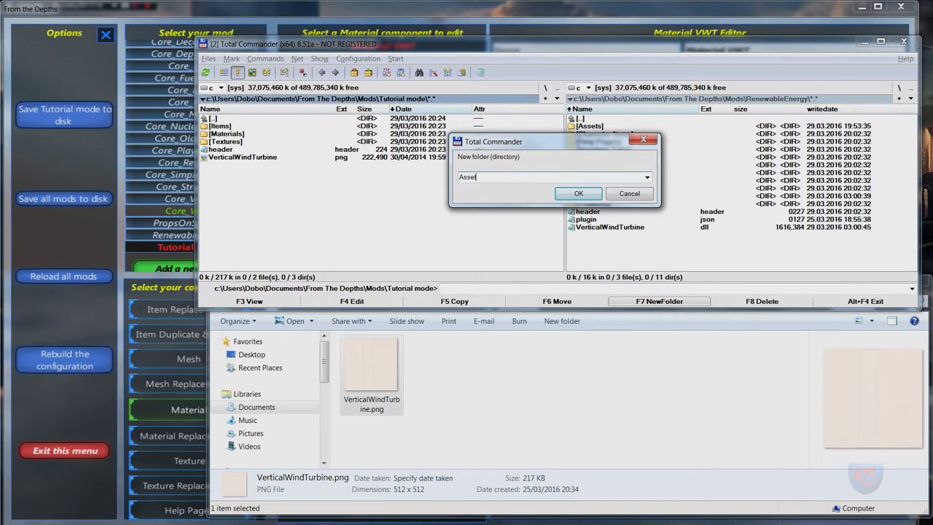
click(578, 193)
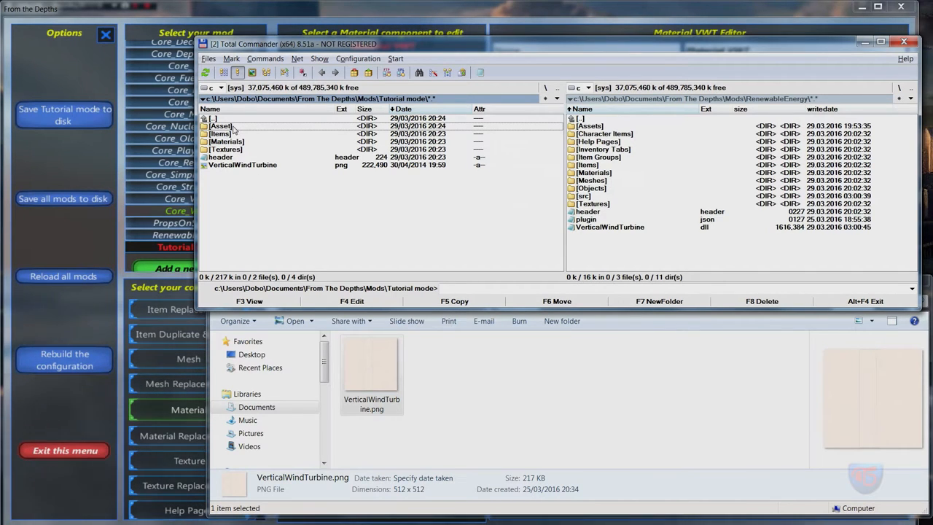
click(221, 125)
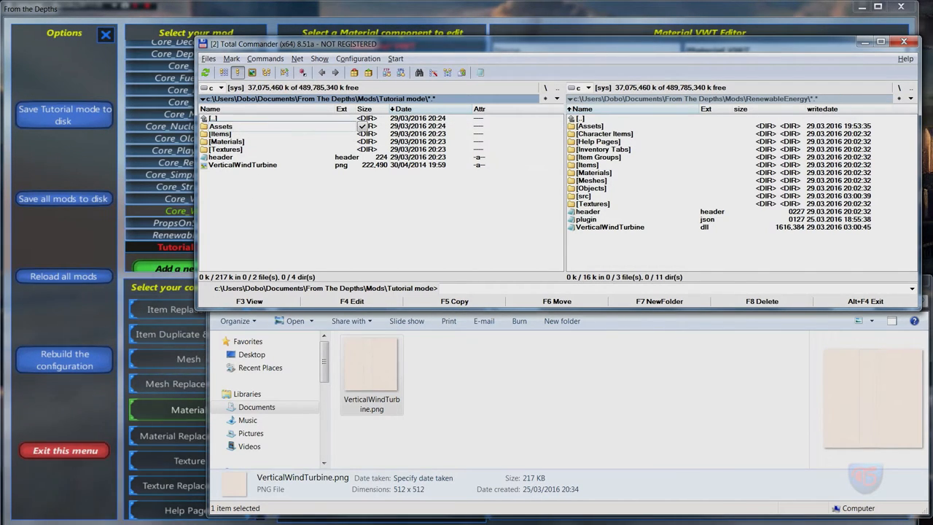
click(220, 157)
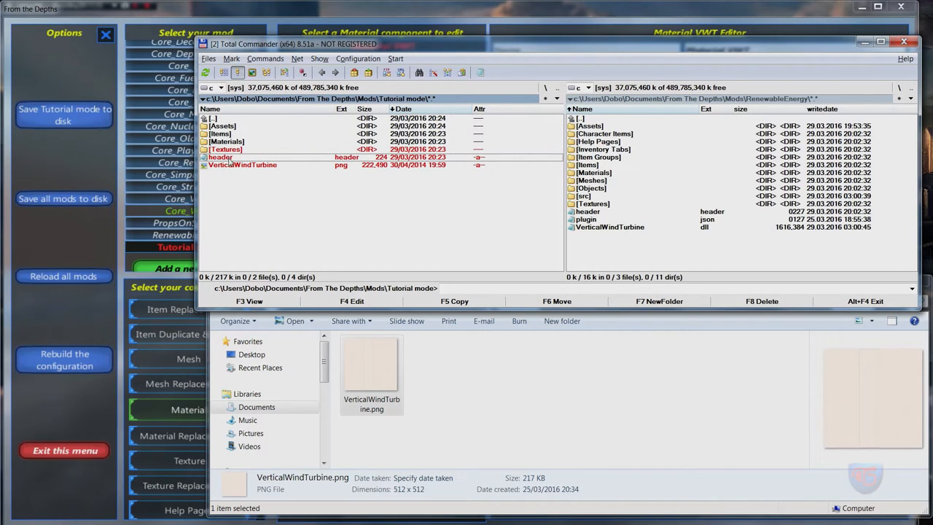
click(220, 158)
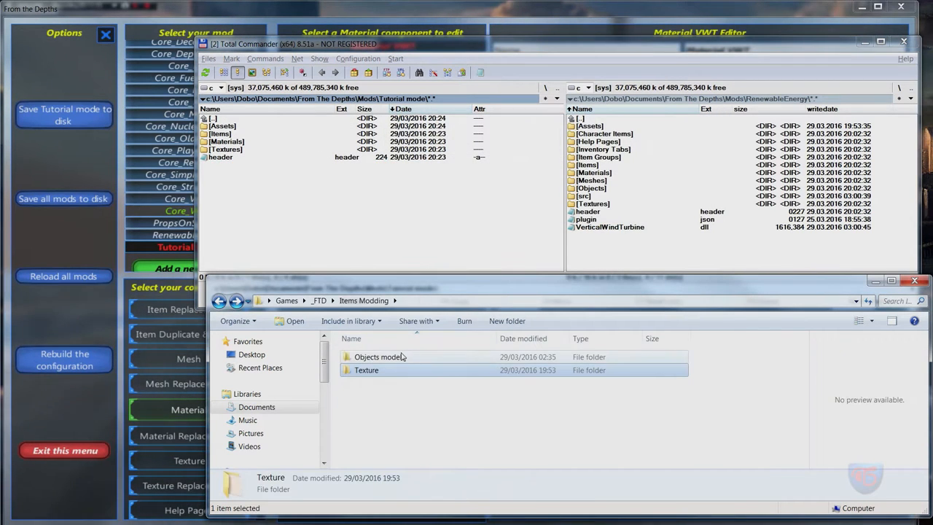
Copy the six VWT Base, Extender and Cap model files from Objects into Assets and verify them
double_click(378, 355)
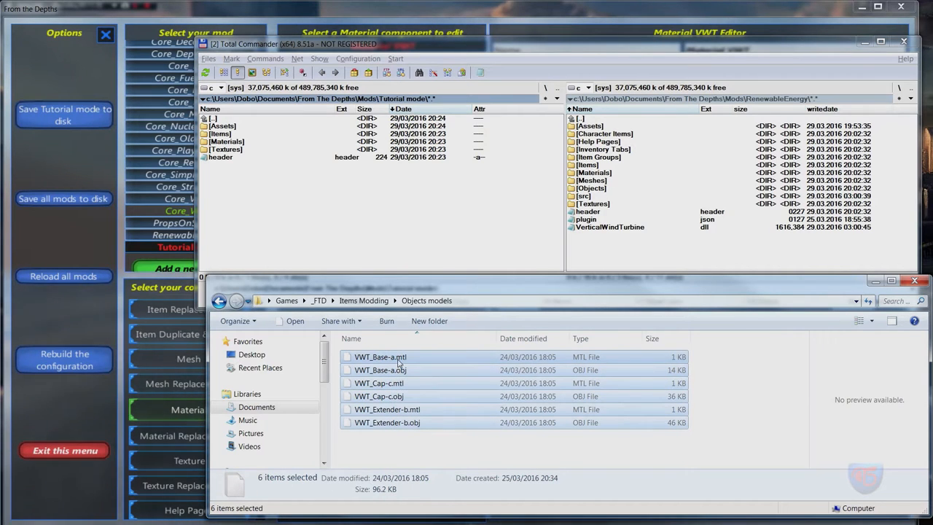
mouse_move(380, 355)
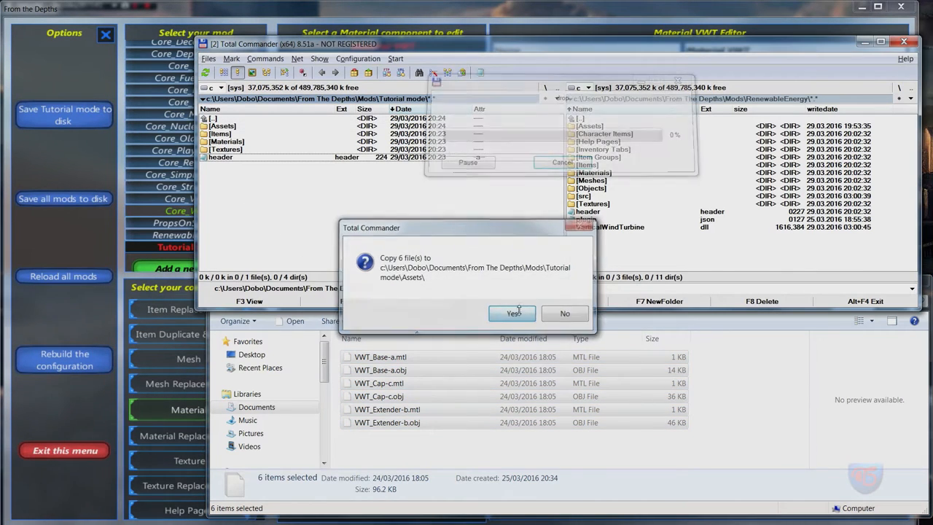
click(513, 314)
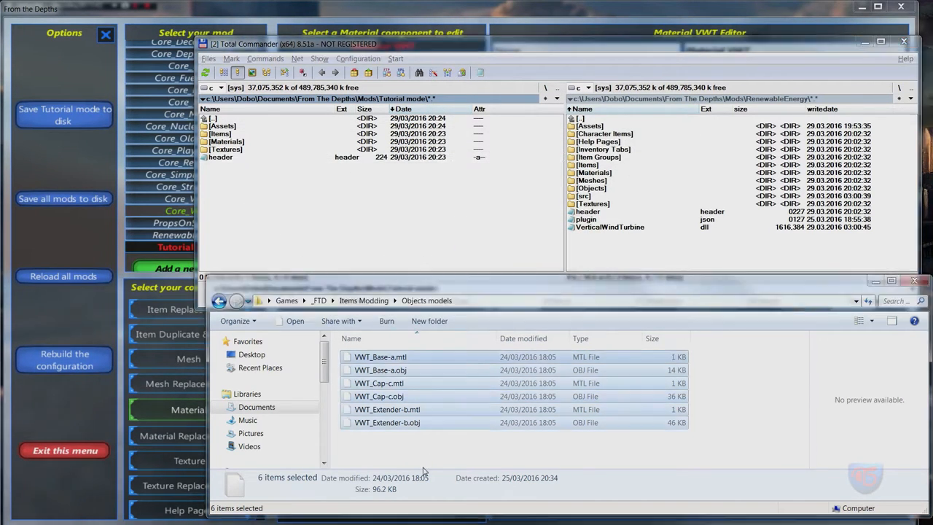
click(219, 300)
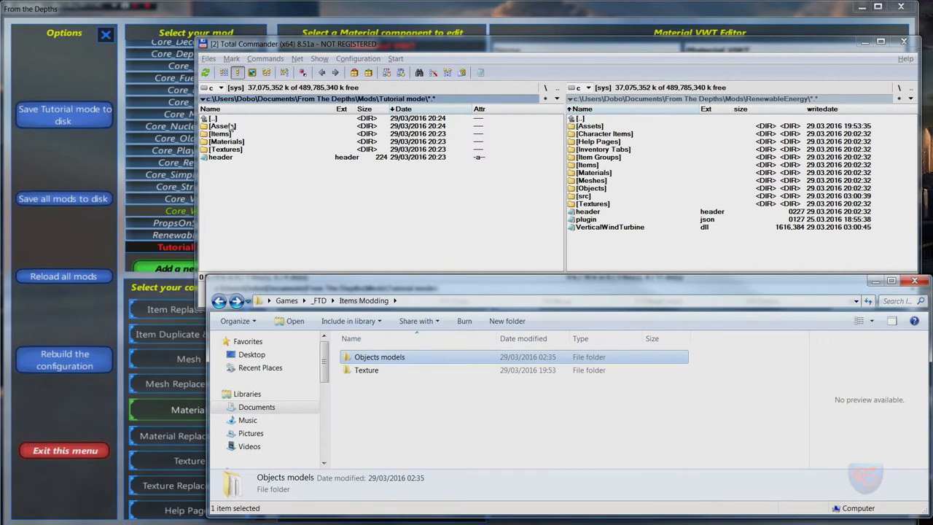
double_click(222, 125)
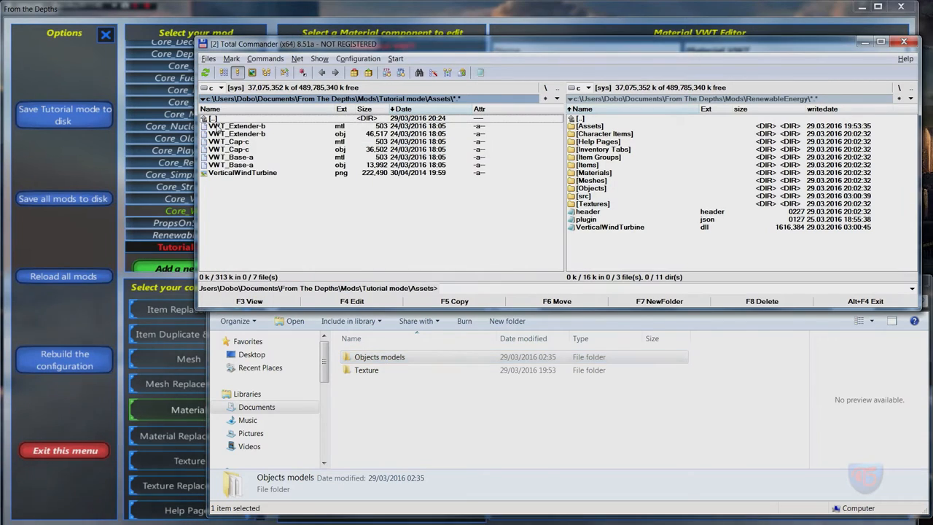
double_click(213, 118)
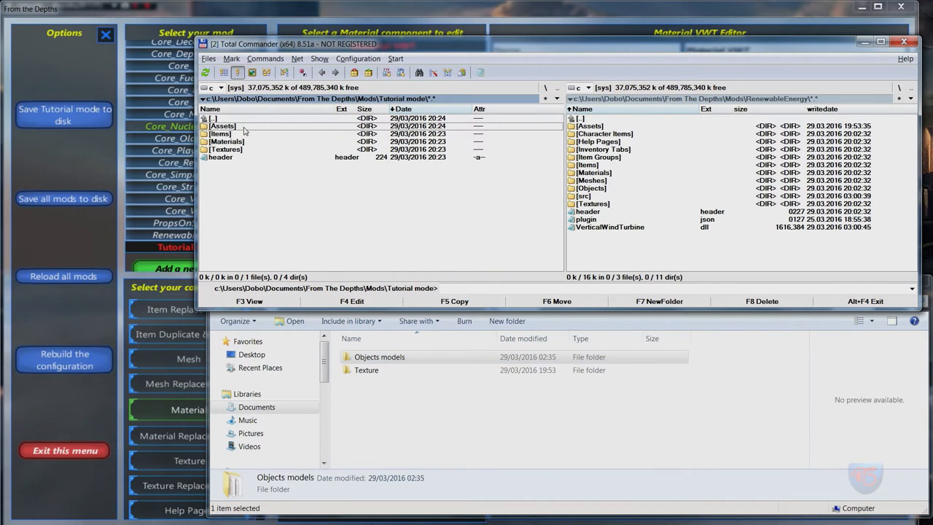
double_click(224, 126)
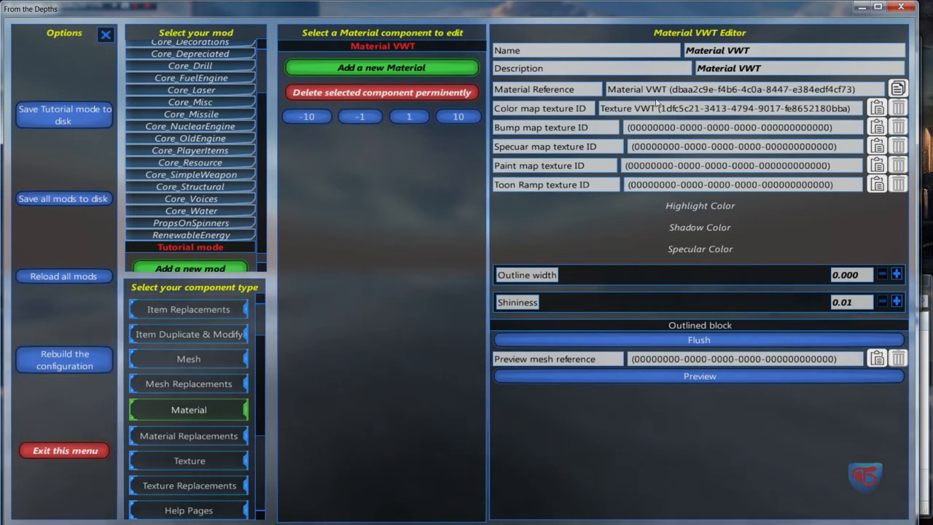
mouse_move(583, 117)
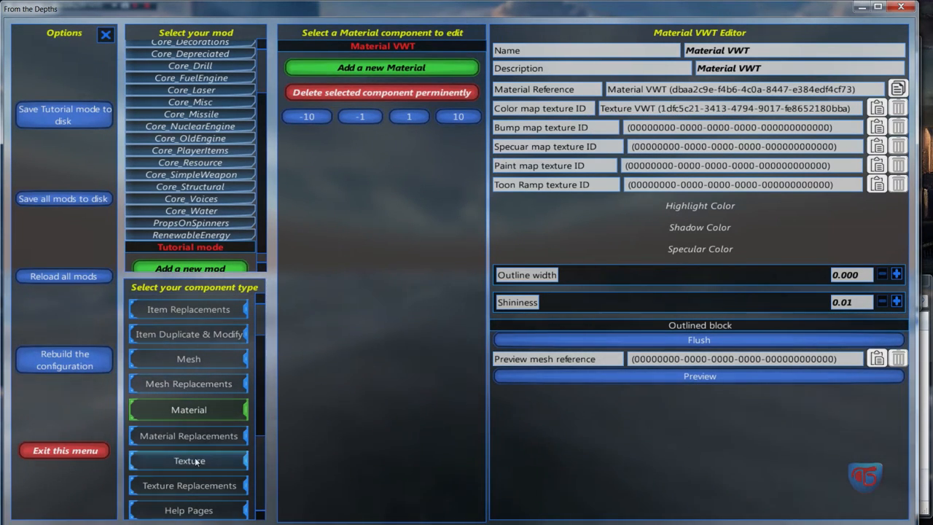
Check that Texture VWT now previews VerticalWindTurbine.png, then return to Material VWT
click(190, 461)
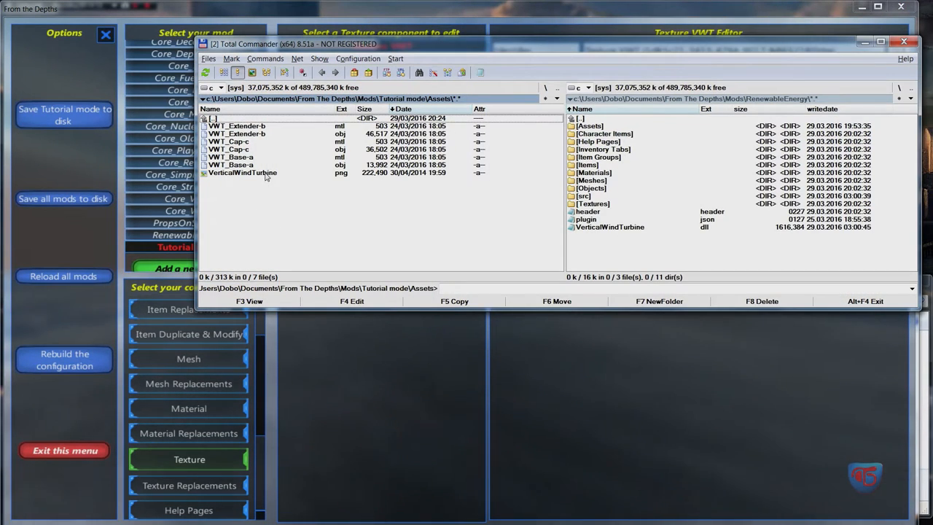
click(242, 172)
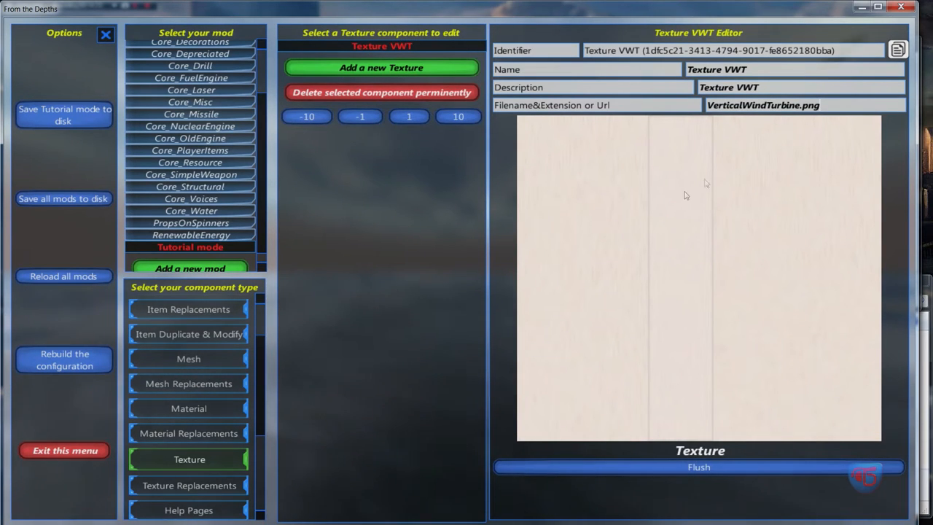
mouse_move(640, 191)
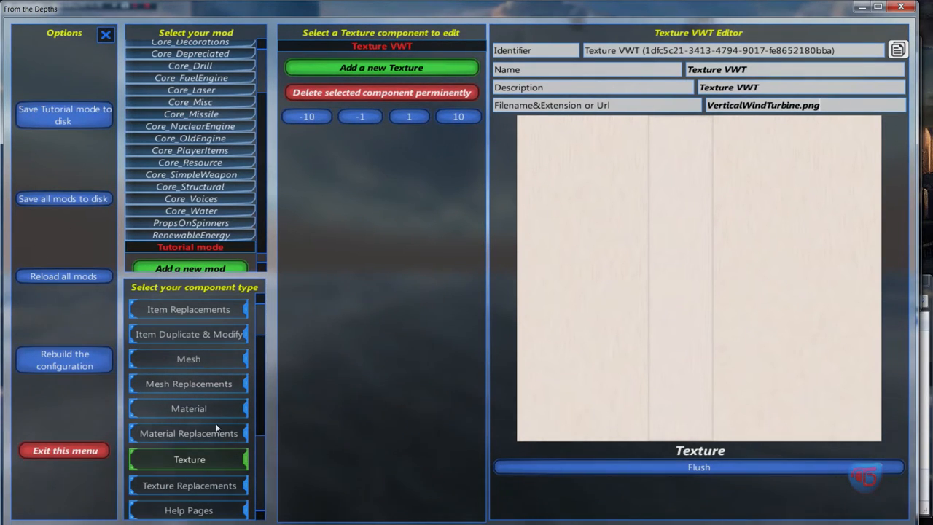
click(188, 408)
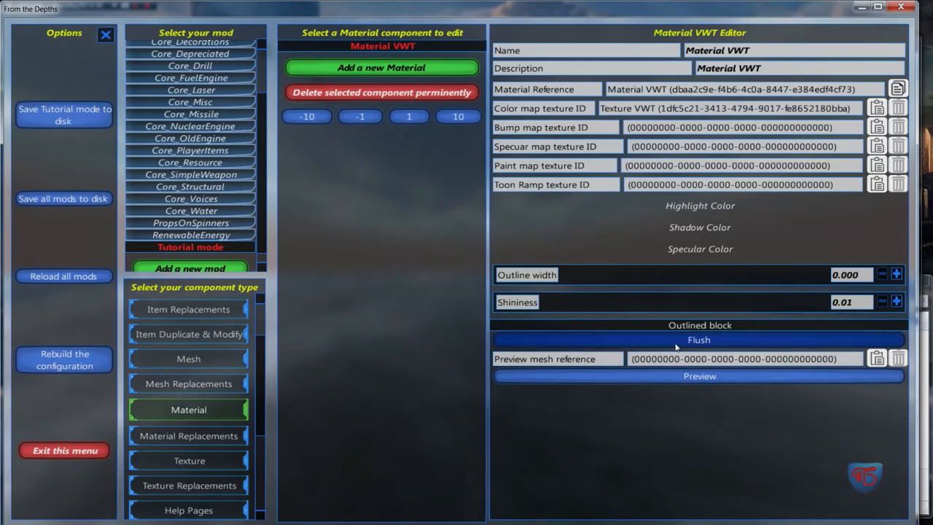
mouse_move(698, 340)
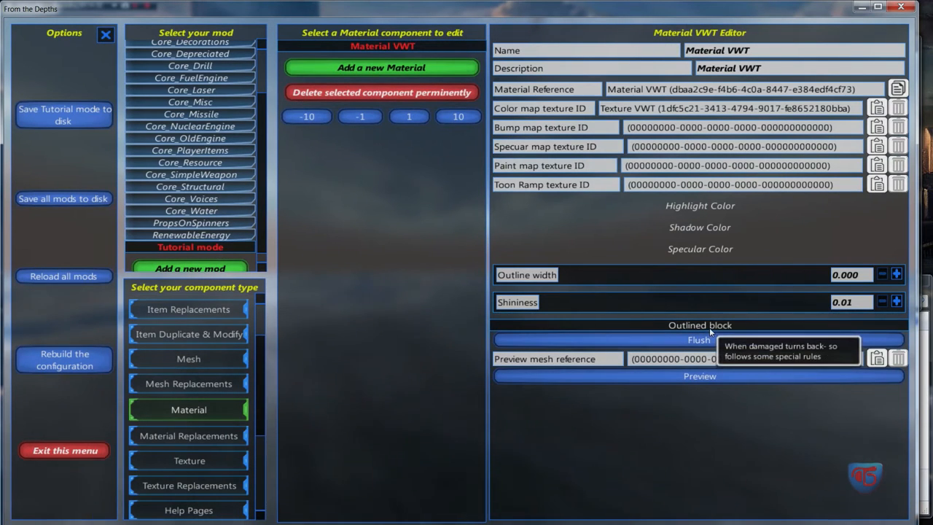
mouse_move(648, 115)
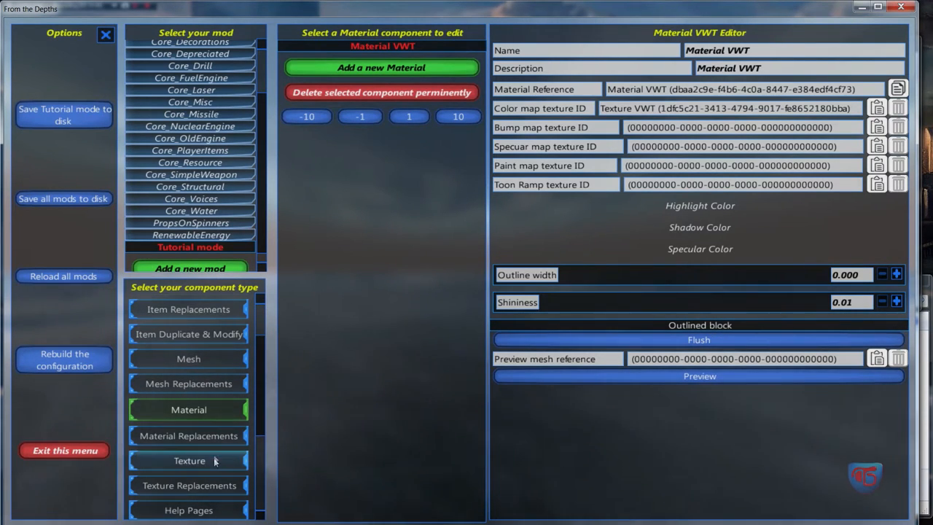
click(189, 459)
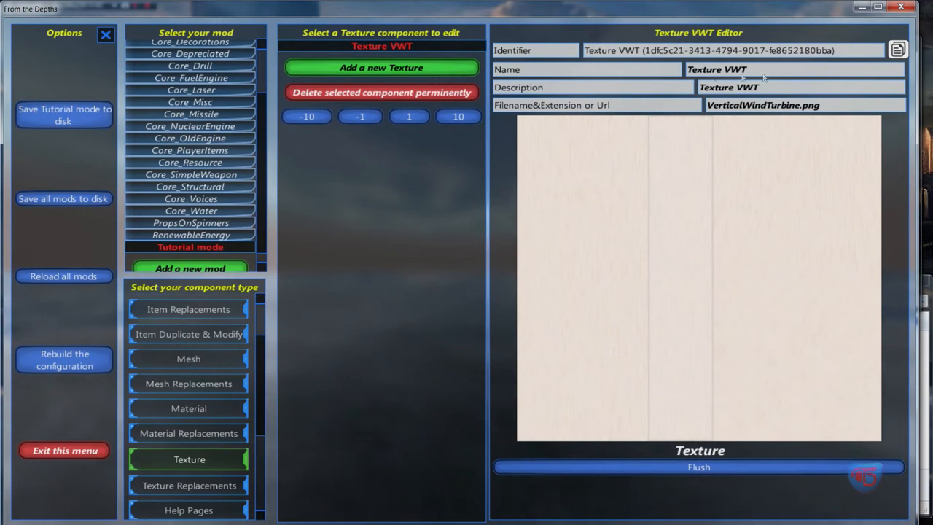
click(188, 408)
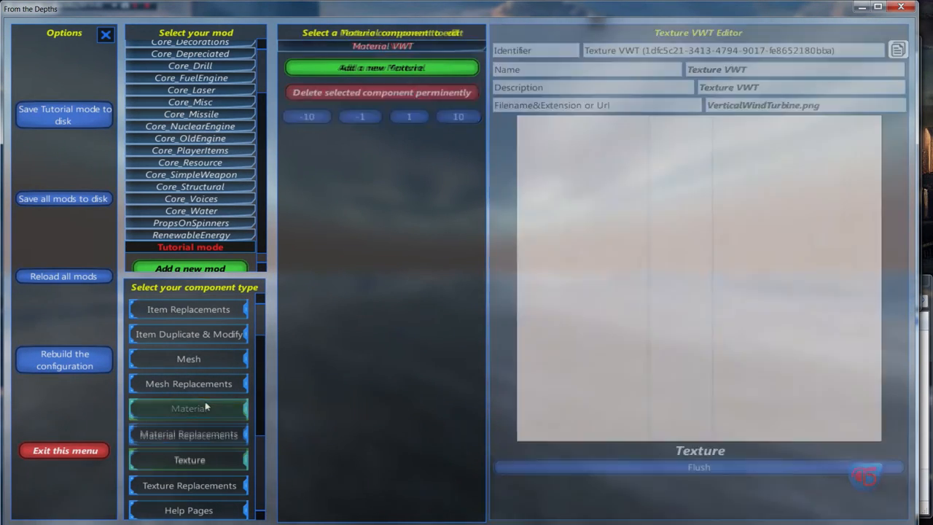
click(188, 408)
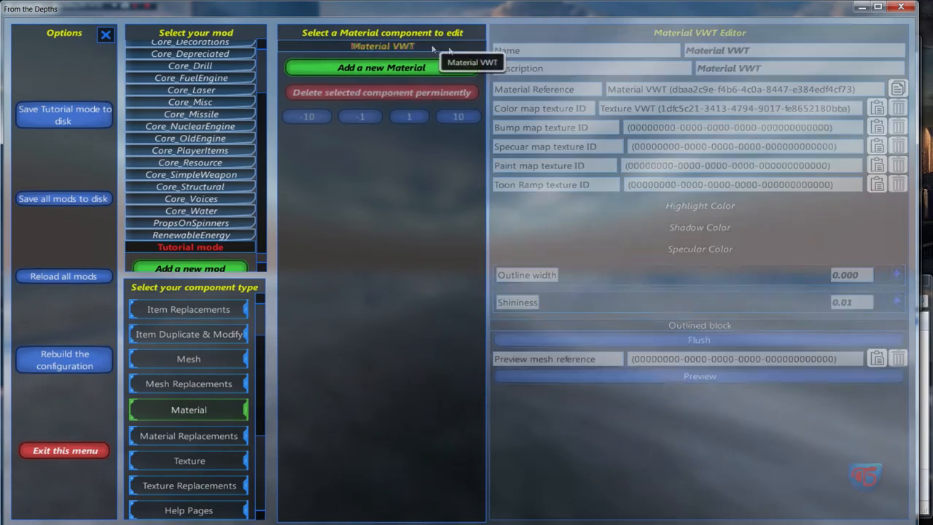
mouse_move(877, 108)
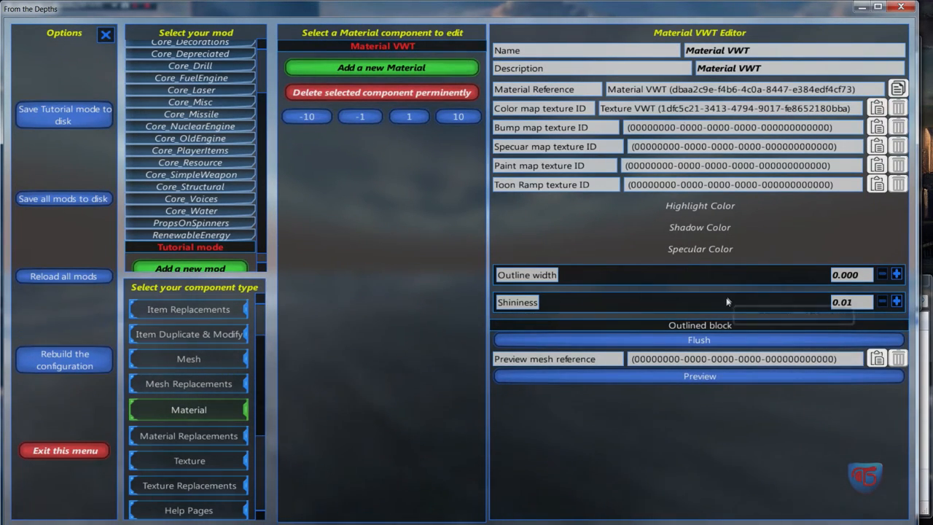
mouse_move(700, 377)
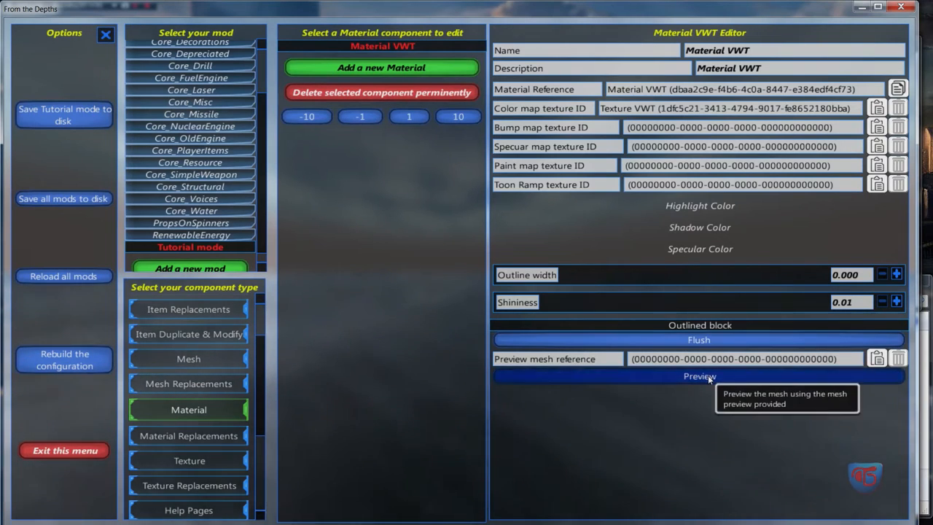
mouse_move(717, 291)
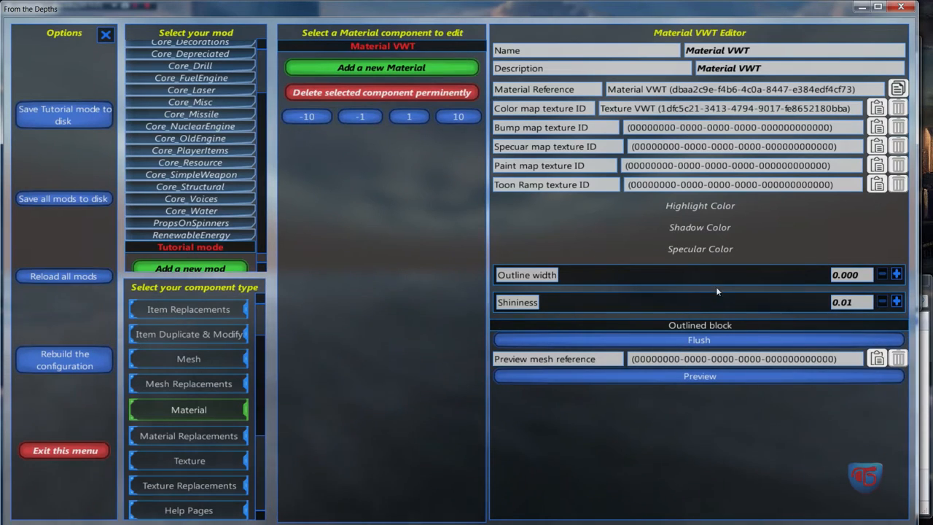
mouse_move(638, 82)
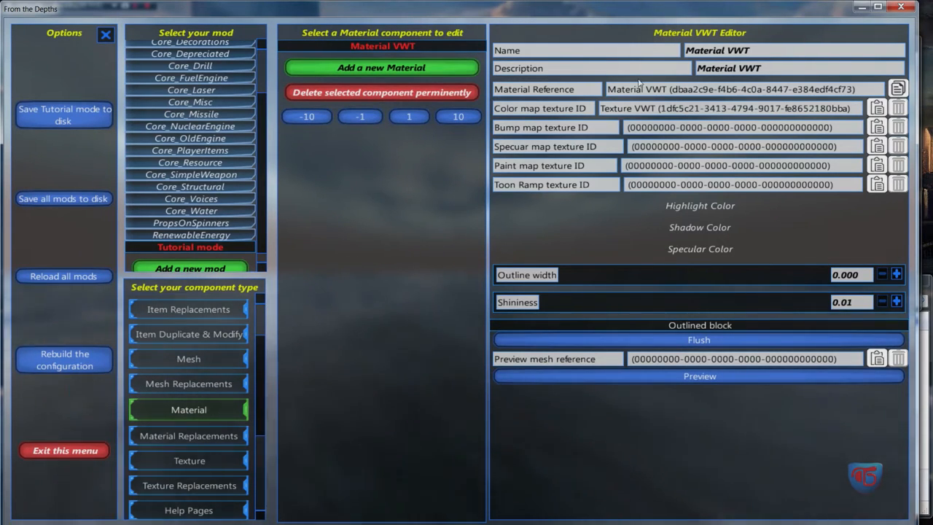
mouse_move(698, 207)
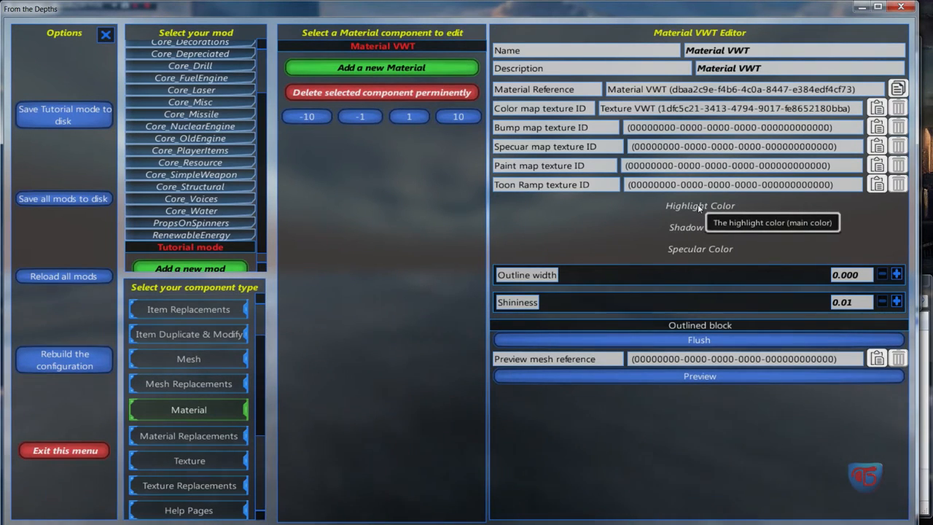
Adjust Material VWT's highlight and shadow colours and raise specular intensity to about 0.67
click(700, 205)
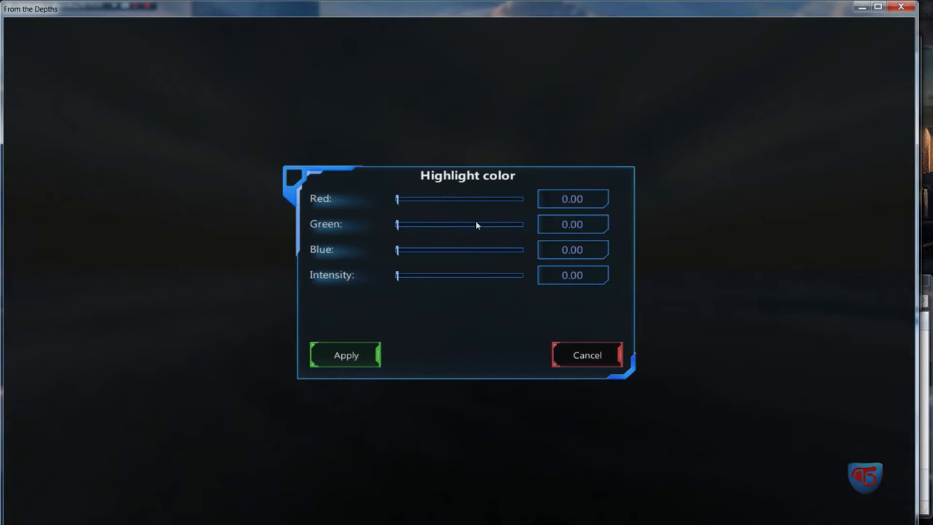
drag(397, 275, 476, 274)
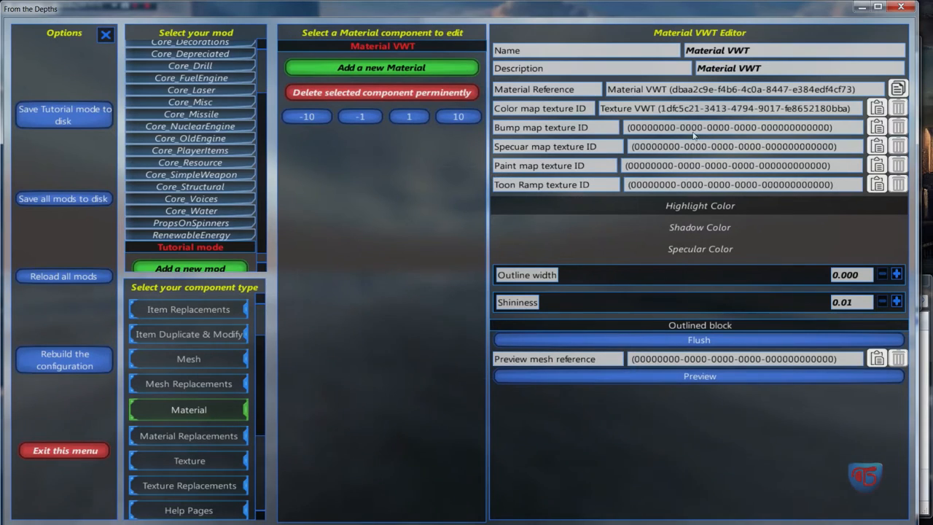
click(700, 228)
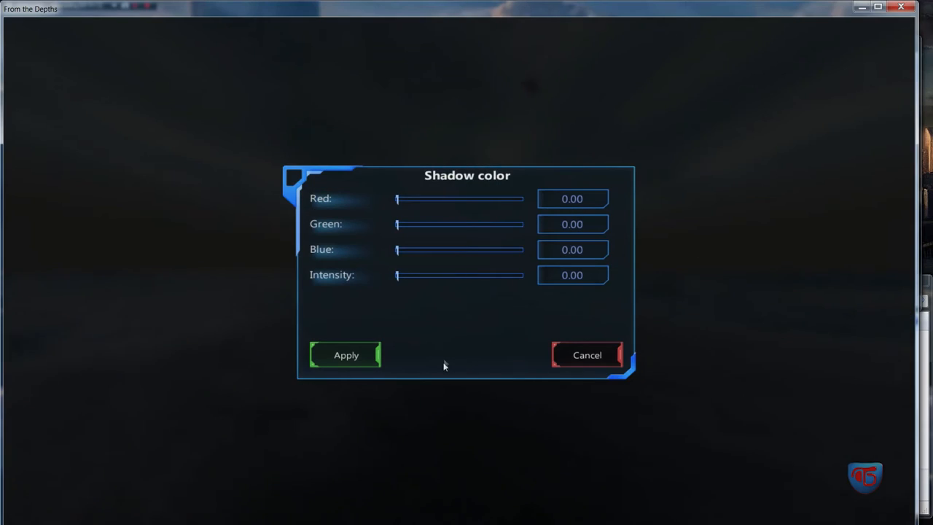
click(587, 356)
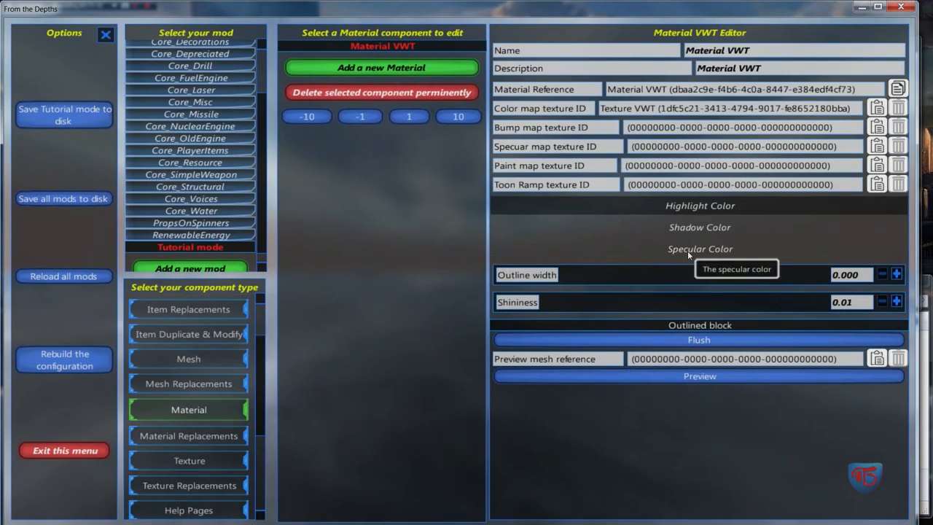
click(699, 248)
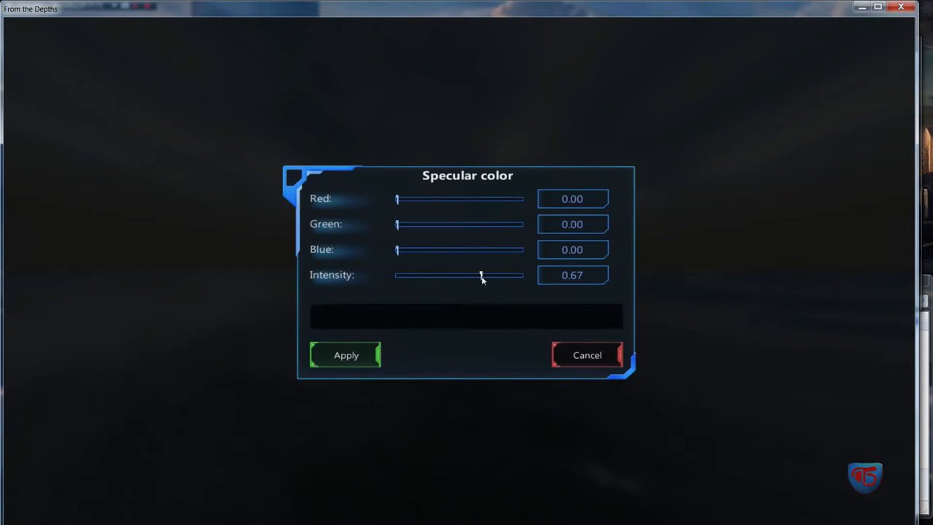
drag(396, 249, 459, 250)
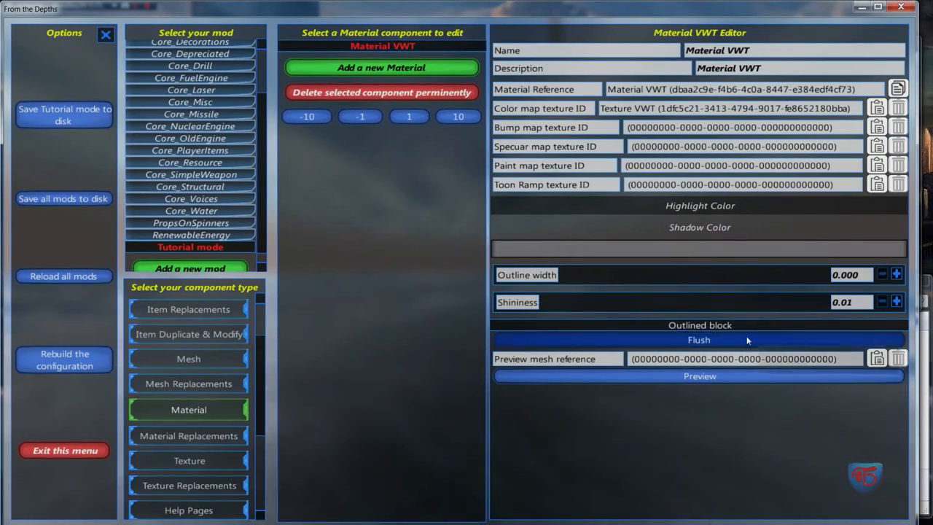
mouse_move(736, 325)
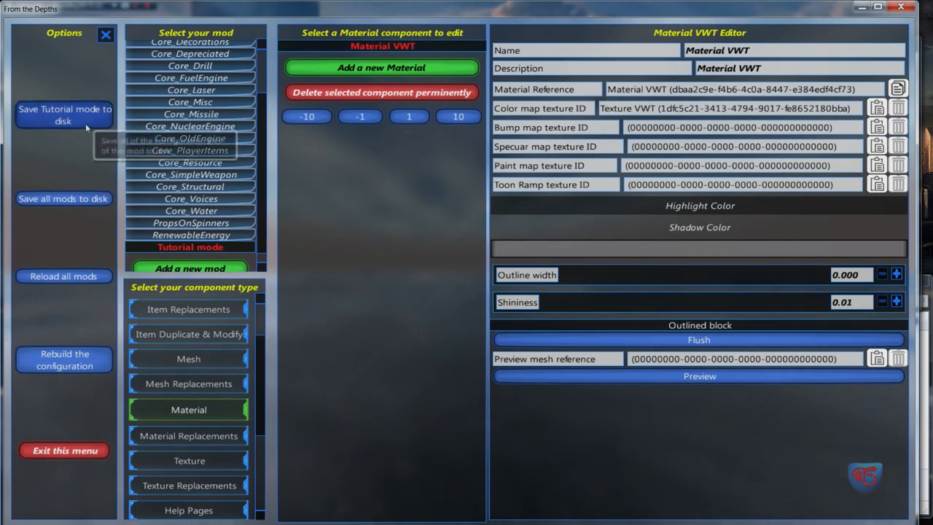
In RenewableEnergy, compare Material Vertical Wind Turbine with its texture component and flush the material
click(191, 234)
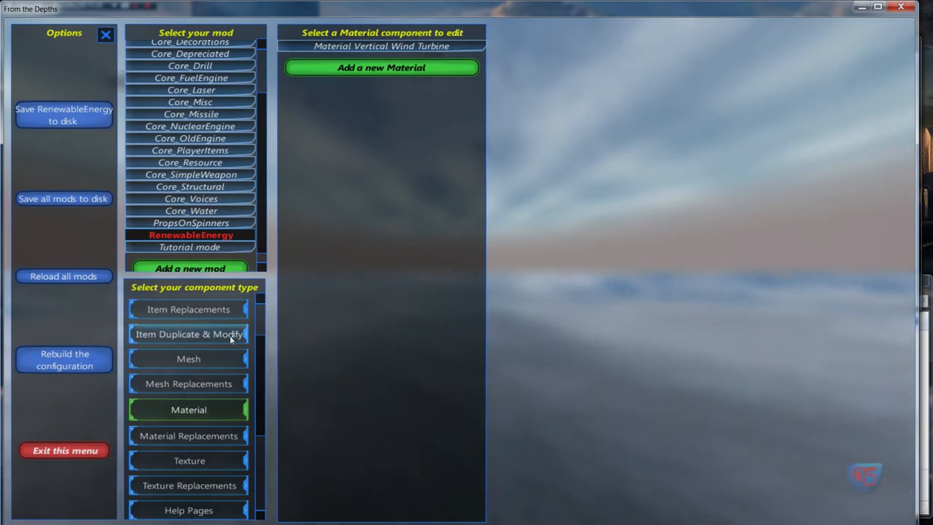
click(382, 45)
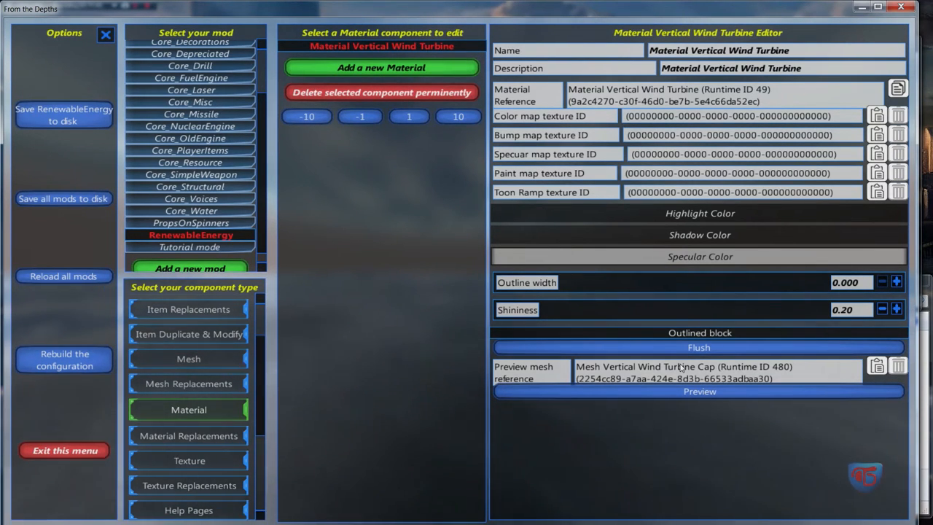
click(698, 390)
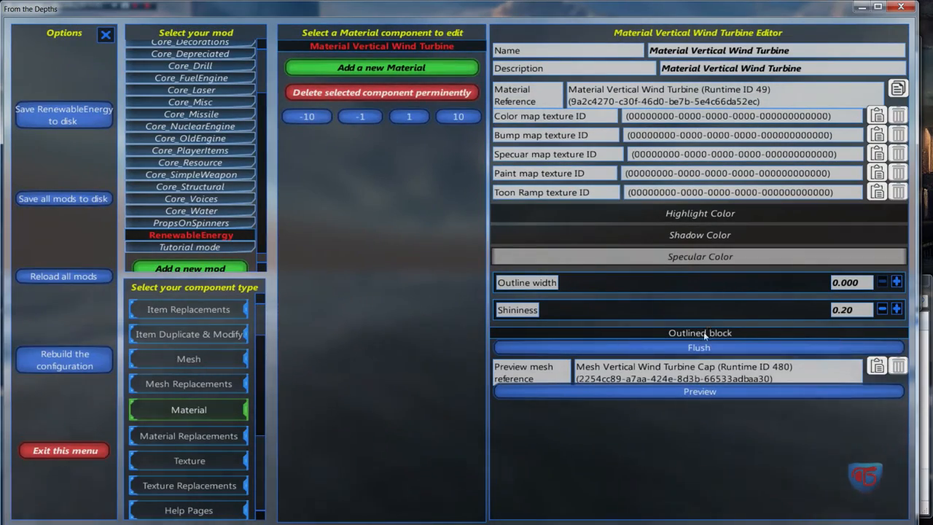
mouse_move(700, 234)
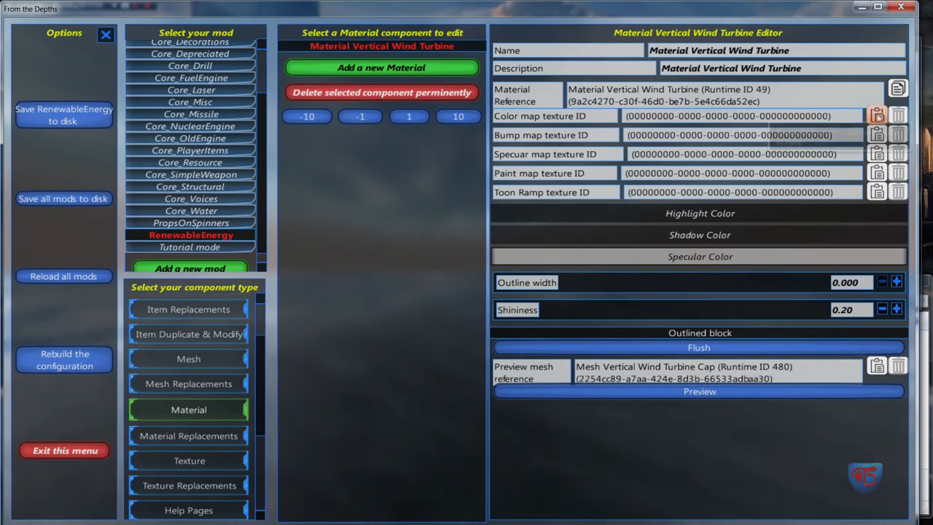
mouse_move(508, 317)
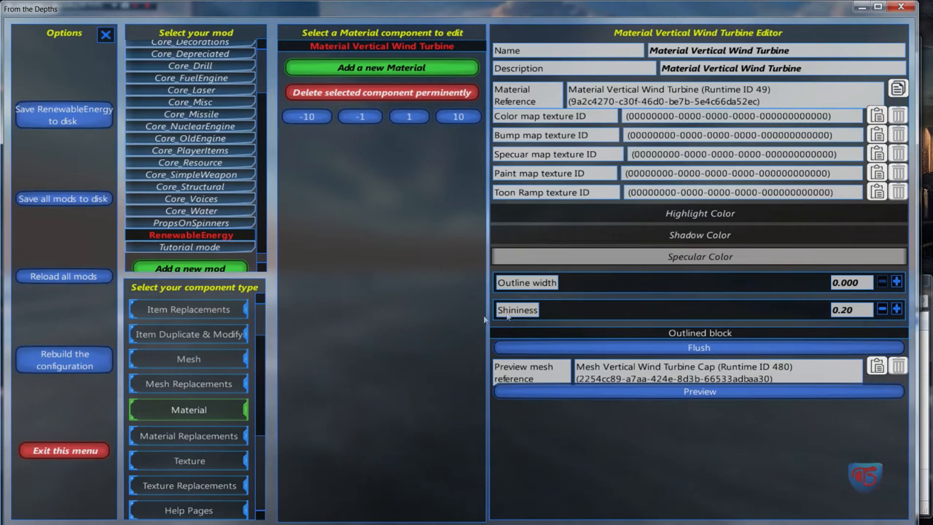
click(189, 461)
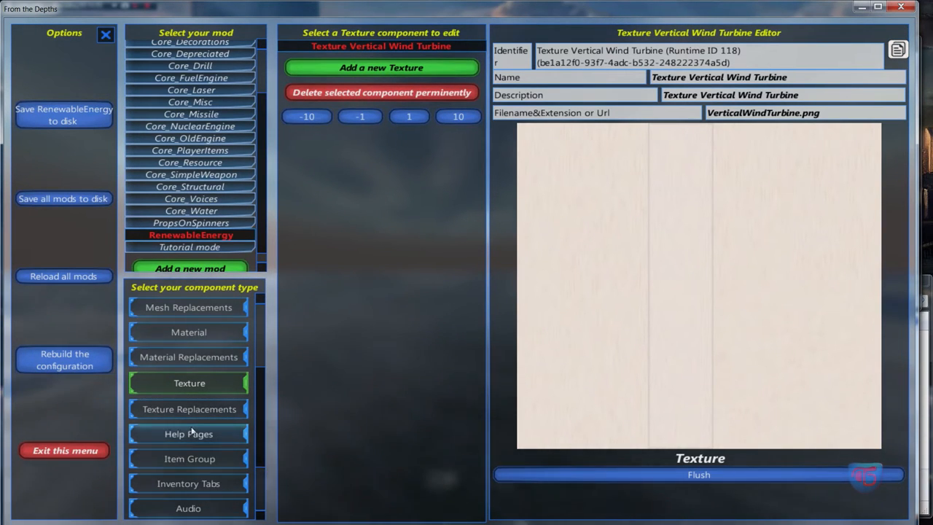
click(188, 333)
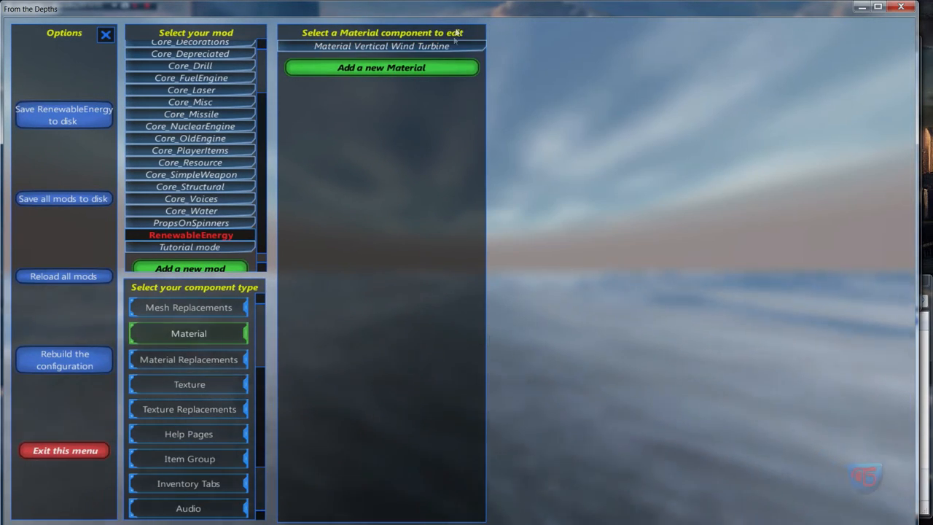
click(382, 45)
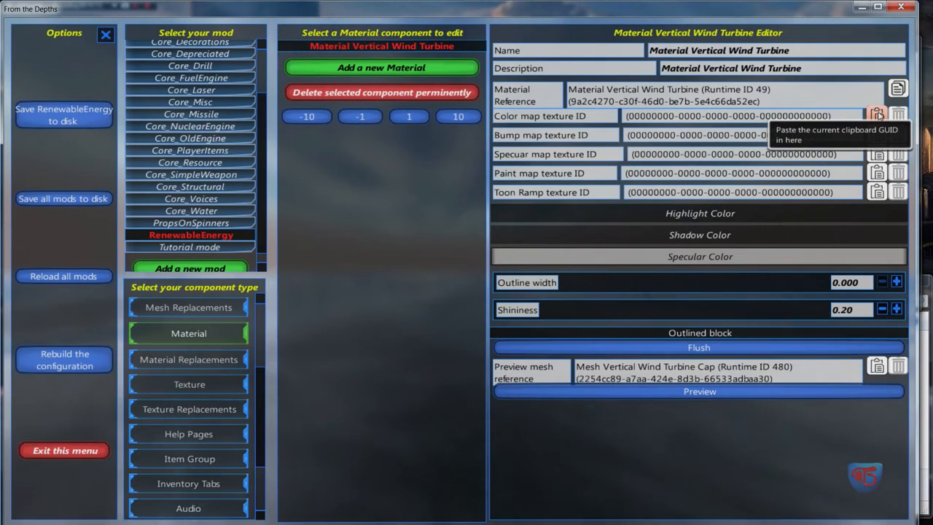
mouse_move(898, 89)
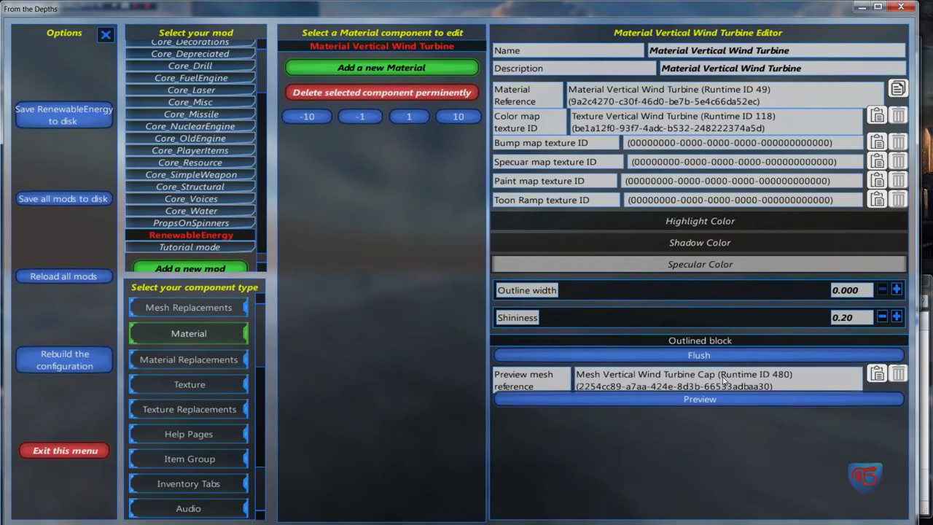
click(699, 400)
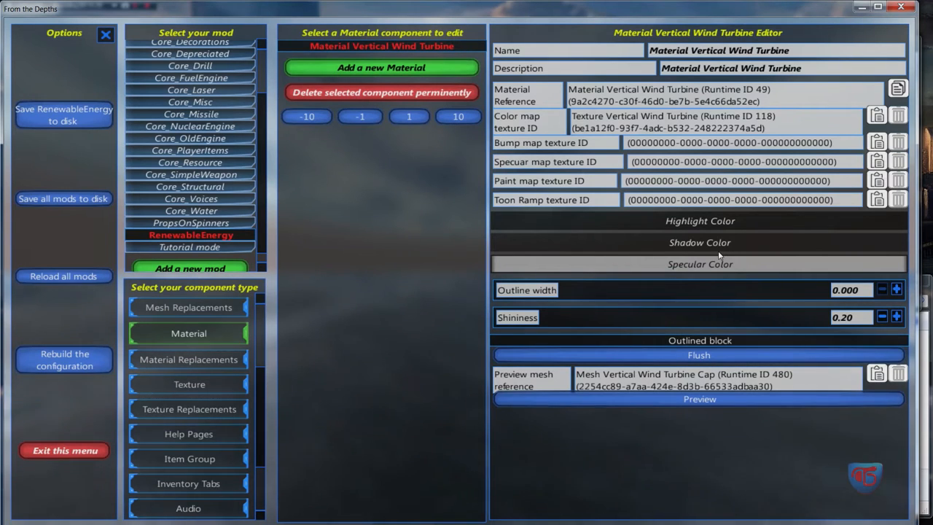
mouse_move(700, 138)
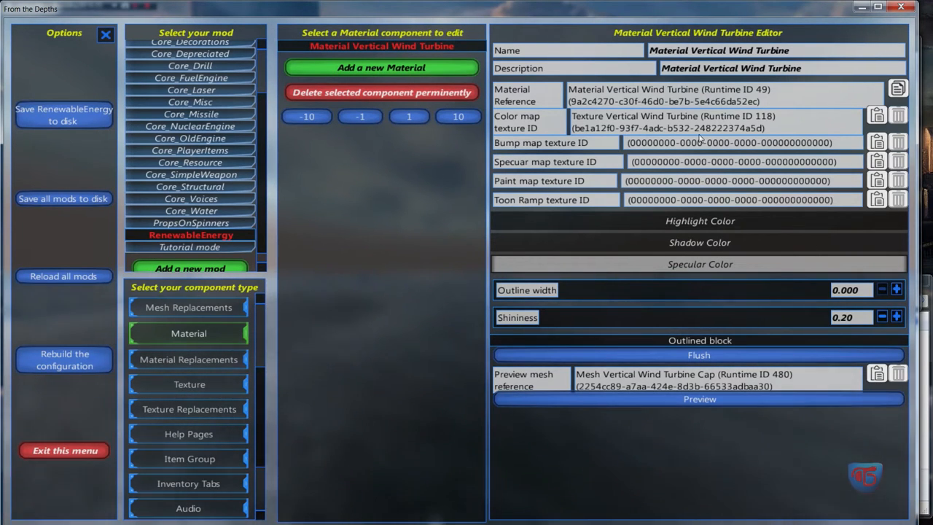
mouse_move(207, 289)
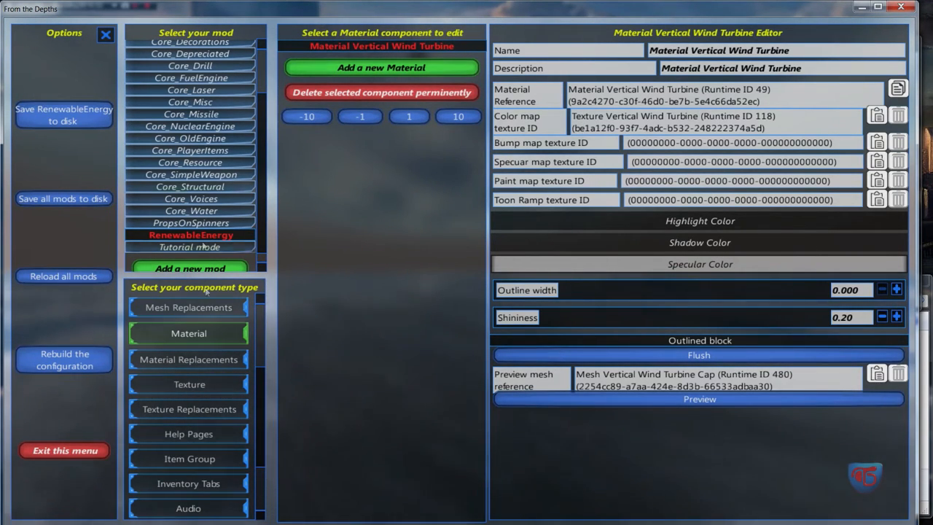
Clear the material's preview mesh reference and re-paste the Vertical Wind Turbine texture GUID as colour map
click(190, 247)
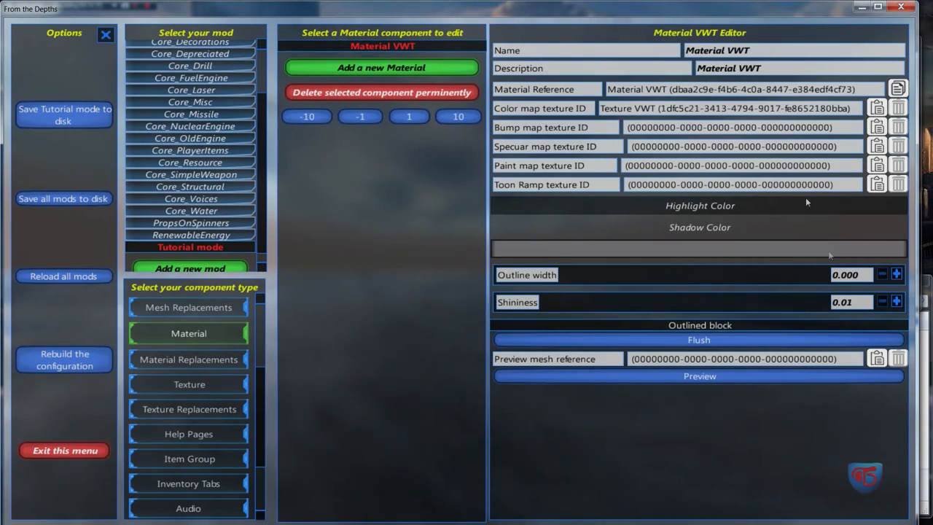
click(699, 377)
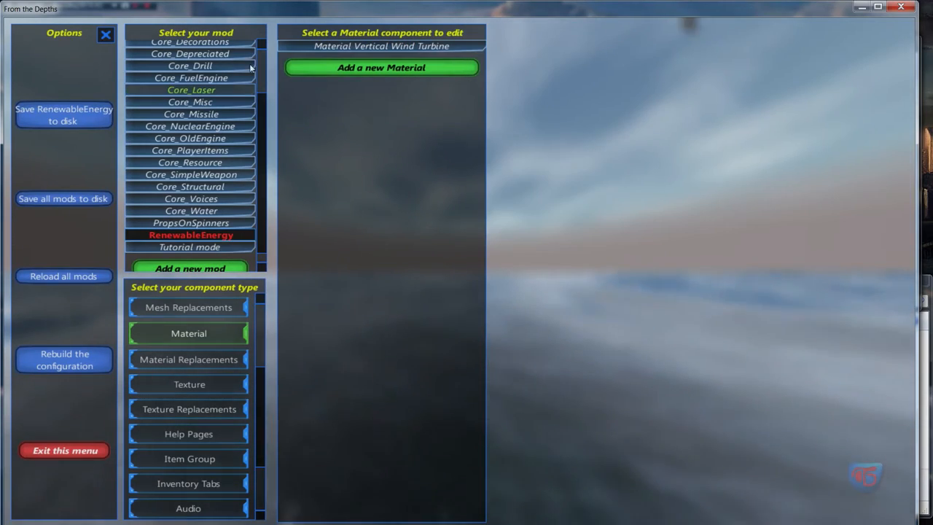
click(382, 45)
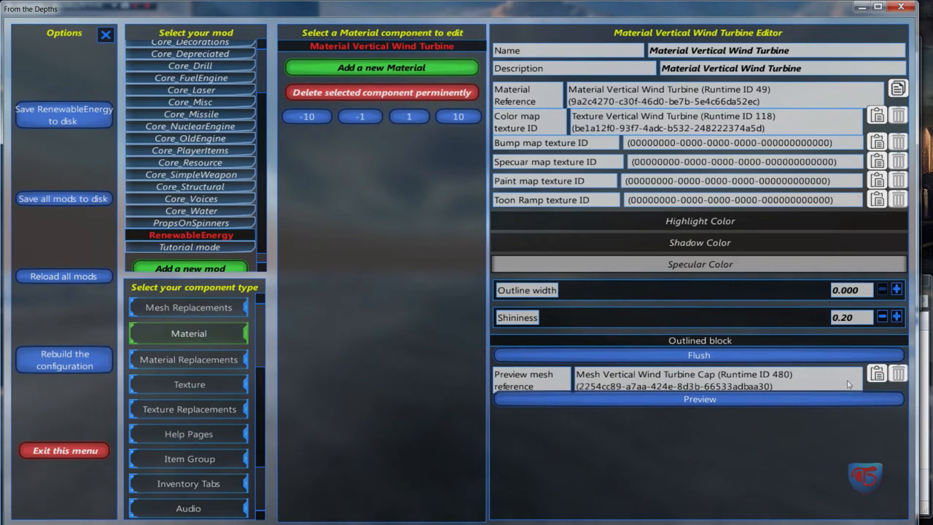
mouse_move(878, 373)
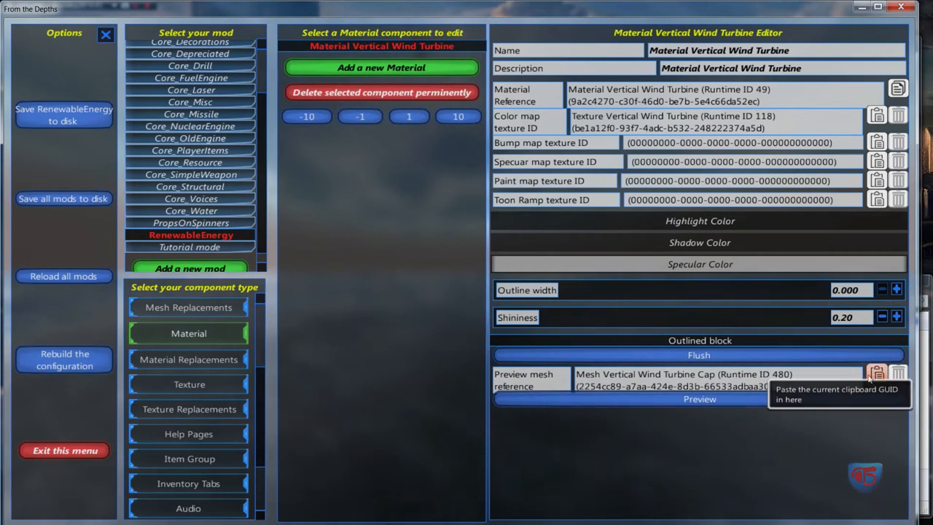
click(898, 374)
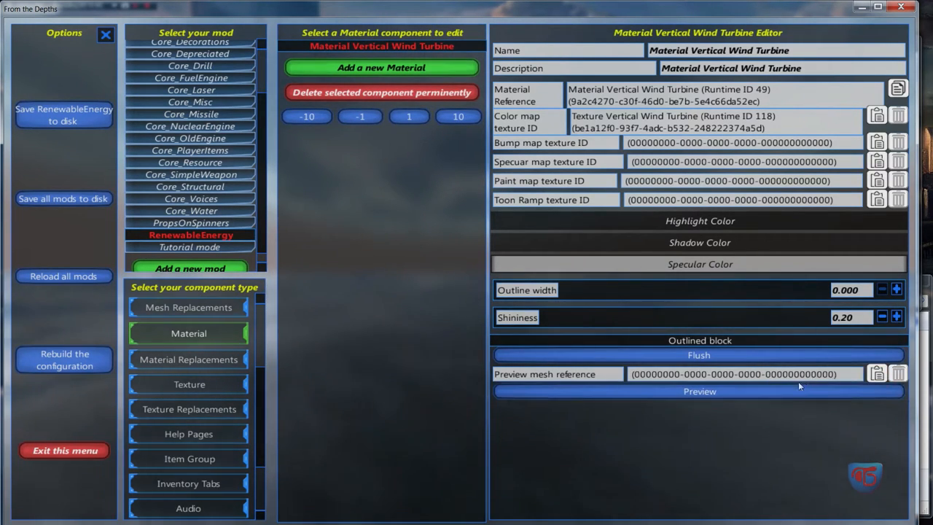
click(698, 390)
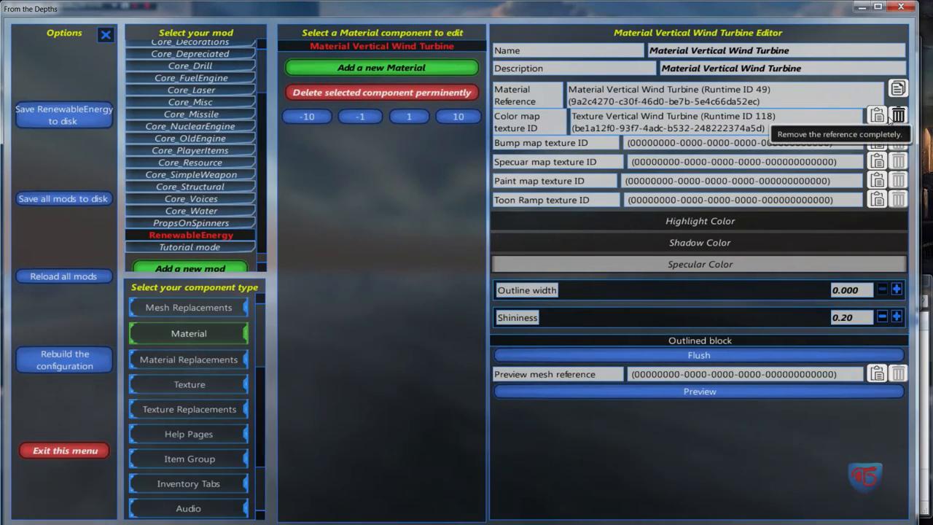
click(898, 115)
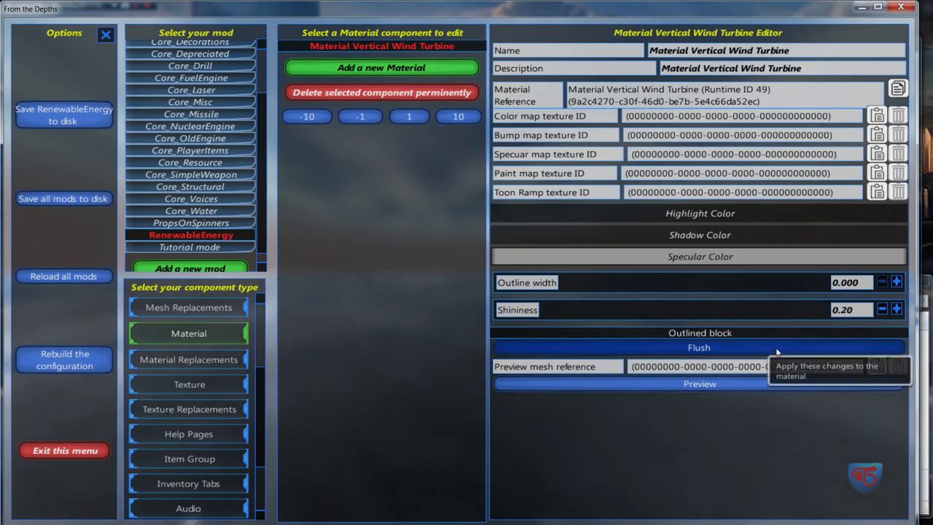
click(698, 383)
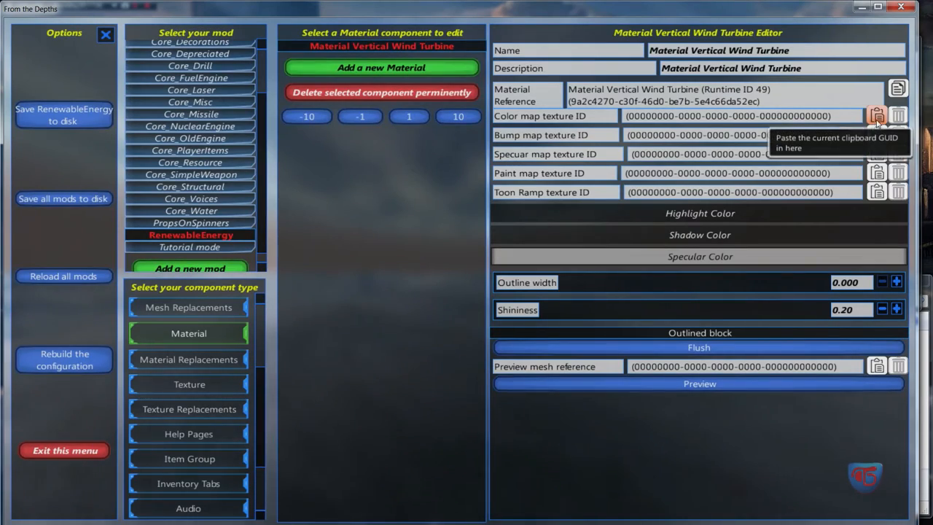
click(878, 117)
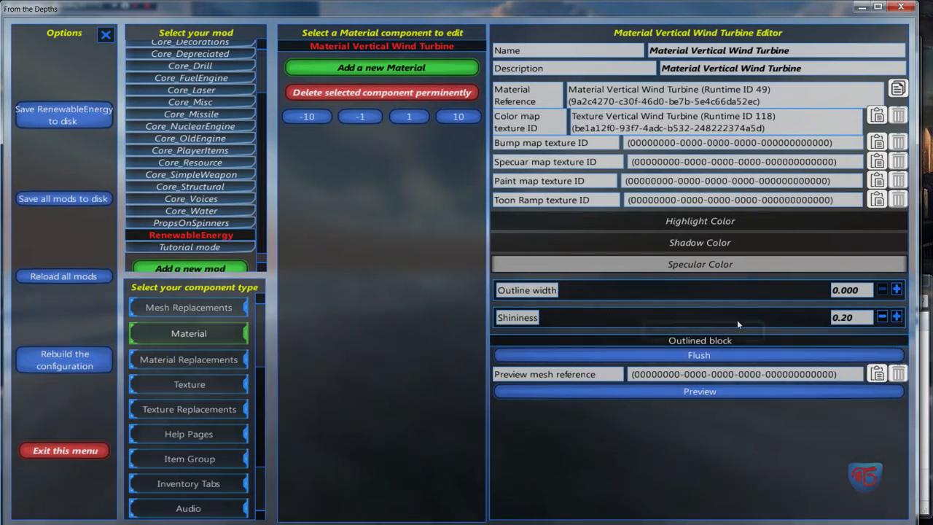
mouse_move(857, 134)
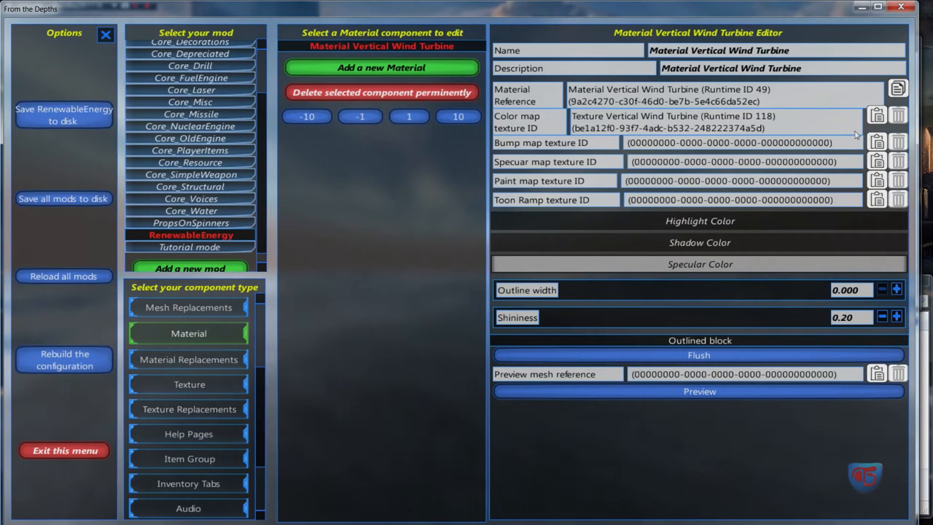
Compare the RenewableEnergy wind turbine texture and material, then switch to Tutorial mode's Texture VWT
click(190, 382)
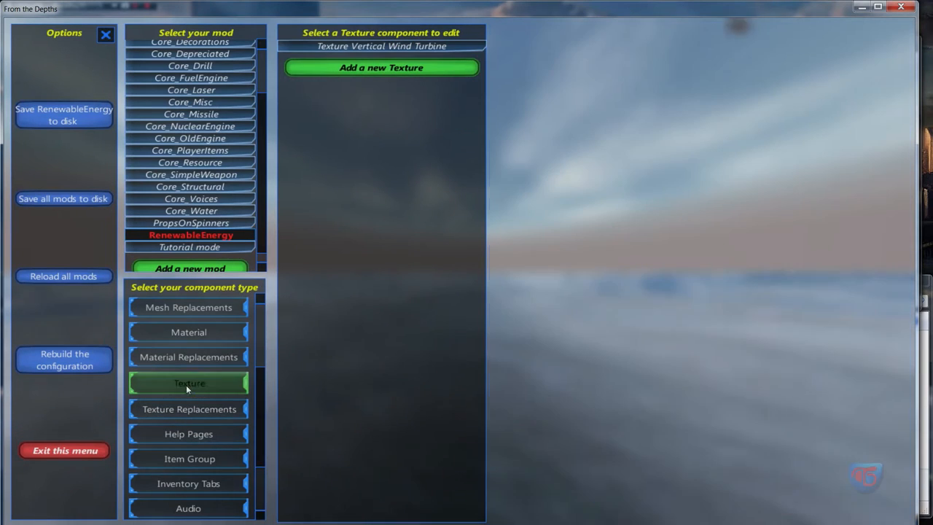
click(382, 45)
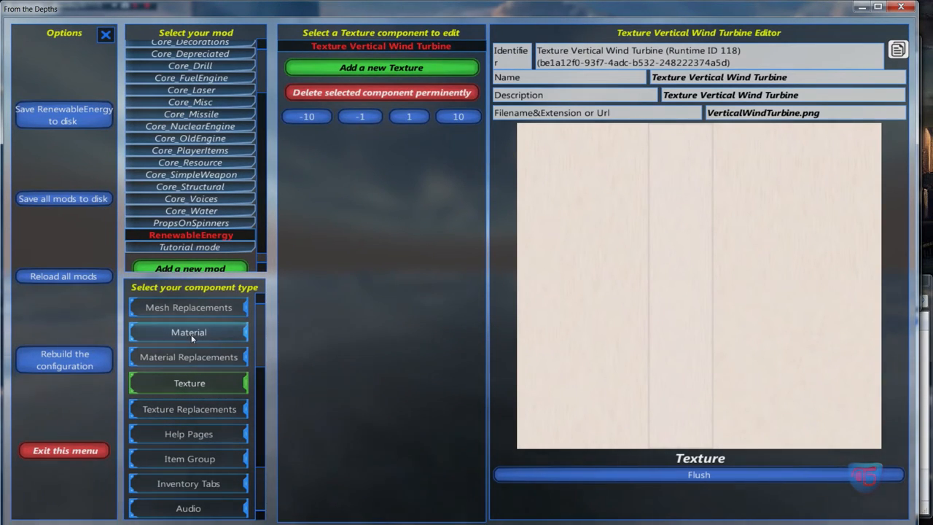
click(188, 332)
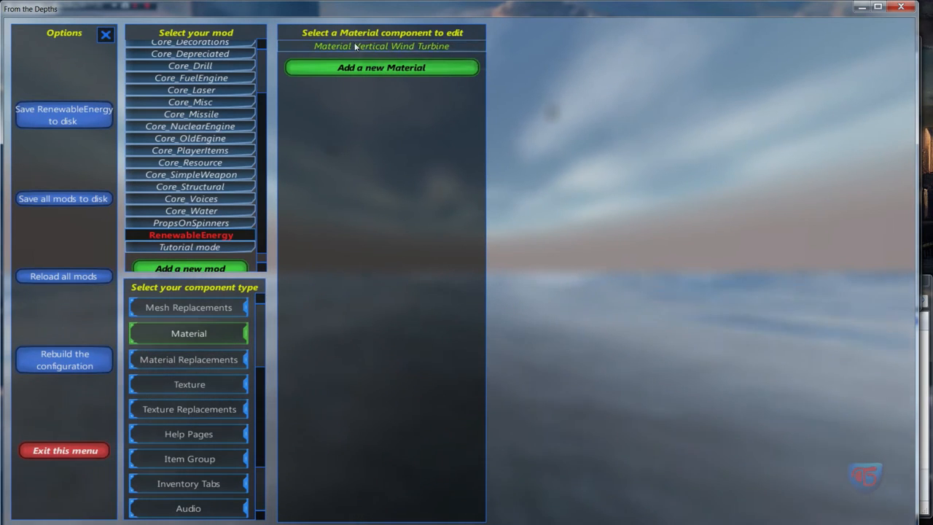
click(382, 45)
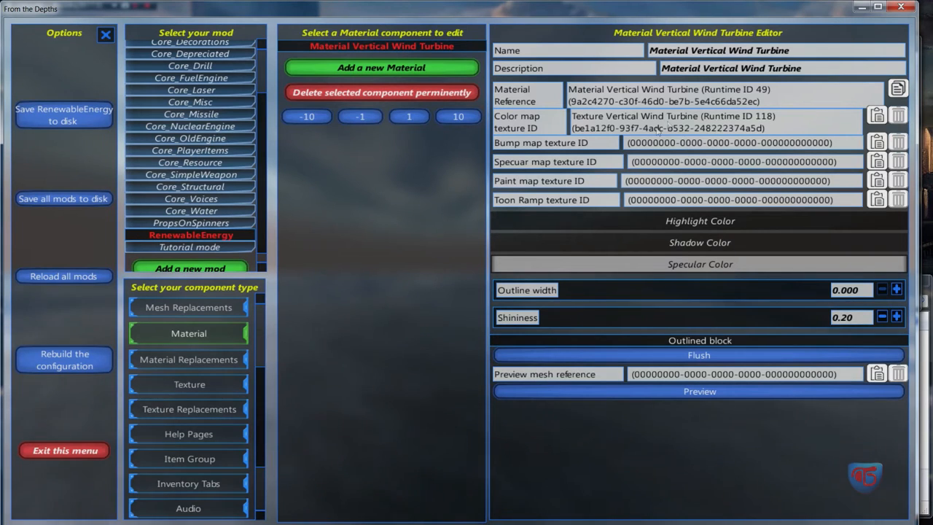
click(189, 382)
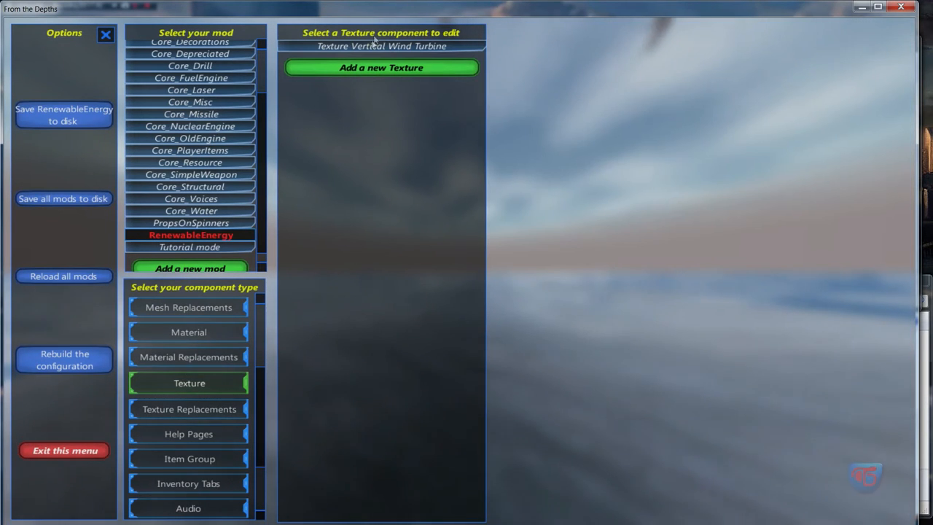
click(381, 45)
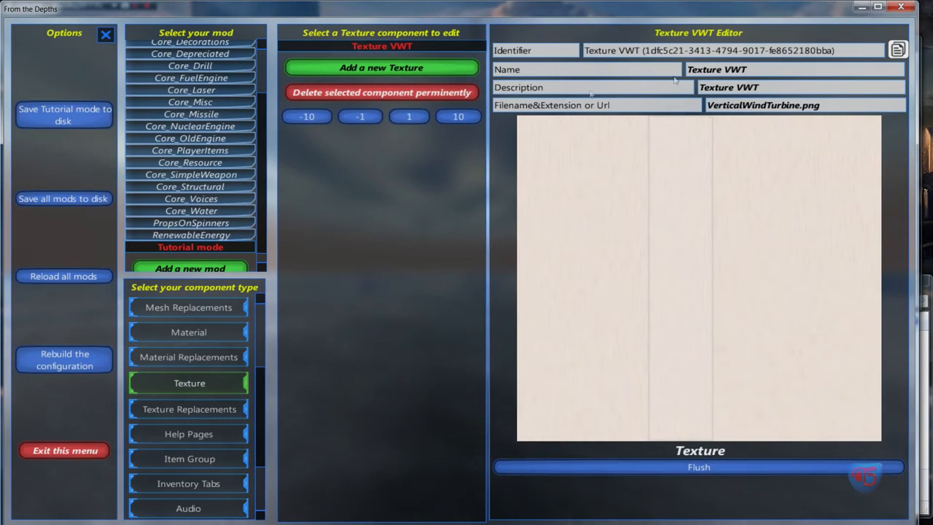
Paste Texture VWT's GUID into Material VWT's Color map texture ID and flush the material
click(188, 333)
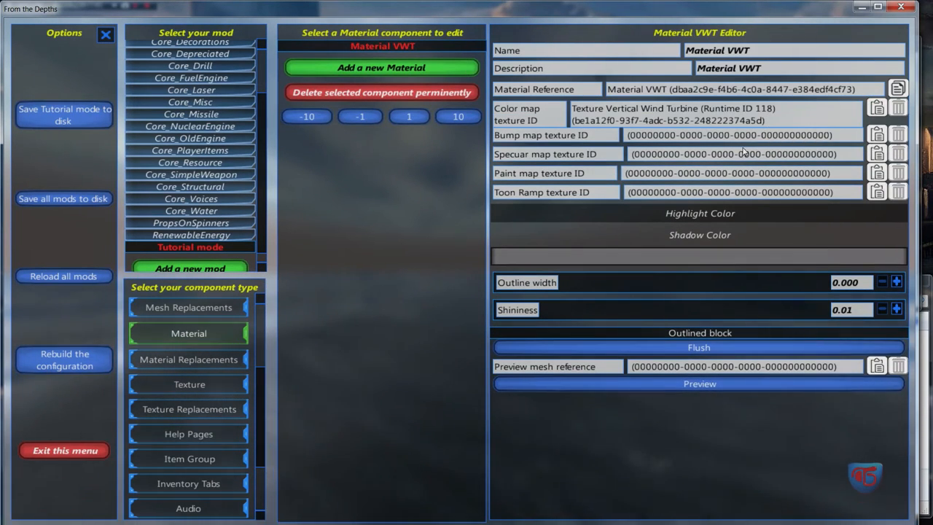
click(700, 383)
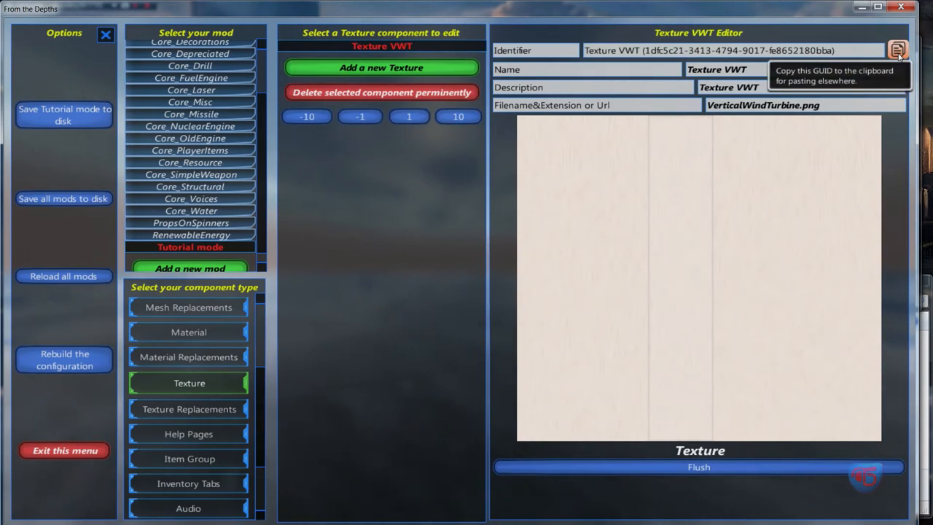
mouse_move(465, 274)
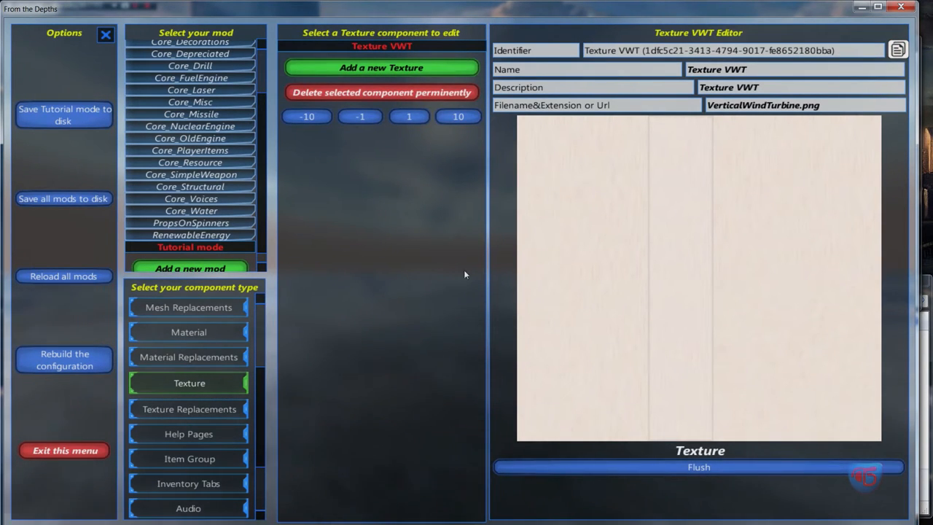
click(188, 332)
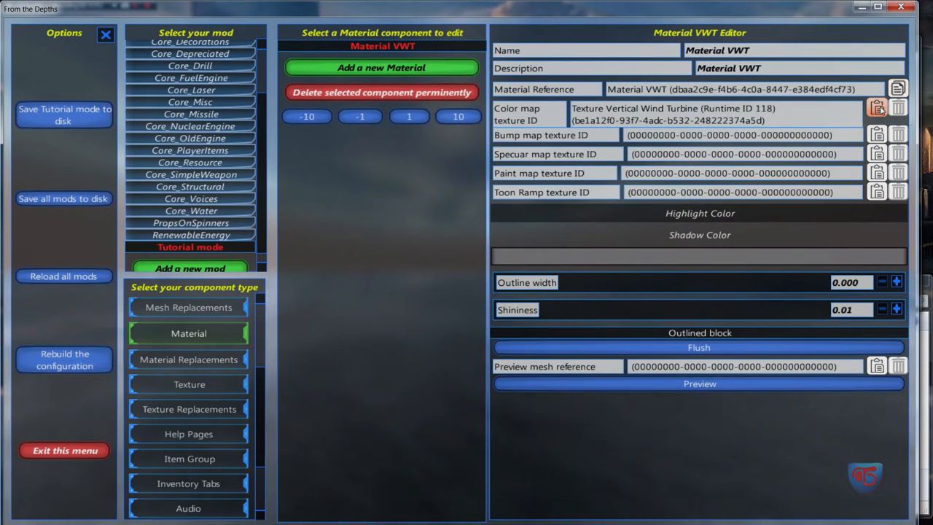
click(878, 108)
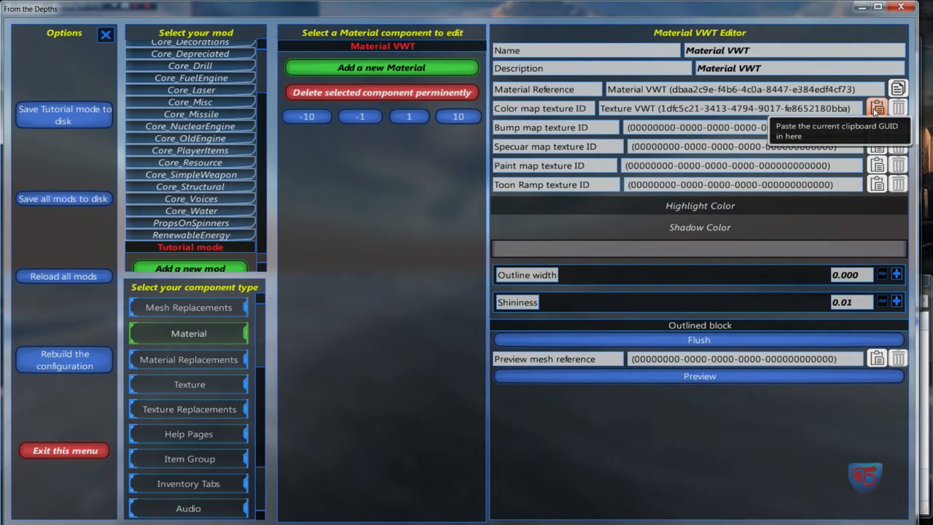
mouse_move(765, 338)
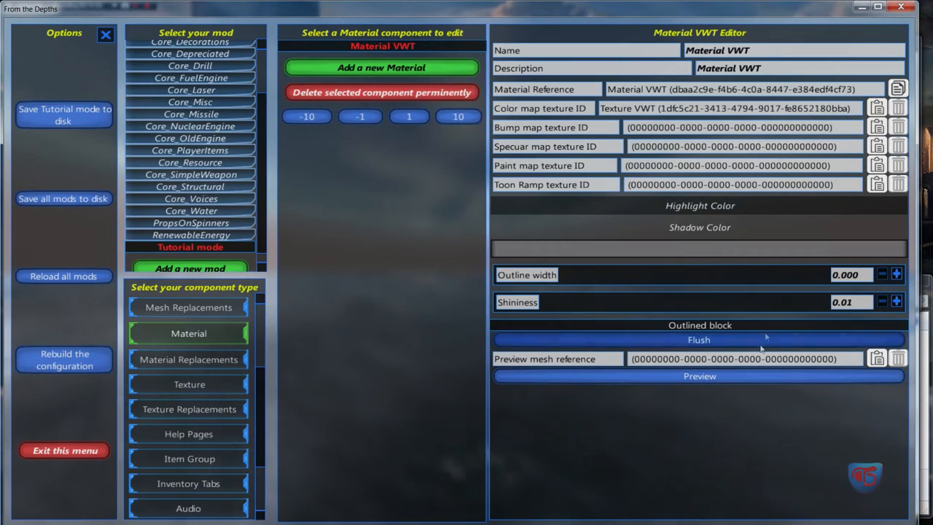
click(698, 376)
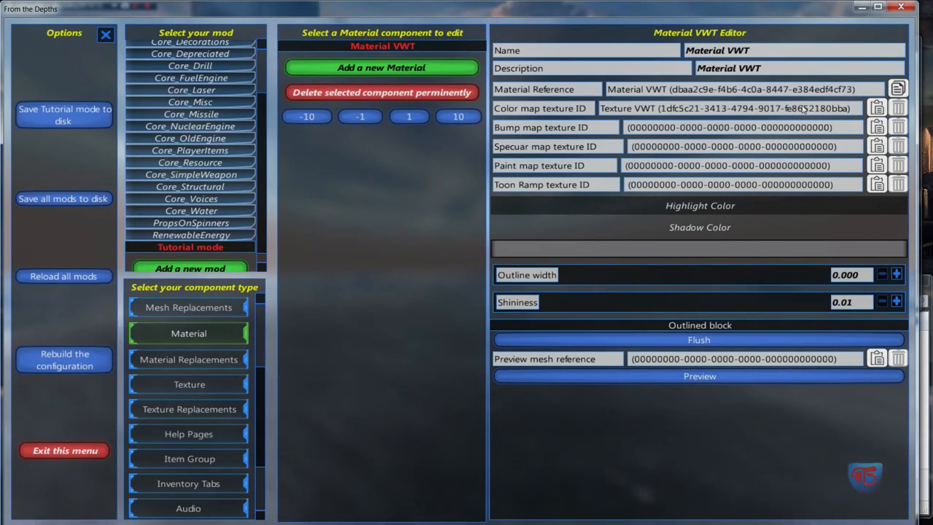
mouse_move(645, 114)
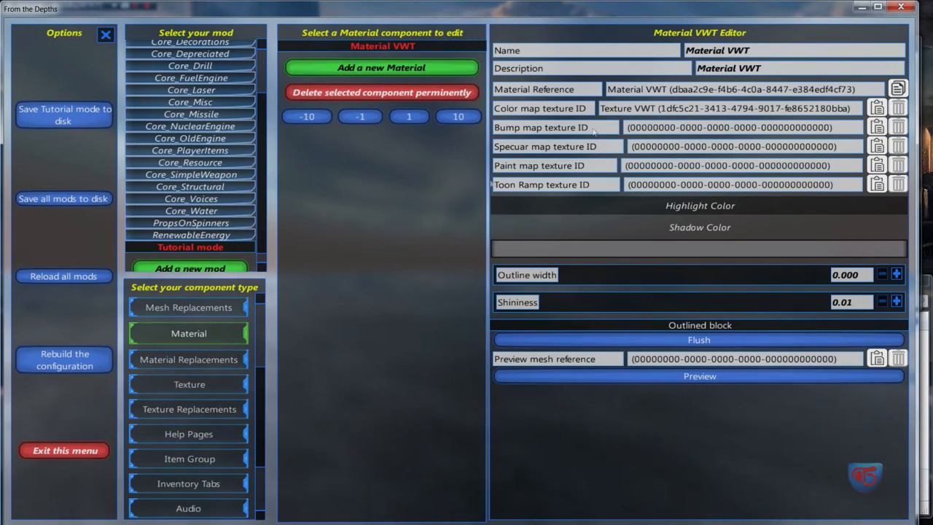
mouse_move(414, 262)
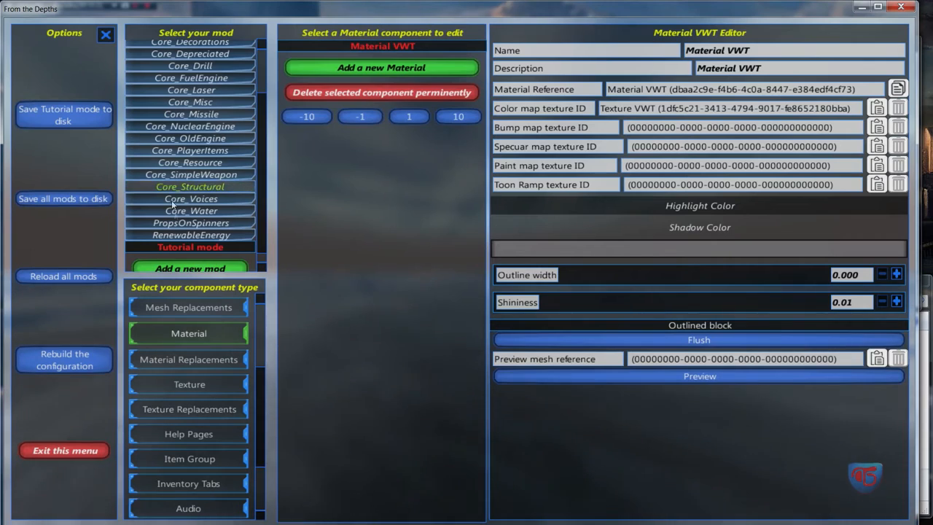
Compare RenewableEnergy's wind turbine texture and Vertical Wind Turbine material settings
click(189, 235)
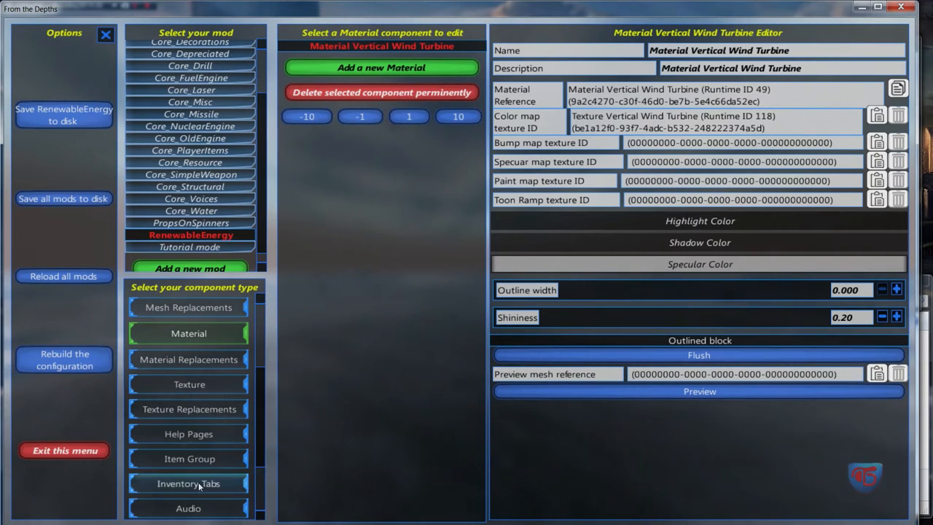
click(190, 382)
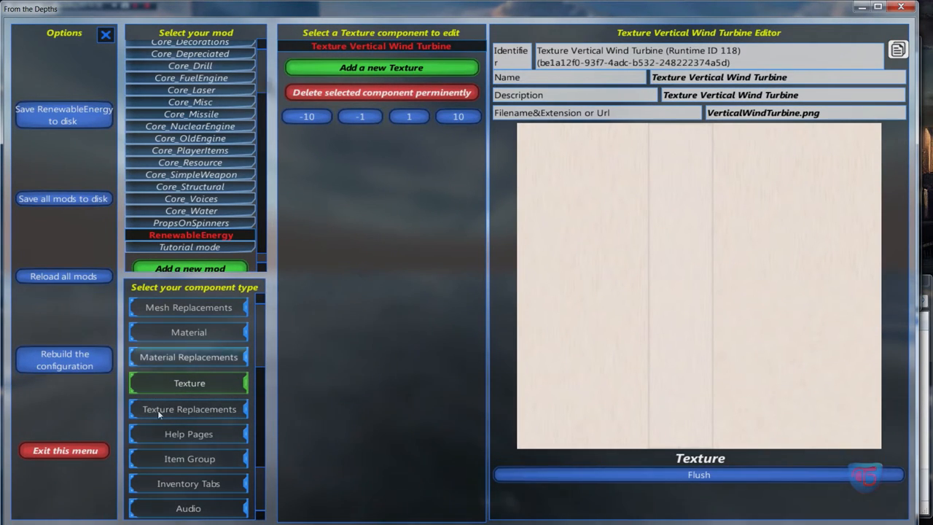
click(188, 332)
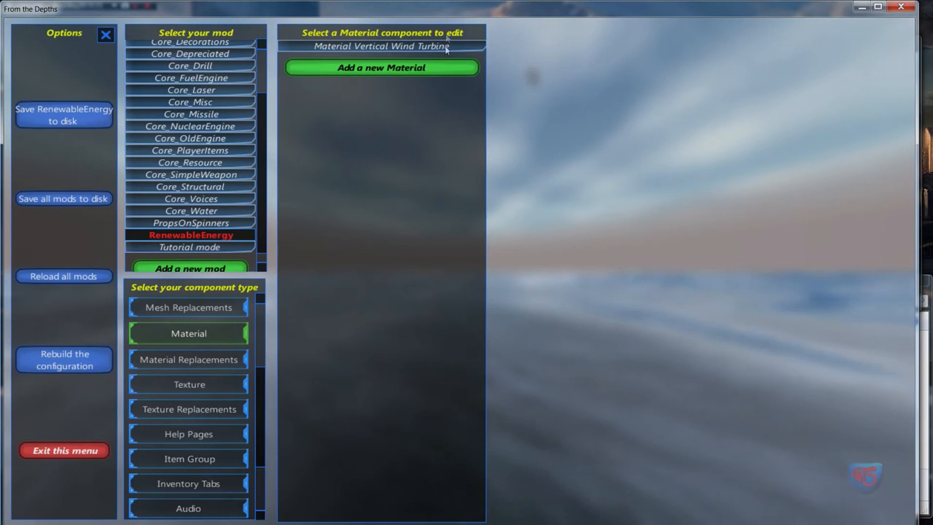
click(382, 45)
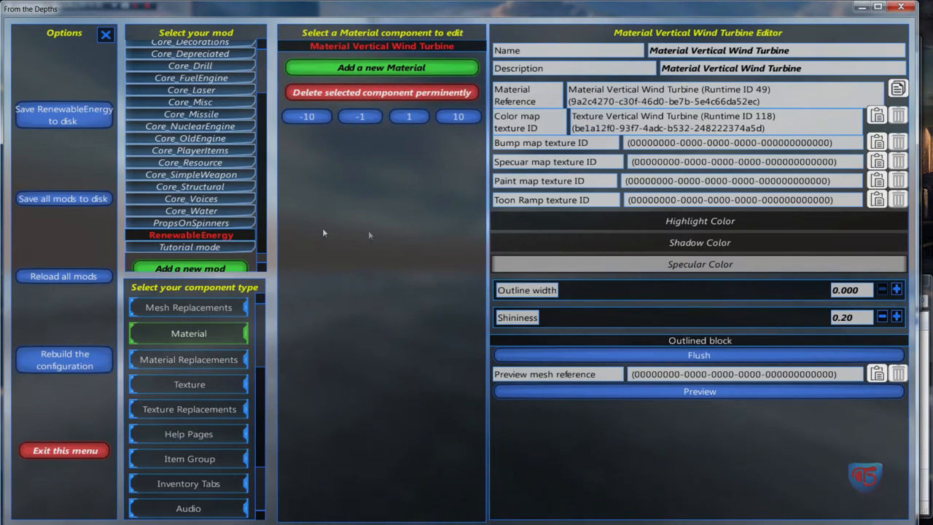
Point Tutorial mode's Material VWT colour map at the Vertical Wind Turbine texture
click(189, 247)
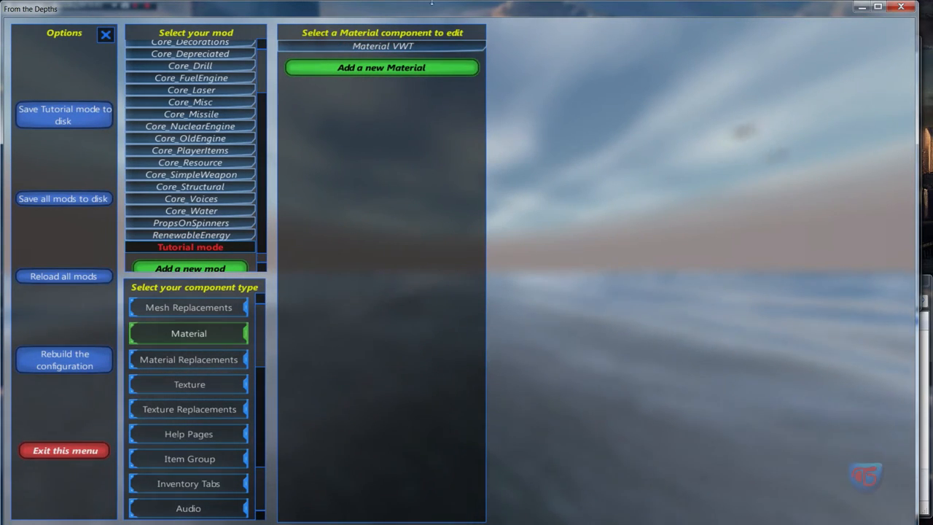
click(382, 45)
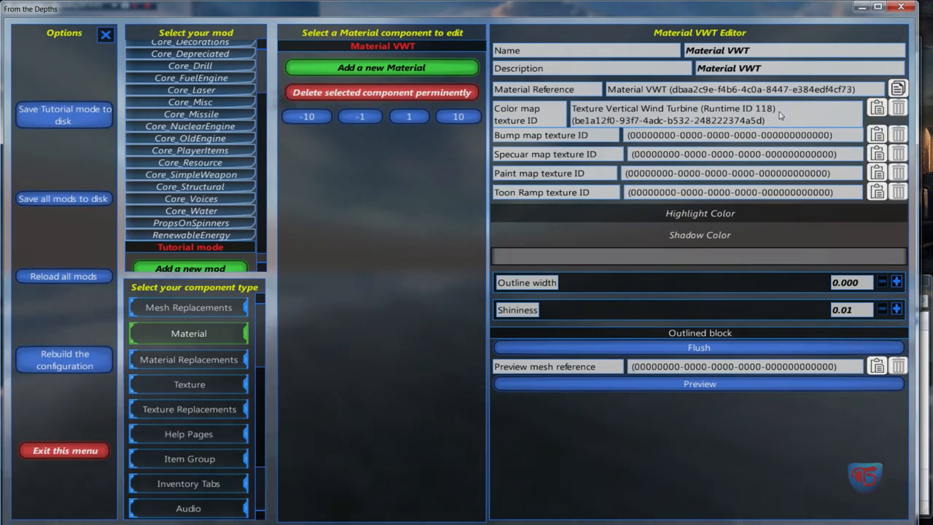
mouse_move(698, 347)
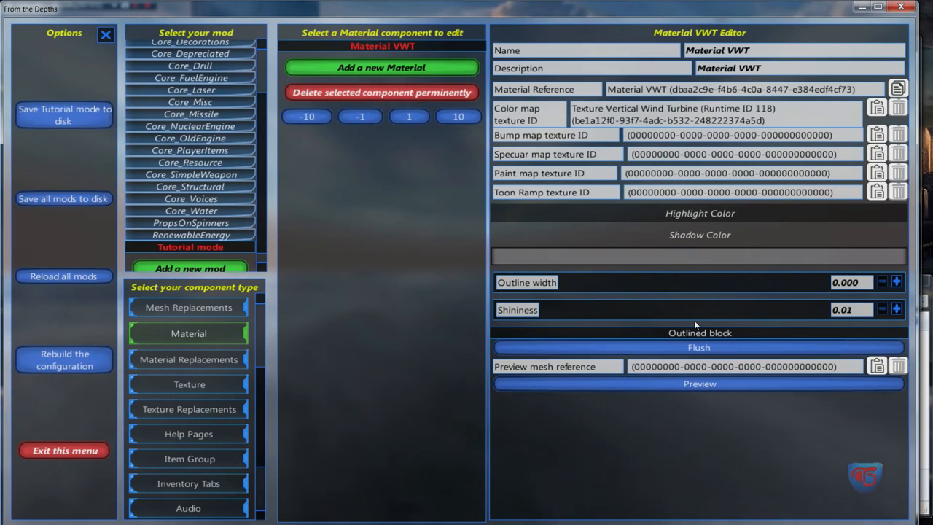
mouse_move(714, 282)
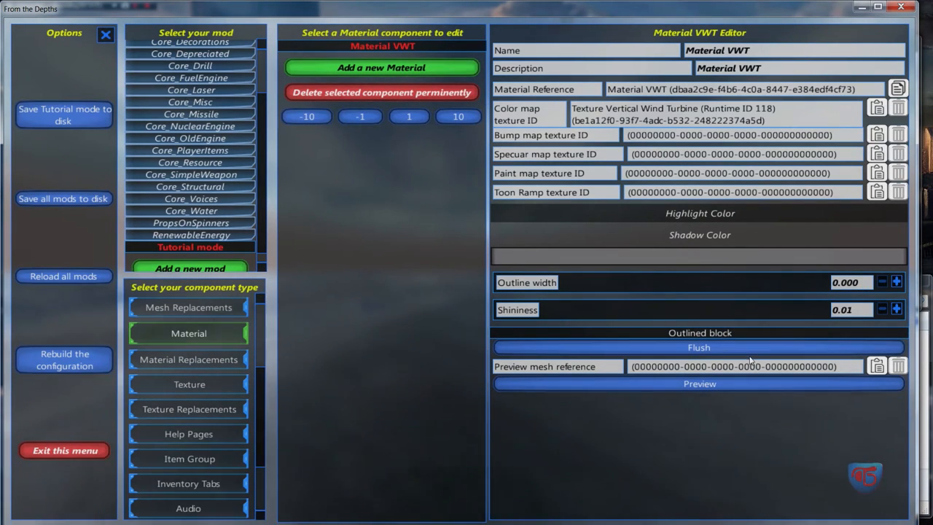
Copy the GUID of Tutorial mode's Texture VWT component
click(190, 382)
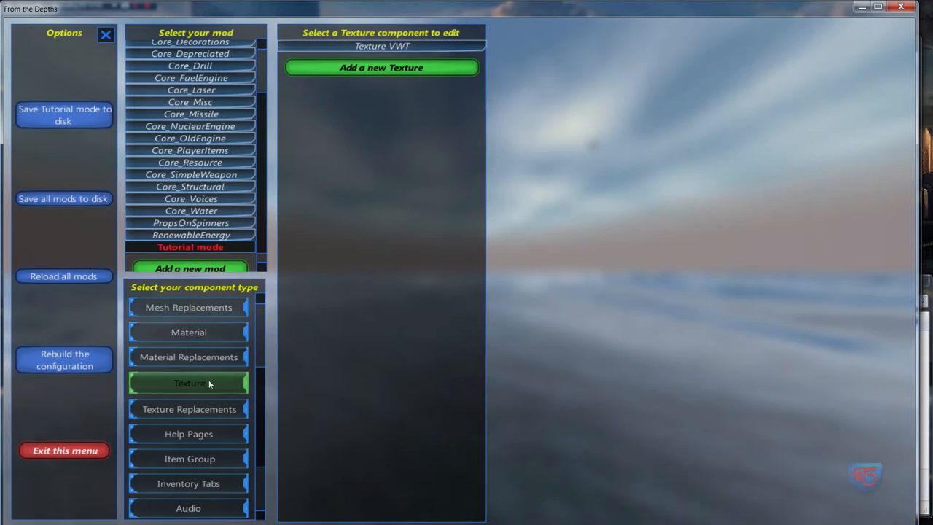
click(382, 45)
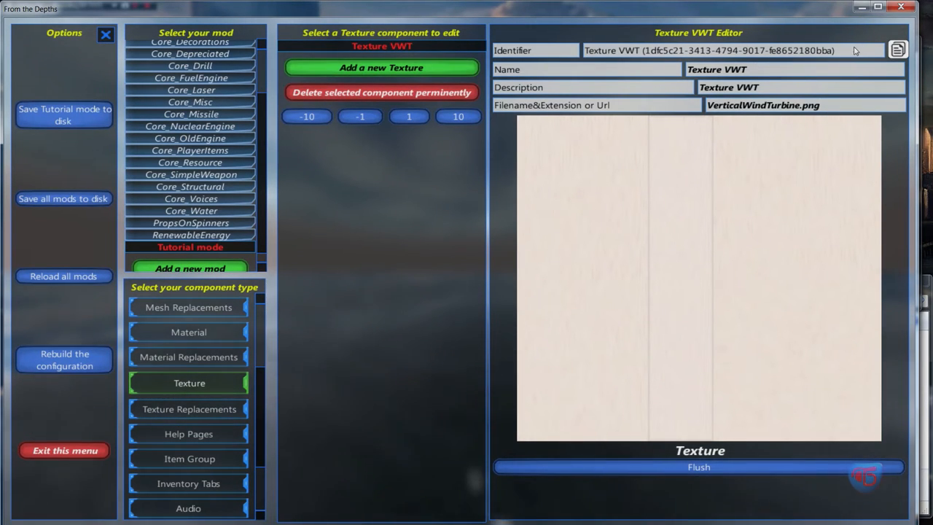
mouse_move(898, 49)
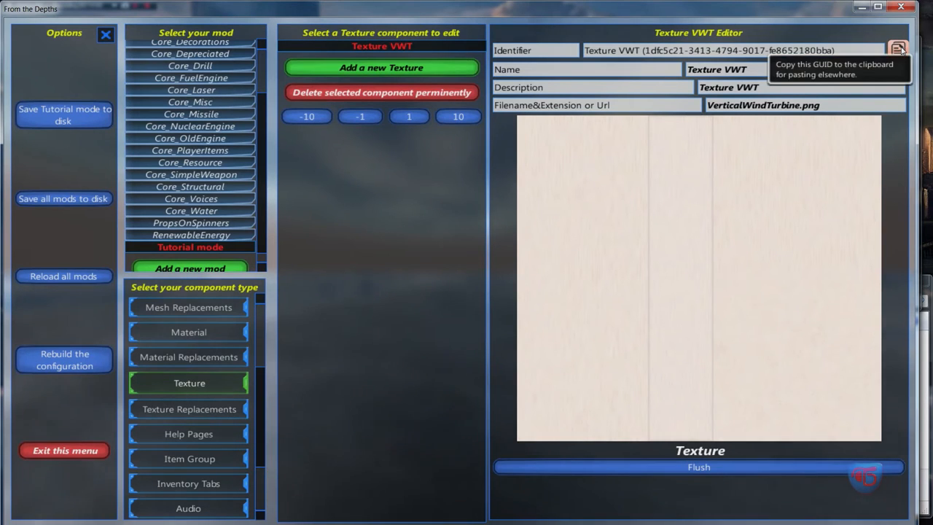
click(188, 332)
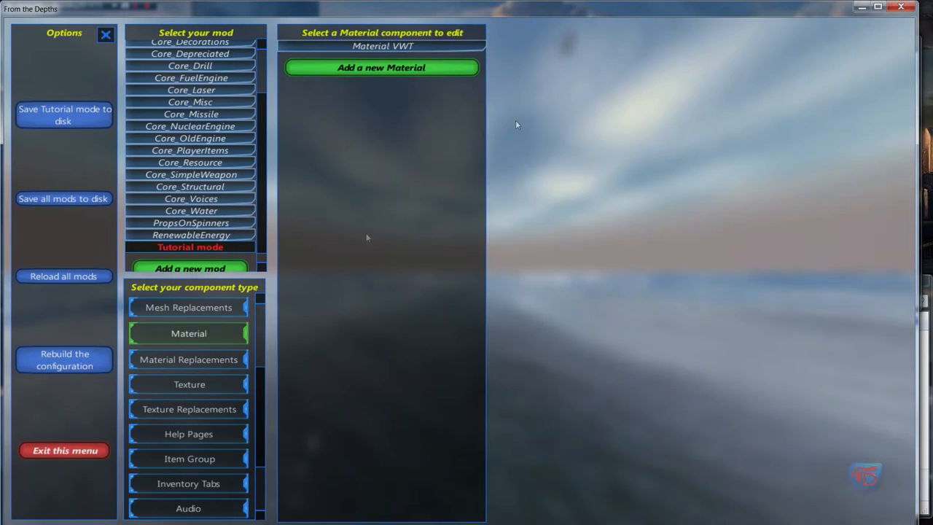
Paste Texture VWT's GUID into Material VWT's colour map and recheck the texture's file name
click(382, 45)
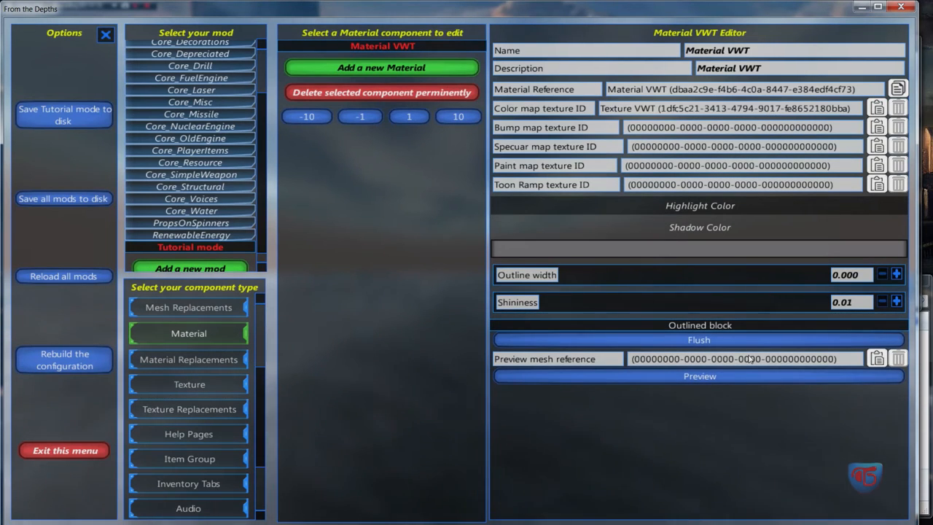
click(699, 376)
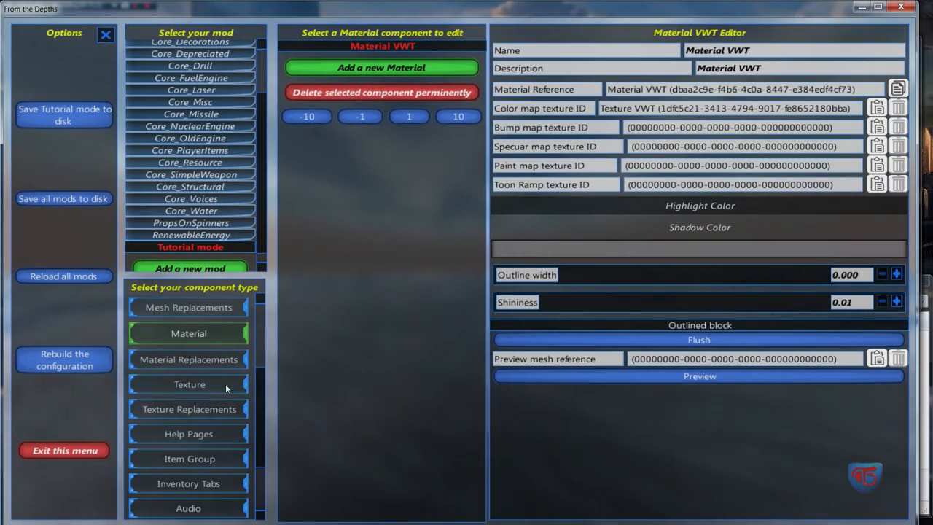
click(190, 385)
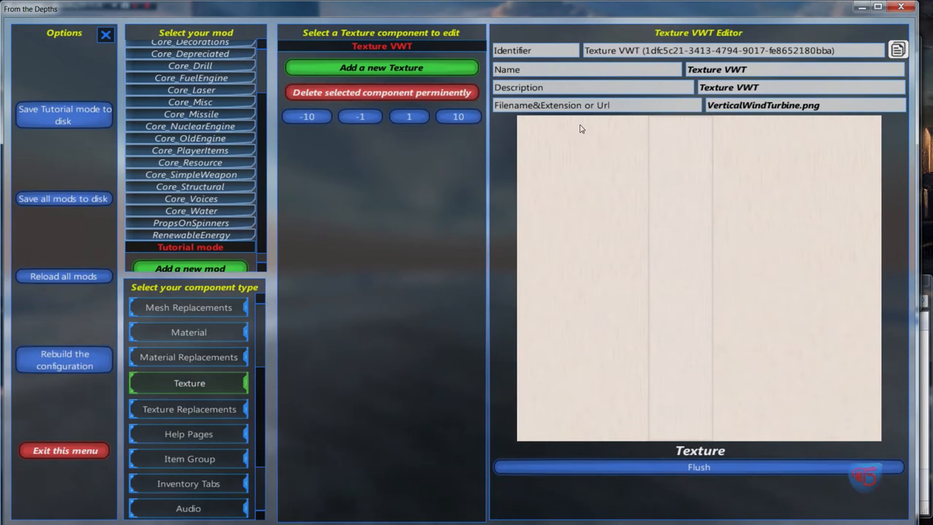
mouse_move(628, 109)
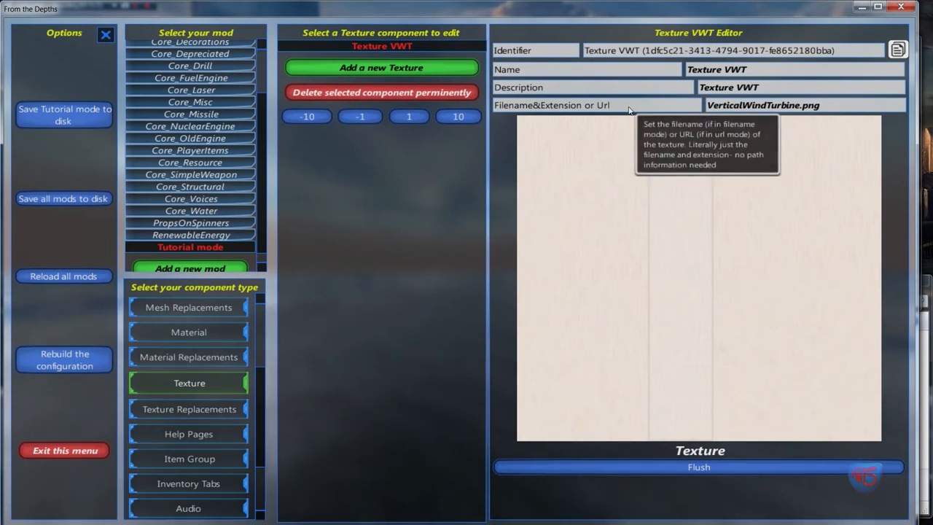
mouse_move(201, 382)
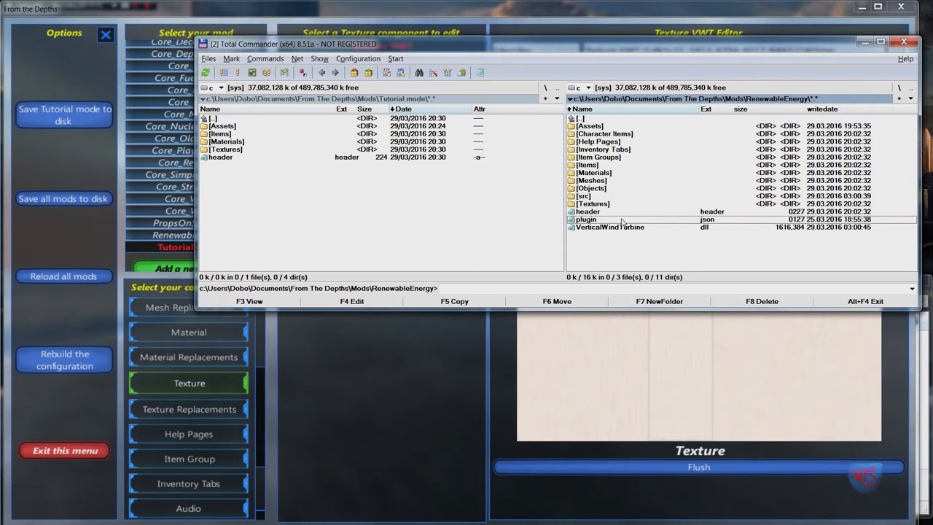
View RenewableEnergy's plugin.json naming VerticalWindTurbine.dll, then close it
double_click(586, 218)
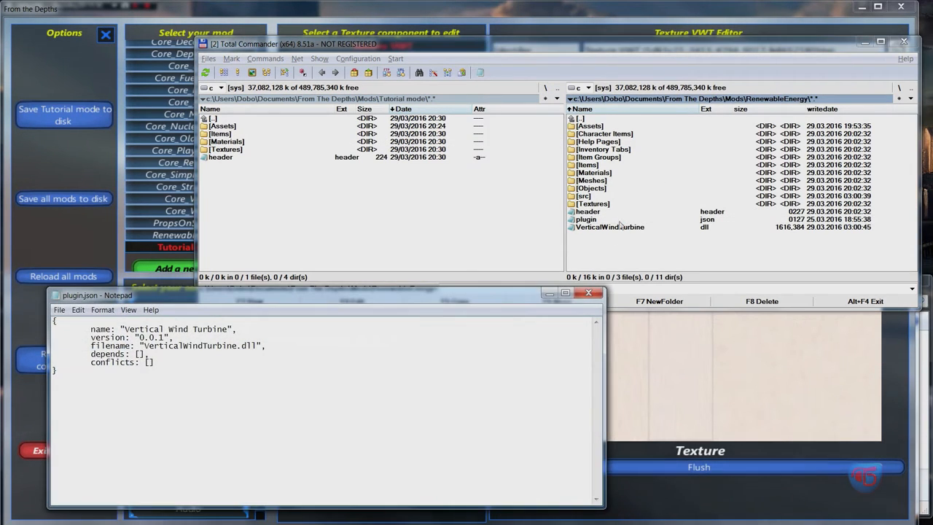
click(589, 292)
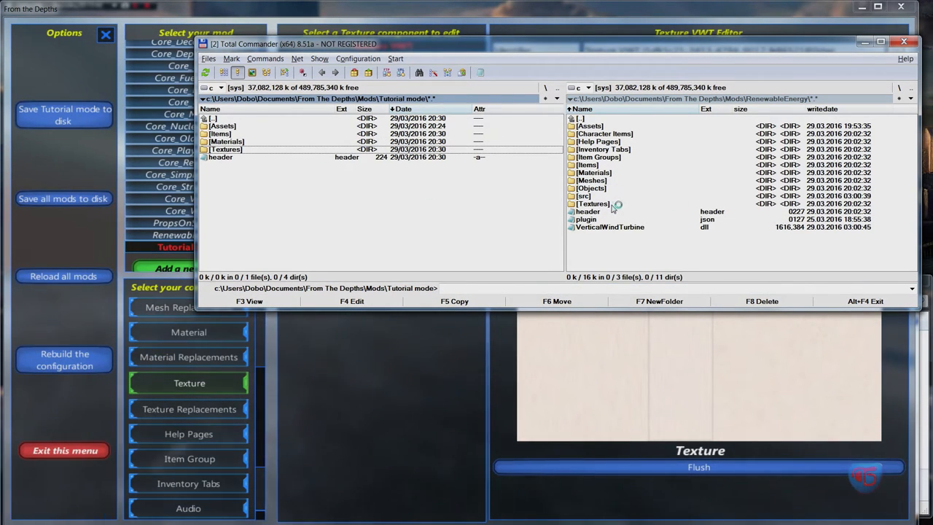
click(583, 195)
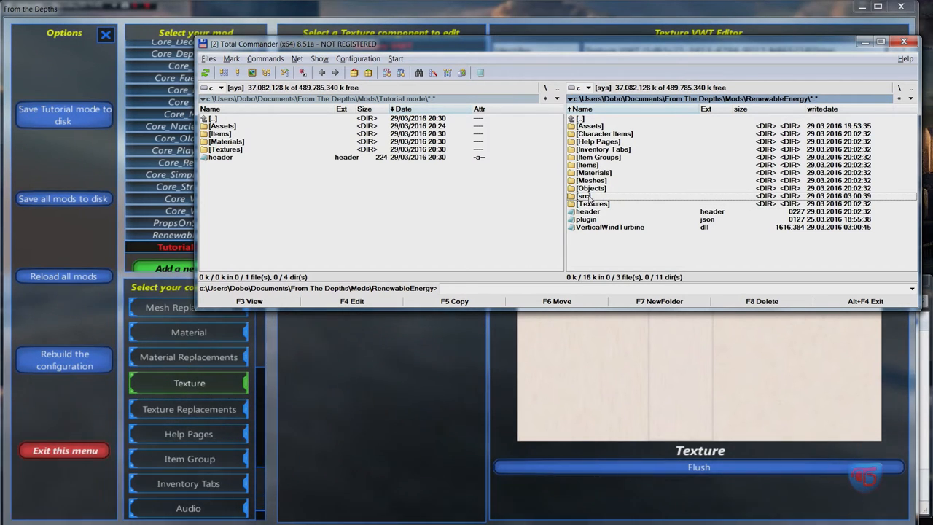
mouse_move(603, 193)
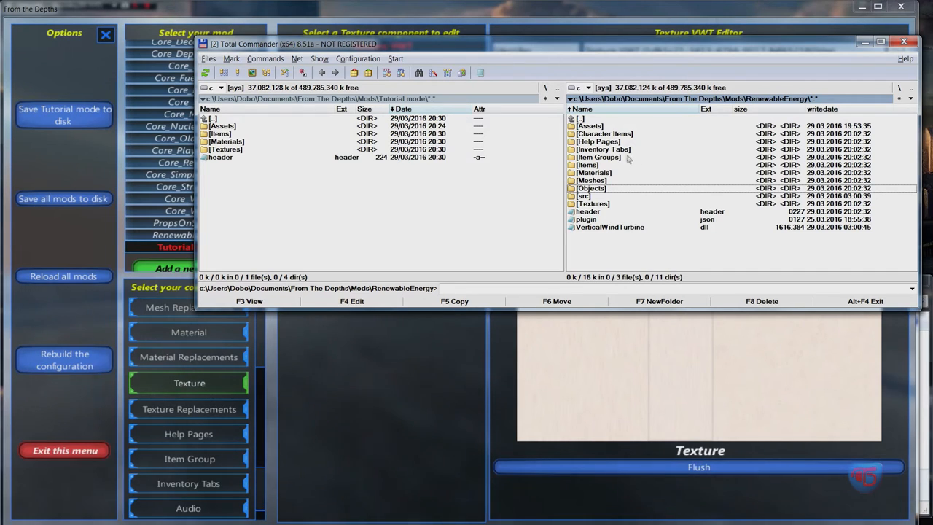
Enter RenewableEnergy's Inventory Tabs folder in Total Commander
click(603, 148)
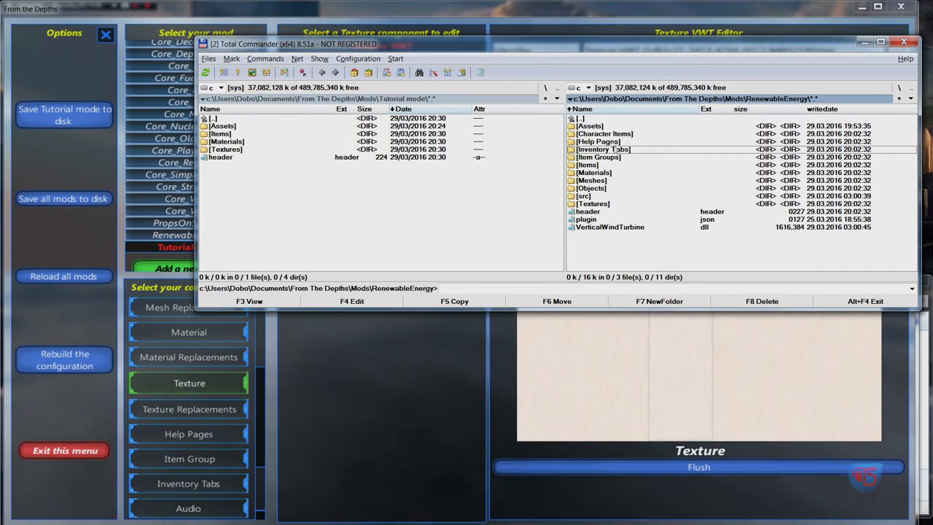
double_click(589, 125)
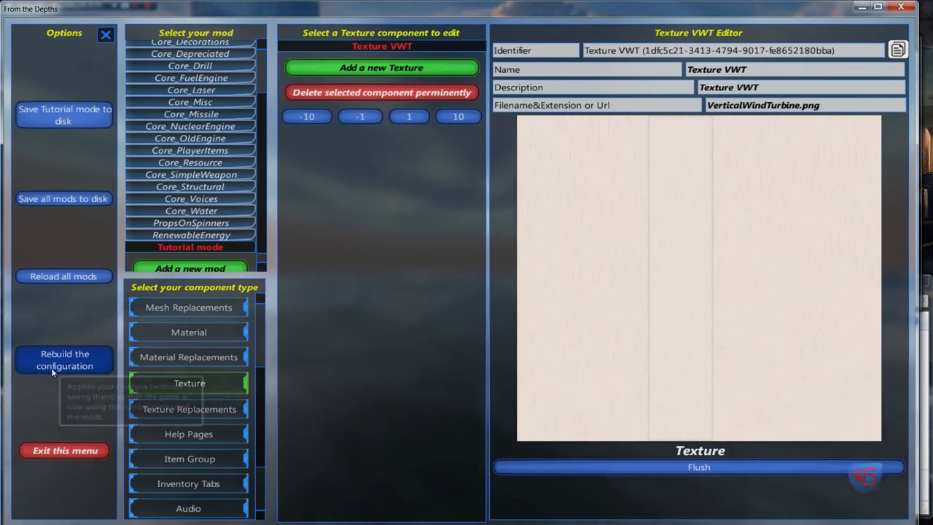
mouse_move(313, 318)
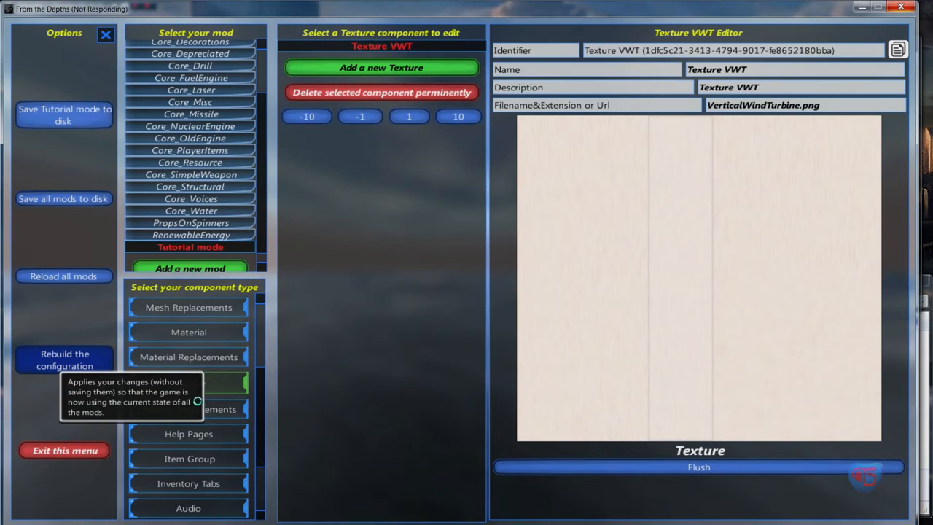
mouse_move(202, 399)
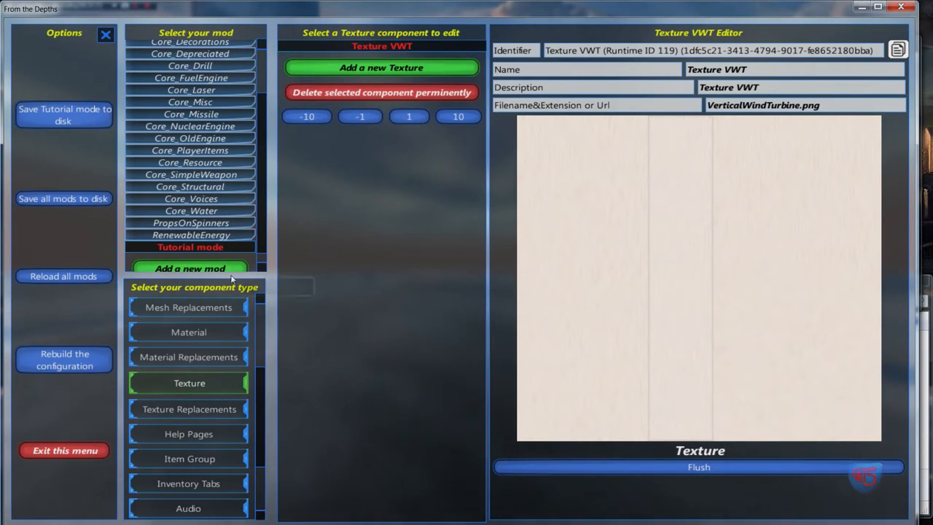
Paste the Texture VWT reference into Material VWT's Color map texture ID field
click(188, 332)
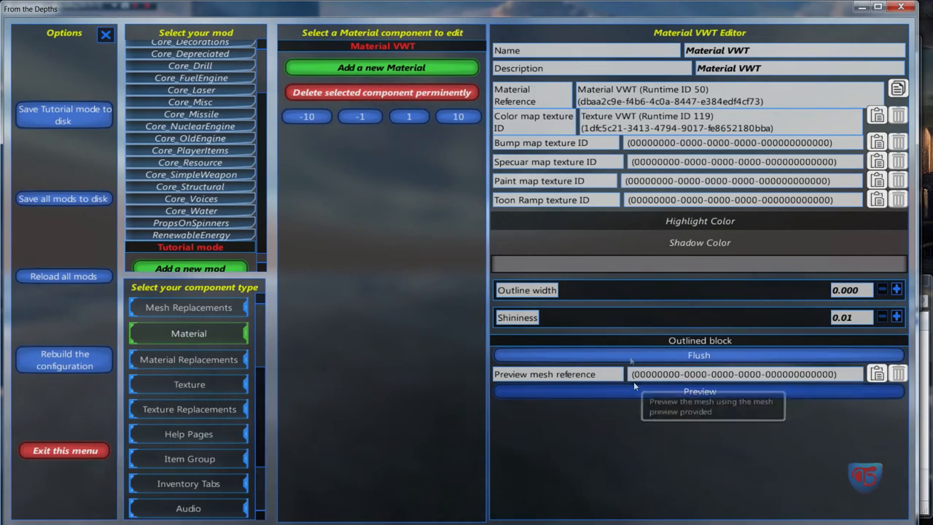
mouse_move(678, 255)
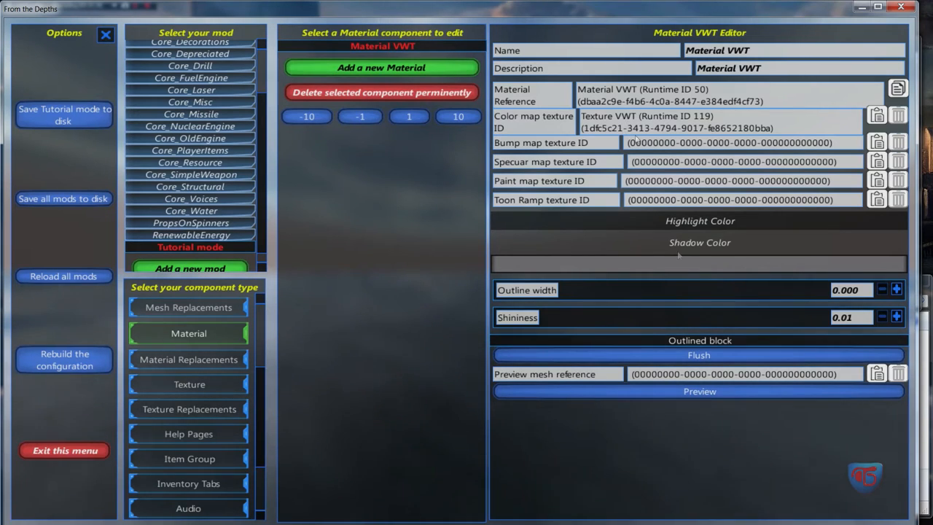
click(700, 391)
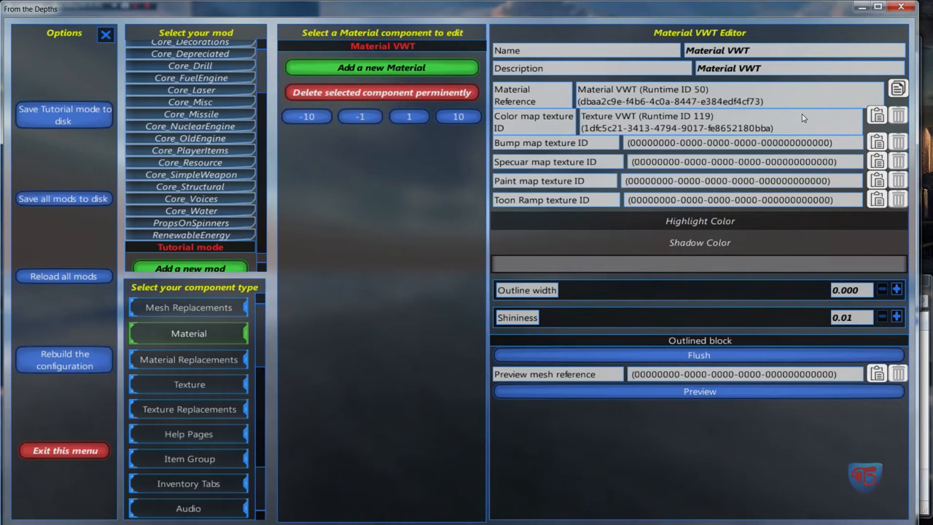
mouse_move(266, 390)
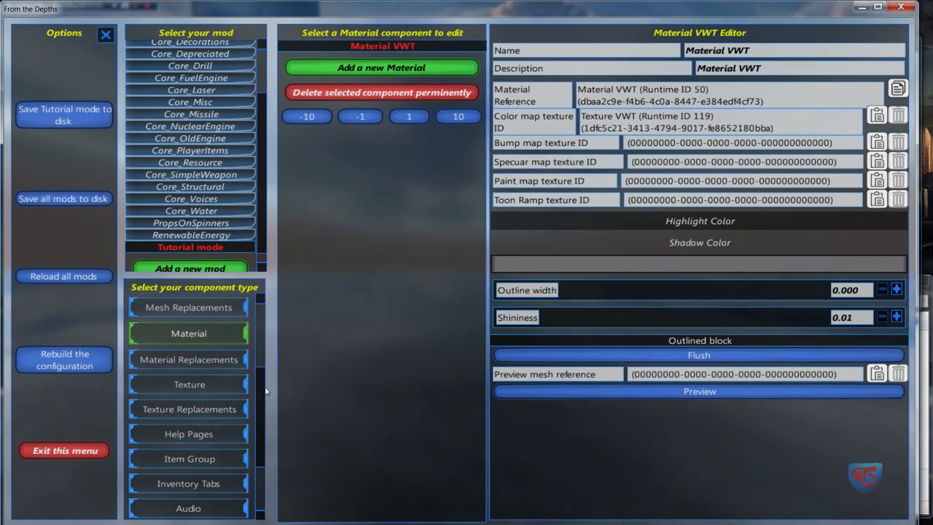
scroll(up, 3)
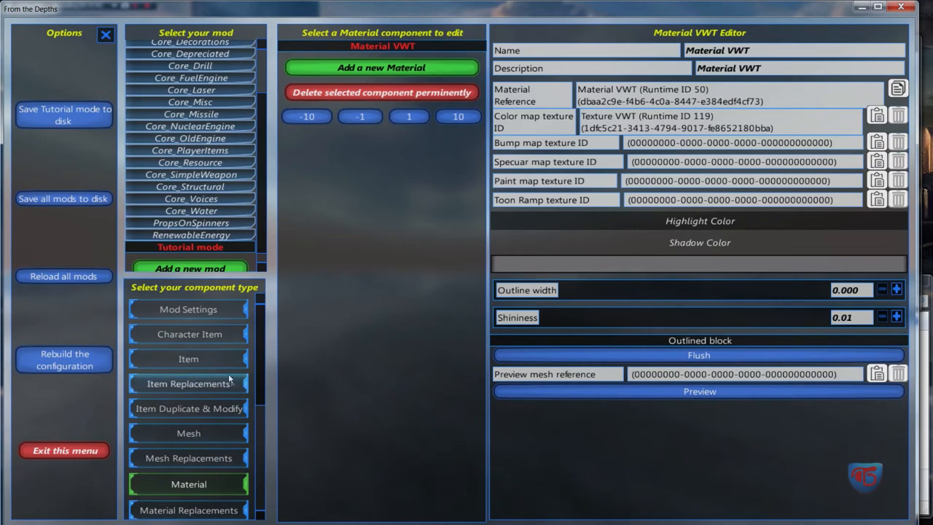
Check the VWT Base item, then copy the Material VWT reference
click(188, 359)
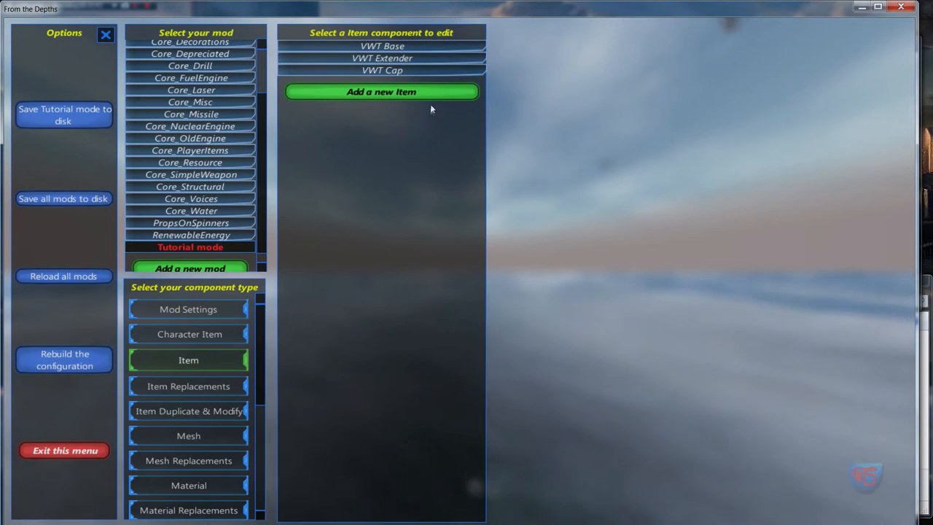
click(382, 45)
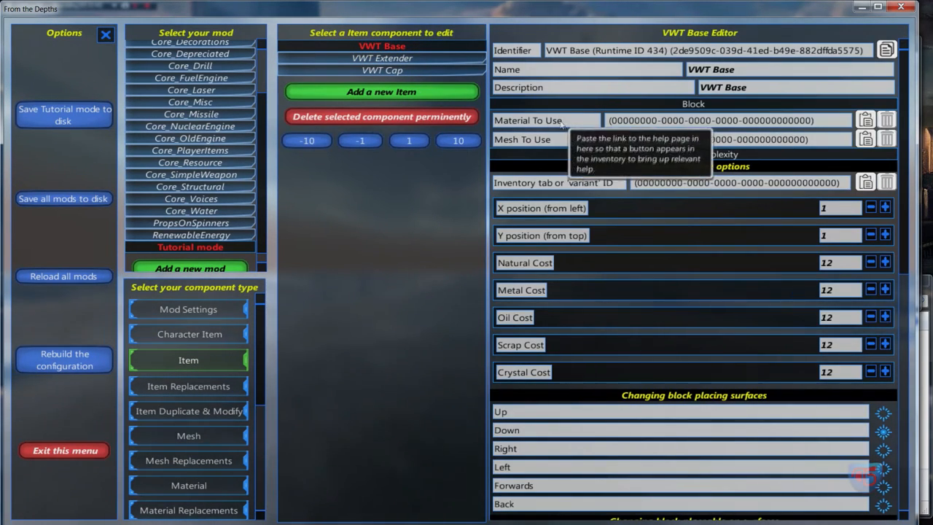
mouse_move(188, 484)
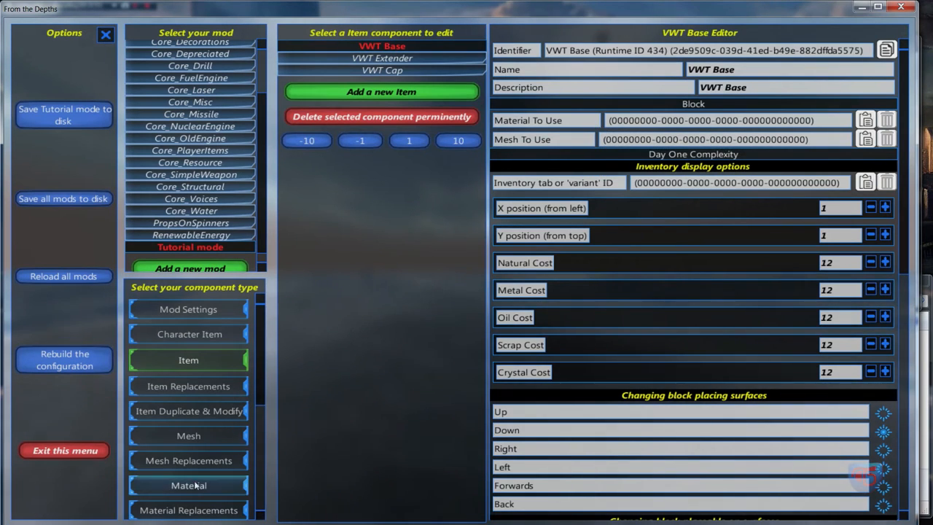
click(188, 484)
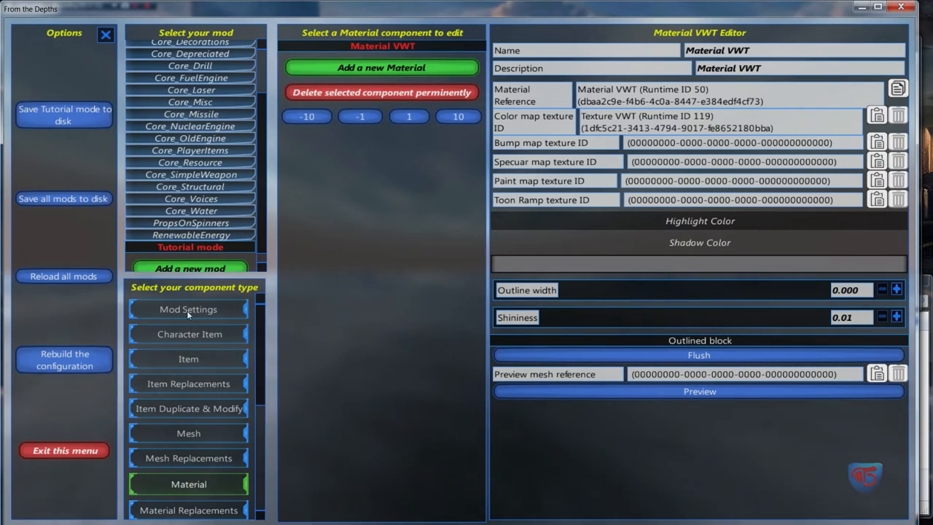
click(188, 359)
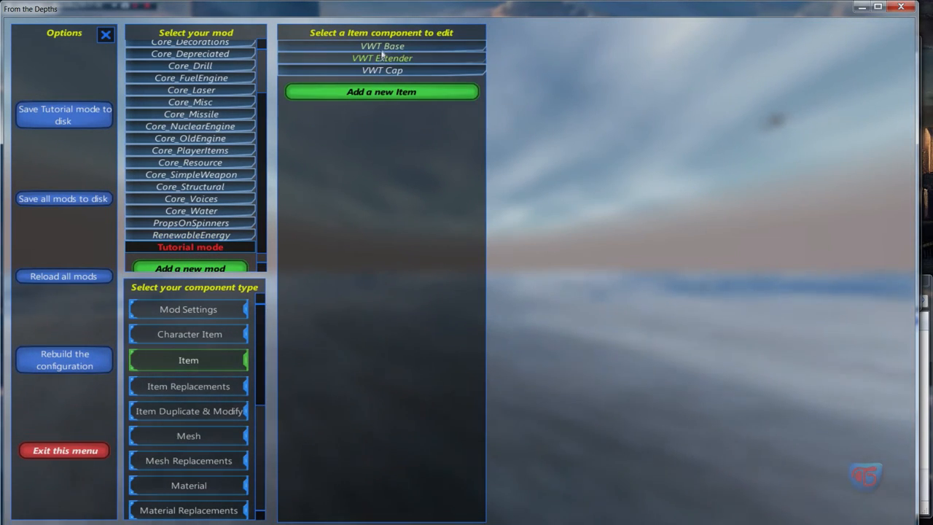
Paste Material VWT into Material To Use of VWT Base, Extender and Cap
click(382, 45)
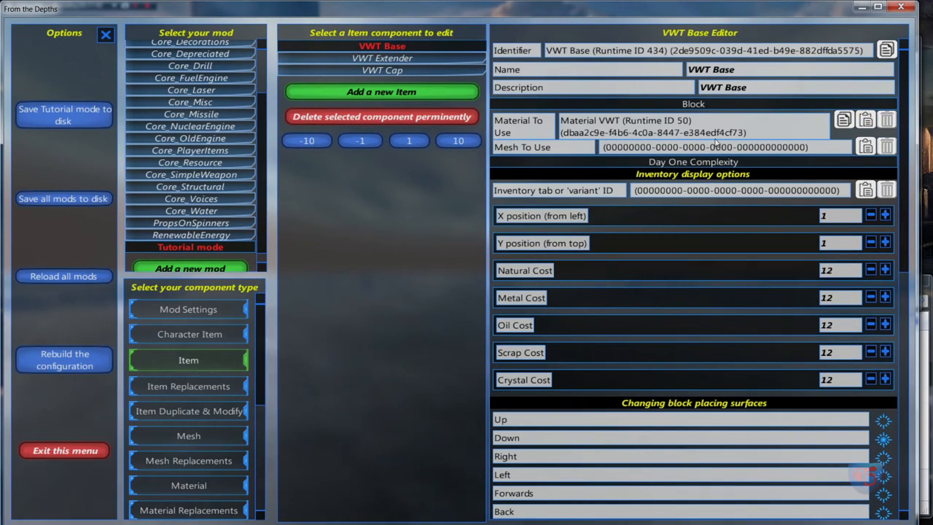
click(382, 59)
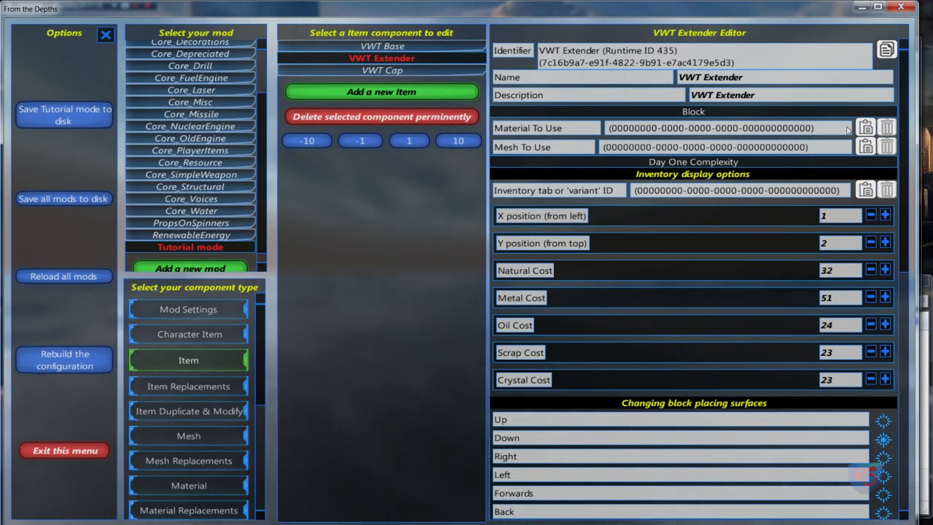
click(382, 70)
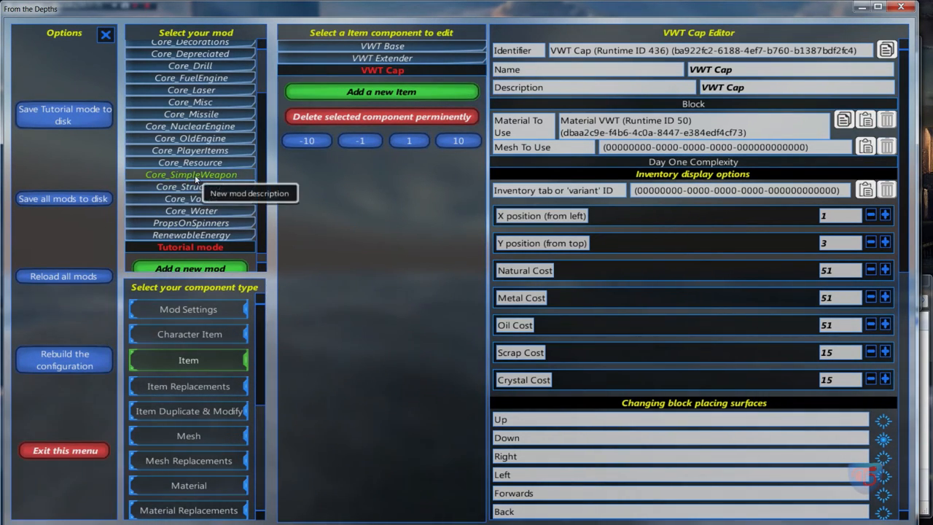
mouse_move(375, 204)
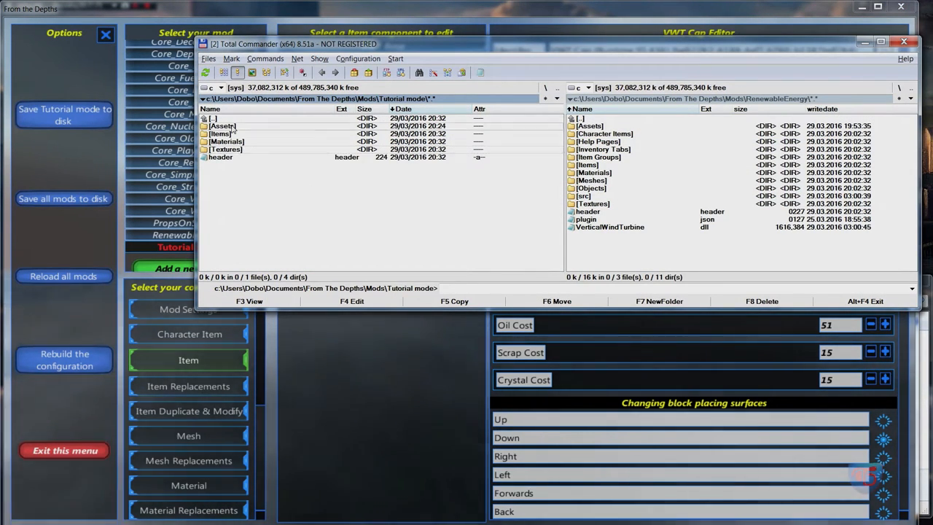
View the Items folder's guidmap.json listing the VWT Base, Extender and Cap identifiers
double_click(222, 135)
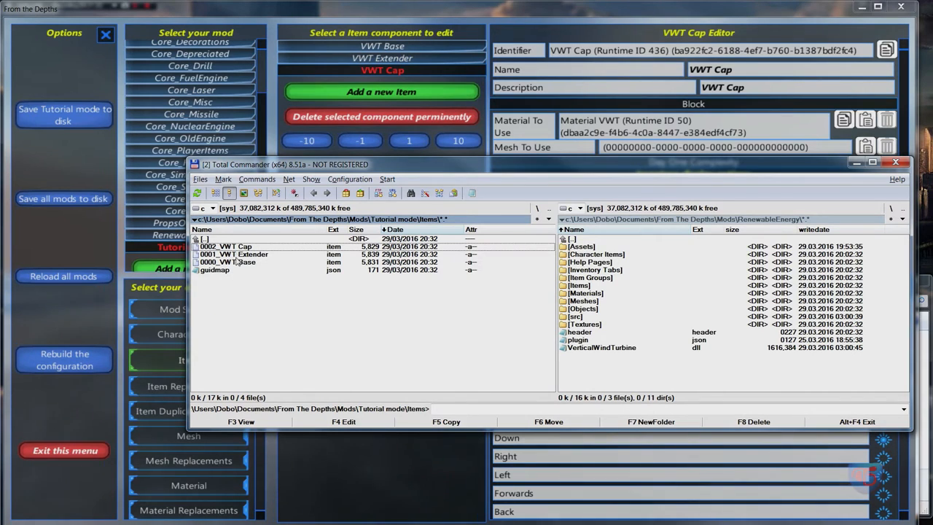
mouse_move(222, 275)
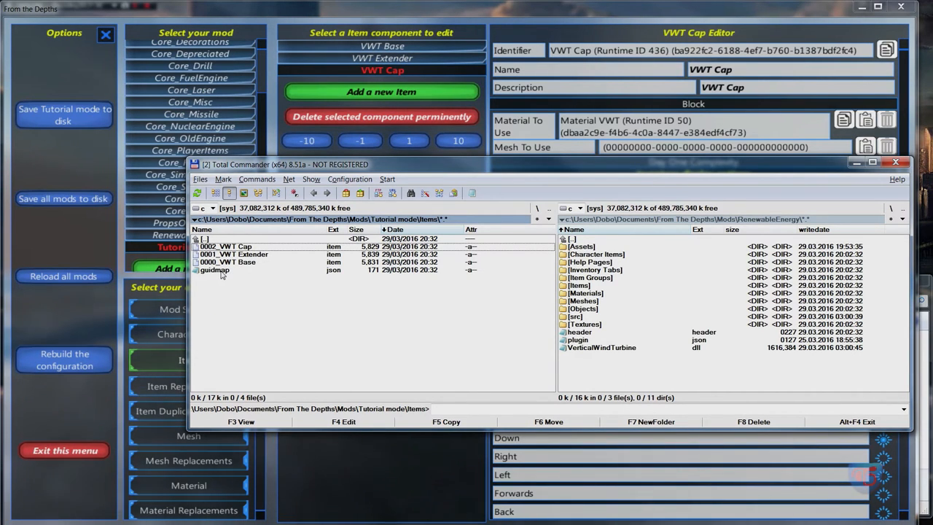
double_click(216, 270)
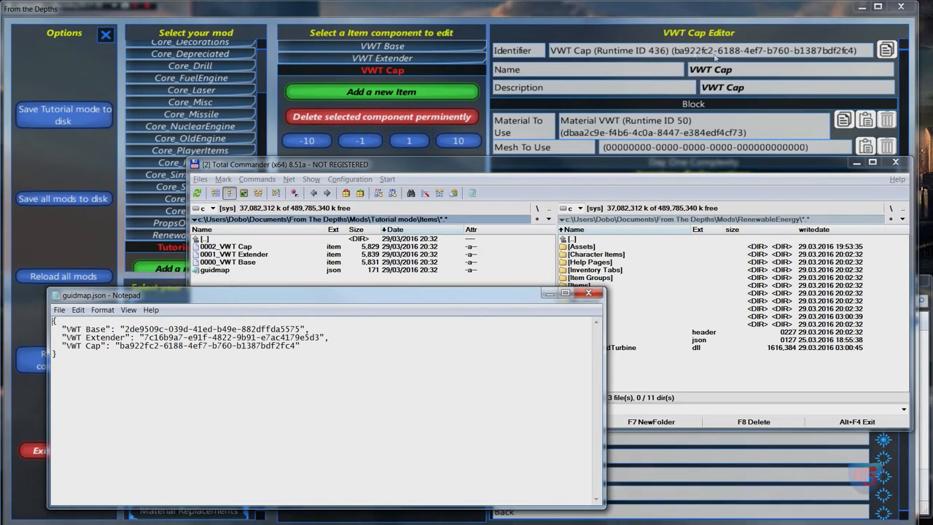
mouse_move(852, 55)
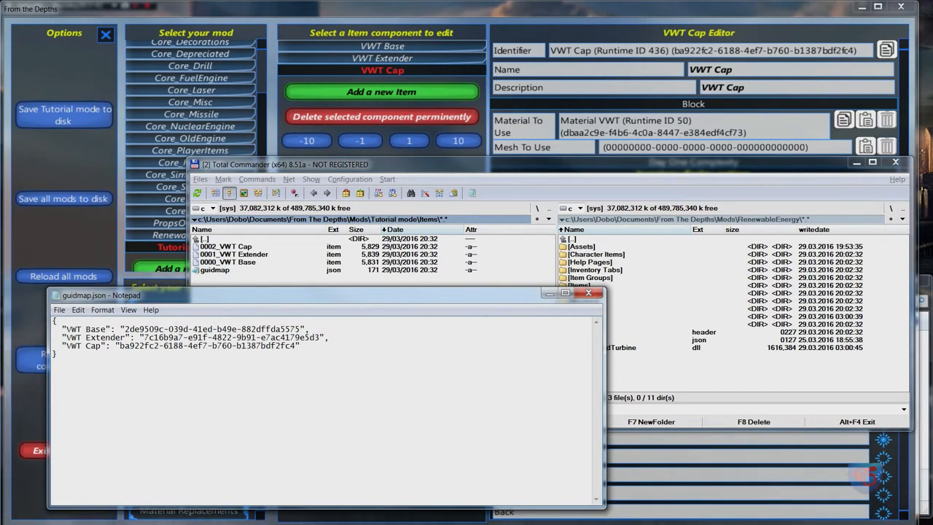
double_click(263, 346)
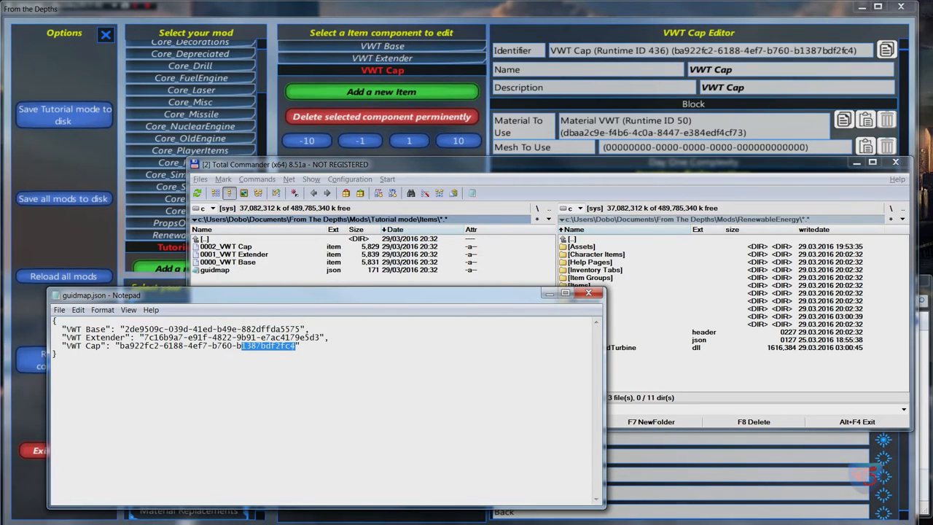
click(589, 292)
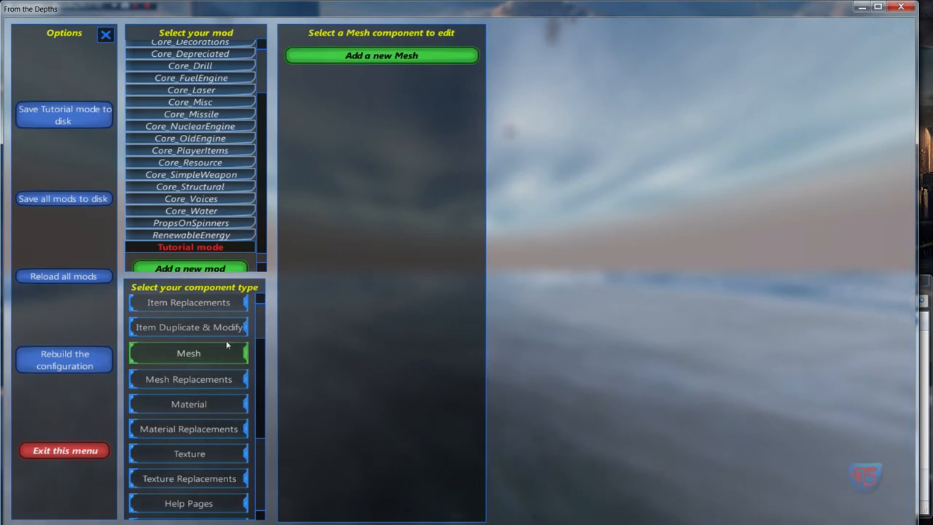
Add two mesh components named Mesh VWT Base and Mesh VWT Extender
click(382, 55)
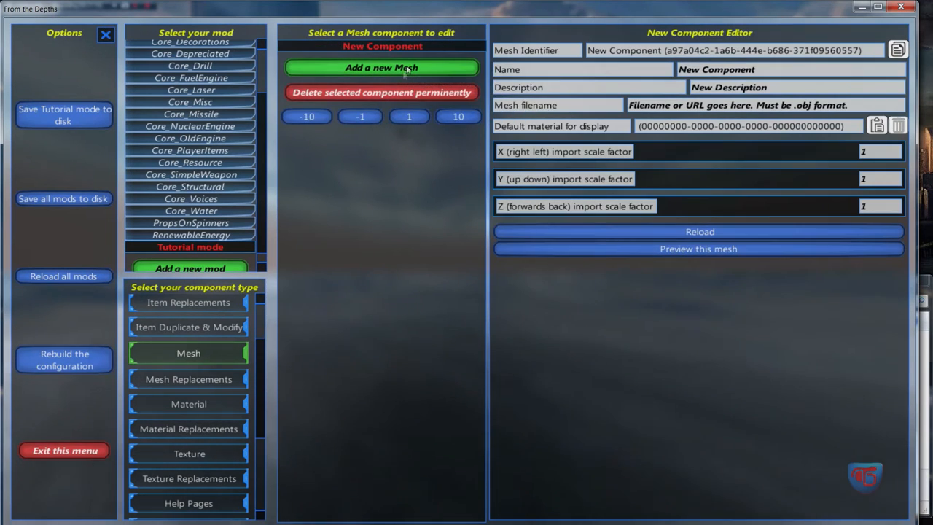
mouse_move(547, 50)
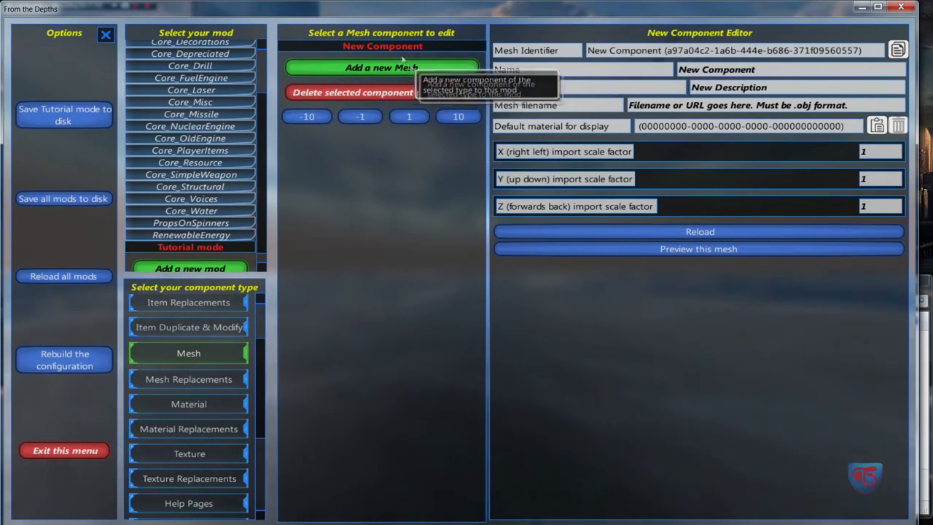
mouse_move(790, 71)
text(Mesh VWT Base)
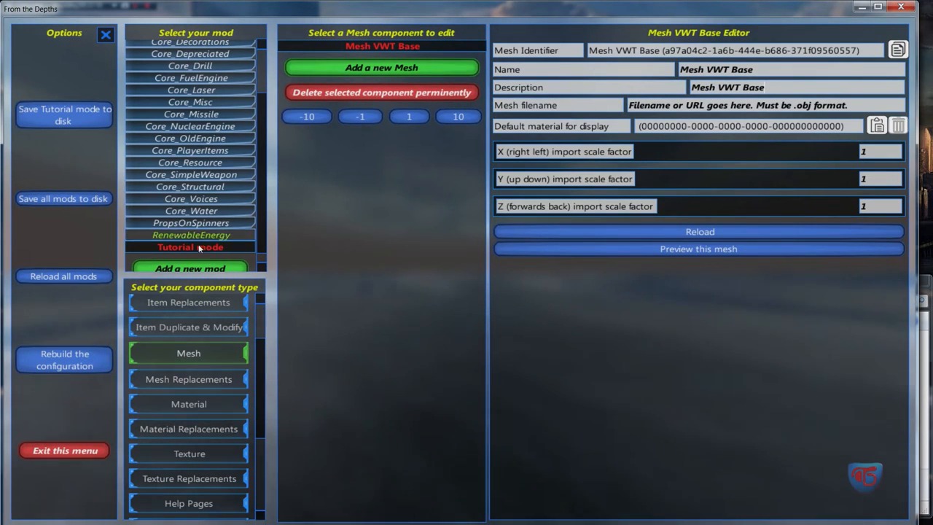
click(382, 68)
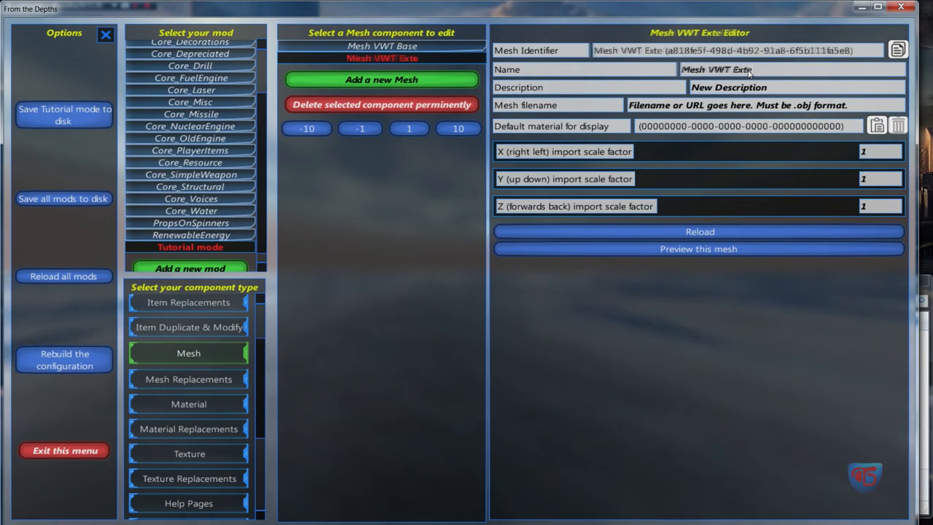
text(nder)
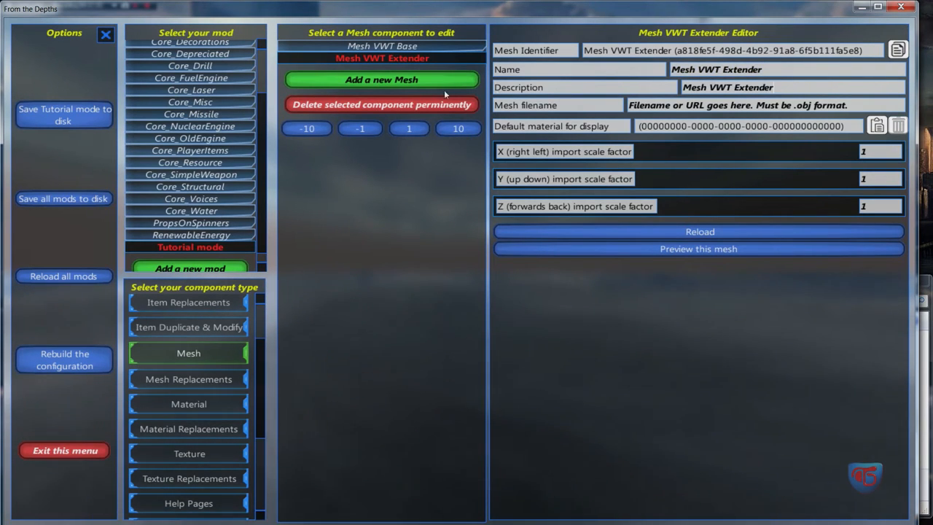
Add a third mesh component and start editing its name
click(382, 79)
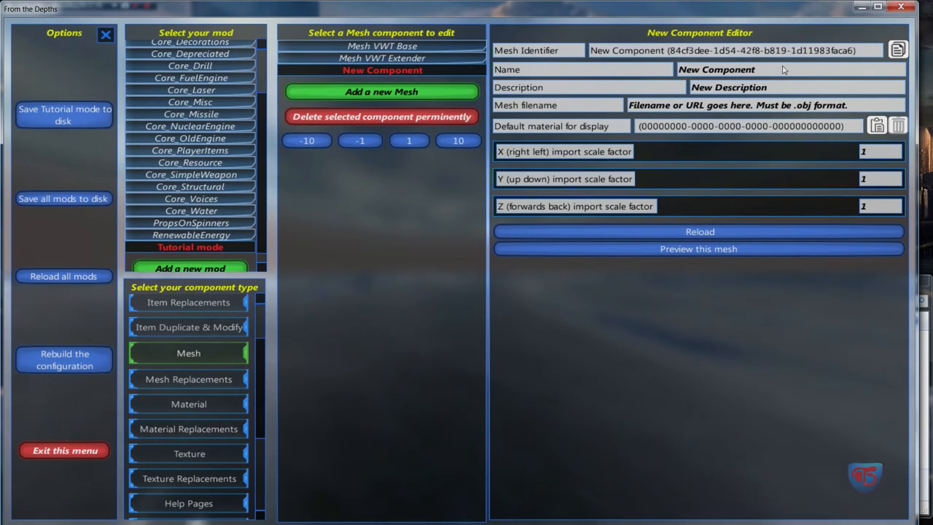
click(382, 58)
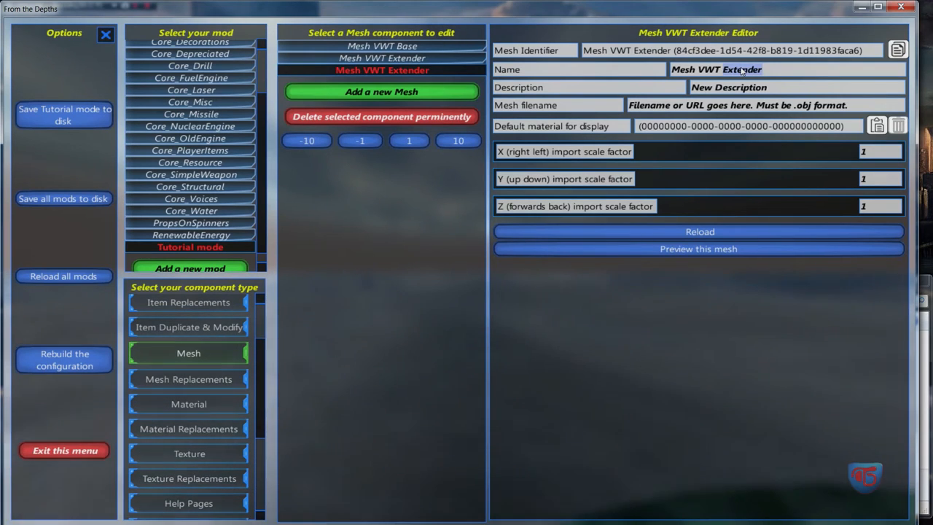
Name the third mesh component Mesh VWT Cap with a matching description
click(382, 70)
text(Cap)
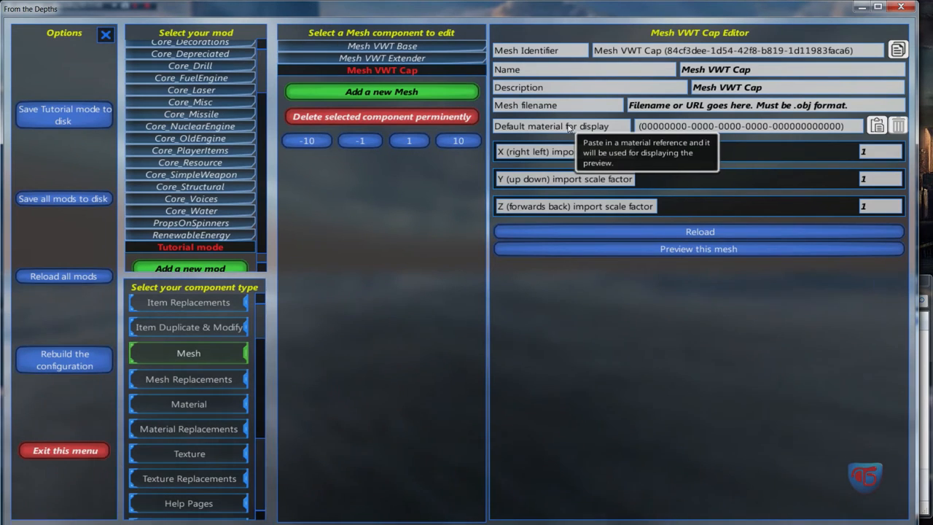
mouse_move(648, 144)
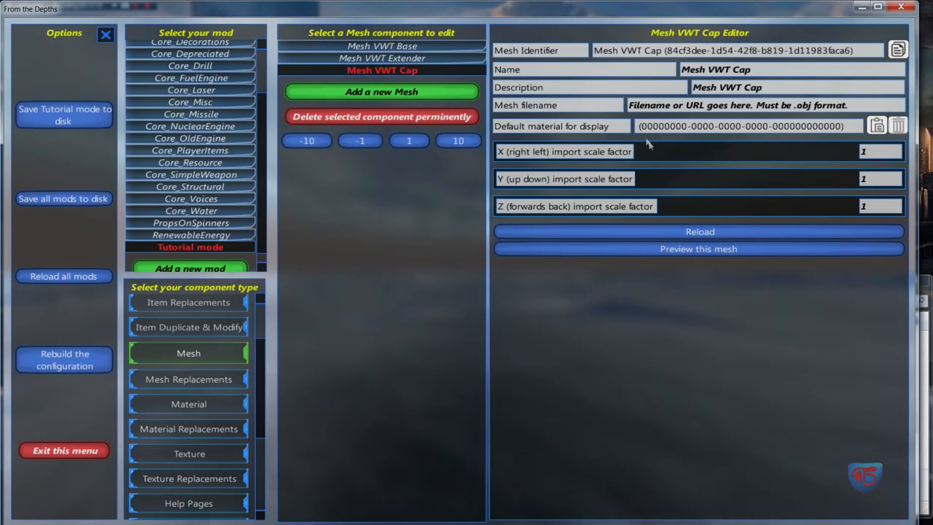
mouse_move(578, 114)
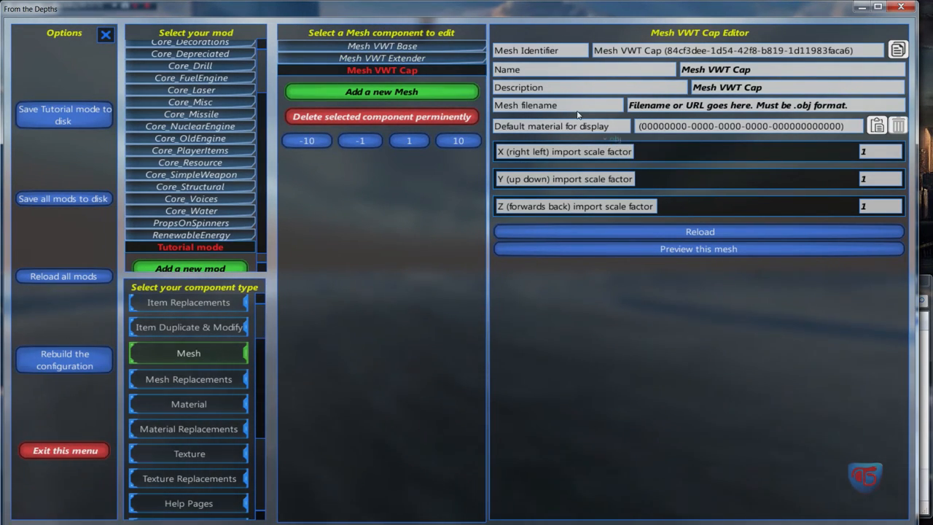
mouse_move(576, 108)
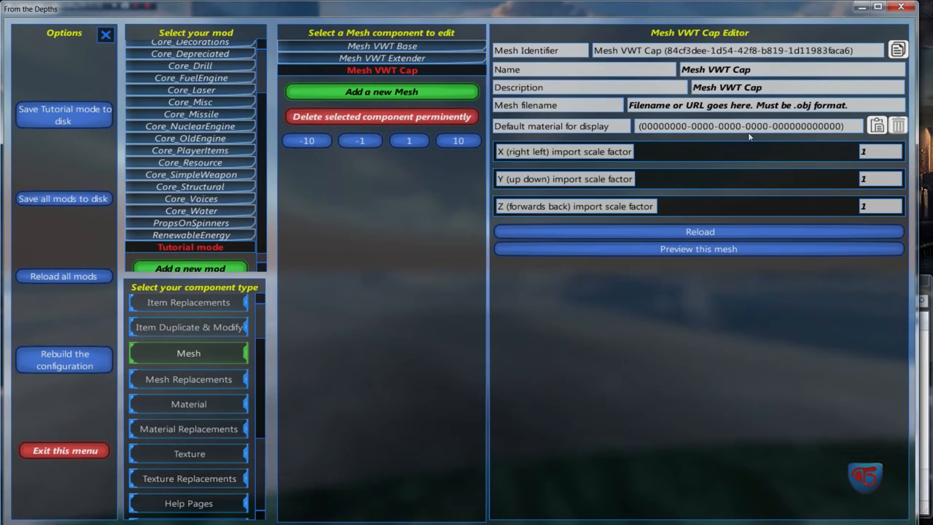
mouse_move(594, 114)
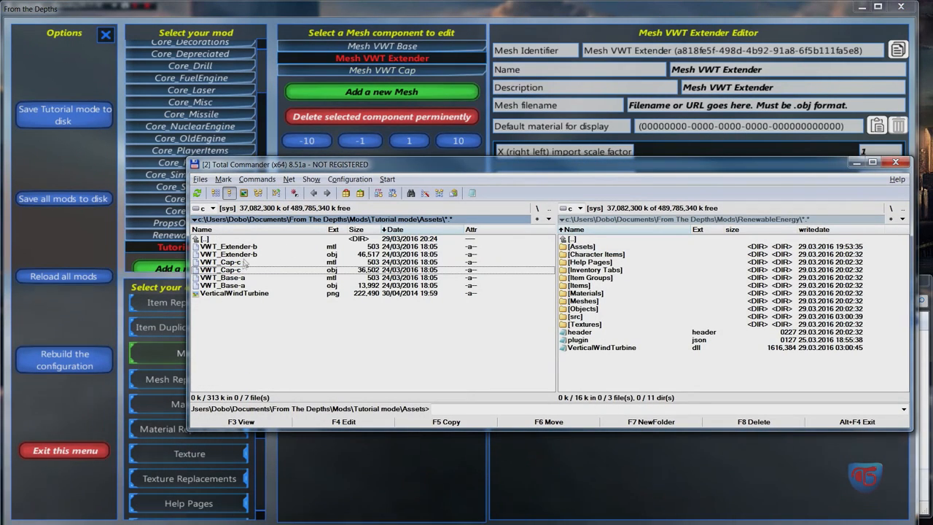
Select the VWT_Extender OBJ file name in Tutorial mode's Assets folder
click(231, 254)
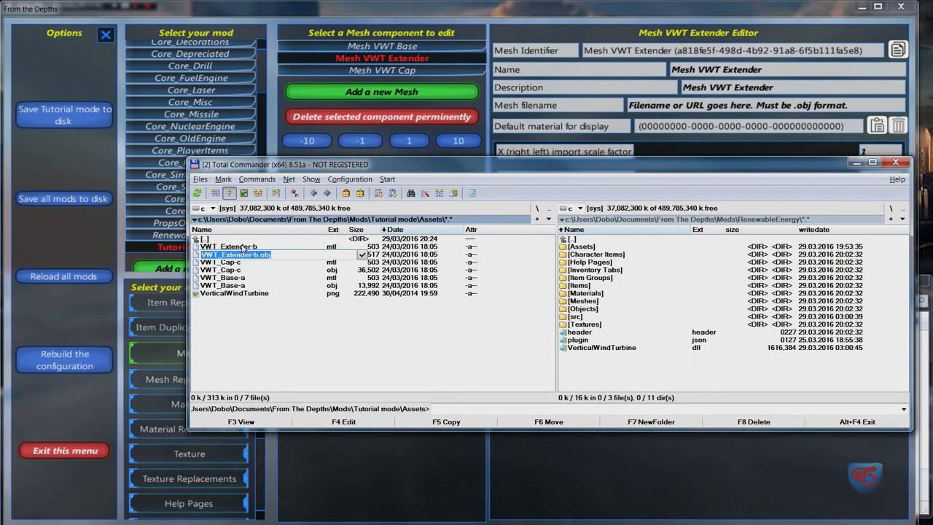
mouse_move(790, 118)
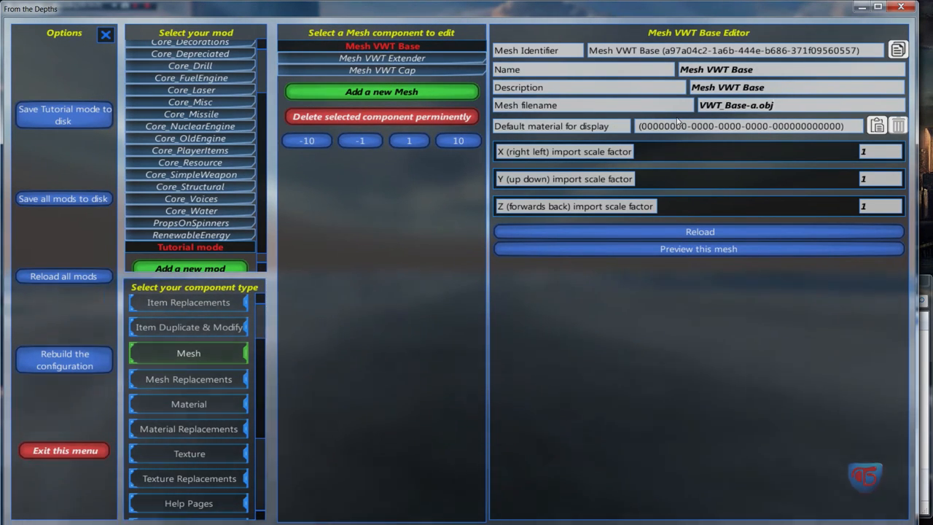
mouse_move(877, 151)
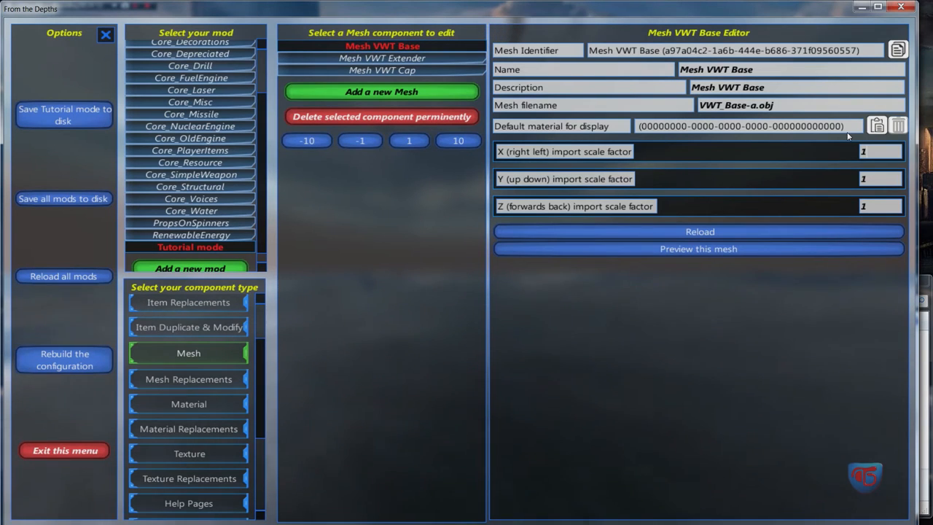
mouse_move(872, 154)
text(2)
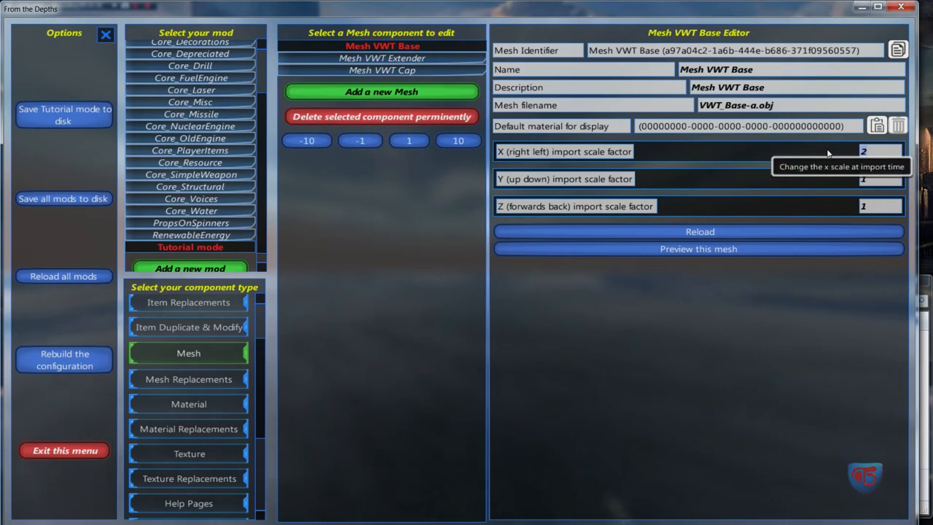
mouse_move(765, 171)
text(10)
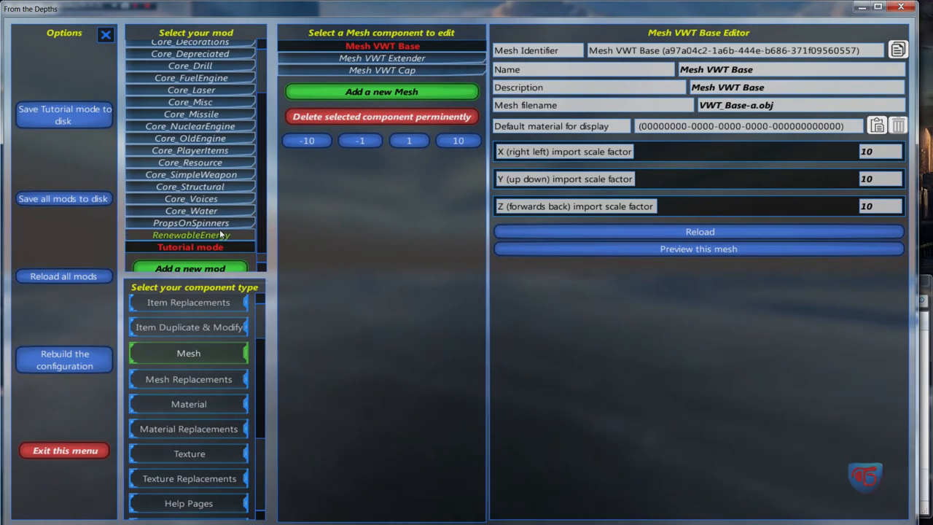
Check RenewableEnergy's wind turbine base mesh import scale for comparison
click(191, 235)
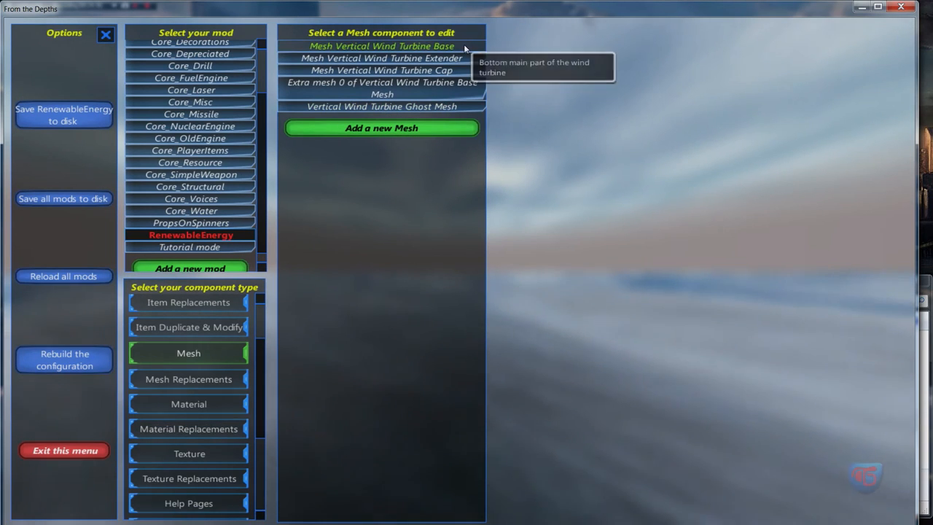
click(382, 45)
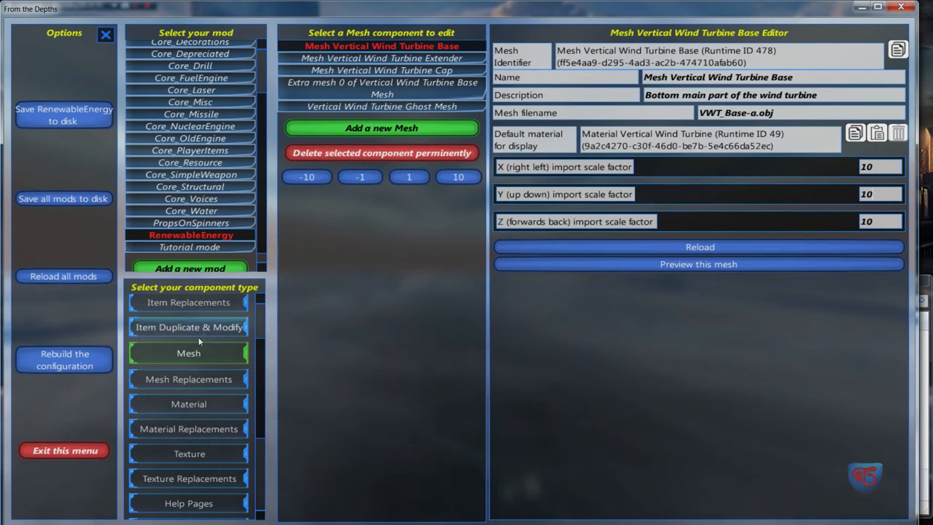
click(190, 246)
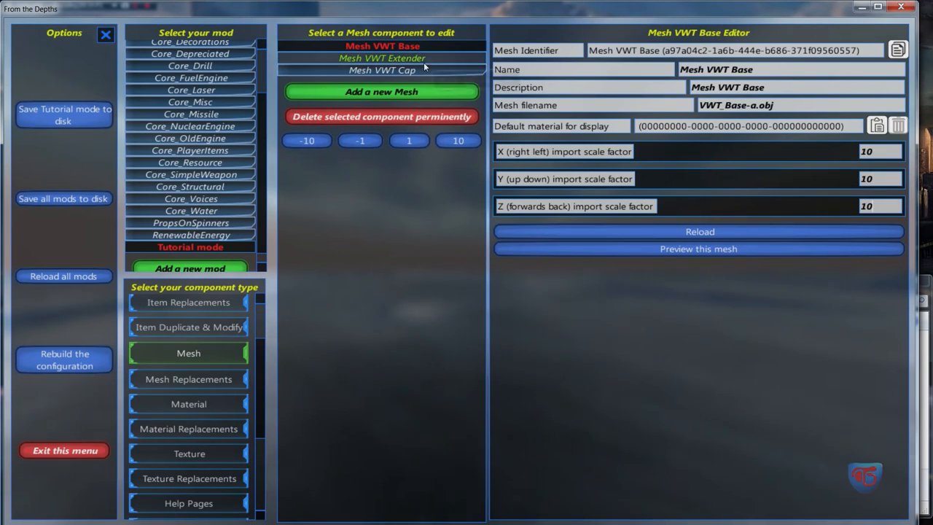
Set the VWT Extender and Cap mesh import scale factors to 10
click(382, 58)
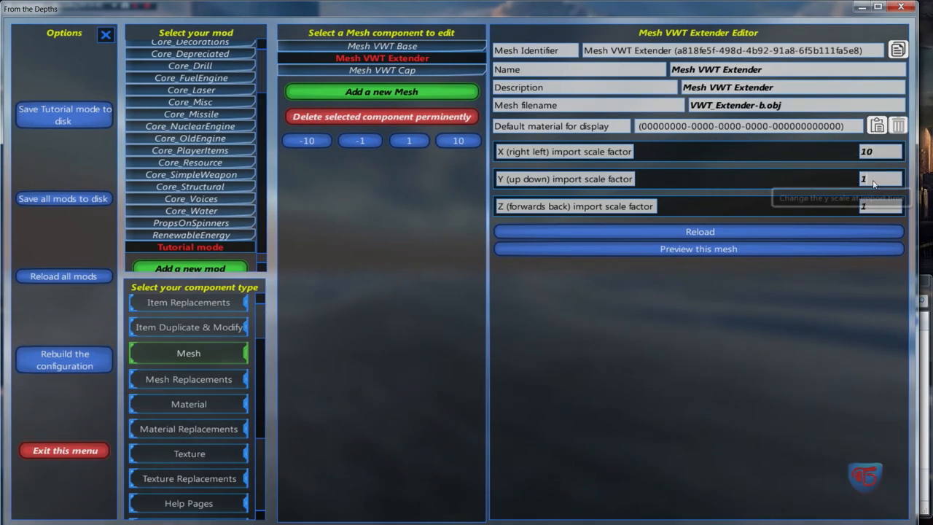
click(382, 70)
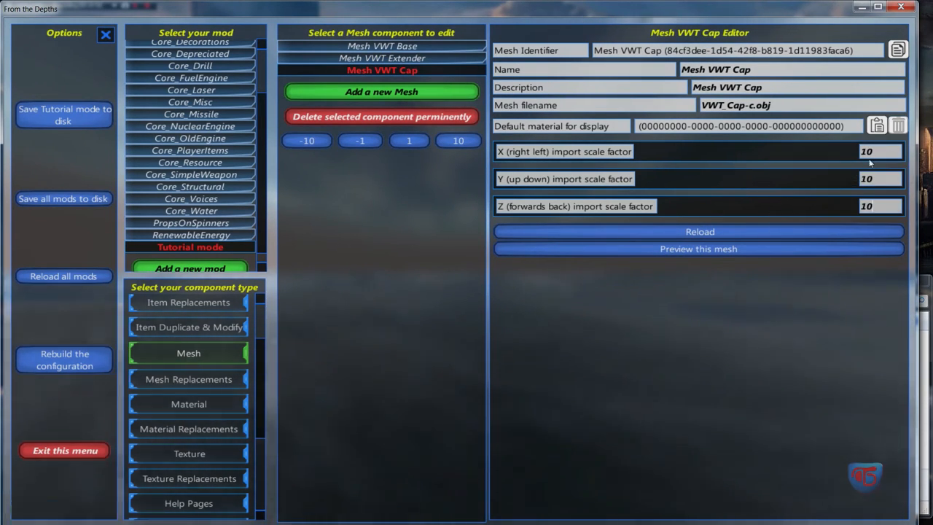
mouse_move(740, 177)
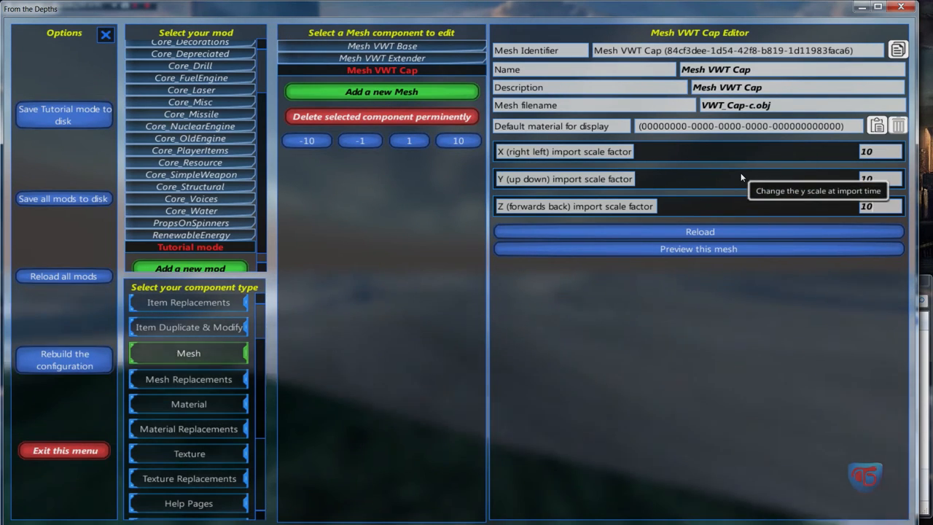
click(697, 248)
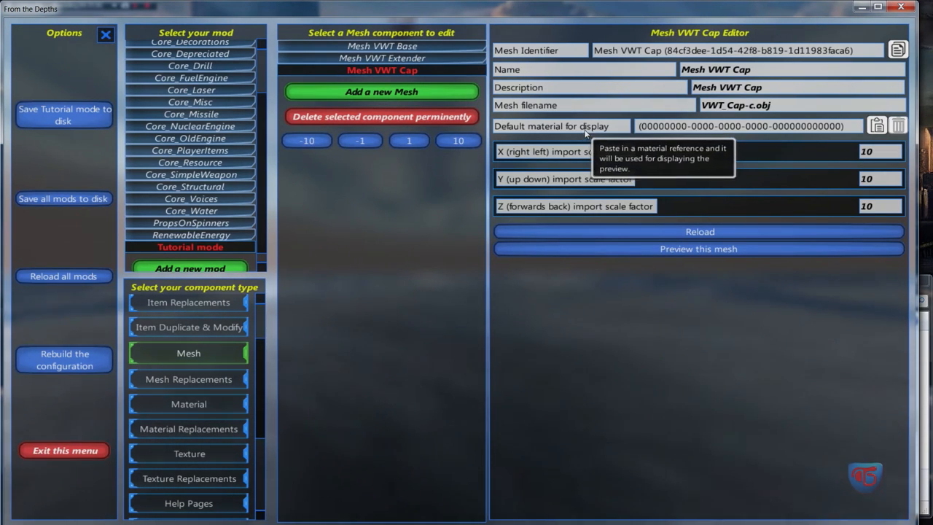
mouse_move(216, 409)
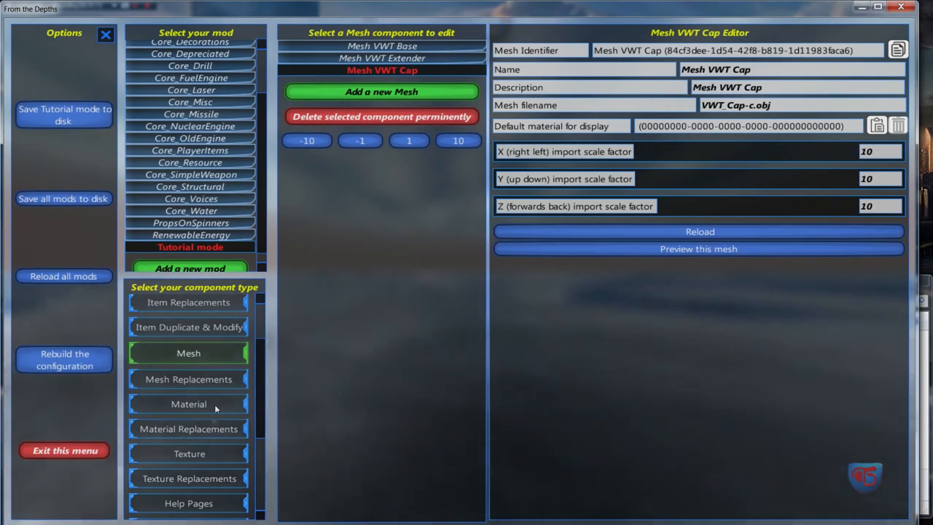
Copy Material VWT's GUID and set it as Mesh VWT Base's default display material
click(188, 402)
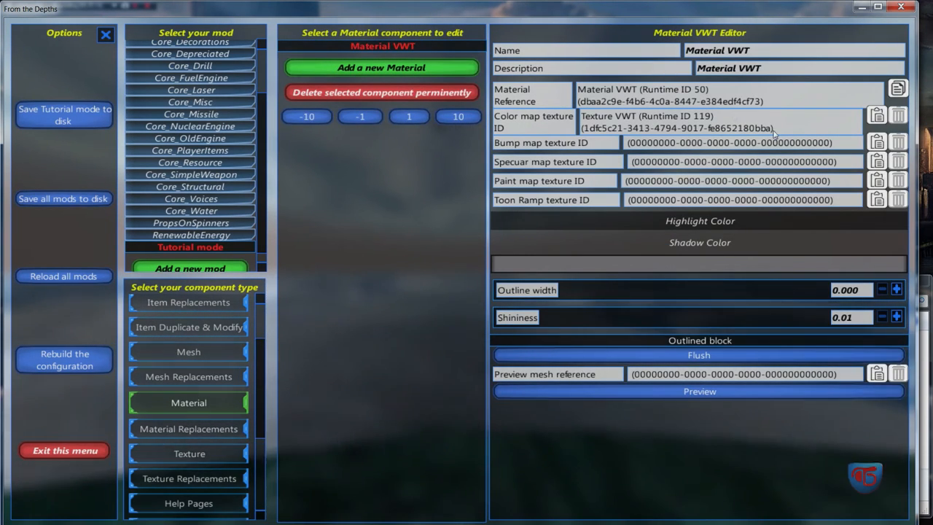
mouse_move(877, 115)
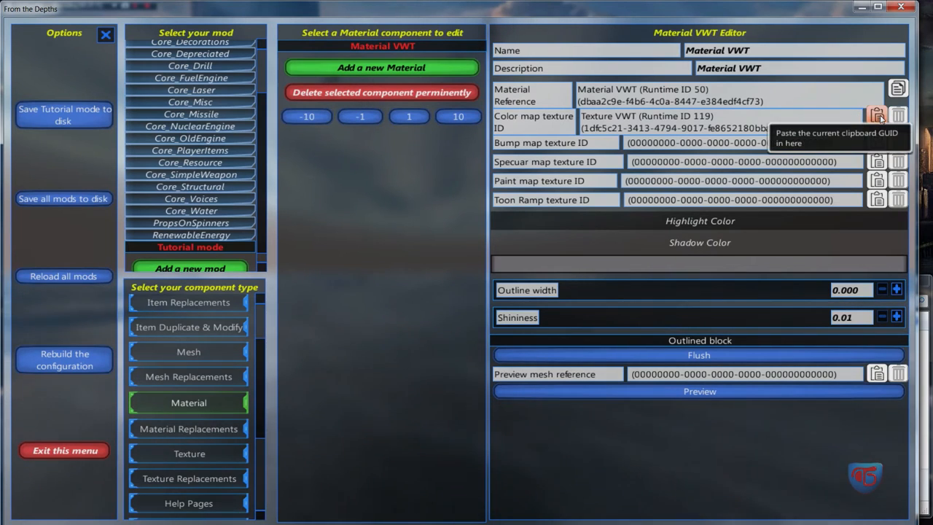
click(188, 353)
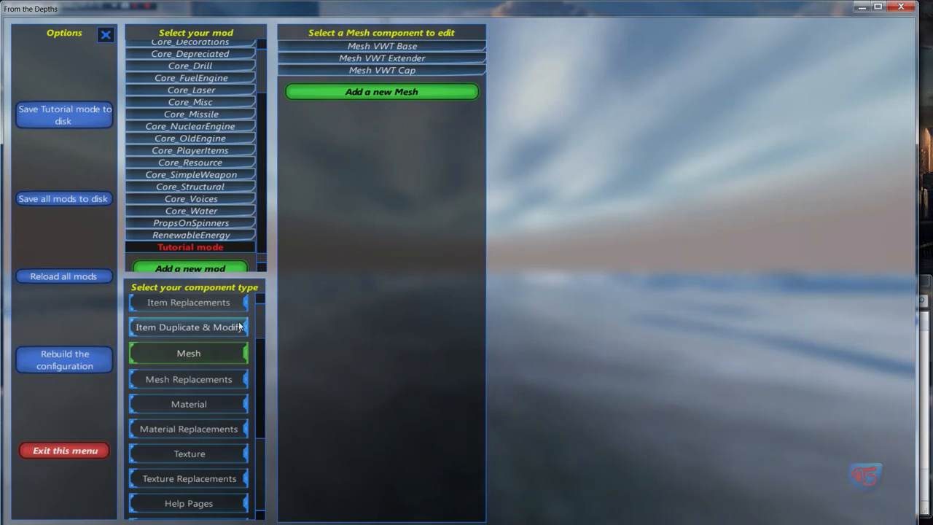
click(382, 45)
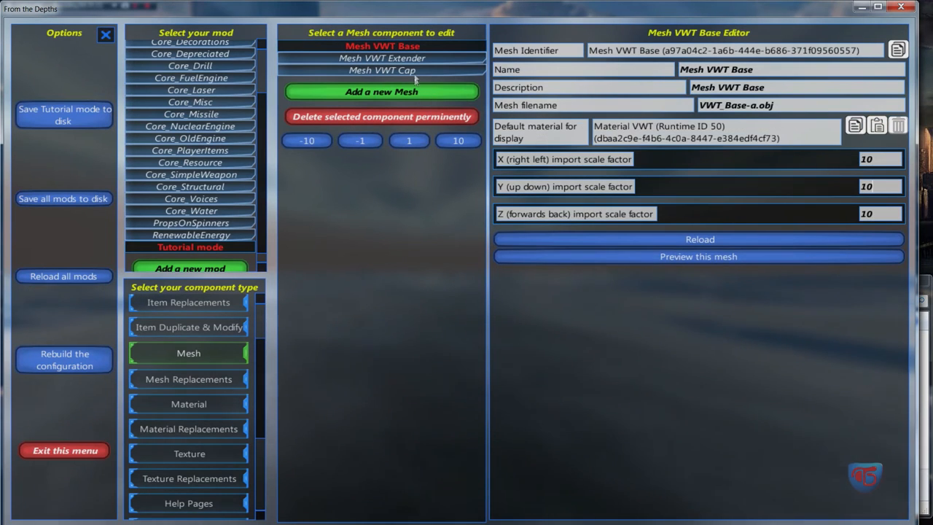
Set Material VWT as the default display material on Mesh VWT Extender and Mesh VWT Cap too
click(382, 58)
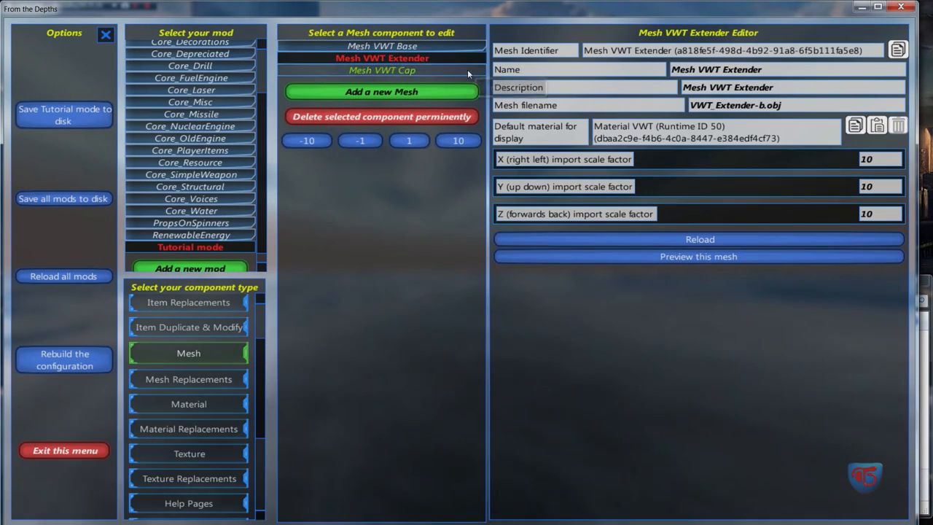
click(382, 70)
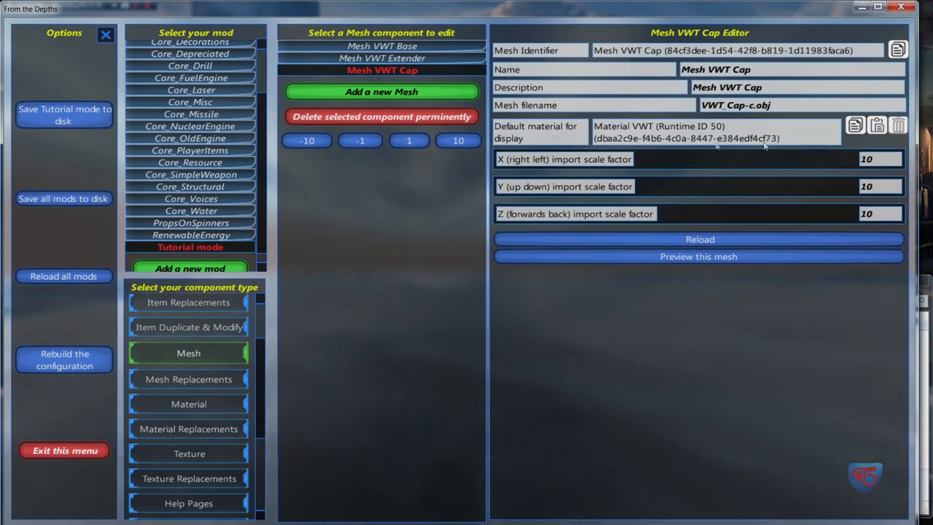
click(382, 45)
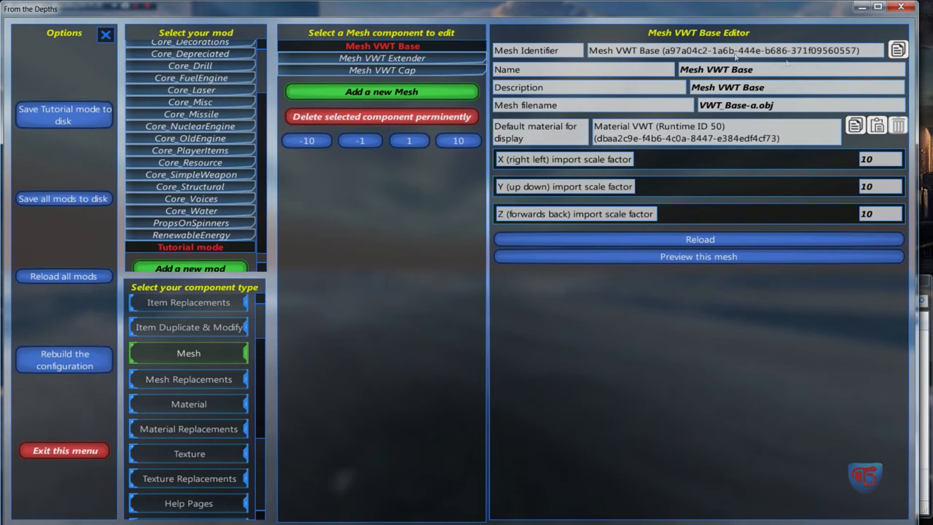
mouse_move(898, 50)
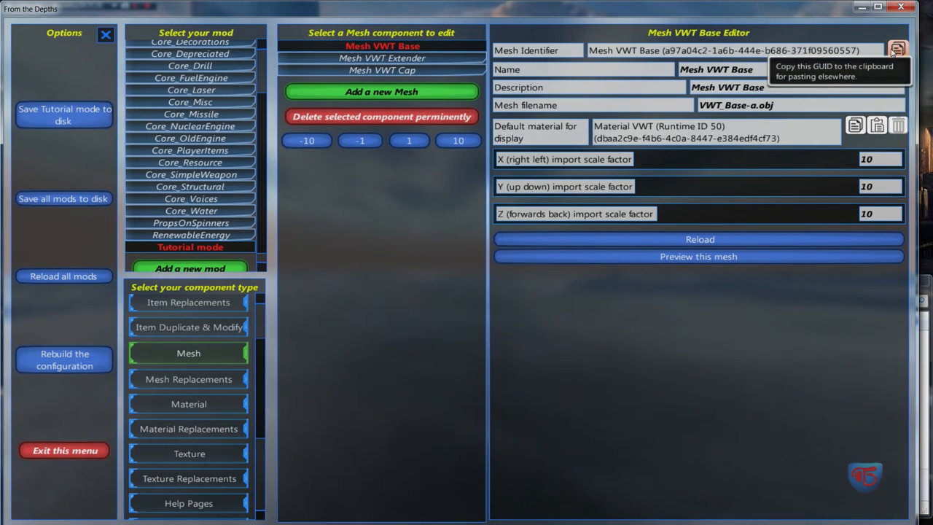
Paste the Mesh VWT Base GUID into the VWT Base item's Material To Use field
scroll(up, 3)
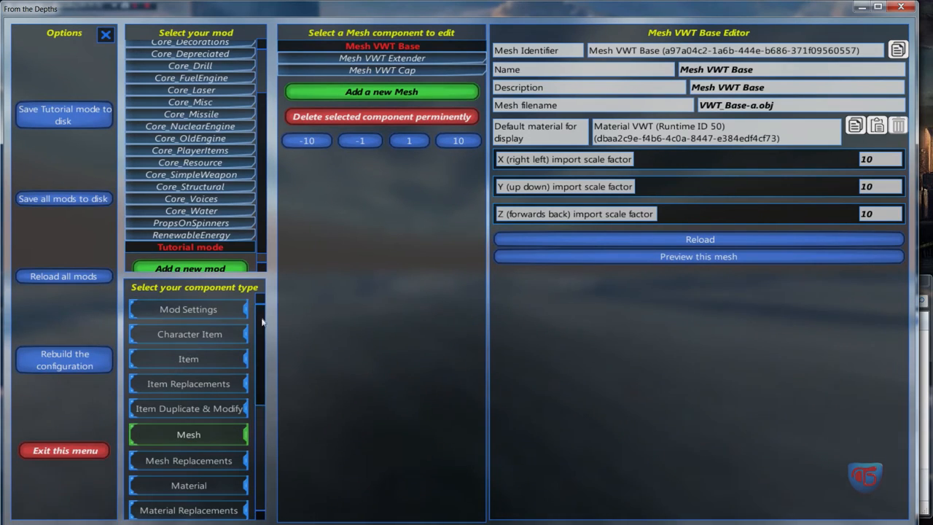
click(188, 358)
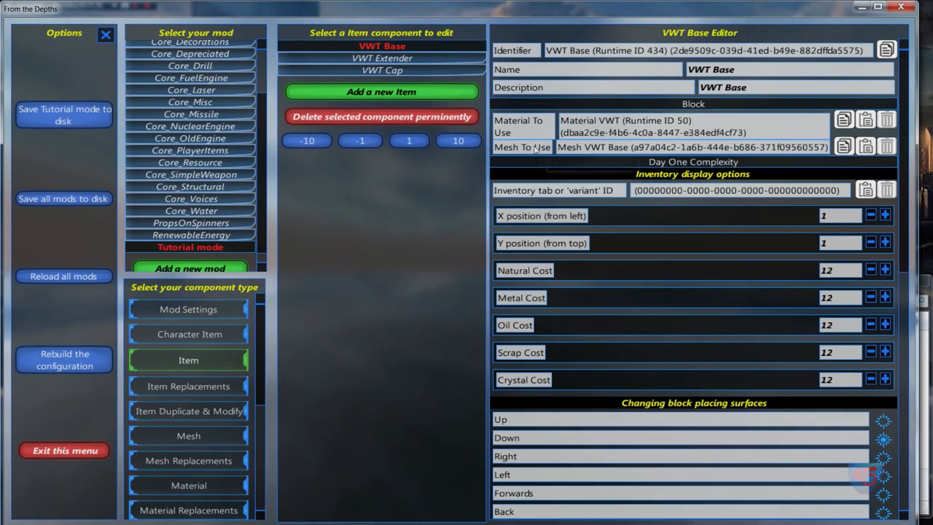
mouse_move(633, 126)
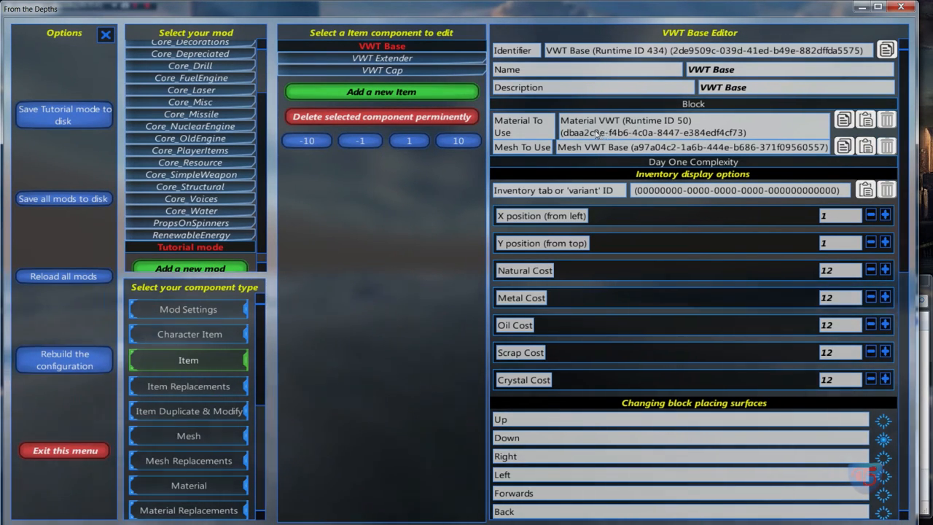
mouse_move(567, 147)
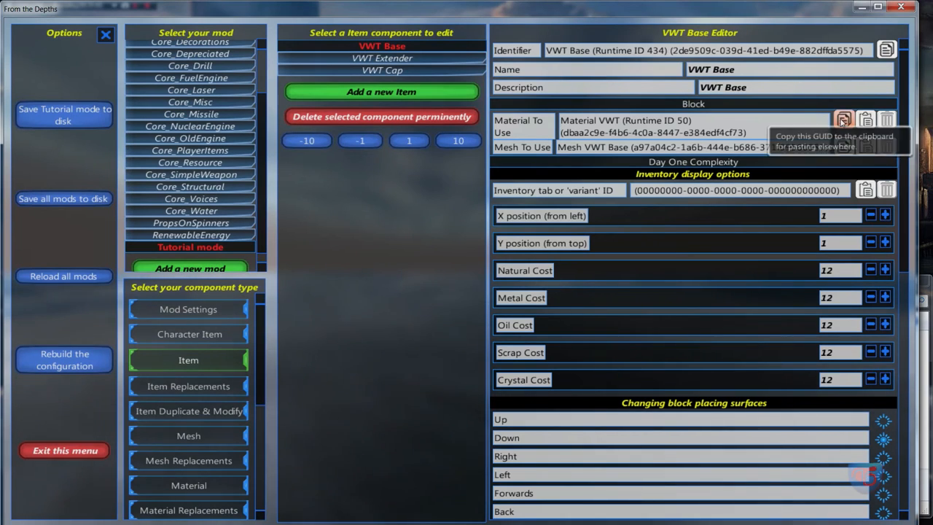
click(866, 120)
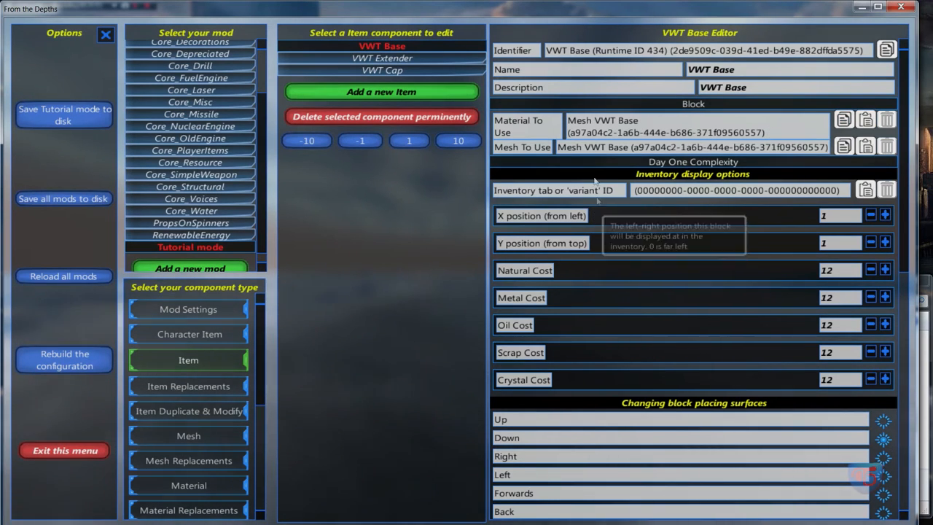
mouse_move(531, 138)
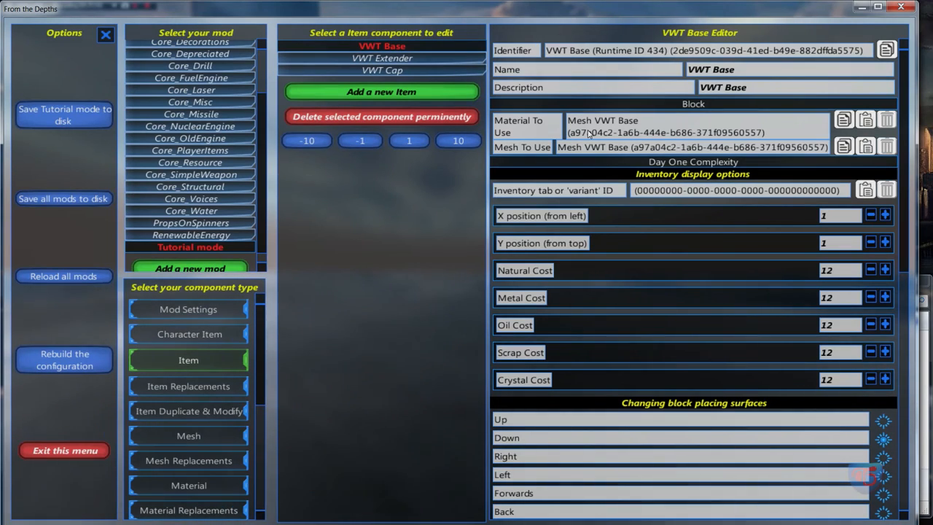
scroll(down, 3)
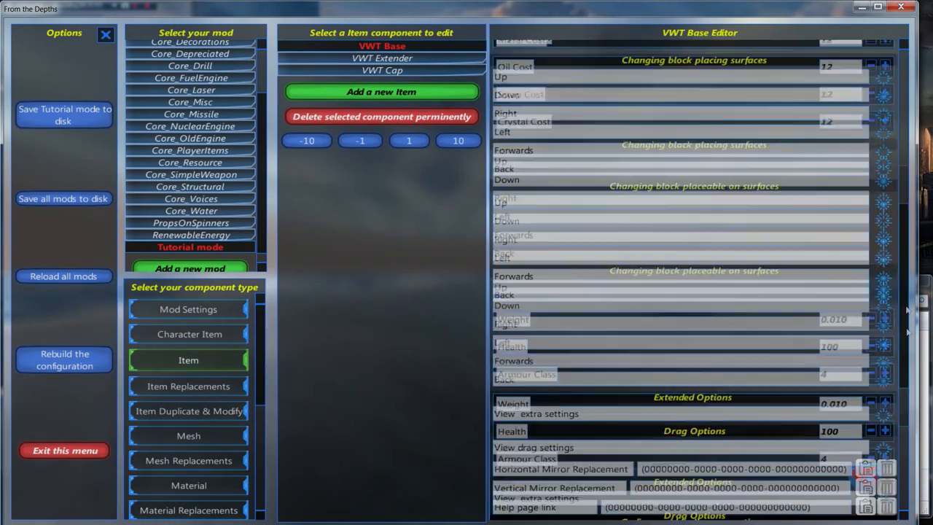
scroll(down, 3)
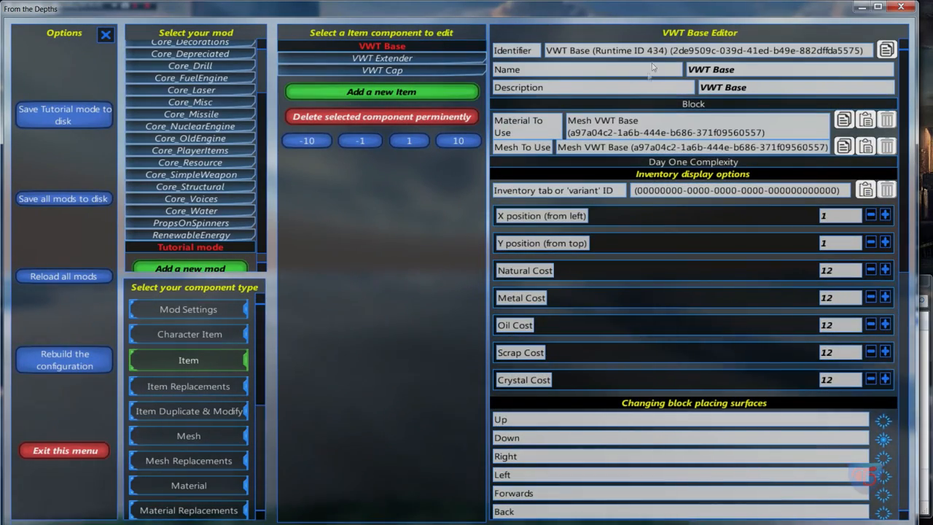
mouse_move(586, 119)
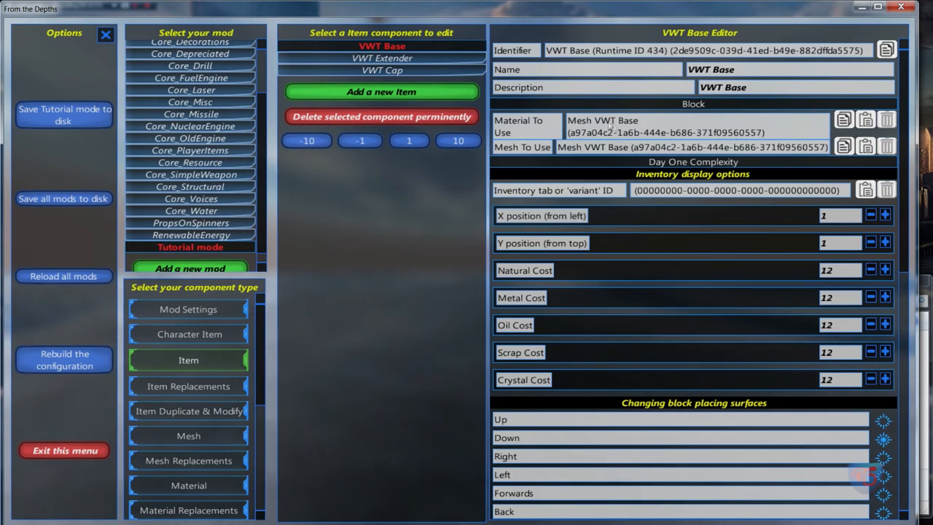
mouse_move(207, 469)
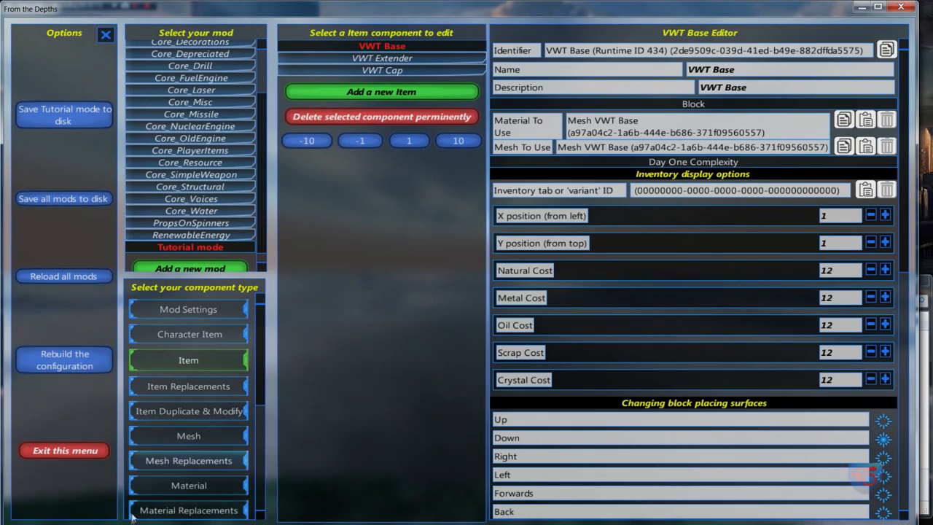
Copy Material VWT's GUID and paste it into the VWT Base item's Material To Use field
click(188, 485)
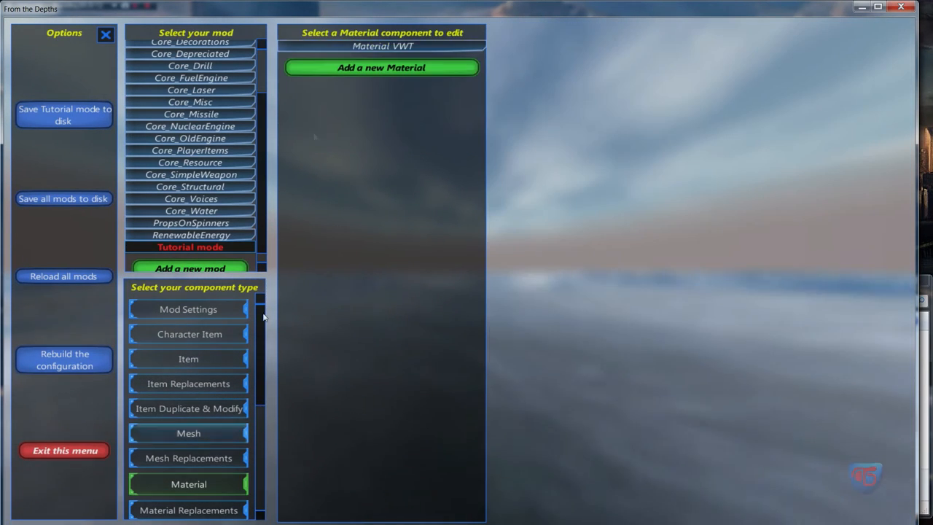
click(382, 46)
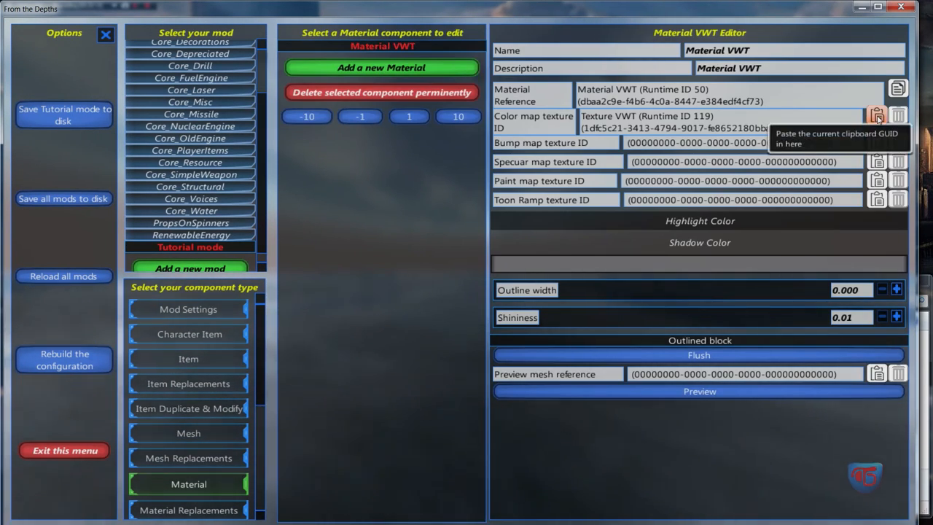
click(188, 358)
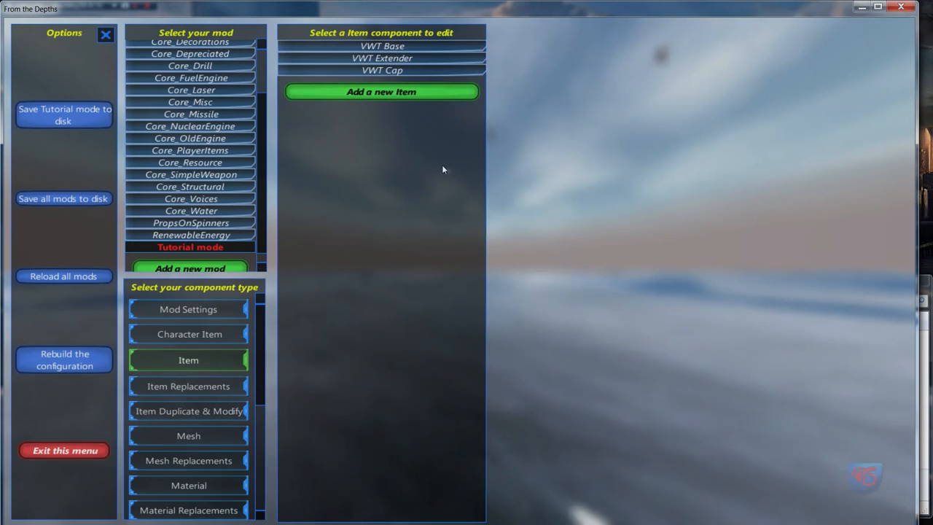
click(382, 46)
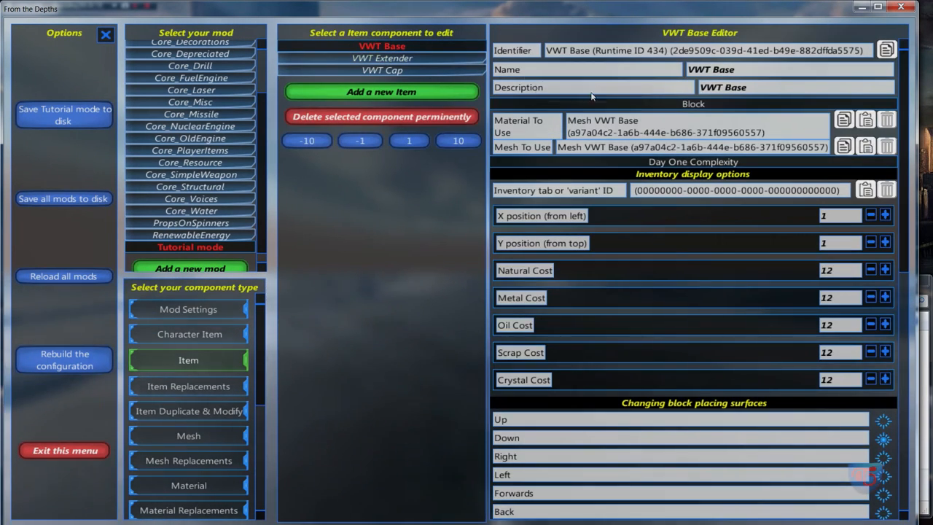
mouse_move(843, 120)
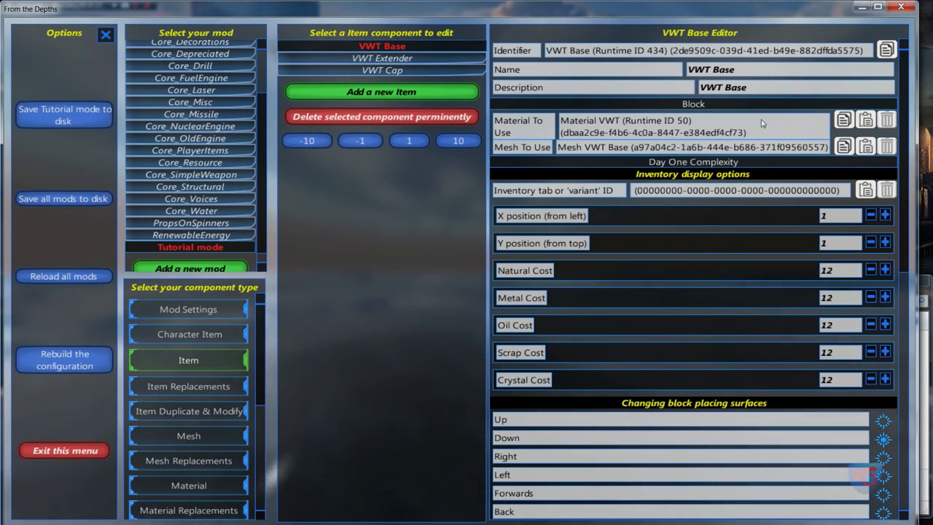
mouse_move(843, 146)
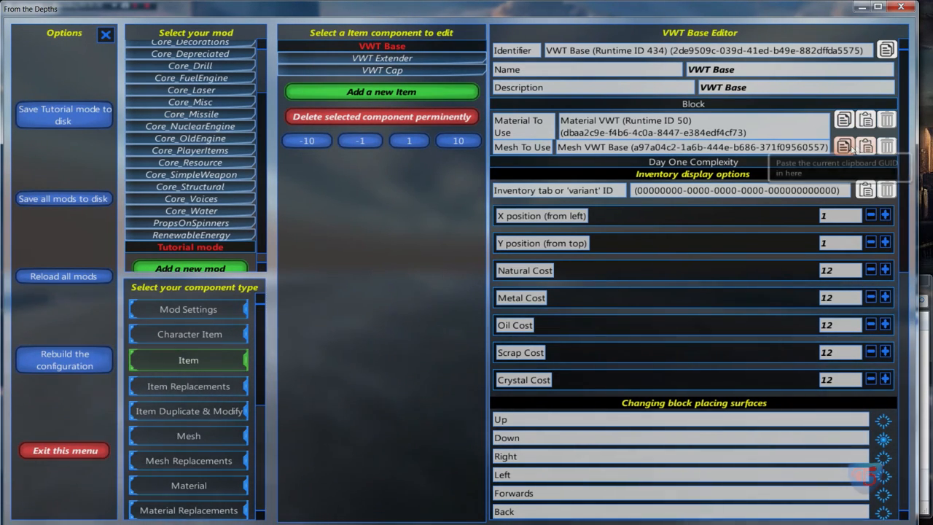
mouse_move(569, 153)
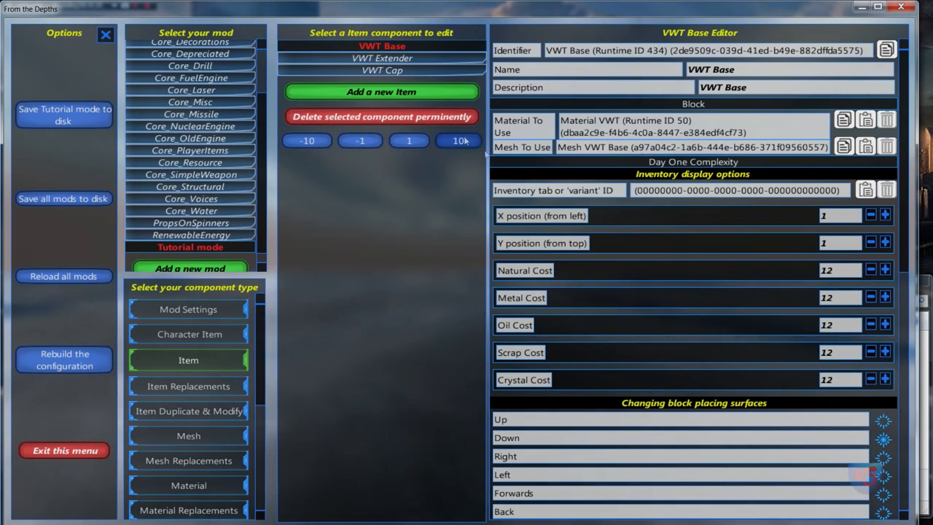
Verify Mesh VWT Base and Material VWT match the VWT Base item's mesh and material references
click(189, 434)
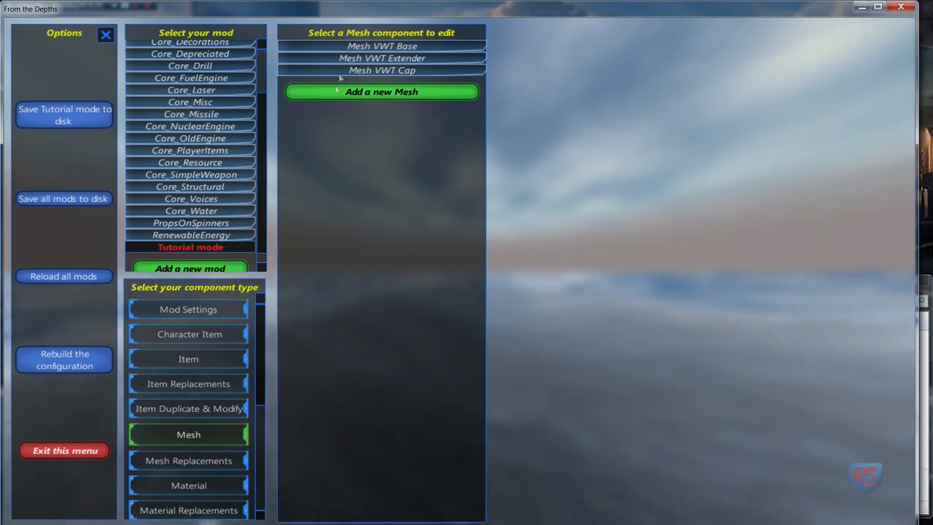
click(382, 45)
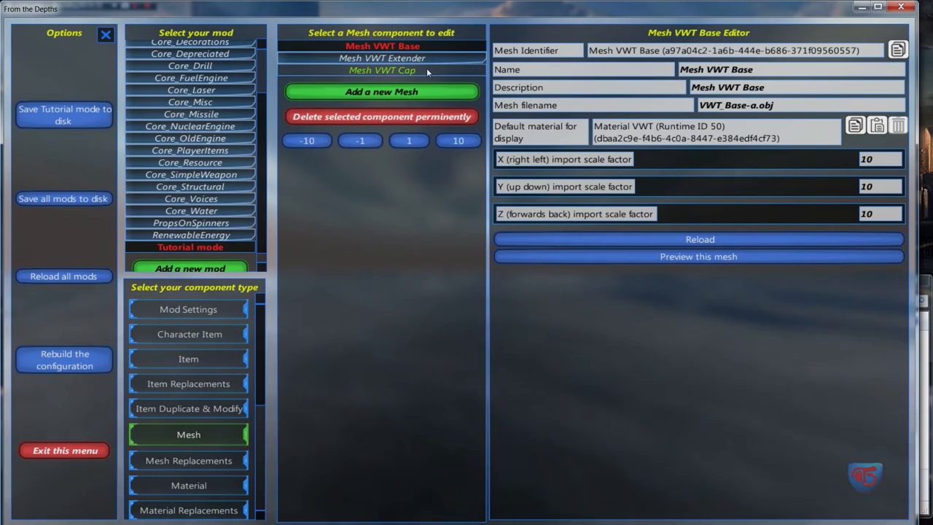
click(188, 484)
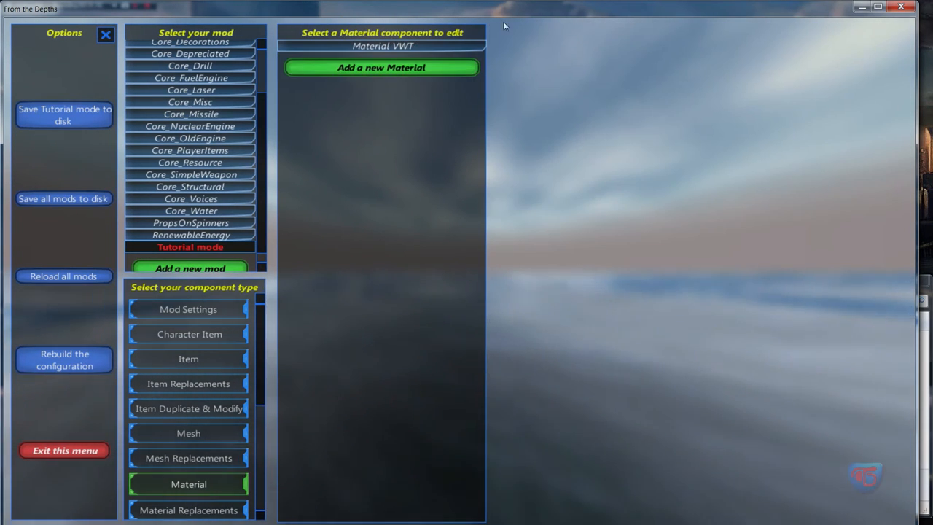
click(382, 45)
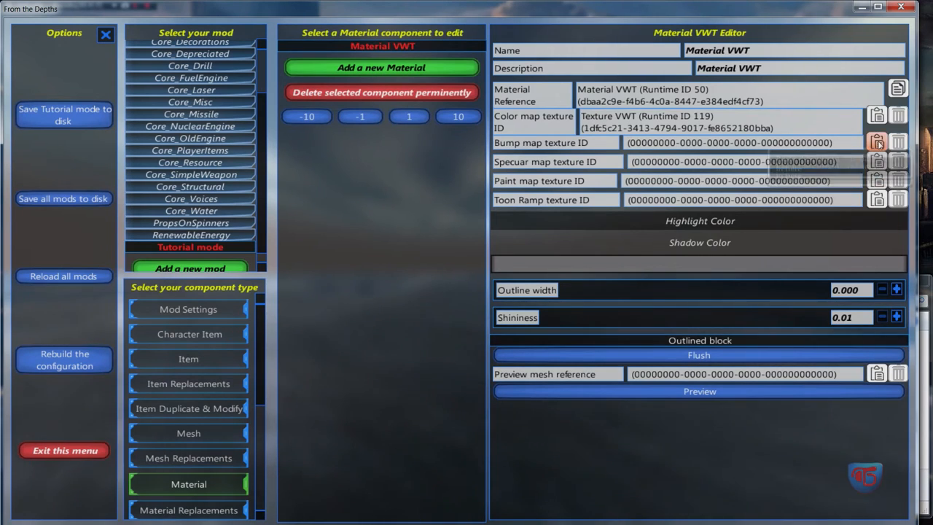
mouse_move(877, 115)
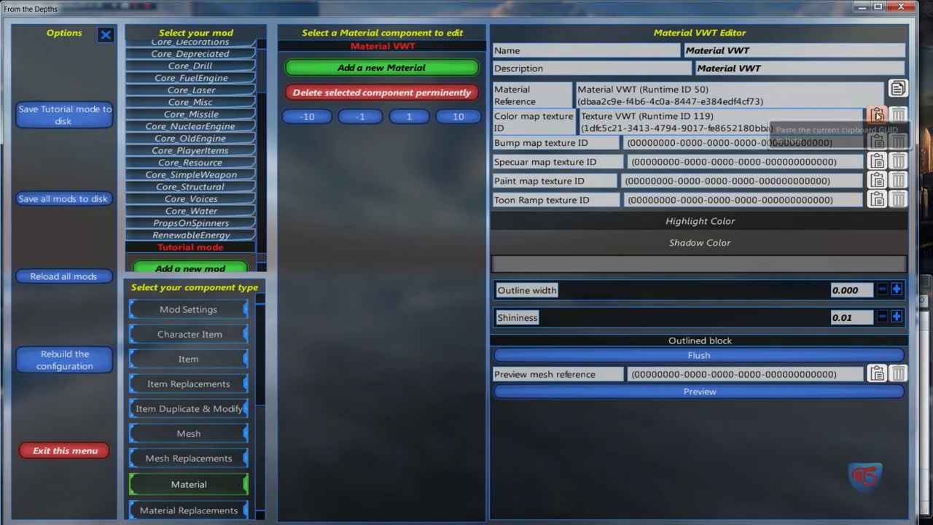
mouse_move(321, 210)
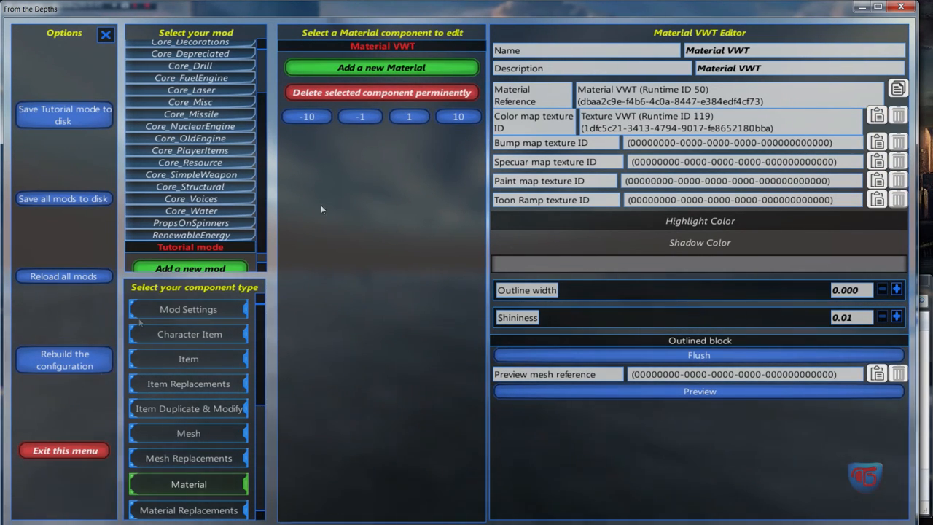
click(188, 361)
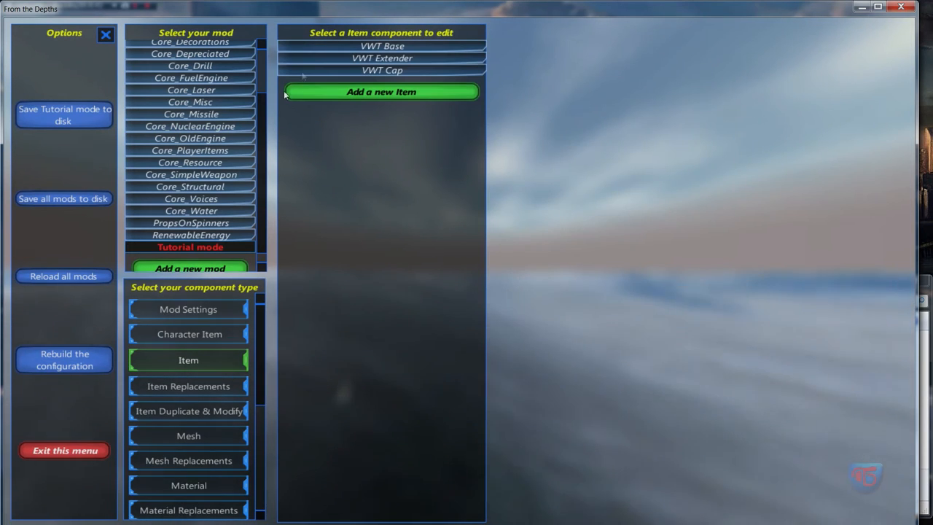
click(382, 45)
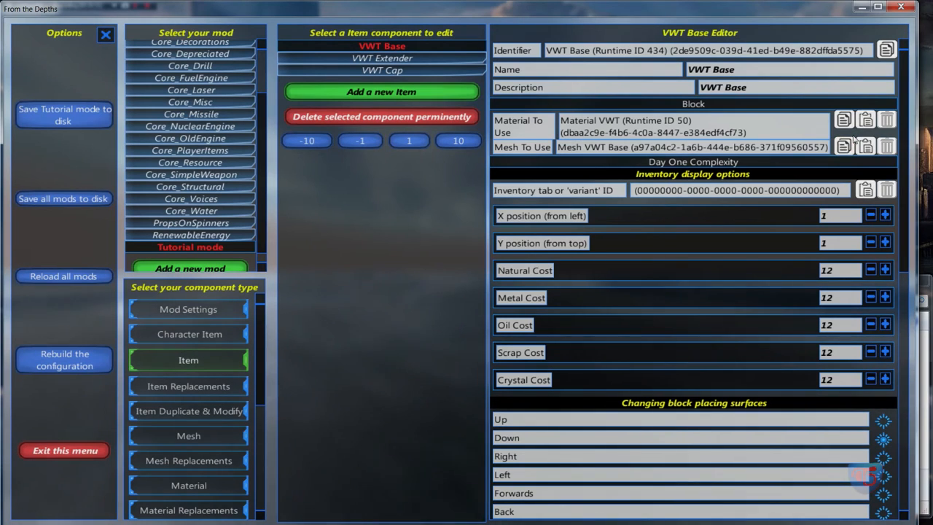
mouse_move(501, 90)
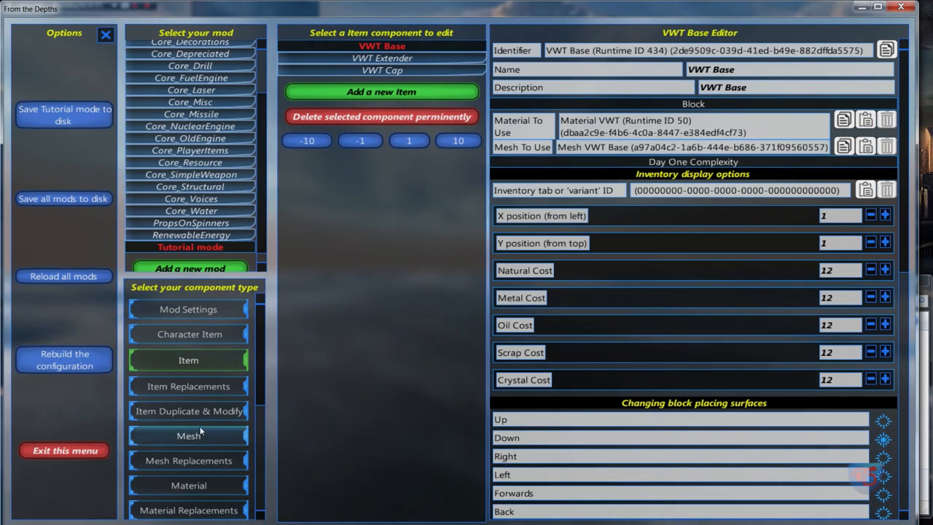
Check Mesh VWT Base and Extender and confirm the VWT Extender item uses Mesh VWT Extender
click(188, 434)
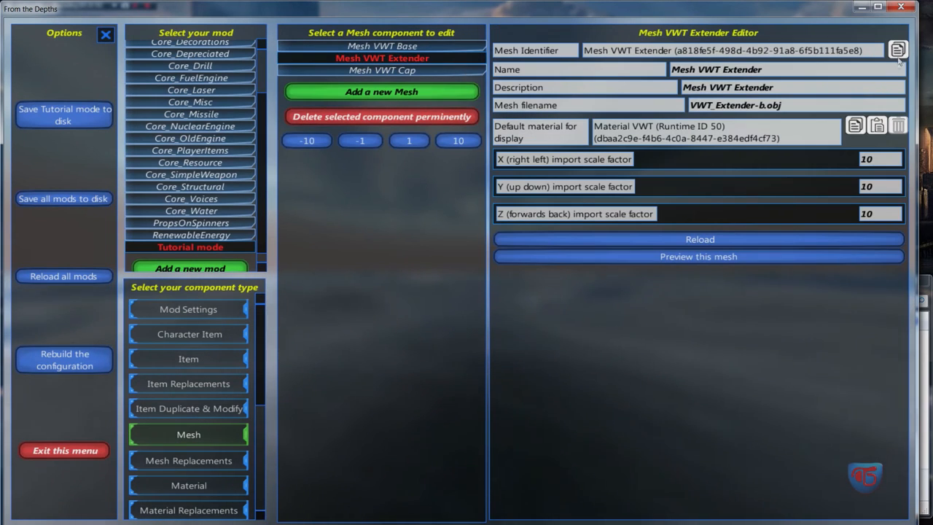
click(382, 45)
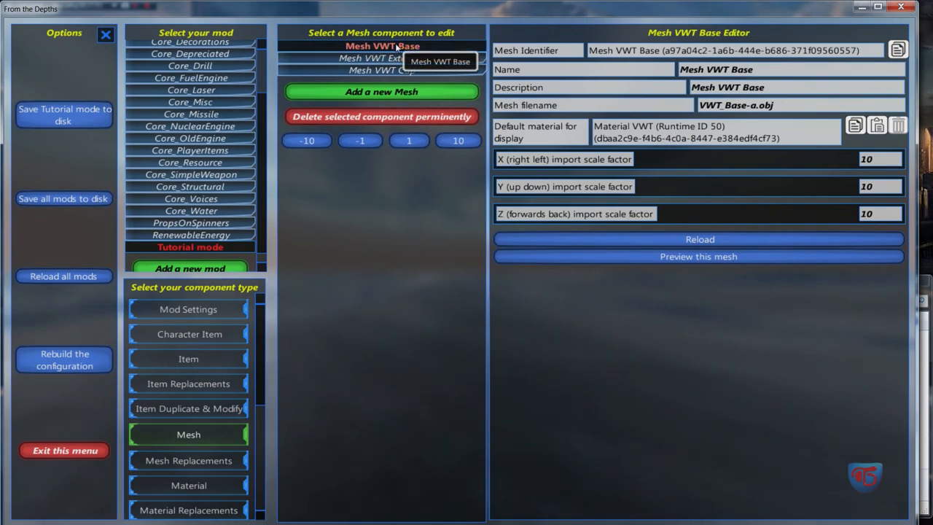
click(382, 58)
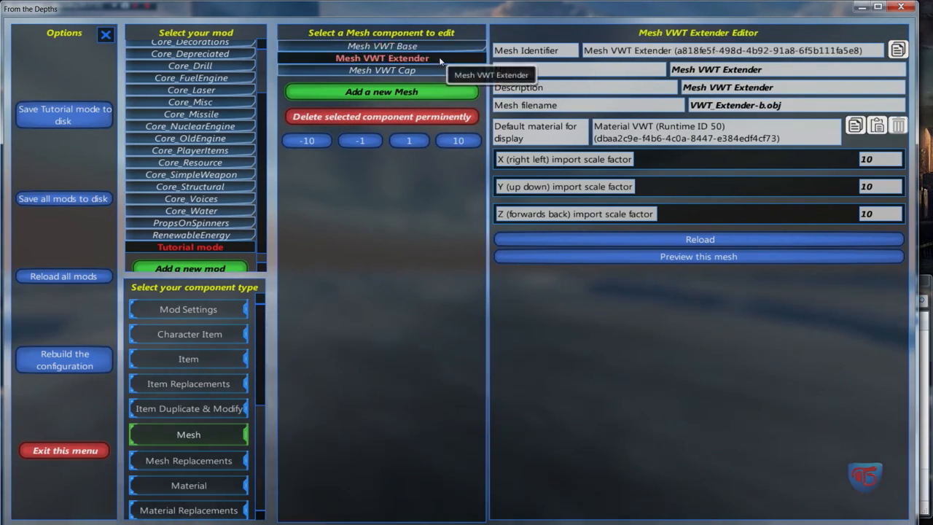
click(188, 358)
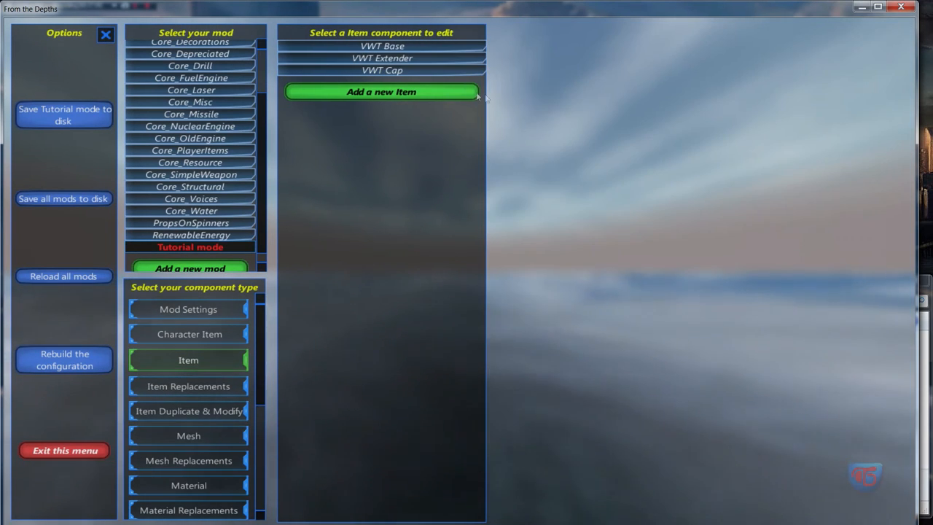
click(382, 58)
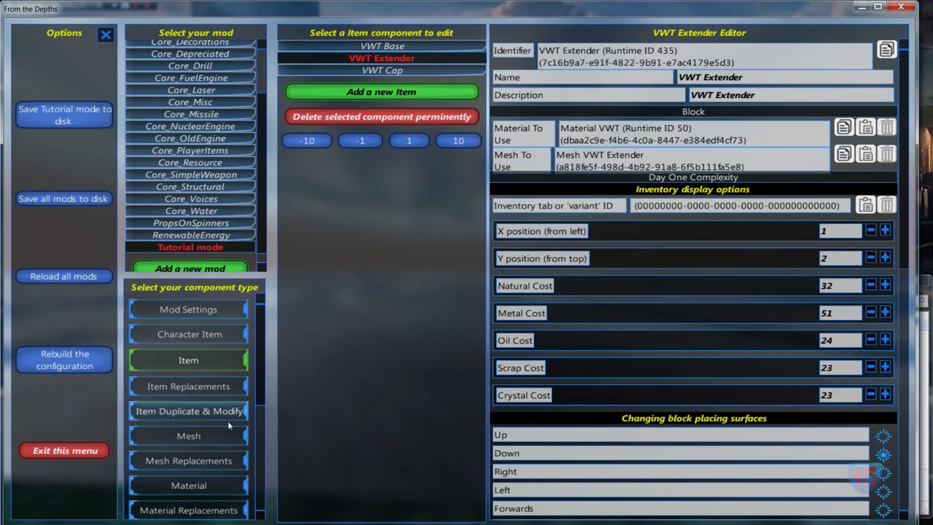
Copy the Mesh VWT Cap GUID and paste it into the VWT Cap item's Mesh To Use field
click(188, 435)
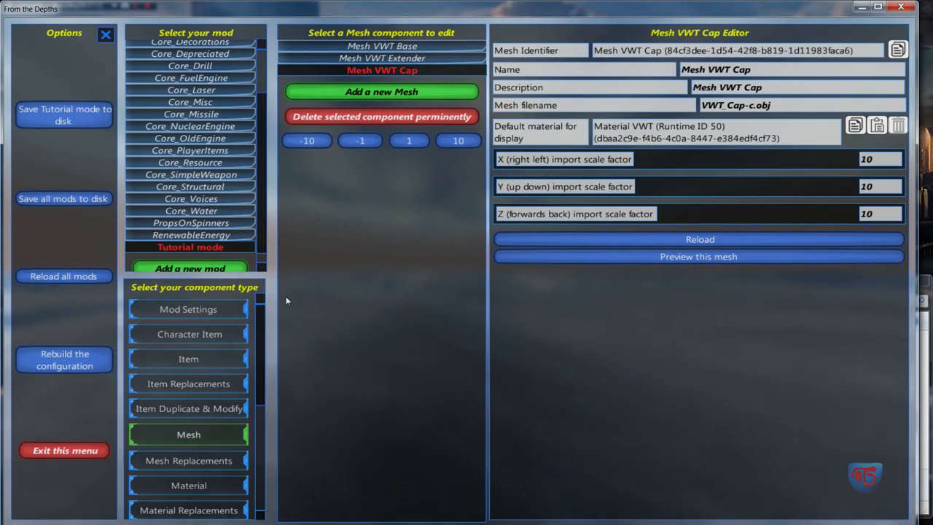
mouse_move(183, 397)
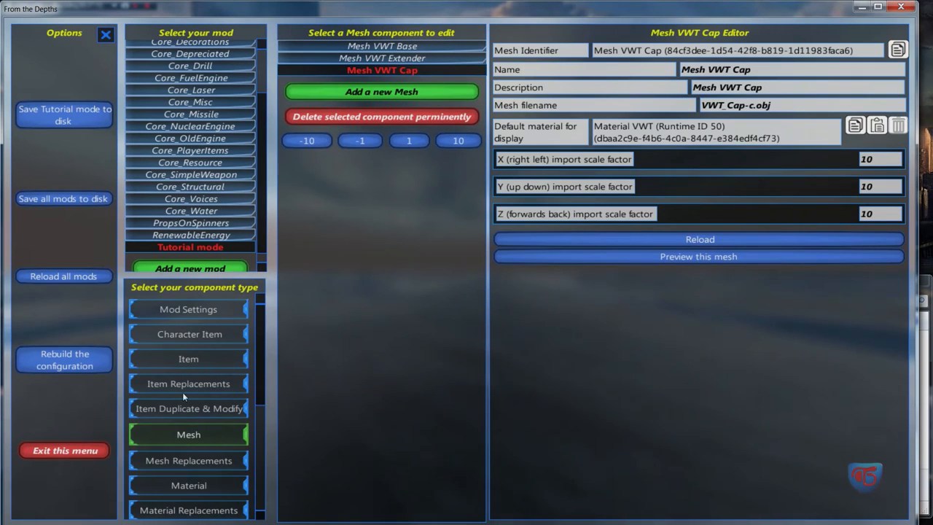
mouse_move(222, 335)
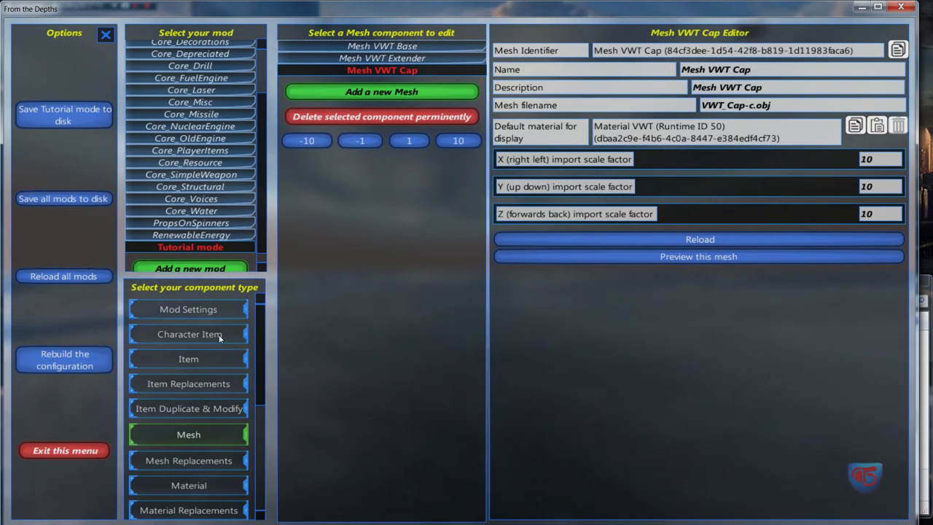
click(188, 358)
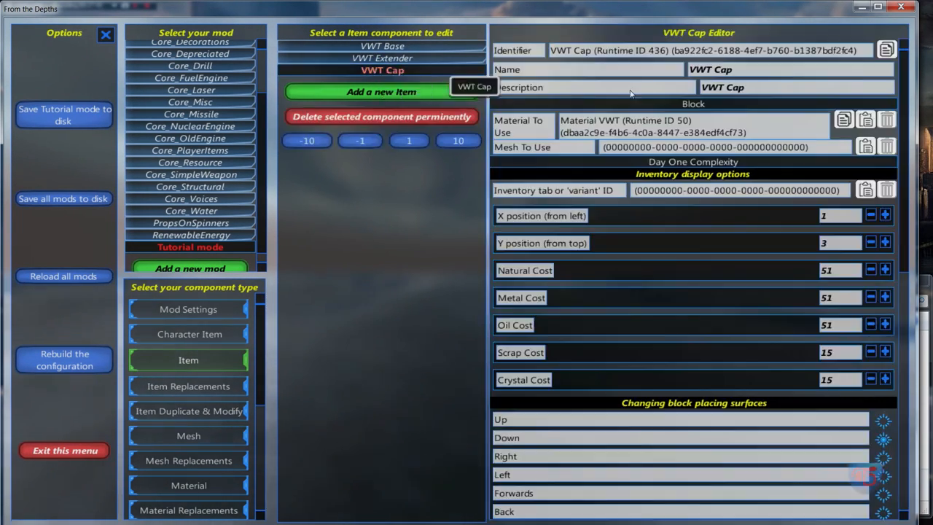
click(866, 146)
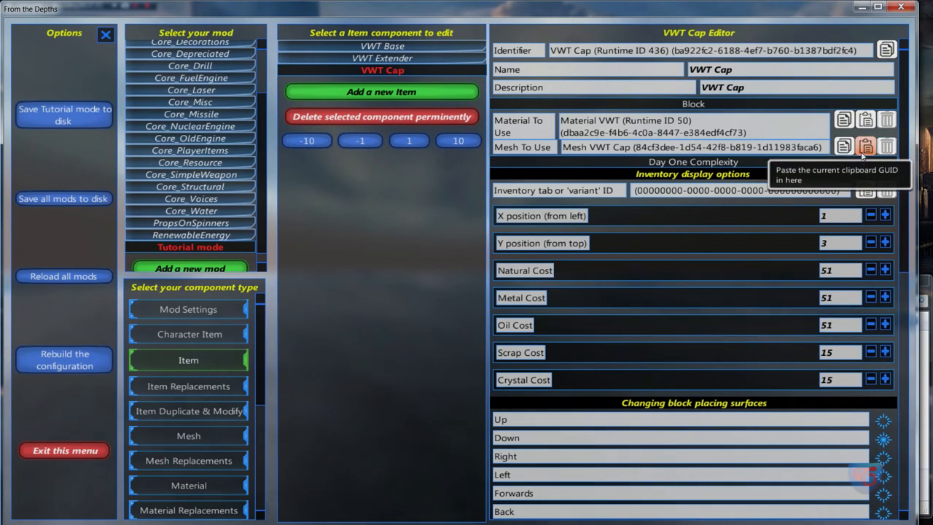
scroll(down, 3)
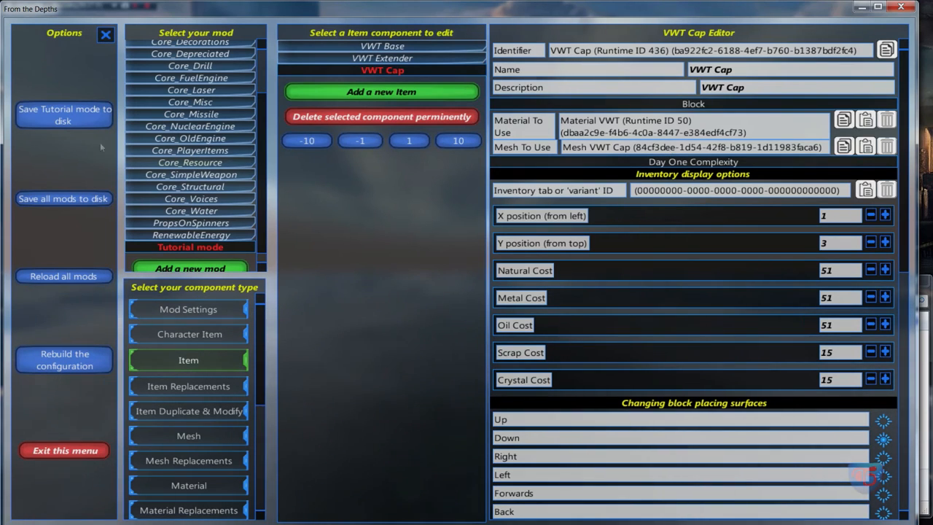
mouse_move(105, 358)
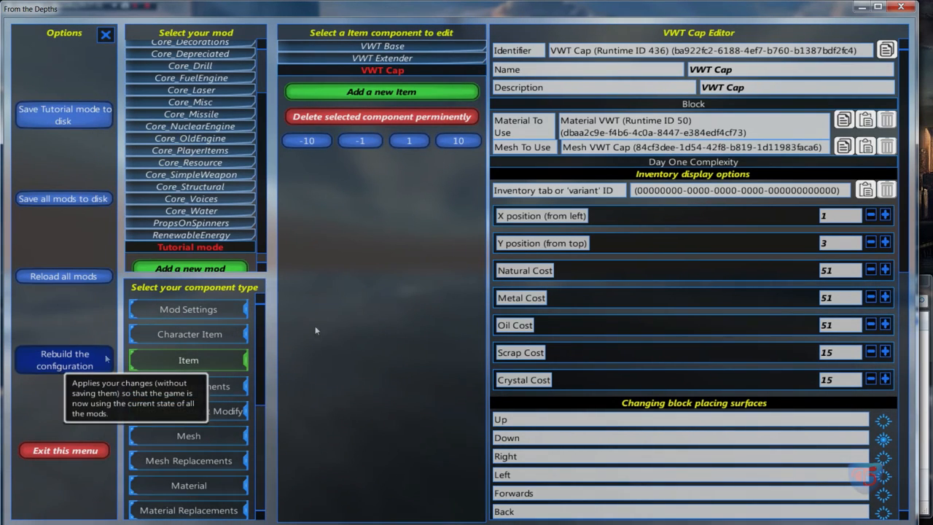
mouse_move(618, 120)
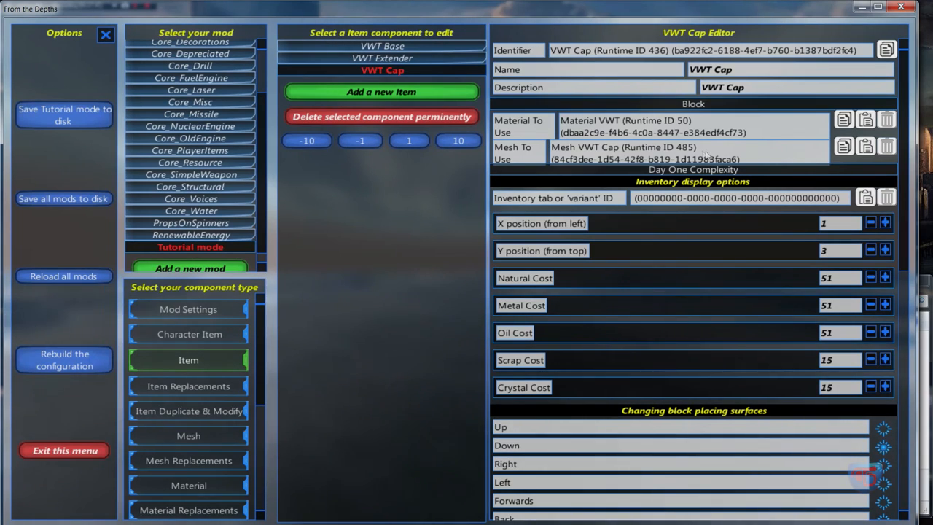
Rebuild the configuration so Mesh VWT Cap resolves to runtime ID 485
scroll(down, 3)
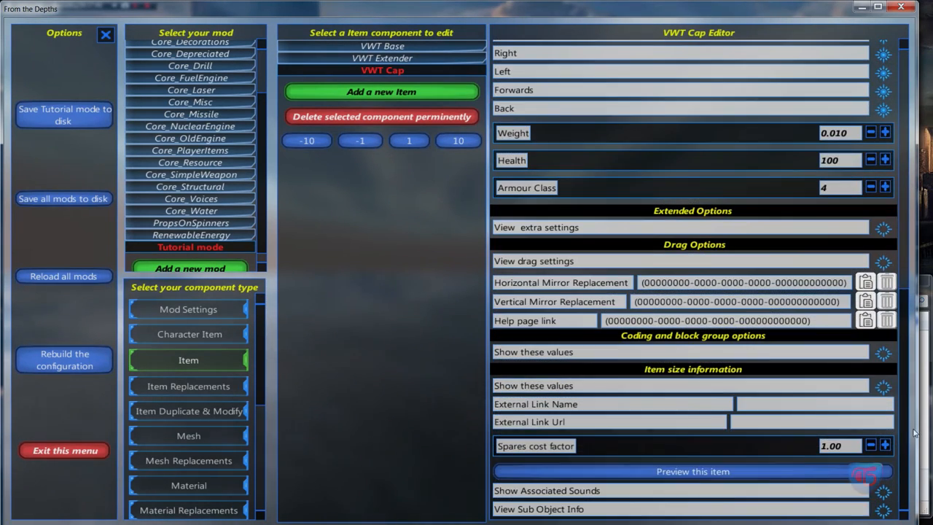
click(691, 471)
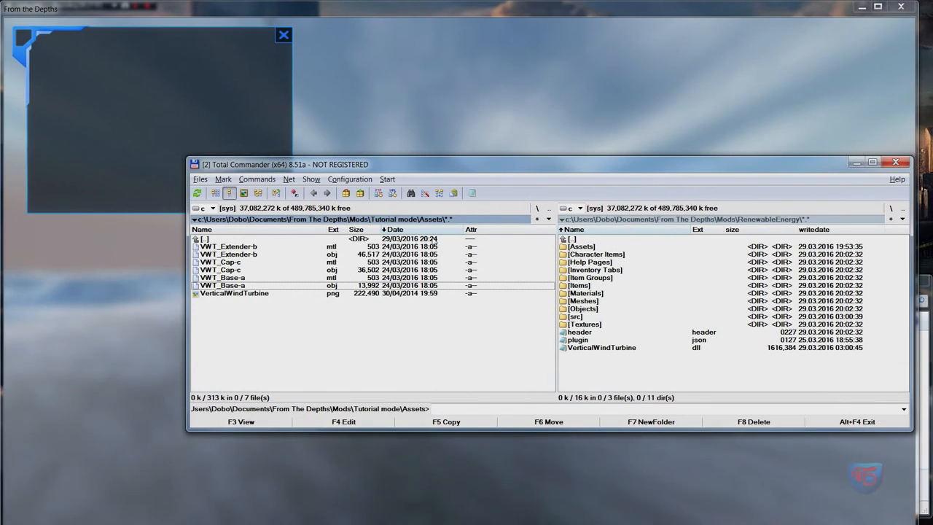
View guidmap.json in the Tutorial mode Meshes folder, then return to the game's mod editor
double_click(206, 239)
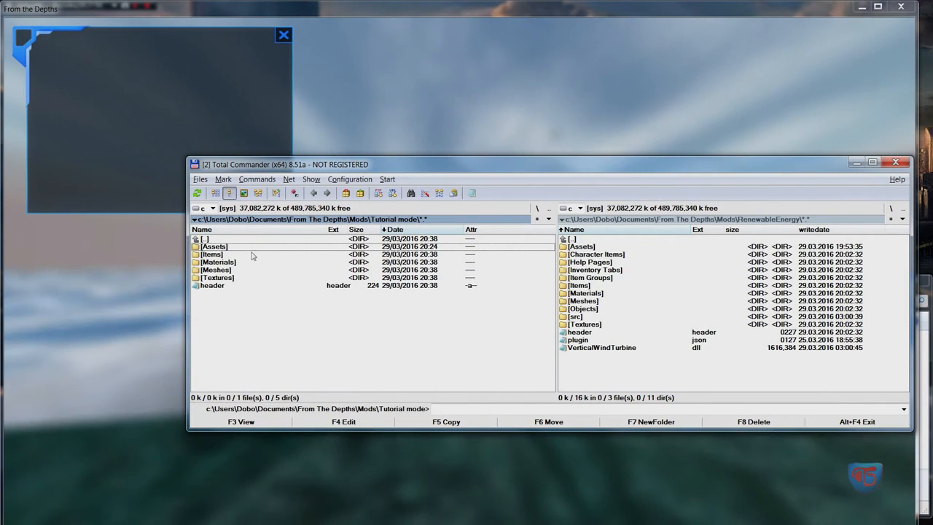
double_click(216, 270)
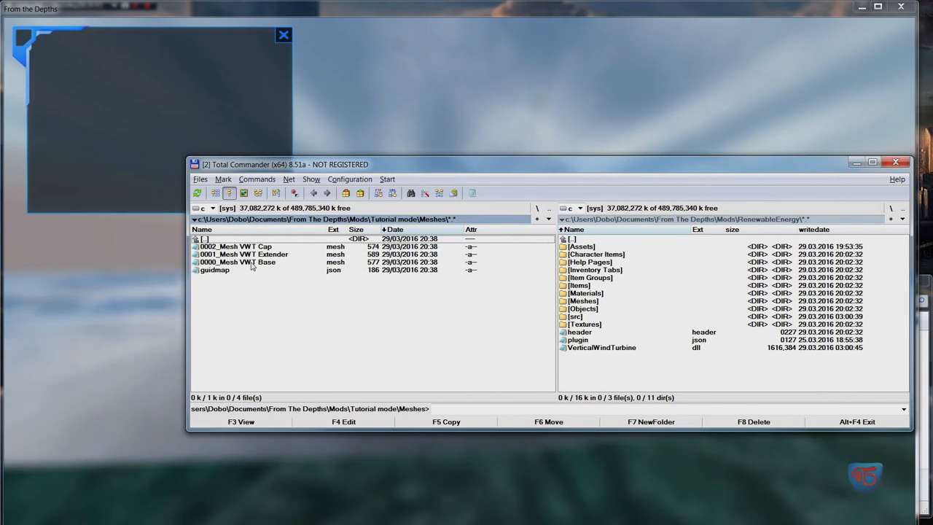
double_click(236, 262)
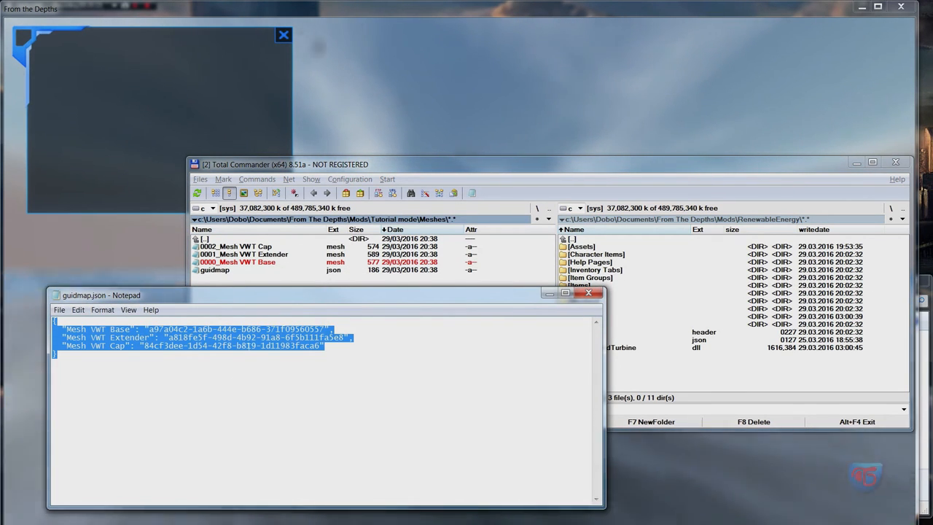
click(589, 292)
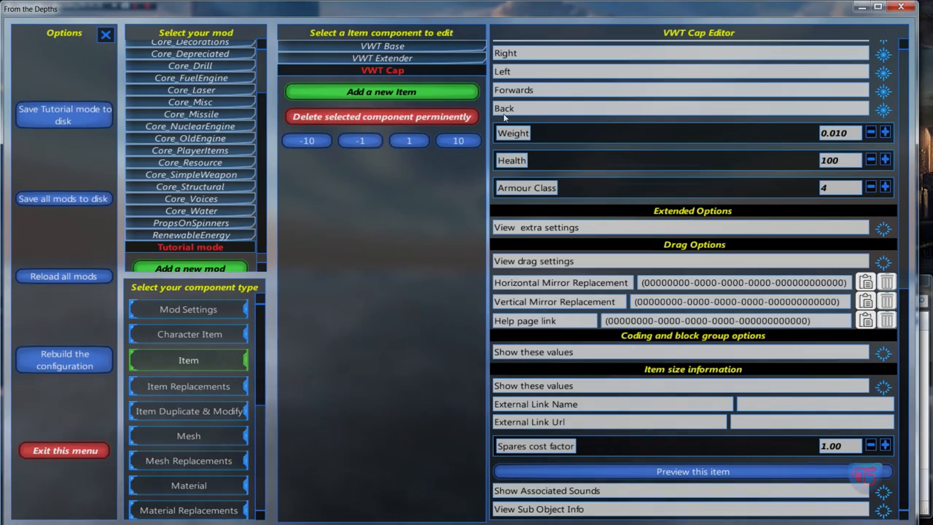
mouse_move(568, 124)
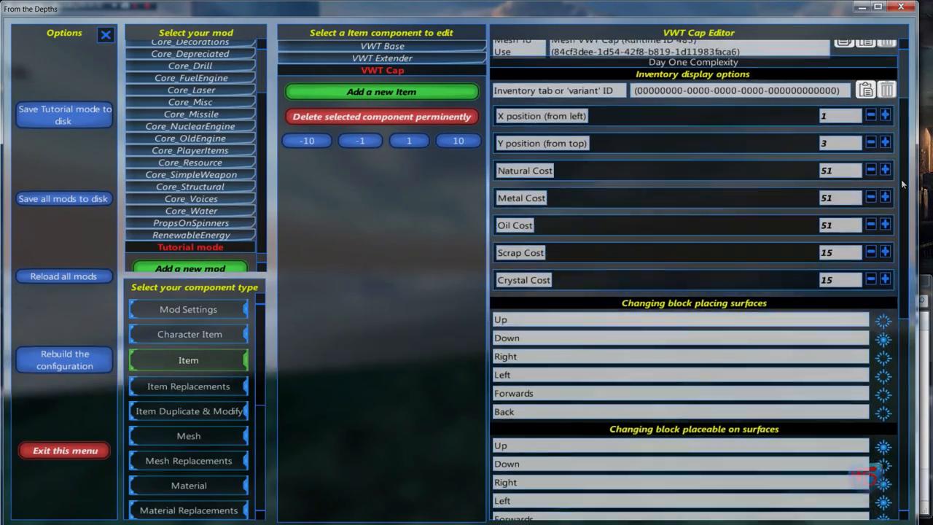
Show the Tutorial mode's Item Group components list, currently empty
scroll(up, 3)
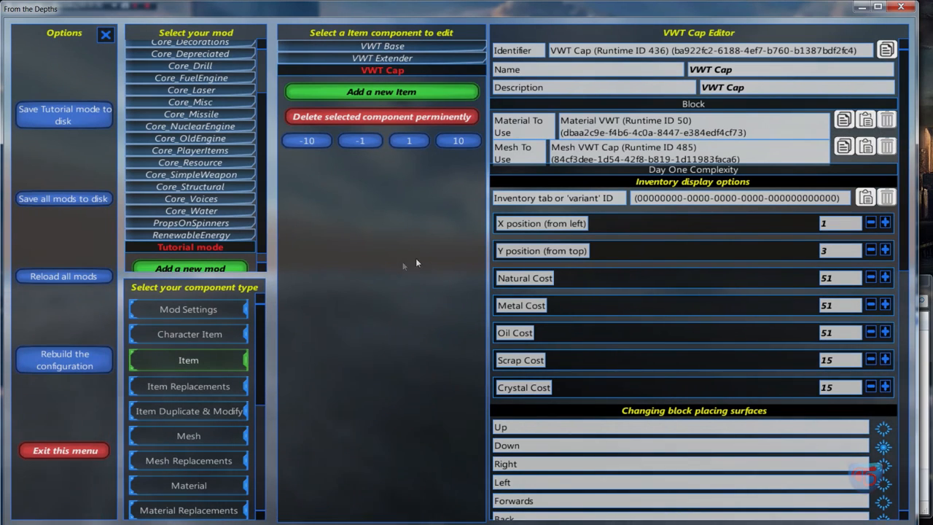
mouse_move(423, 245)
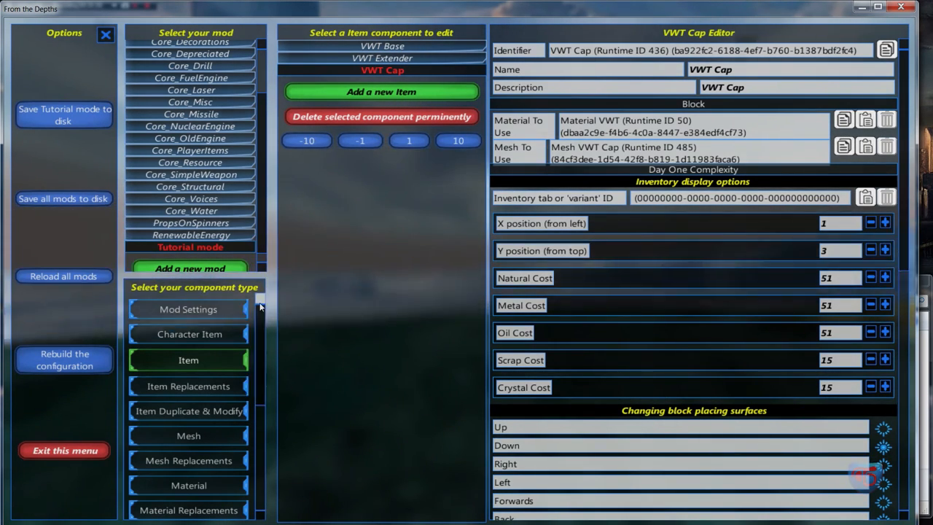
scroll(down, 3)
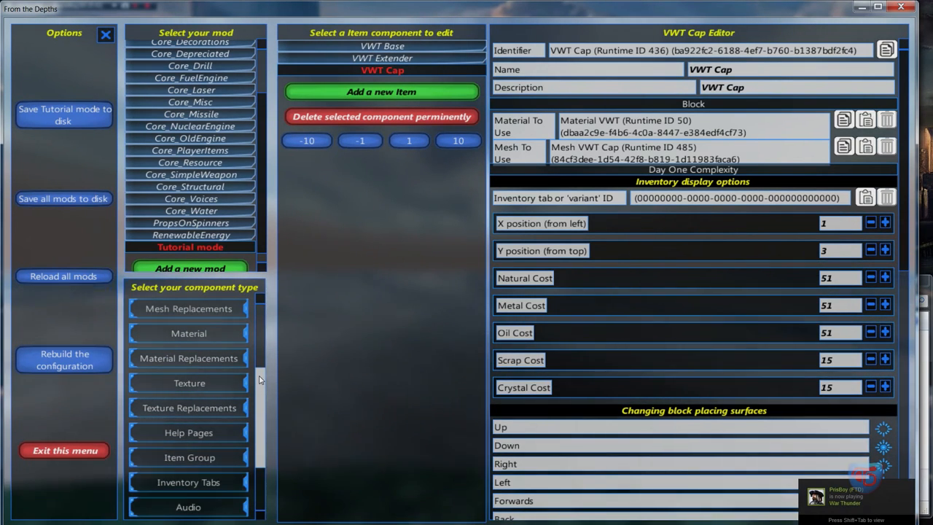
scroll(down, 3)
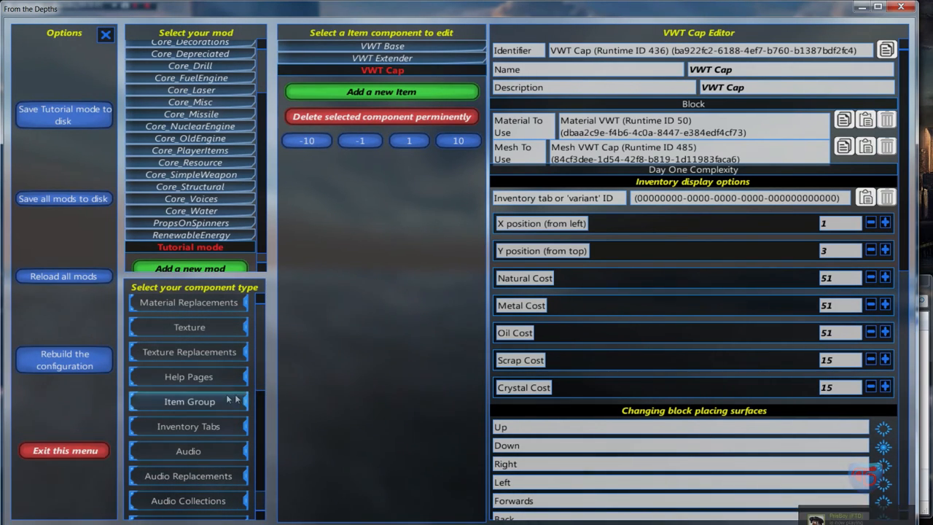
scroll(down, 3)
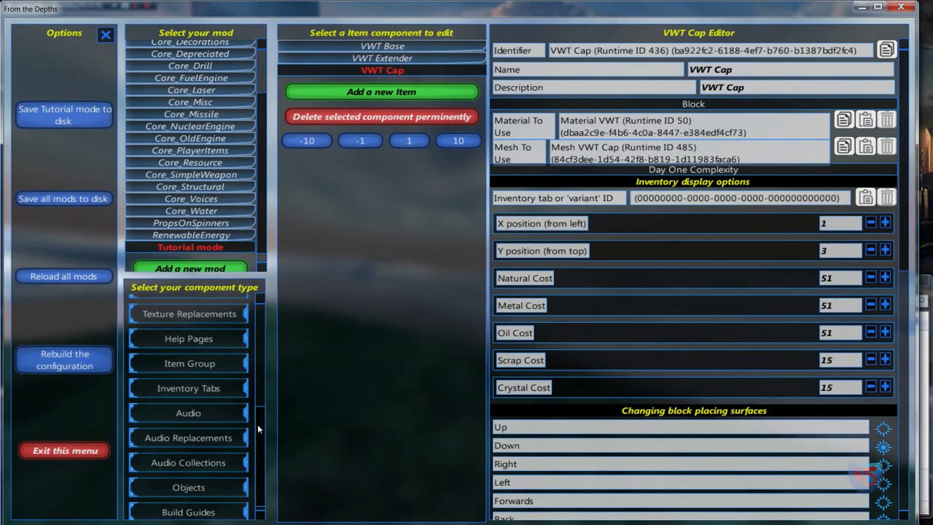
scroll(up, 3)
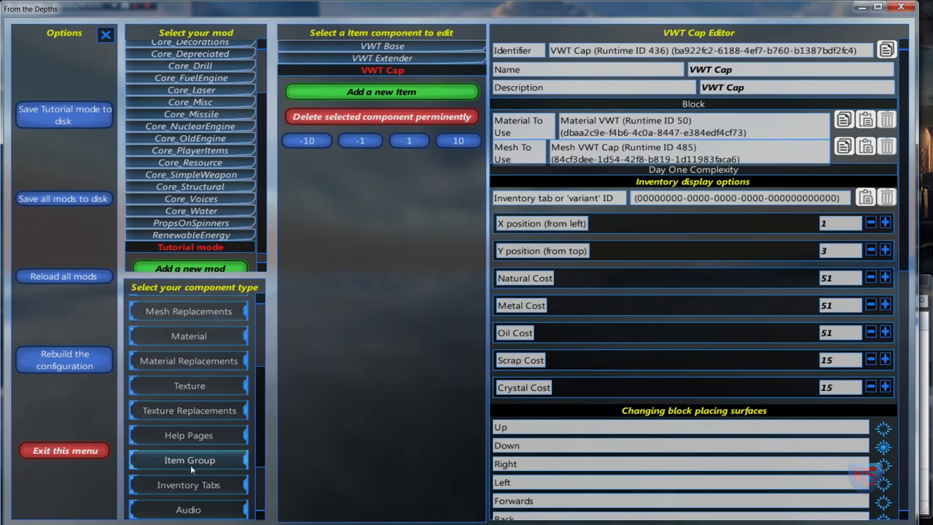
click(190, 461)
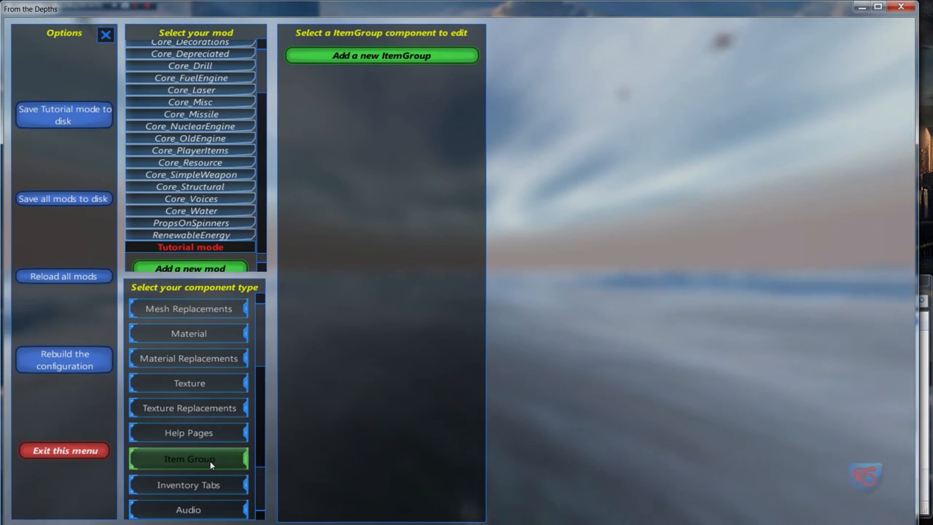
Add a new Inventory Tab named 'Tutorial Mod' with description 'Tutorial Mod'
click(188, 484)
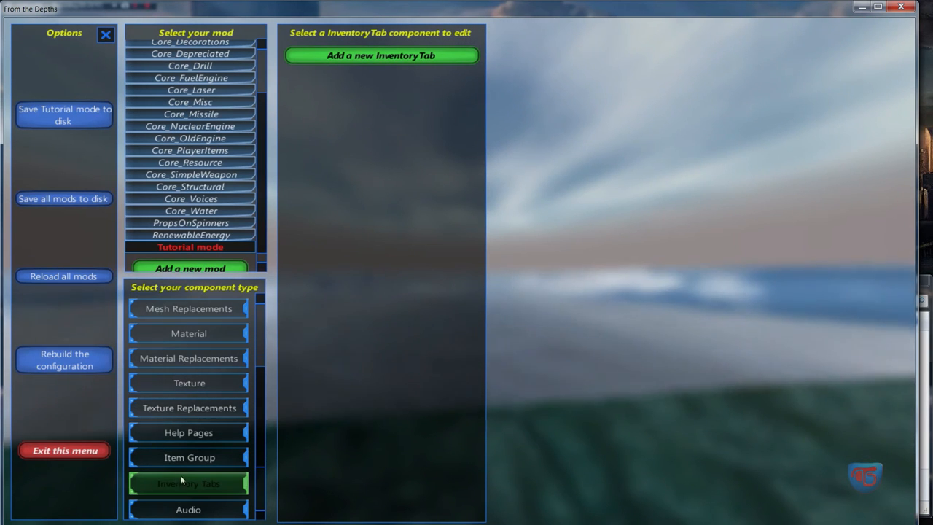
click(381, 55)
text(Tutorial Mo)
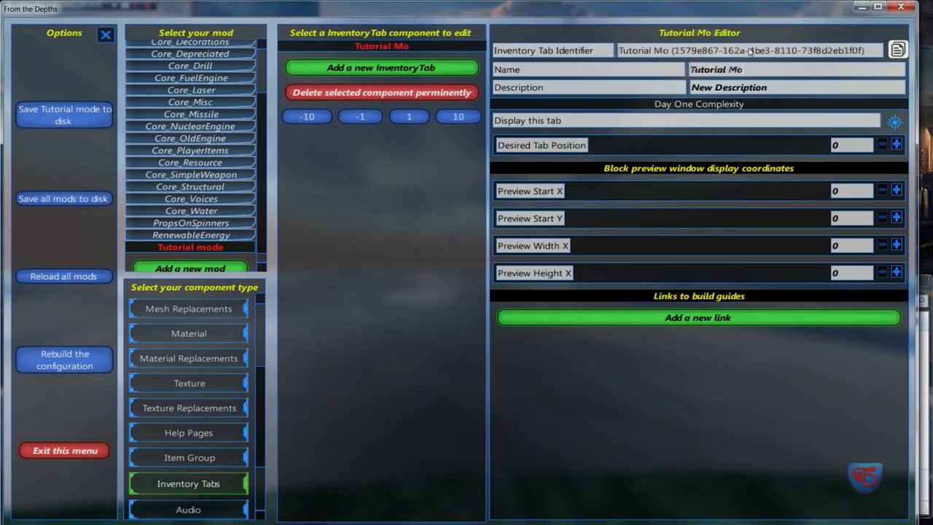
text(d)
click(796, 86)
text(Tutorial Mod)
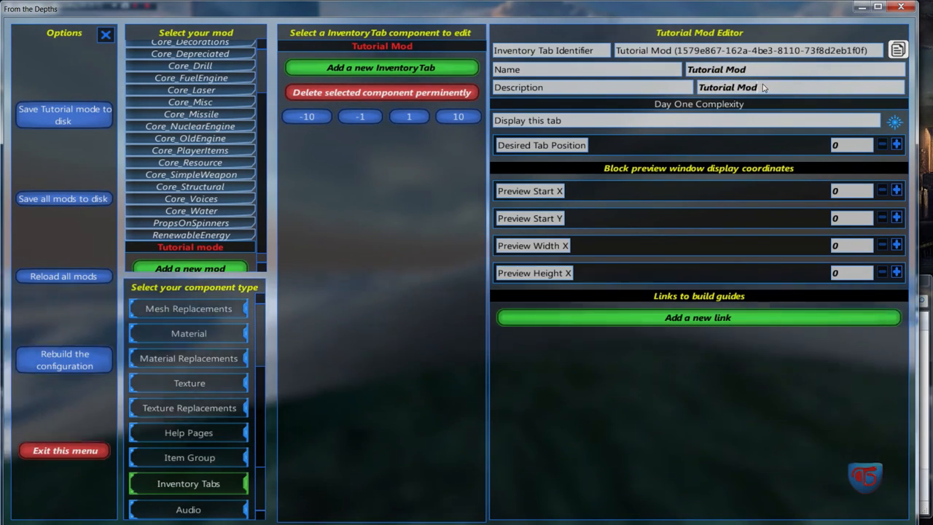
mouse_move(605, 121)
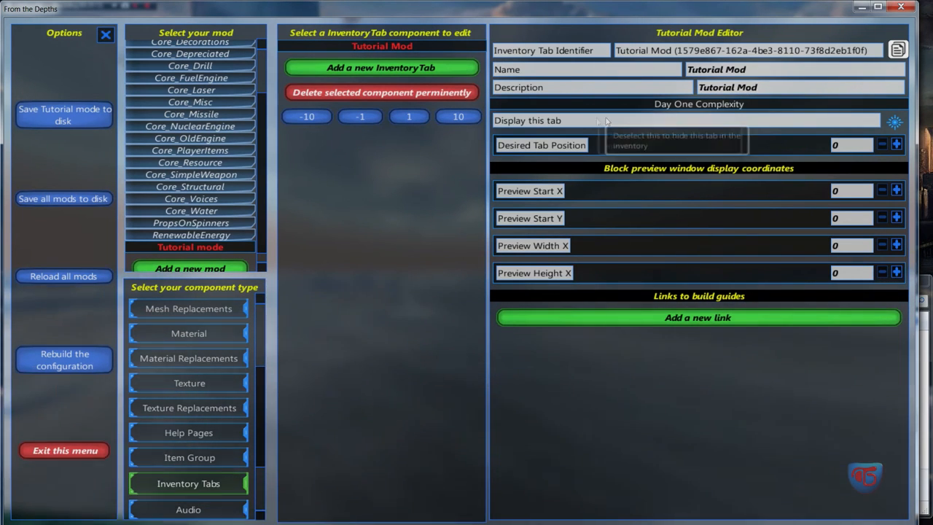
mouse_move(892, 124)
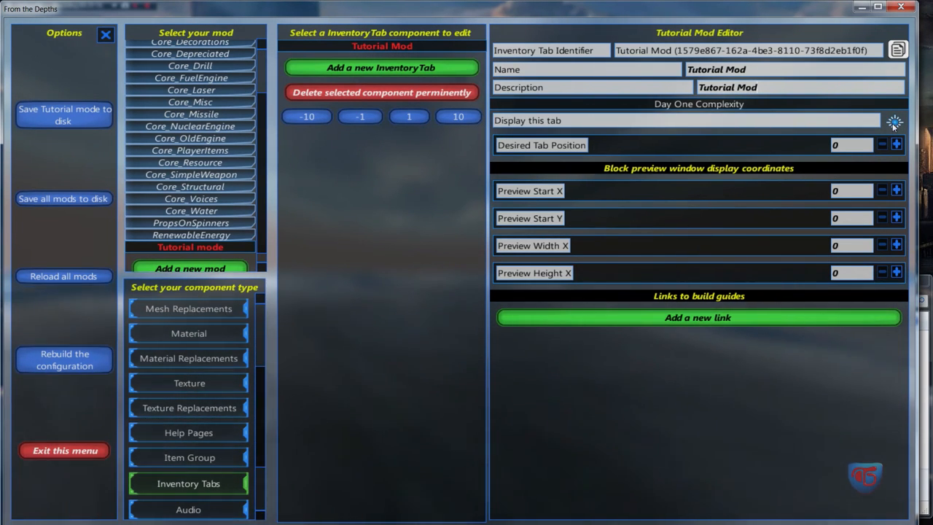
mouse_move(605, 140)
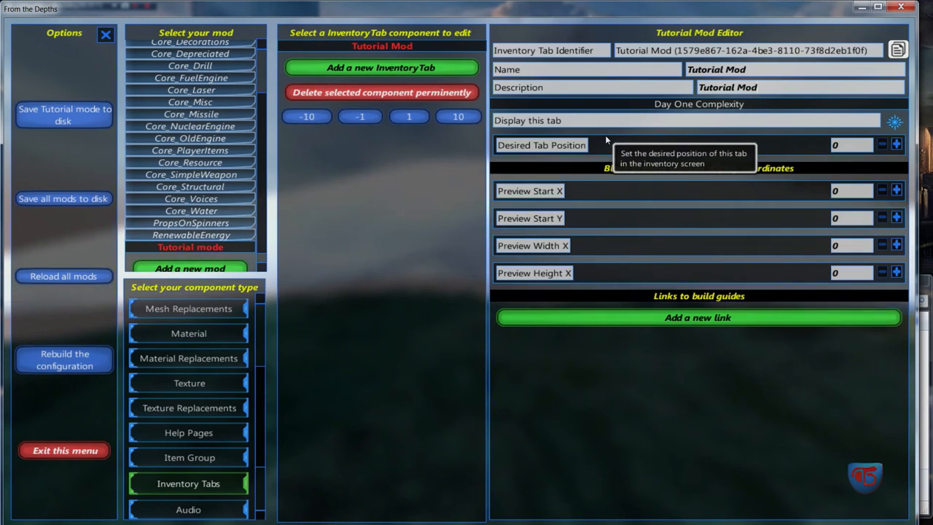
mouse_move(9, 226)
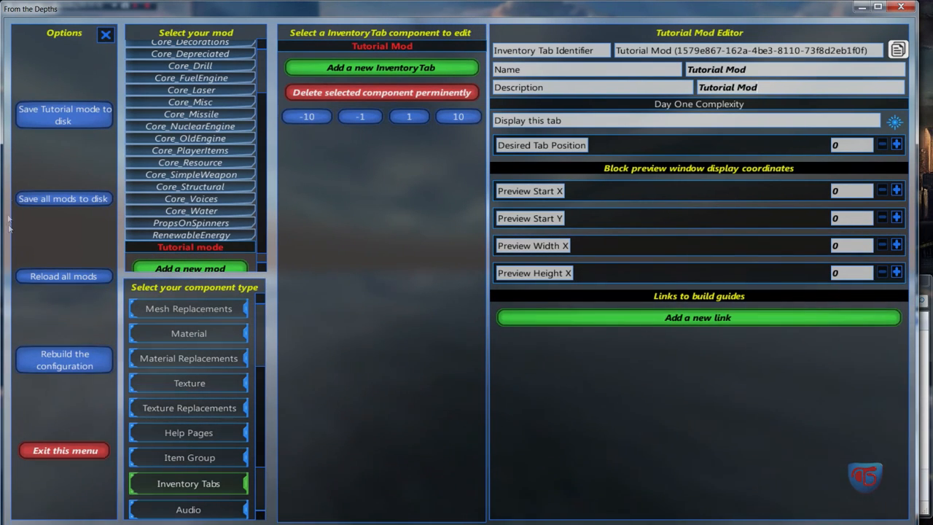
Compare RenewableEnergy's tab at position 7, then set Tutorial Mod's Desired Tab Position to 6
click(190, 233)
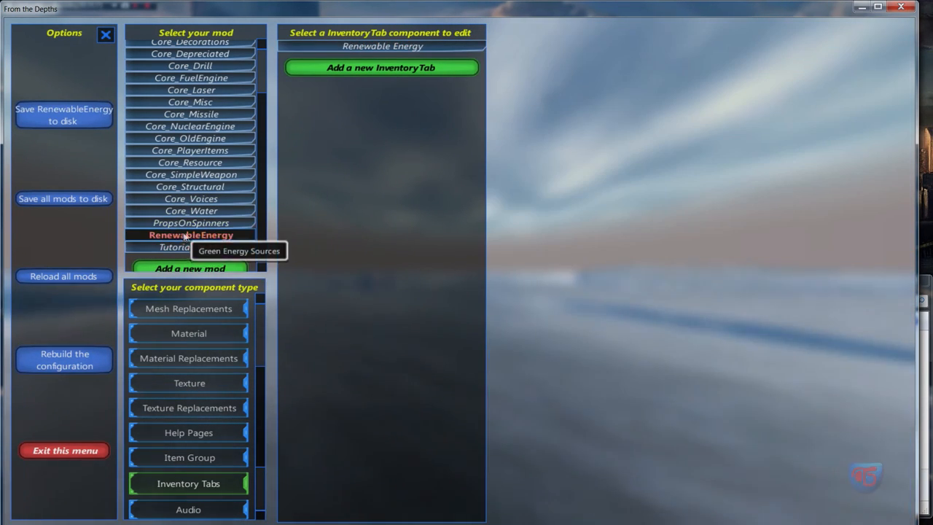
mouse_move(382, 45)
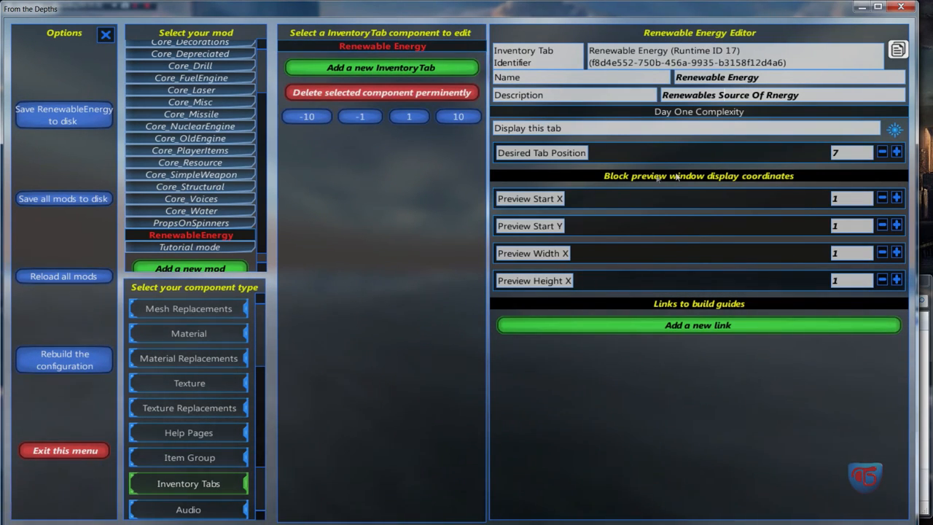
mouse_move(656, 245)
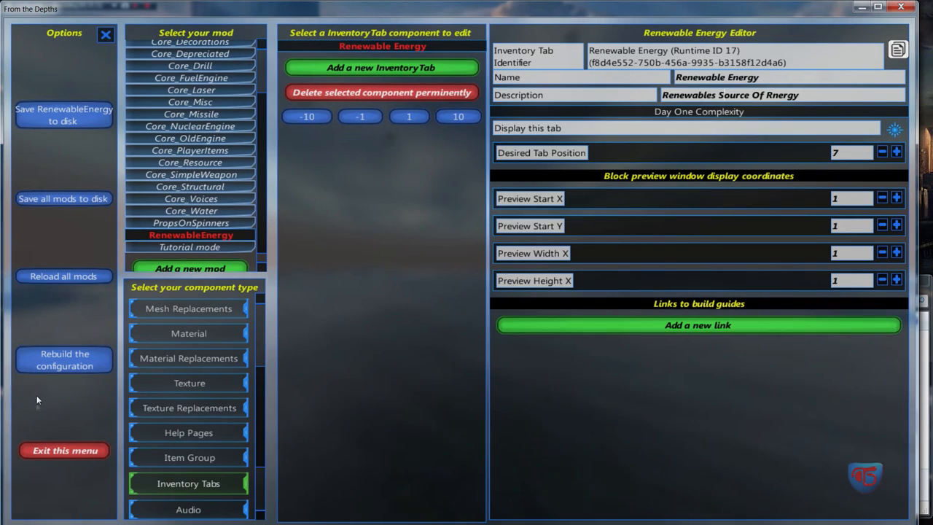
click(190, 246)
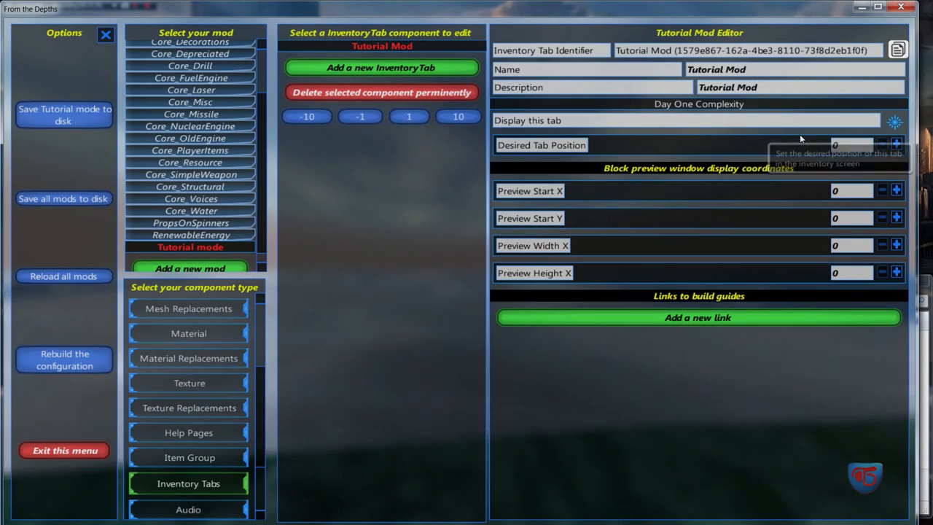
mouse_move(773, 181)
text(6)
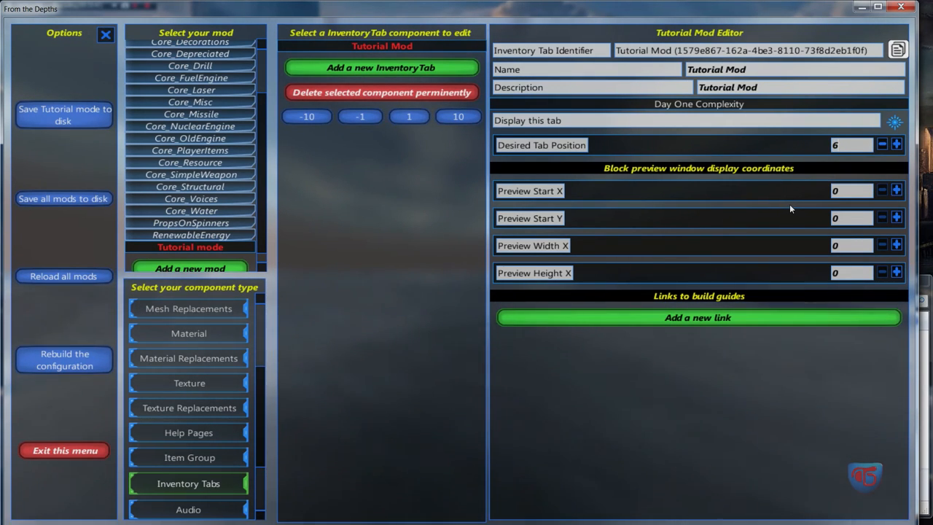
mouse_move(853, 146)
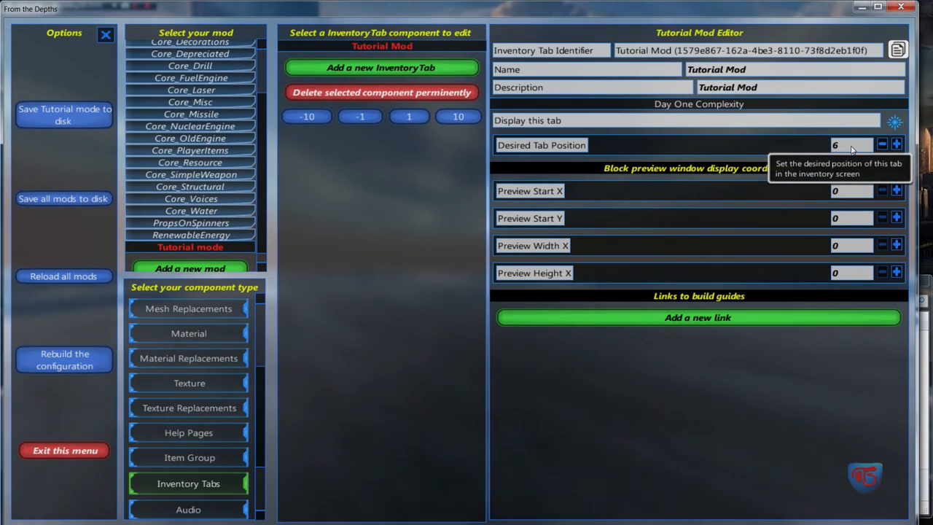
mouse_move(816, 149)
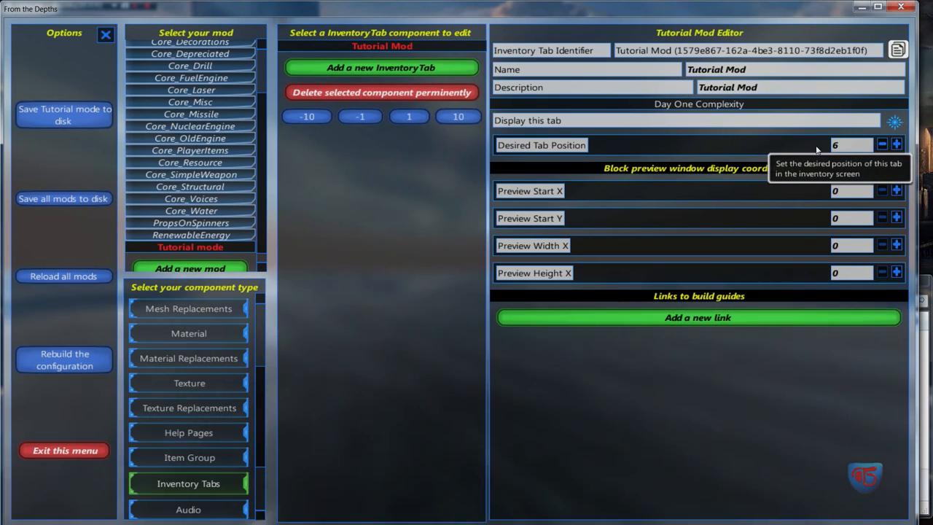
mouse_move(780, 150)
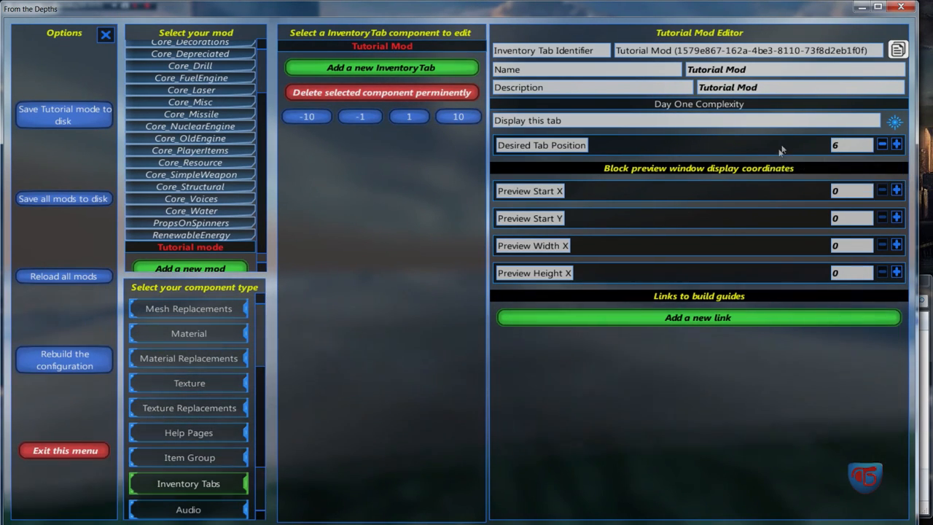
mouse_move(525, 157)
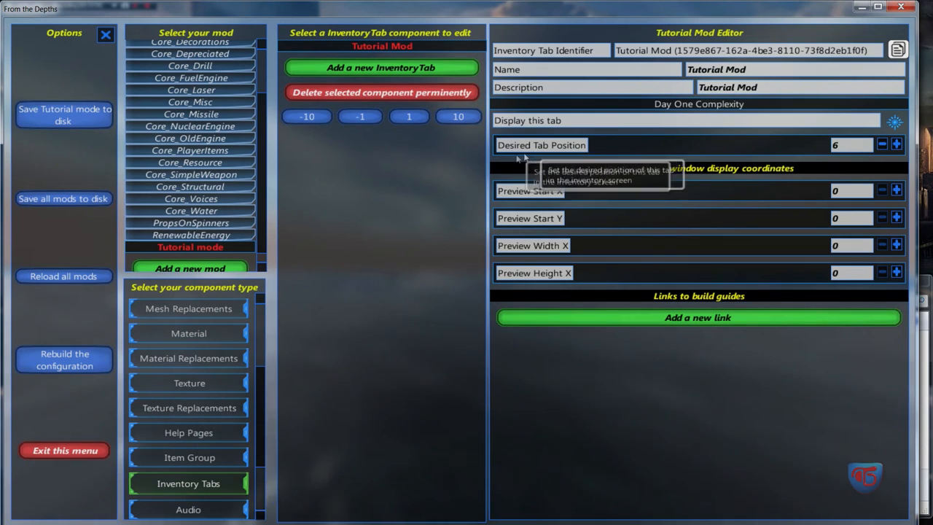
mouse_move(571, 201)
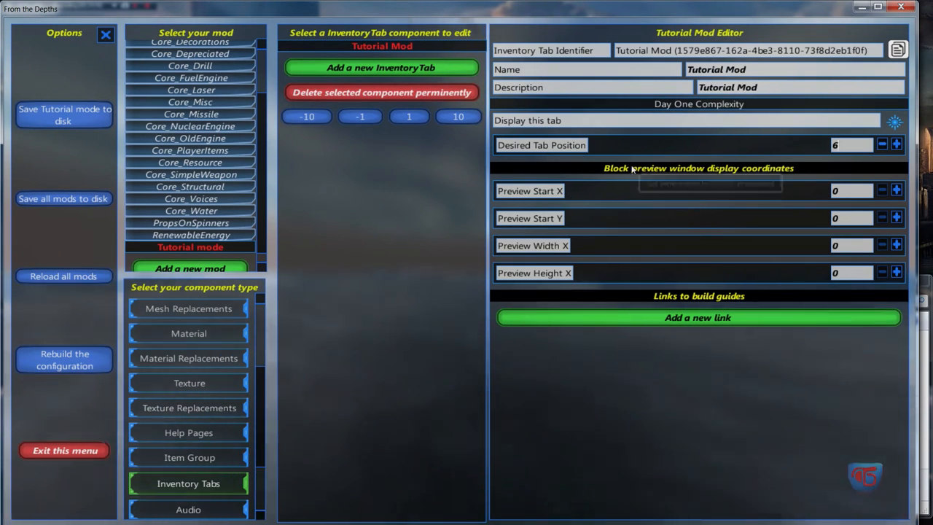
mouse_move(802, 177)
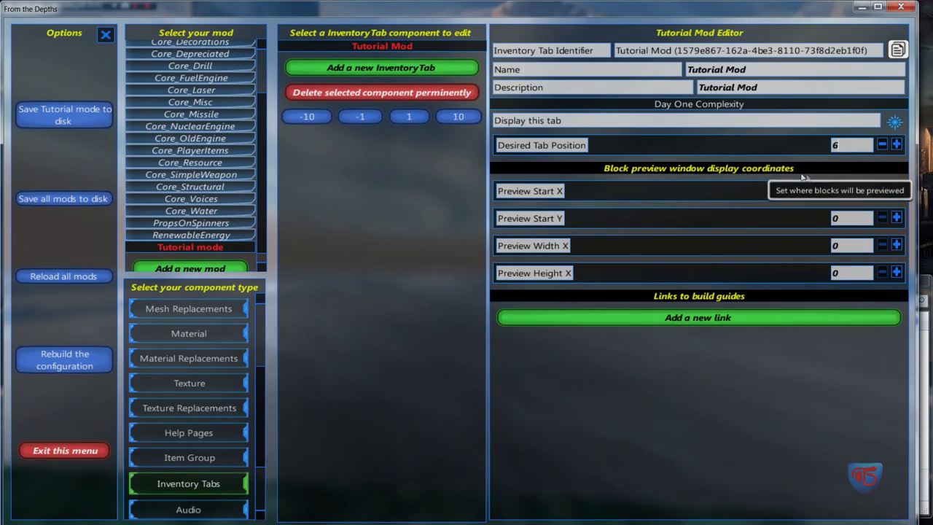
mouse_move(766, 217)
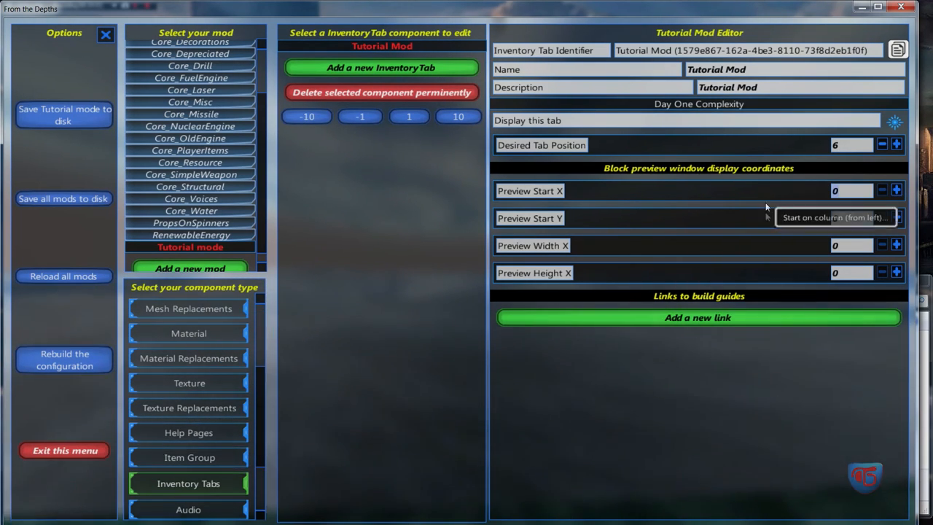
Tweak the Renewable Energy tab's preview start column, row and height for comparison
click(190, 235)
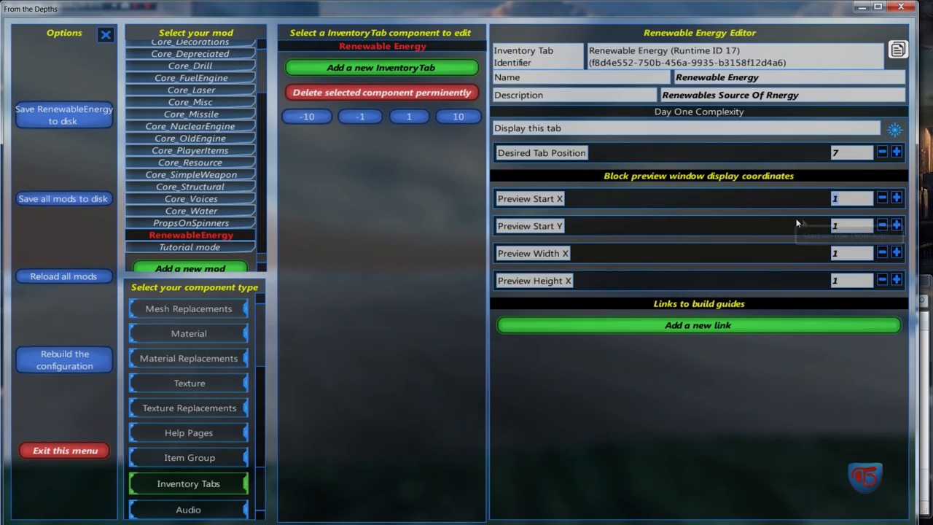
mouse_move(831, 216)
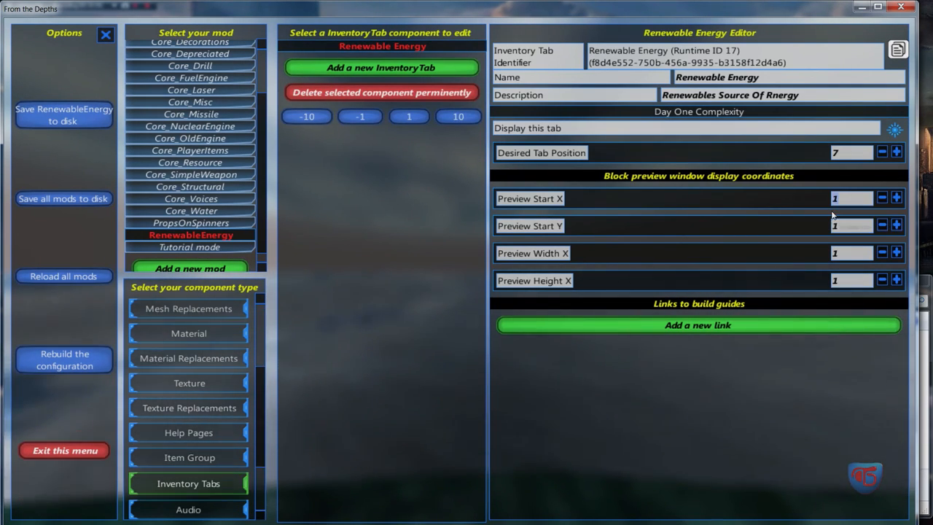
mouse_move(843, 225)
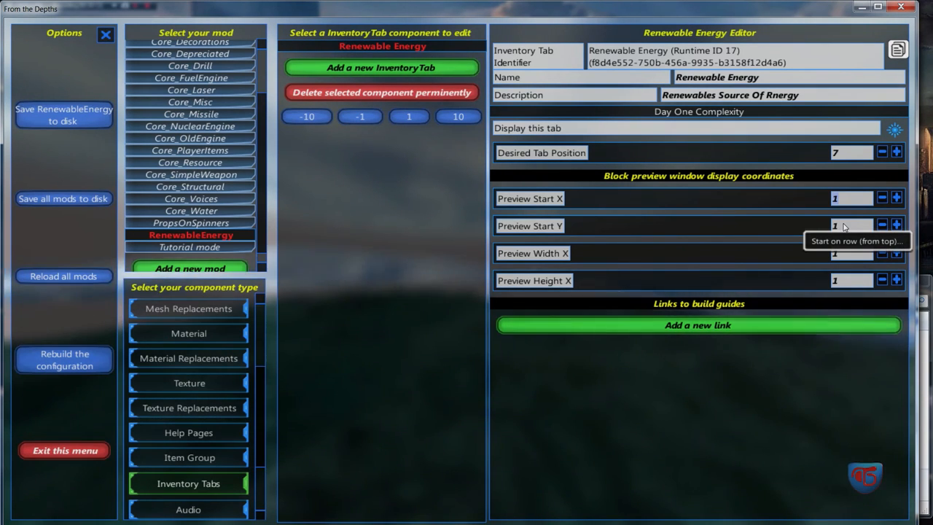
mouse_move(845, 210)
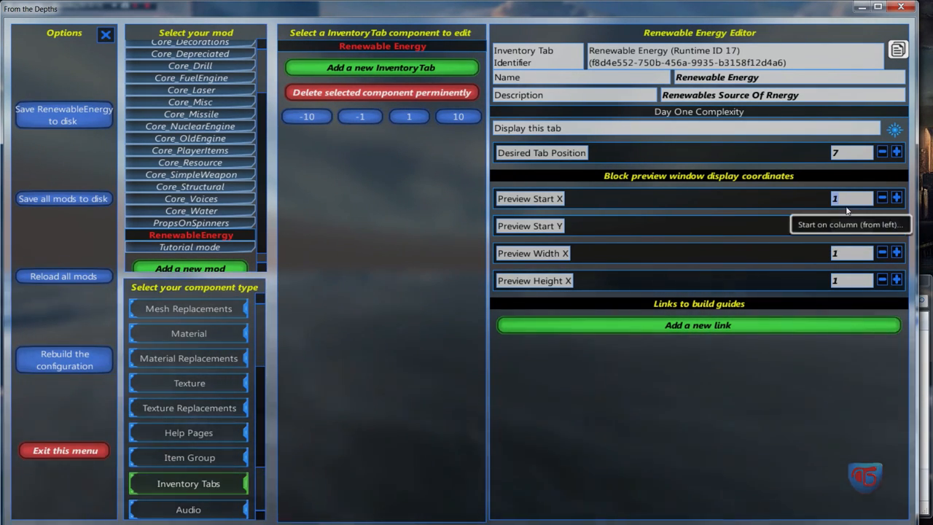
mouse_move(849, 251)
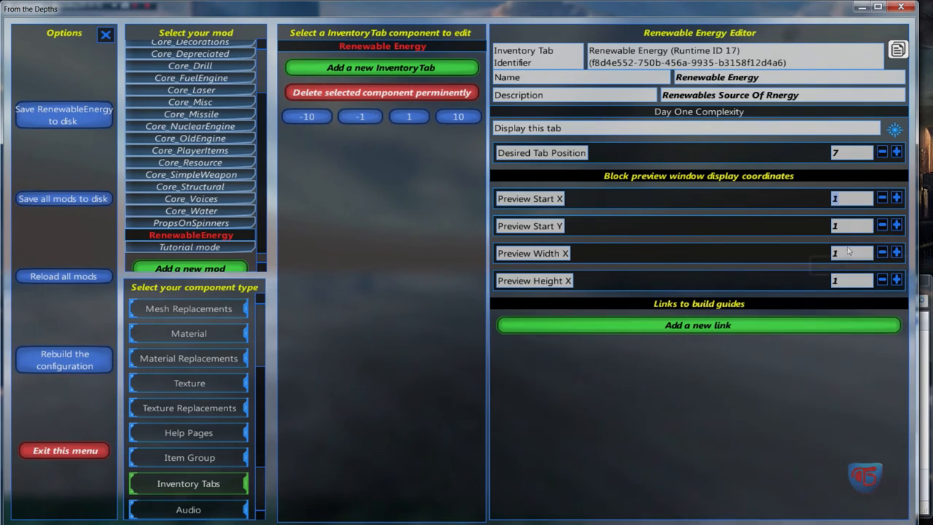
mouse_move(836, 198)
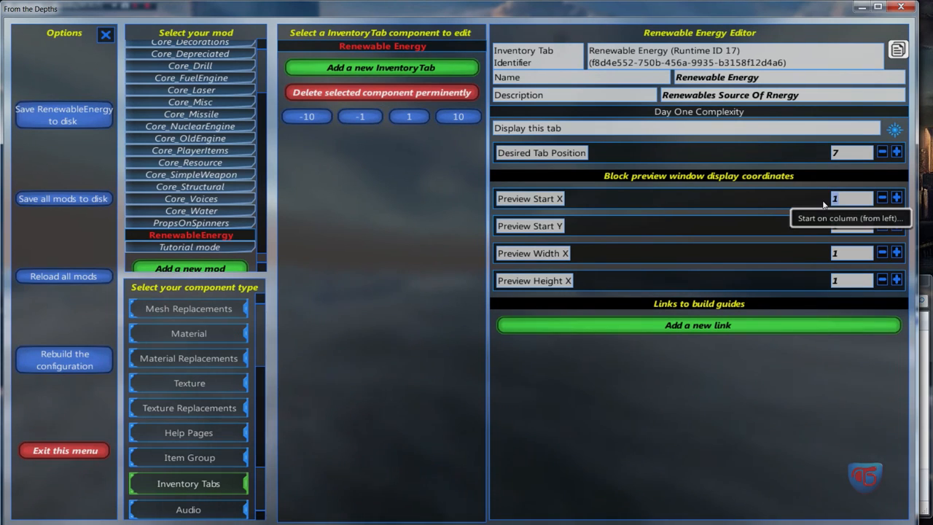
click(882, 198)
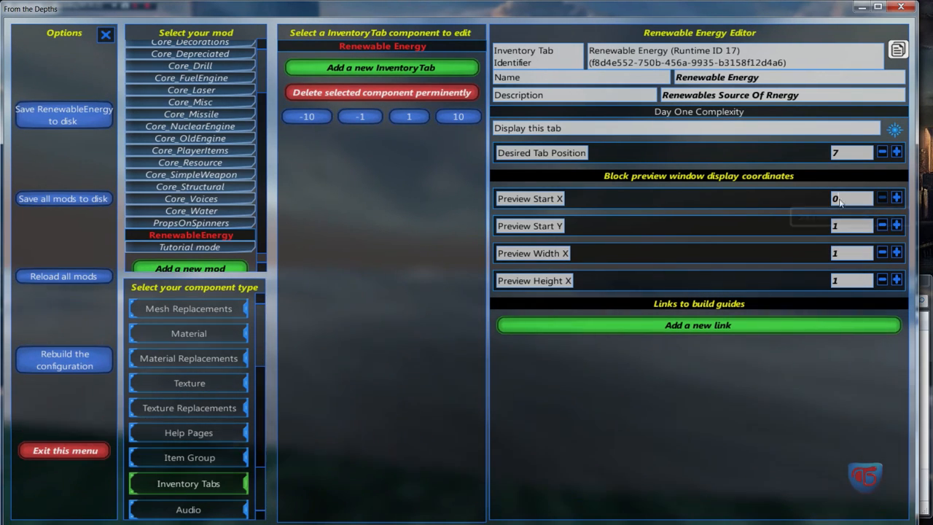
click(895, 198)
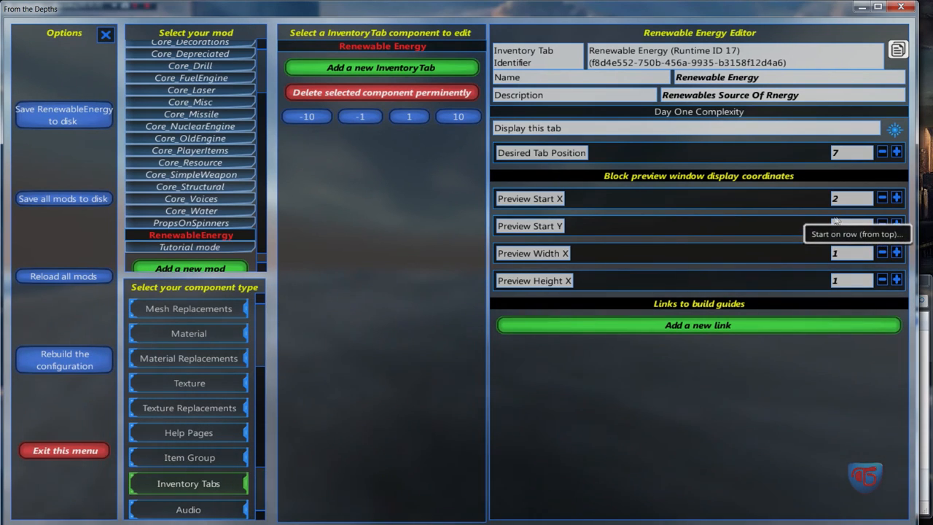
click(897, 225)
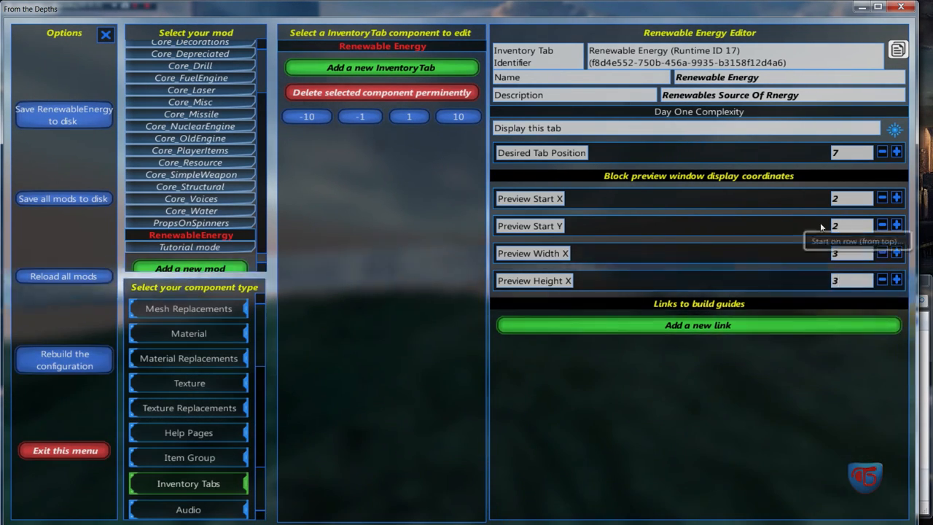
click(882, 253)
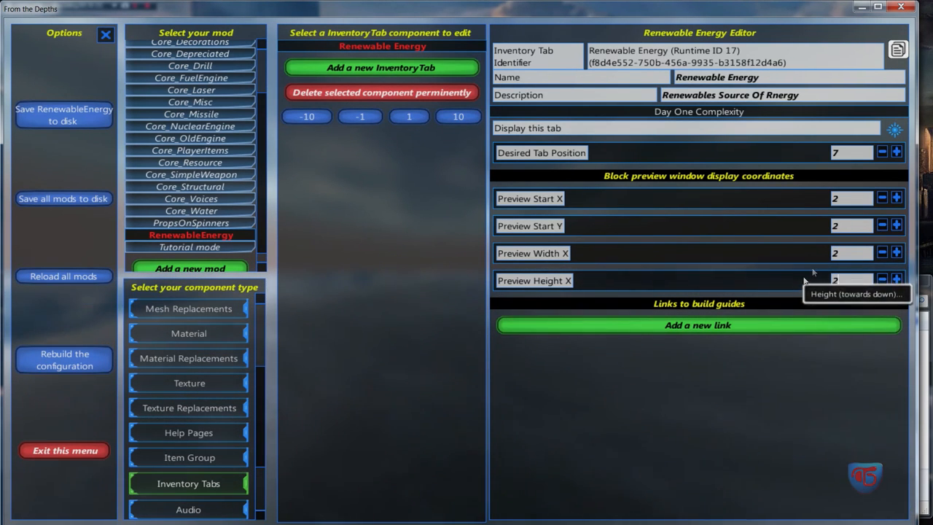
mouse_move(198, 248)
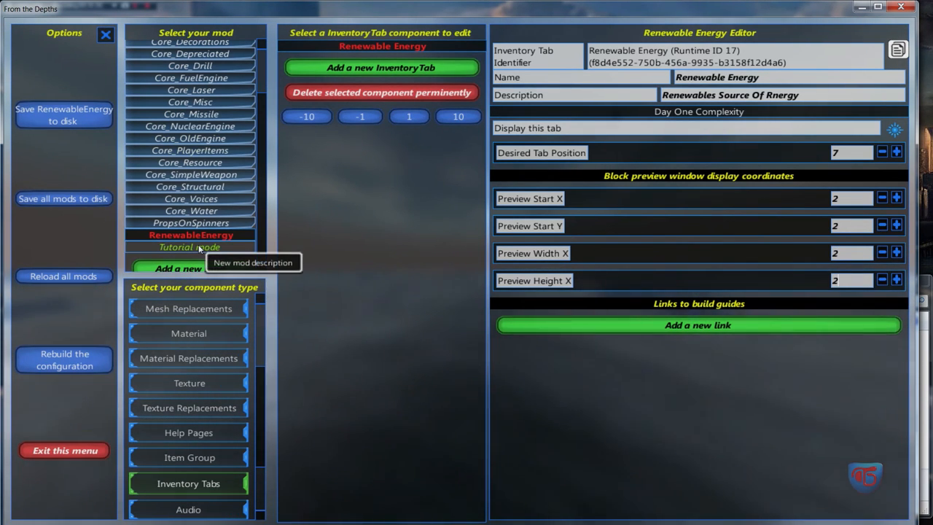
click(190, 246)
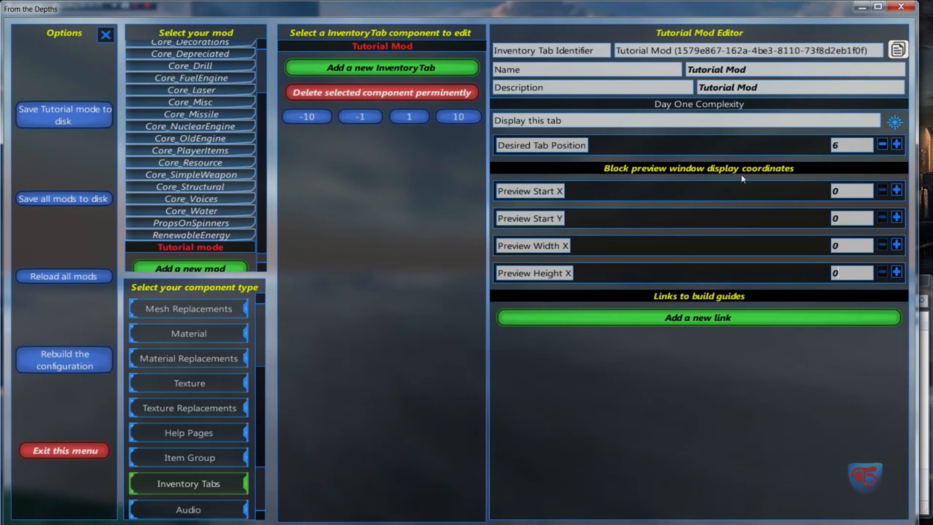
mouse_move(831, 206)
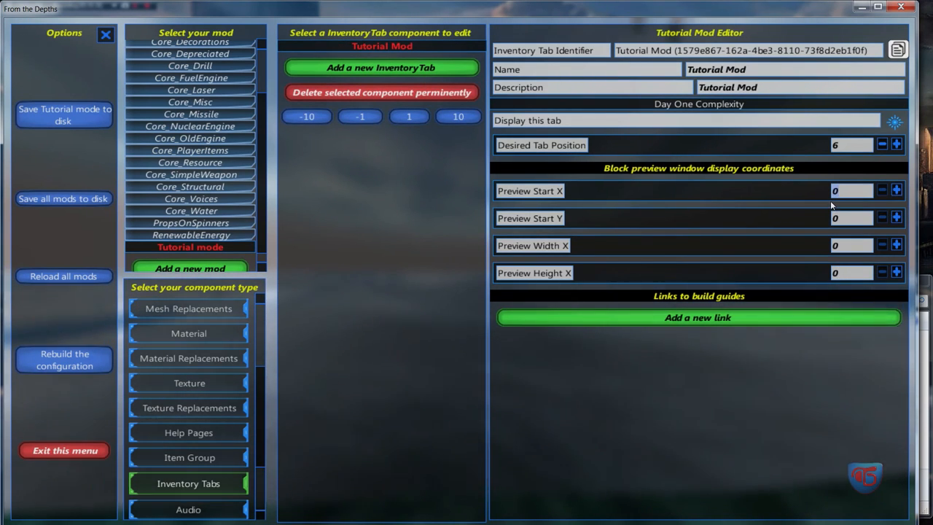
Recheck the VWT Base item, then view the Tutorial Mod inventory tab's settings
scroll(up, 3)
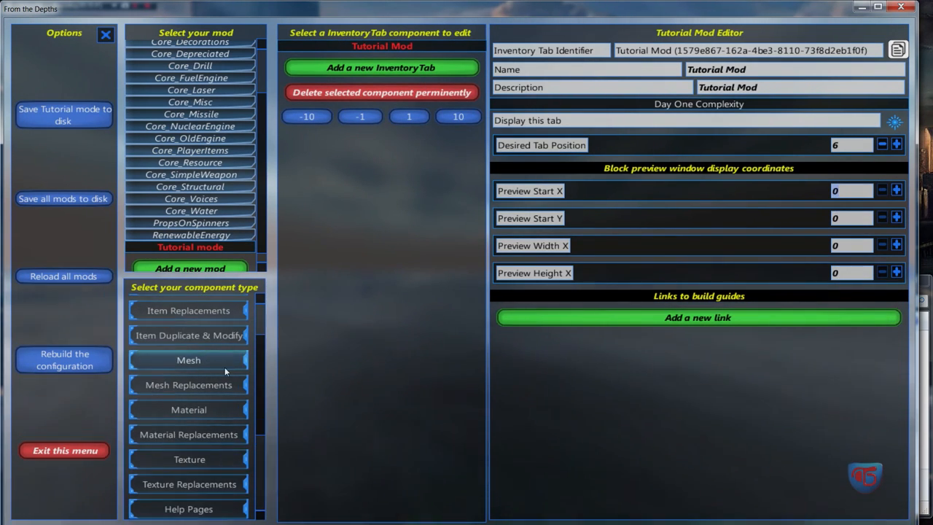
click(188, 359)
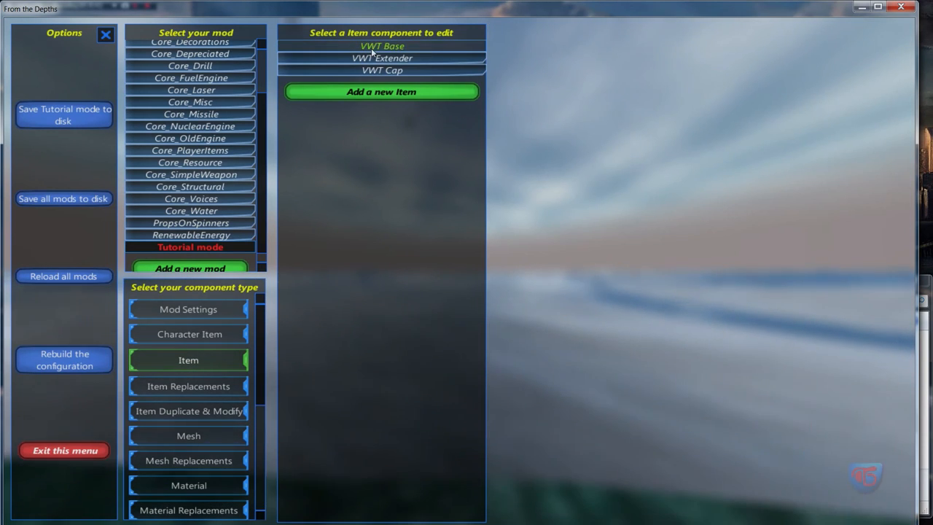
click(382, 45)
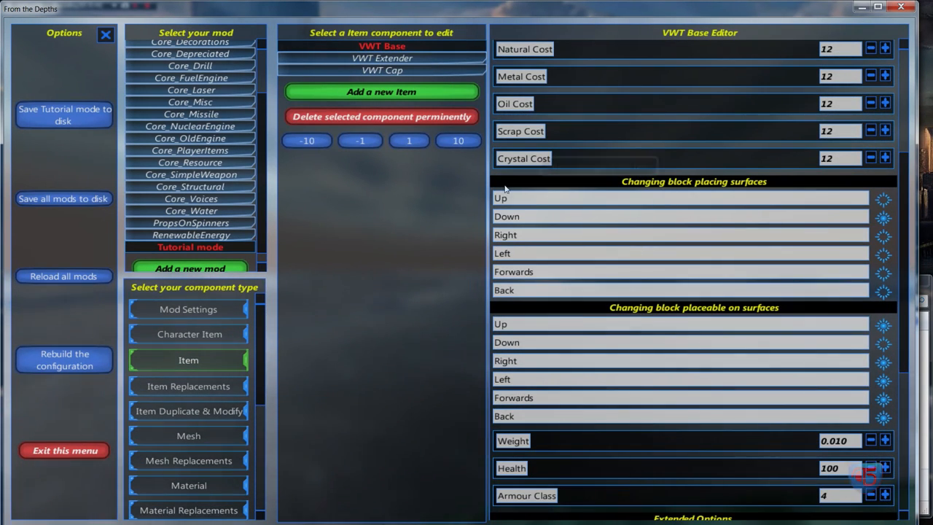
scroll(down, 3)
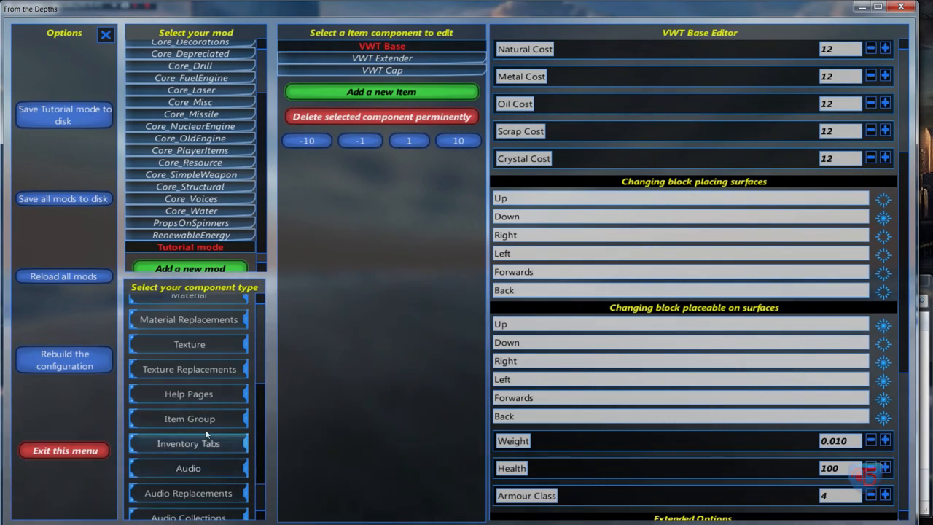
click(188, 444)
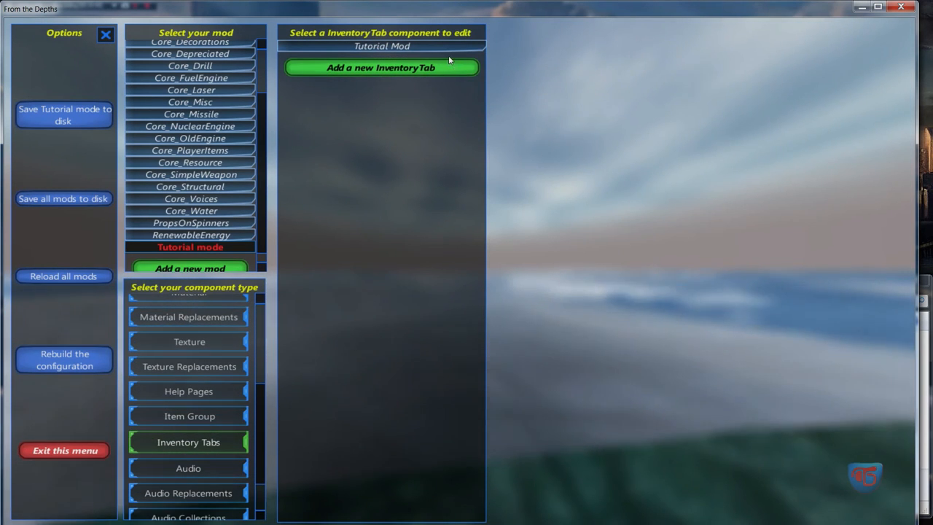
click(382, 46)
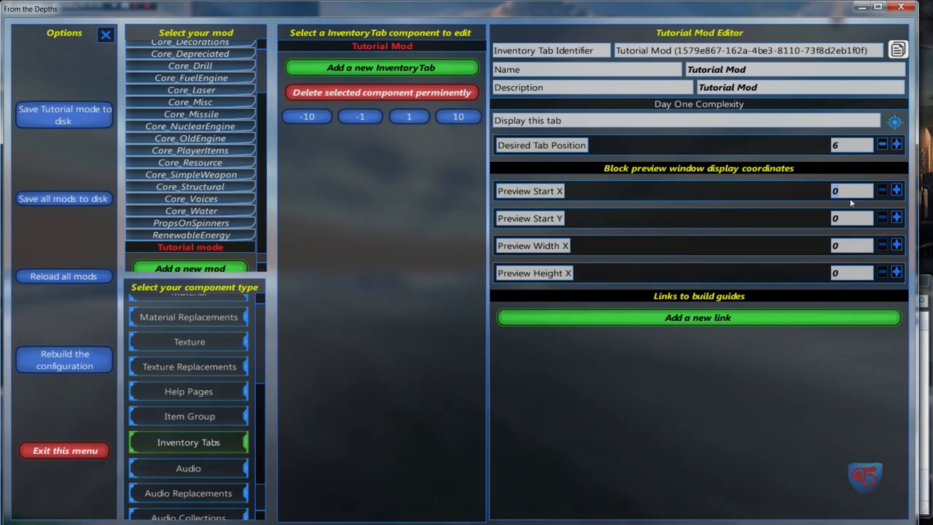
mouse_move(751, 218)
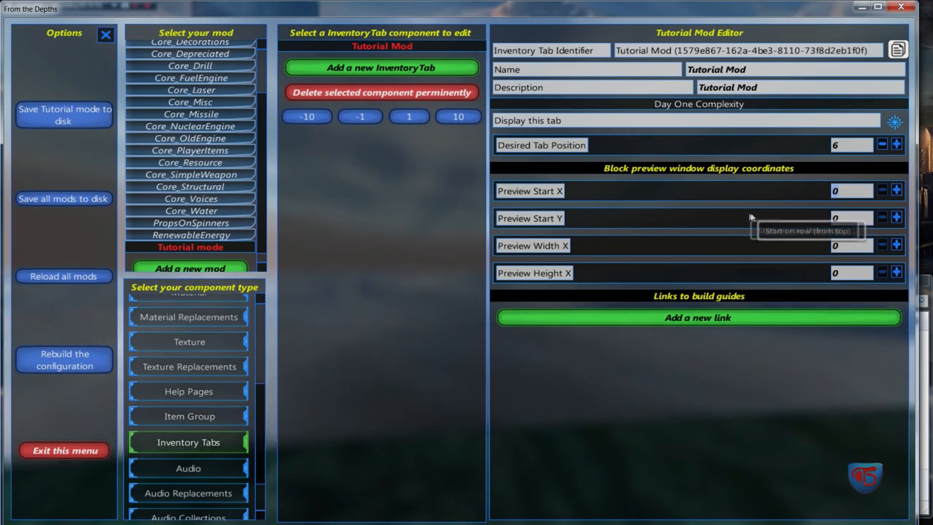
mouse_move(191, 234)
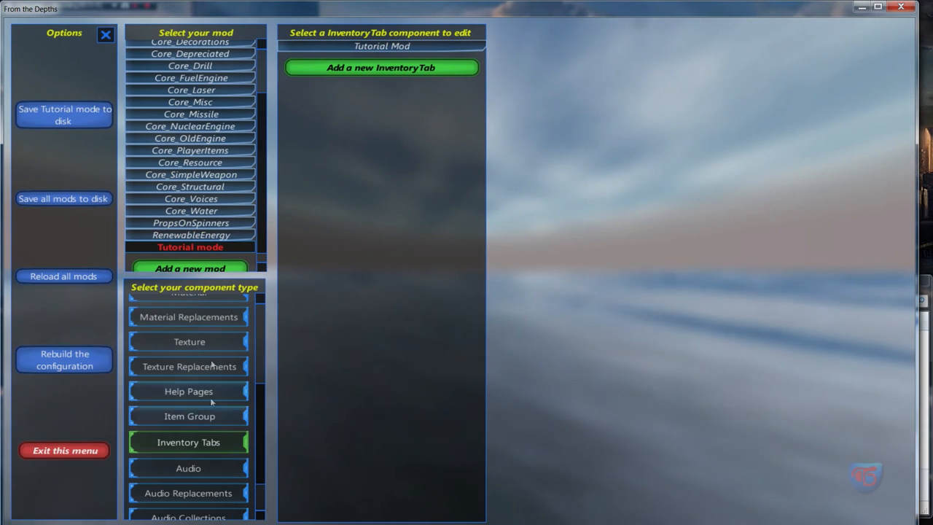
Recheck the VWT Base and VWT Cap items and return to the Tutorial Mod tab settings
click(188, 322)
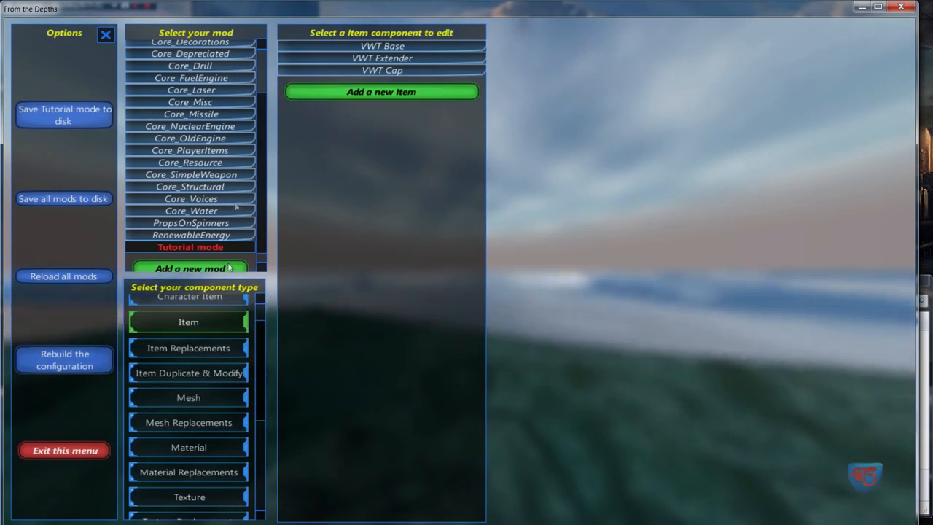
click(382, 45)
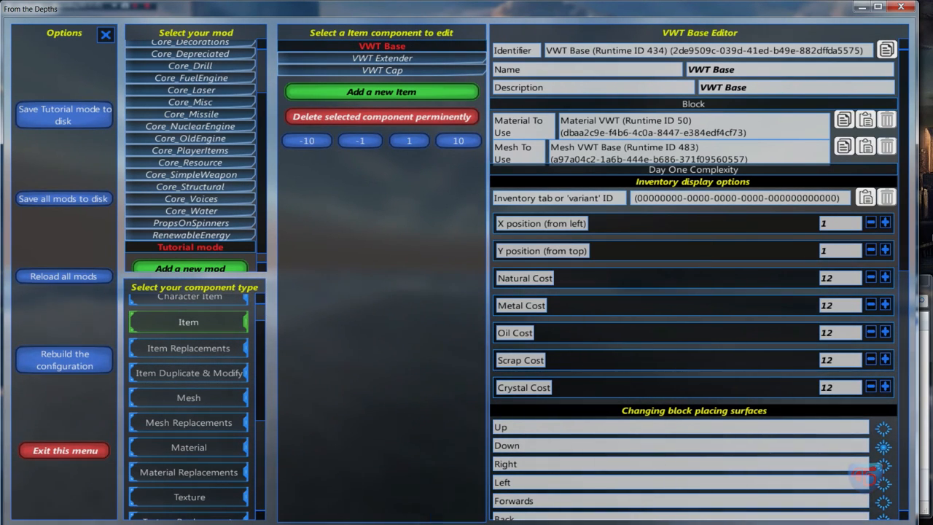
mouse_move(825, 231)
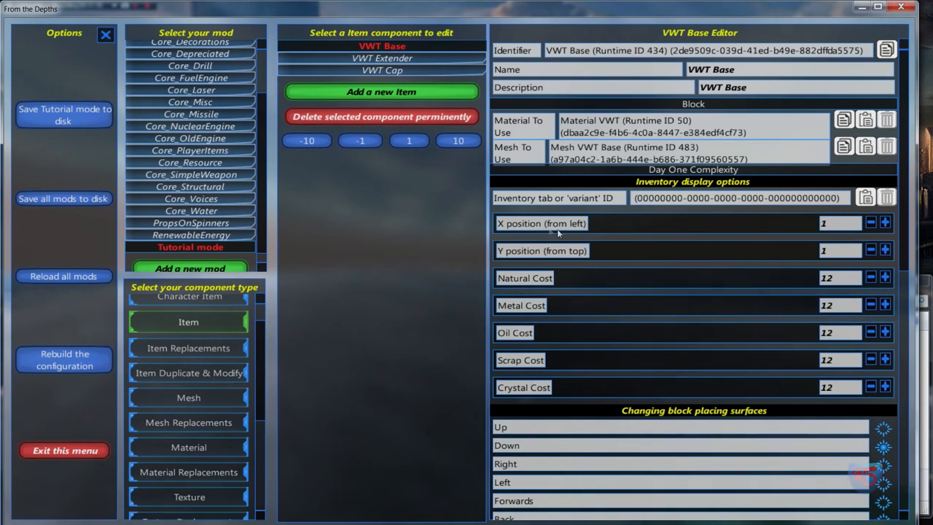
mouse_move(849, 245)
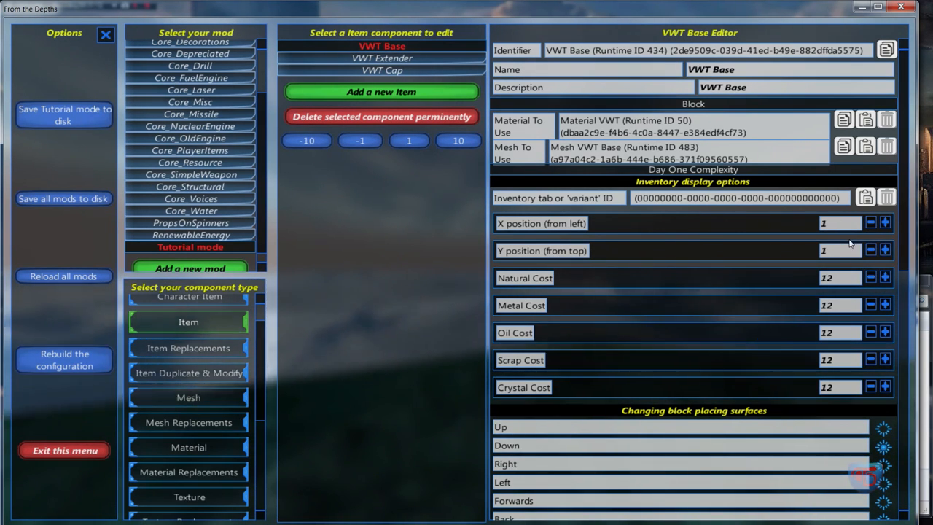
click(382, 70)
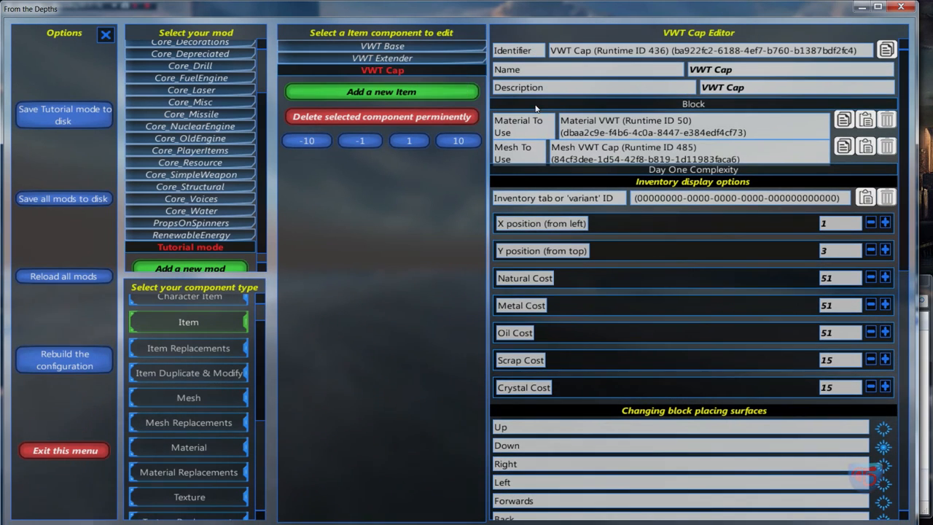
mouse_move(304, 366)
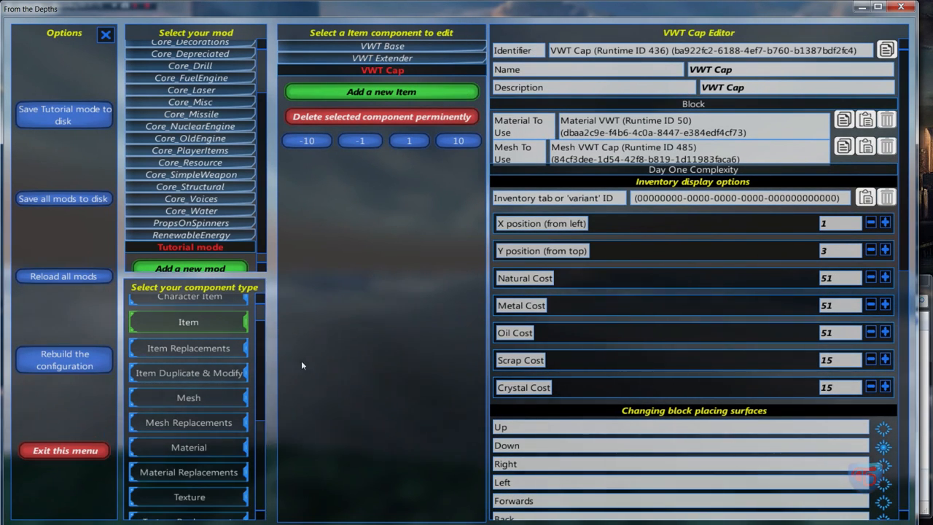
scroll(down, 3)
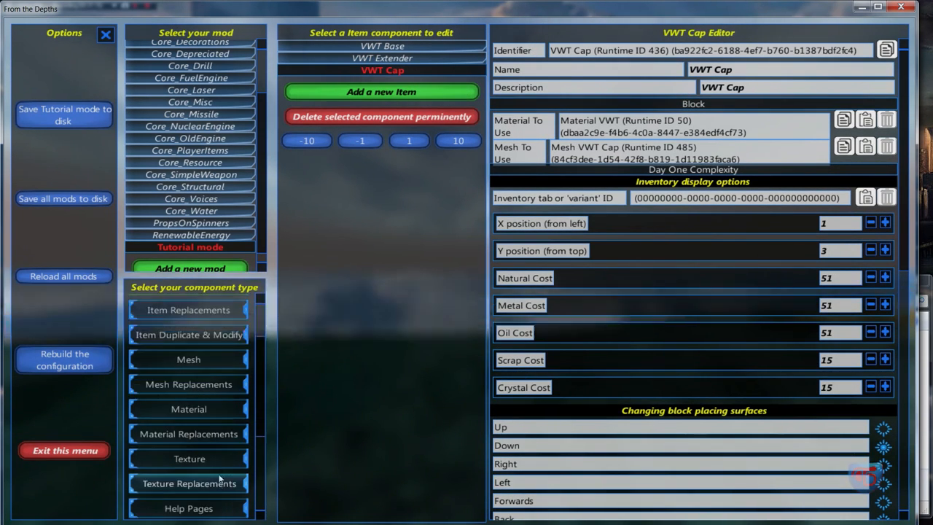
scroll(down, 3)
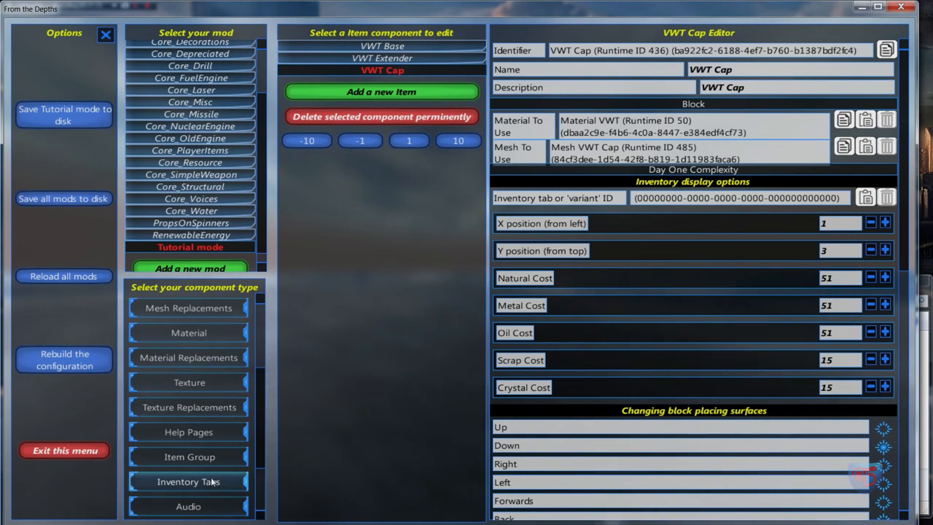
click(189, 481)
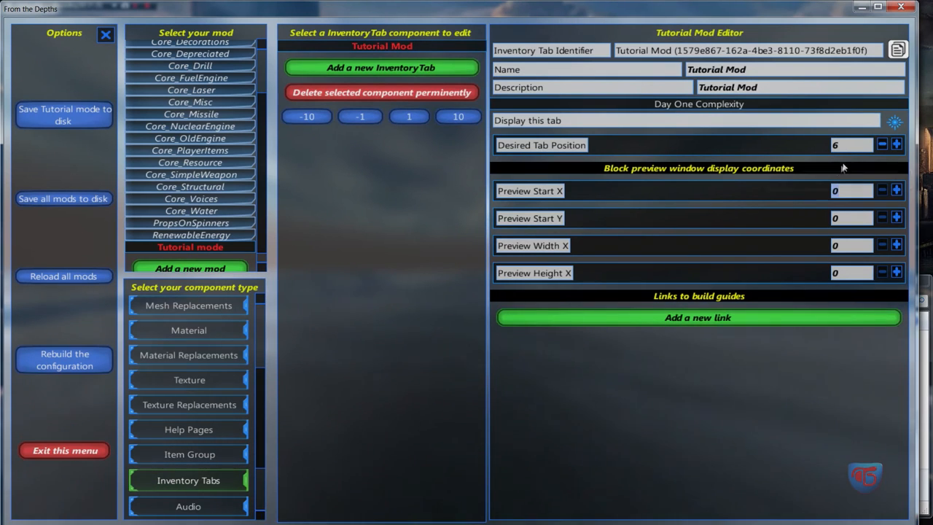
mouse_move(844, 219)
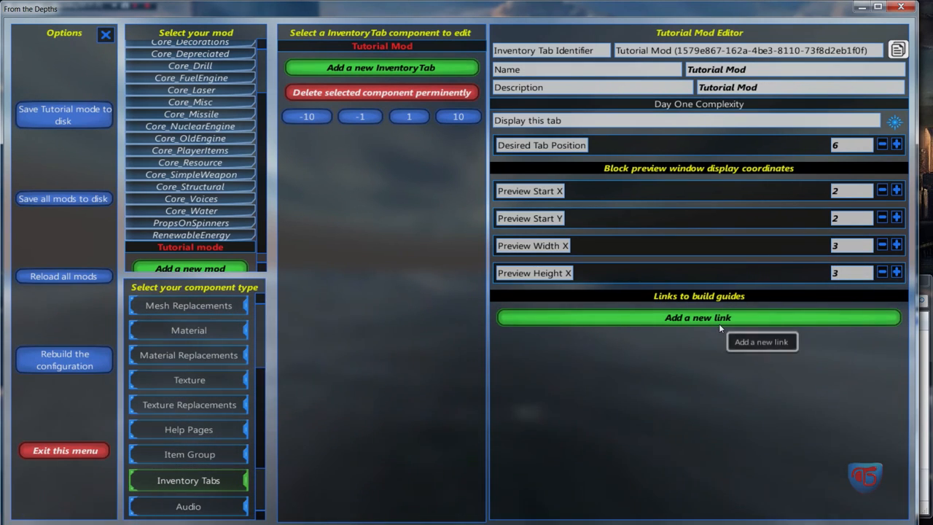
mouse_move(642, 309)
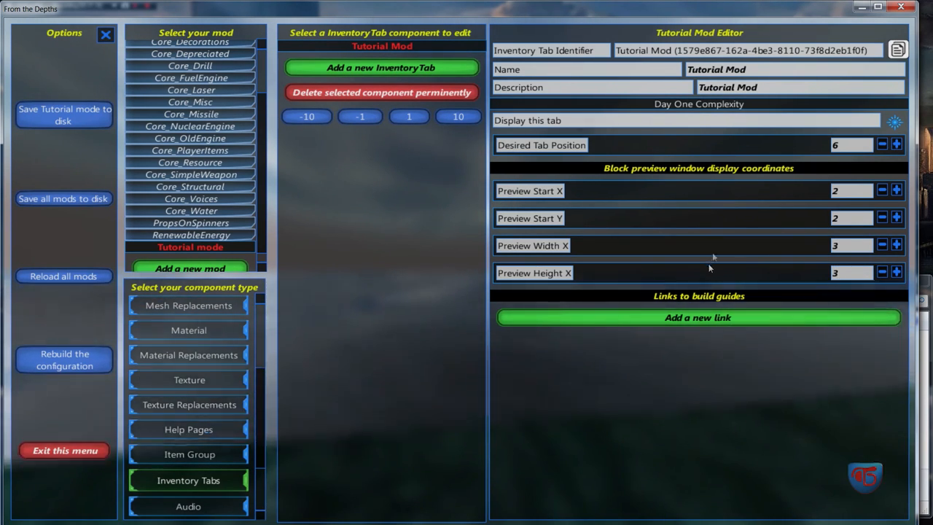
mouse_move(64, 113)
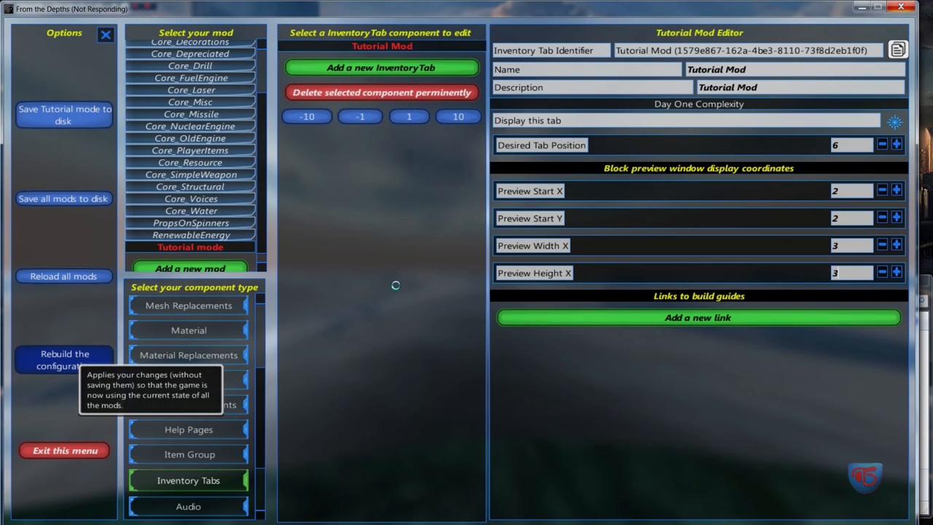
Apply the Tutorial mode mod changes to the running game and scroll the component list up
click(64, 359)
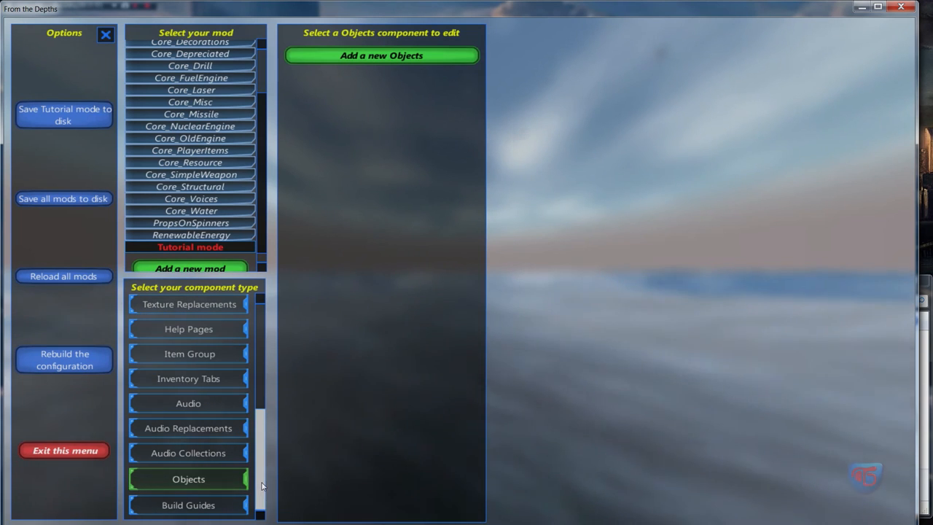
scroll(up, 3)
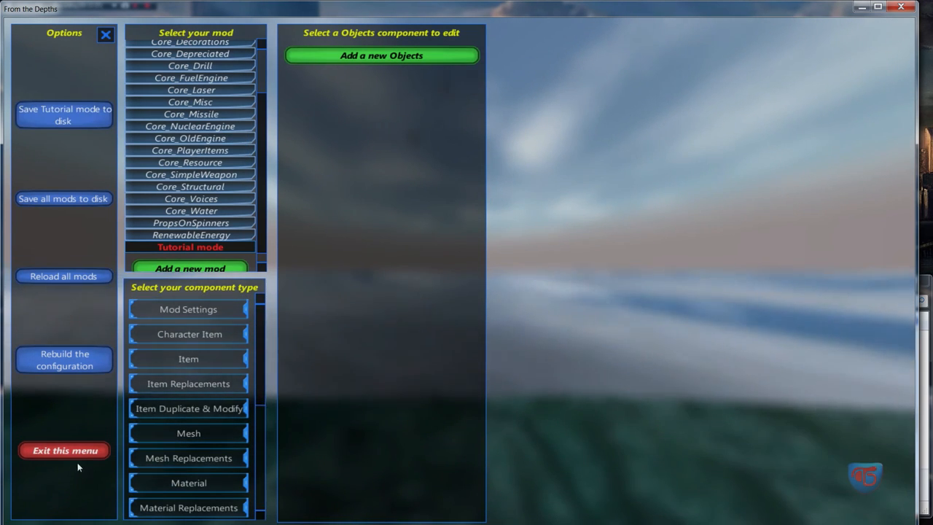
Leave the mod editor and Extra Content panel and reach the Single Player mode choices
click(64, 449)
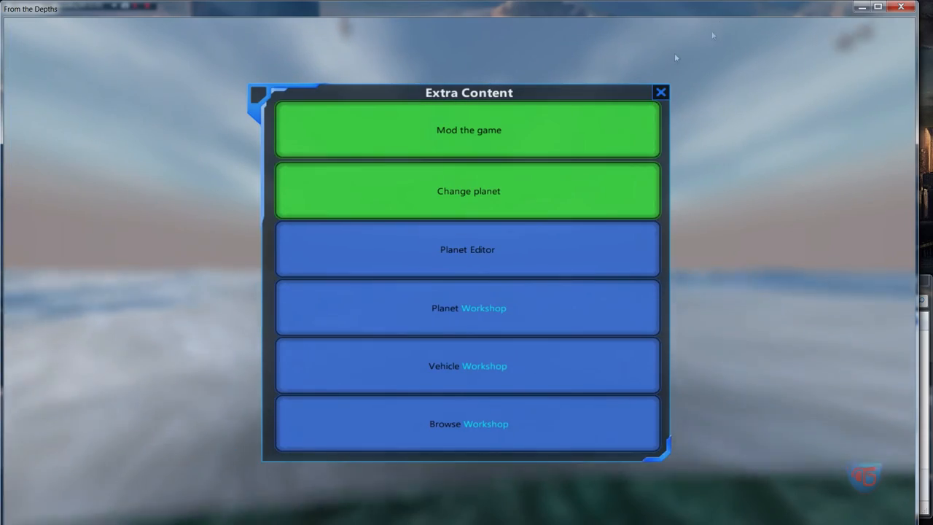
click(660, 92)
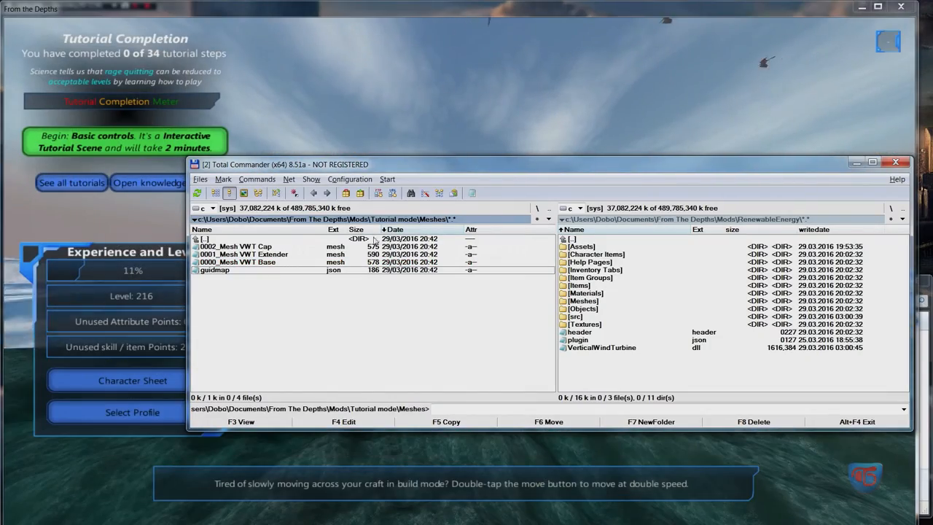
double_click(205, 240)
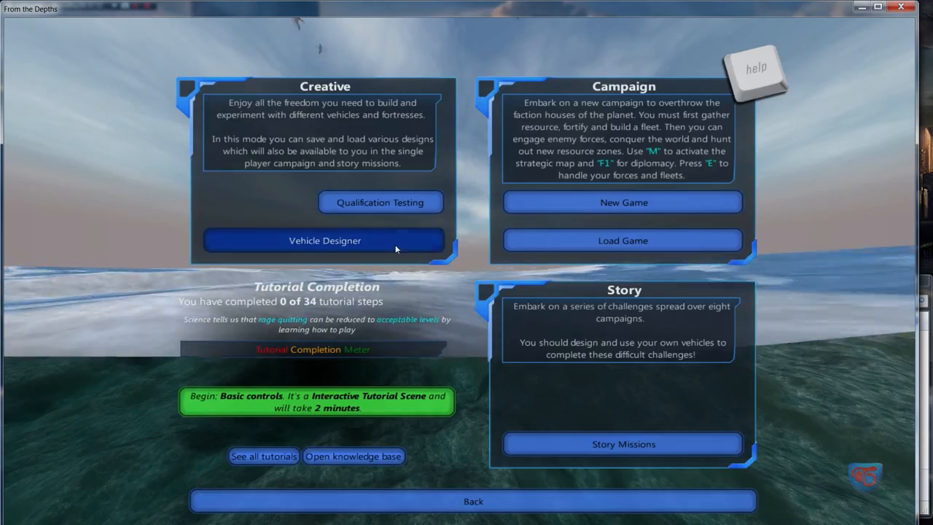
Enter the vehicle designer to check the Tutorial Mod tab, then exit back out
click(324, 241)
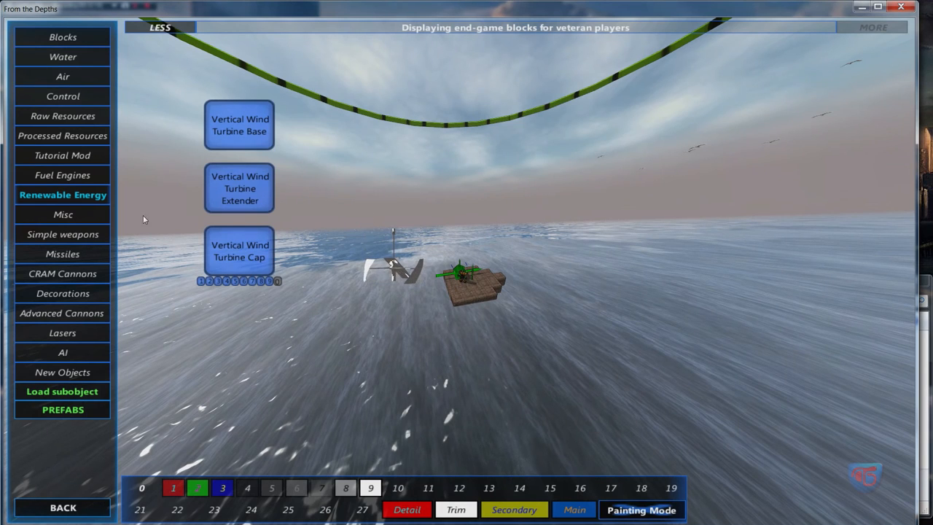
mouse_move(62, 155)
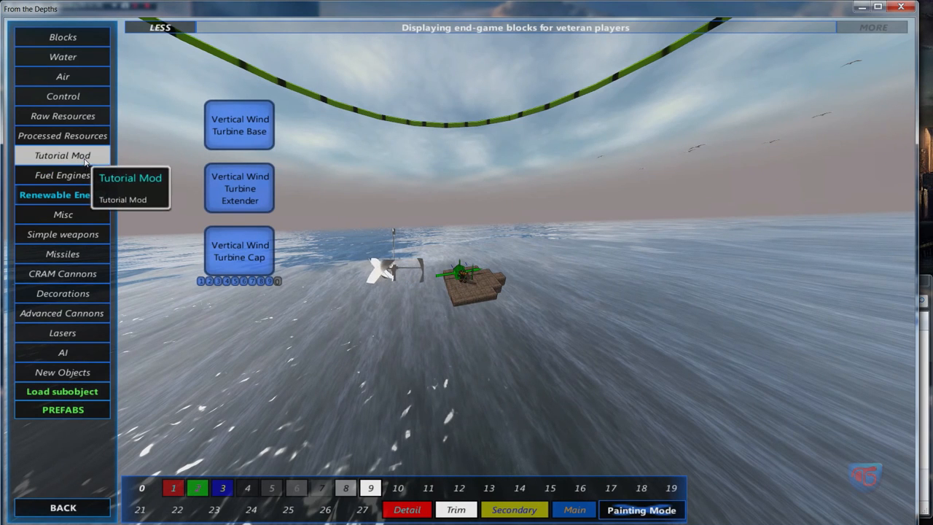
mouse_move(62, 175)
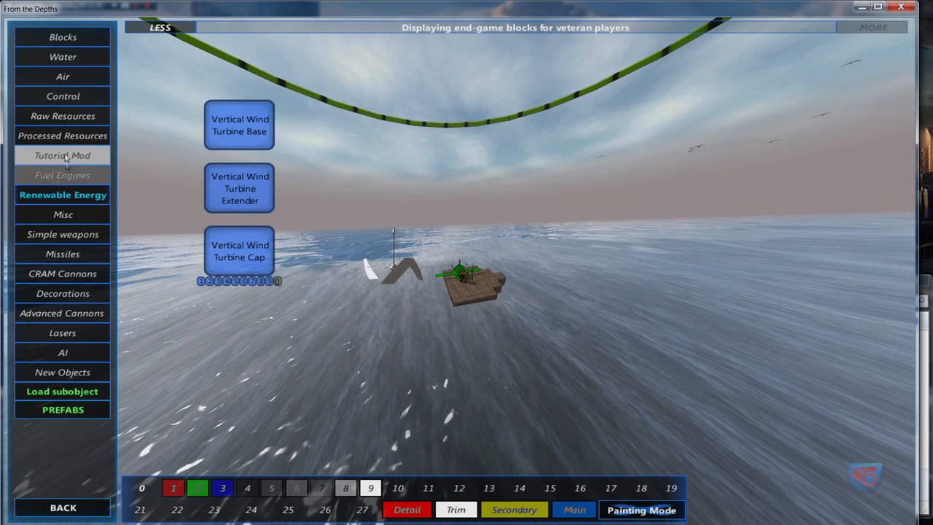
mouse_move(62, 195)
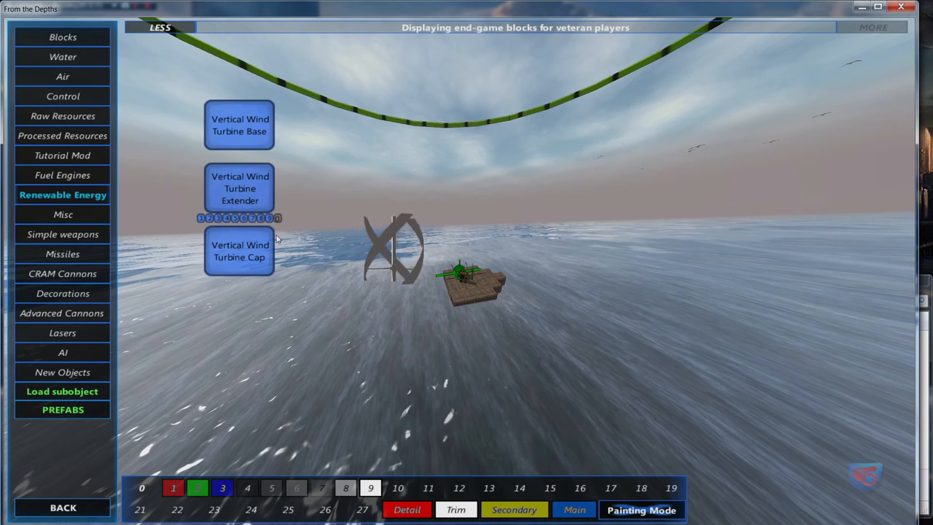
mouse_move(239, 124)
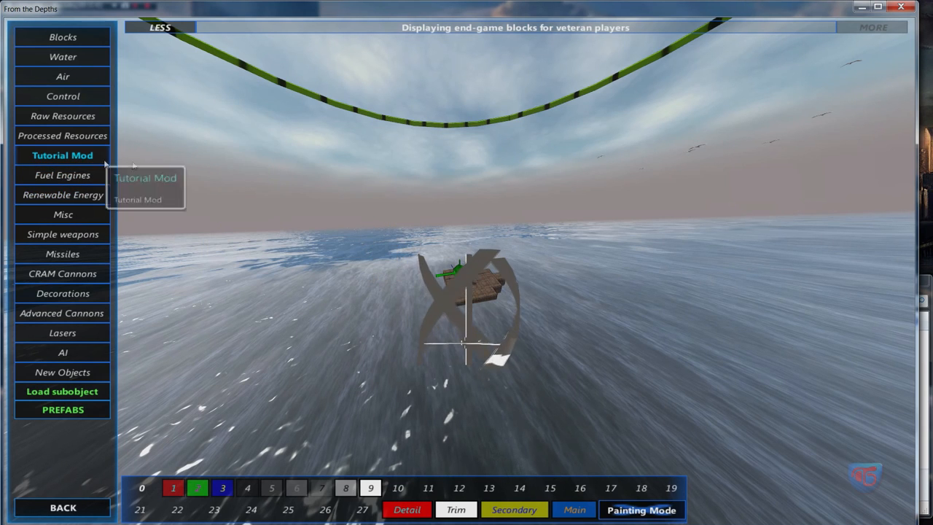
mouse_move(449, 294)
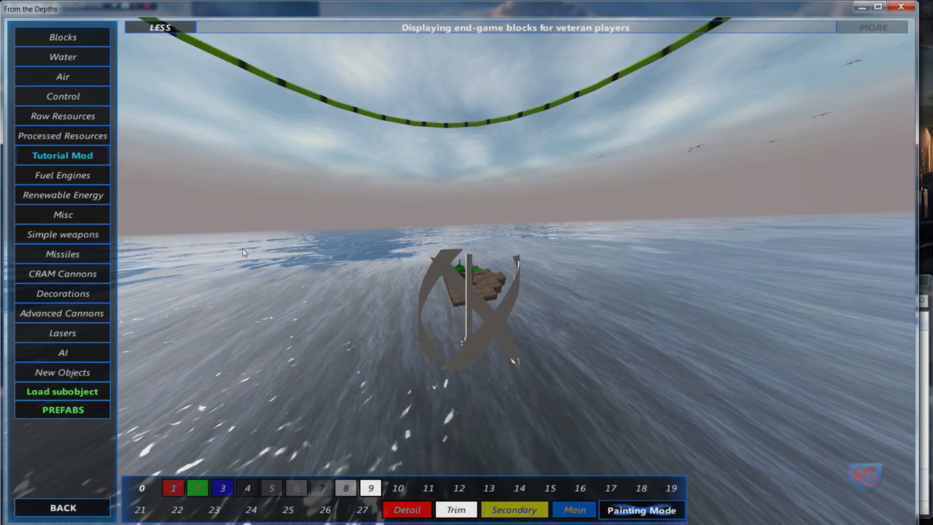
key(Escape)
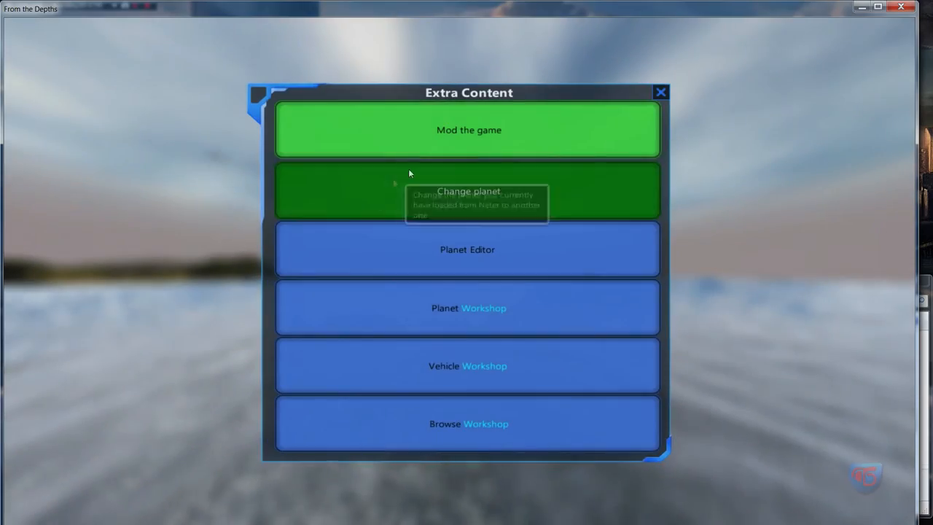
Review the VWT Base item and the Tutorial Mod inventory tab settings in the mod editor
click(470, 130)
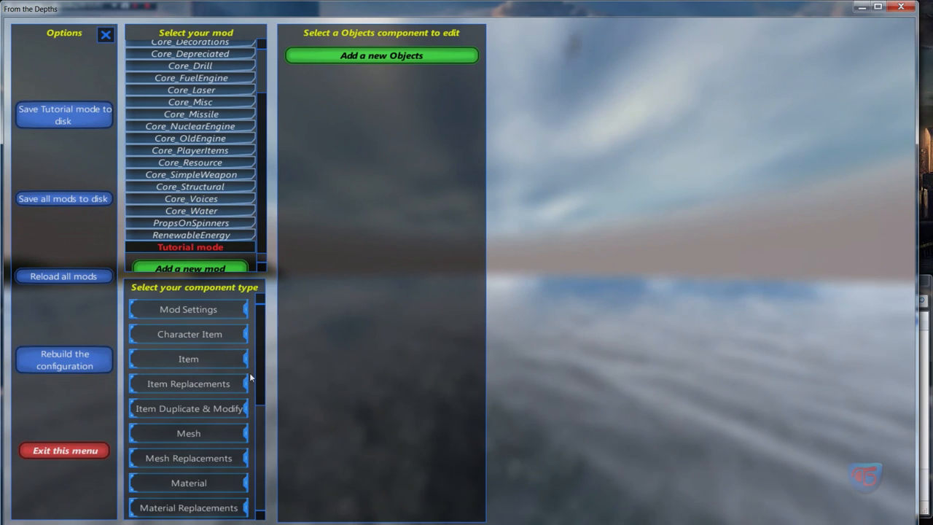
click(188, 358)
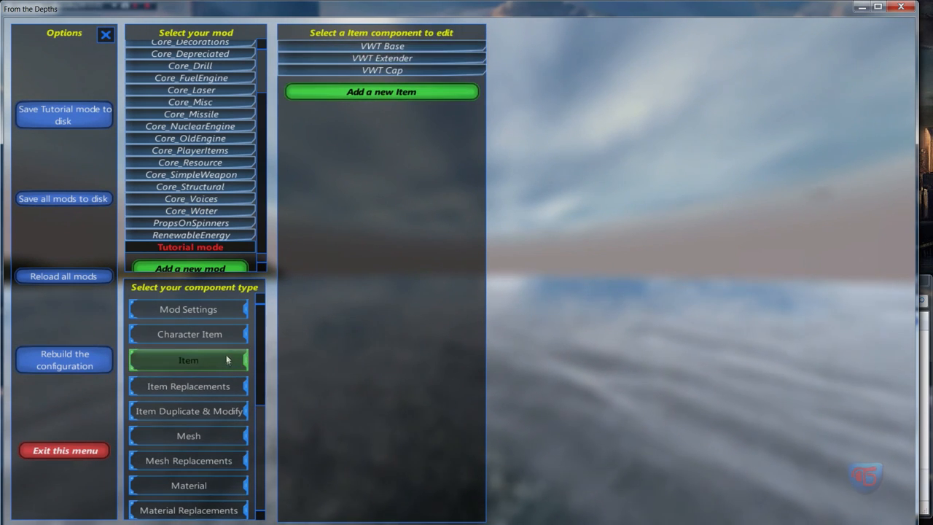
click(382, 45)
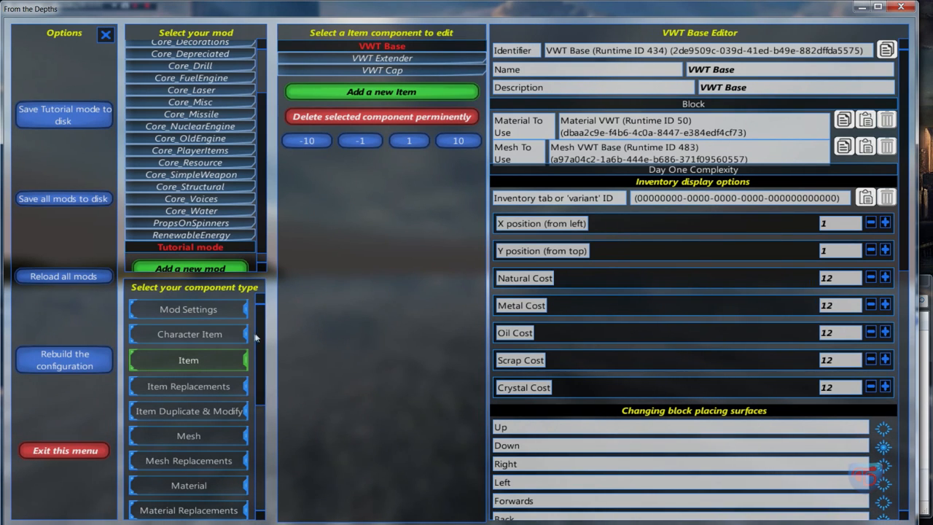
scroll(down, 3)
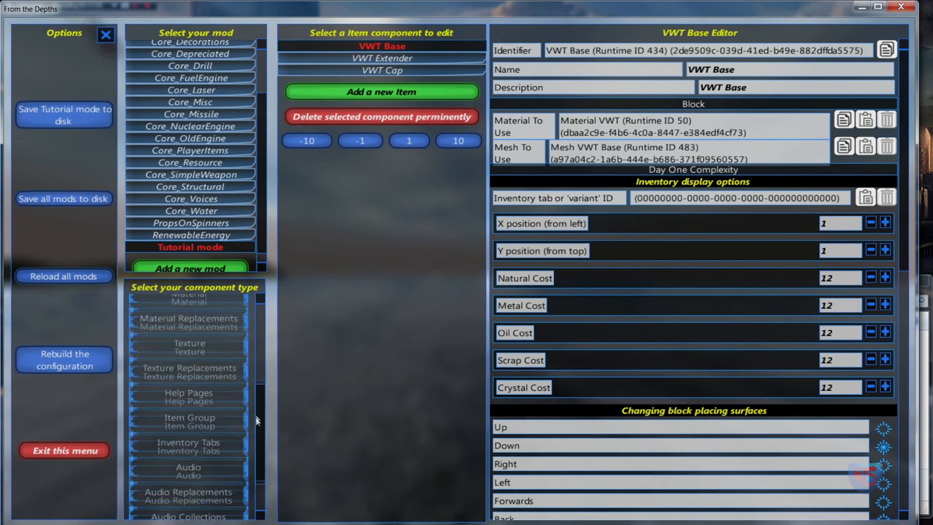
click(188, 439)
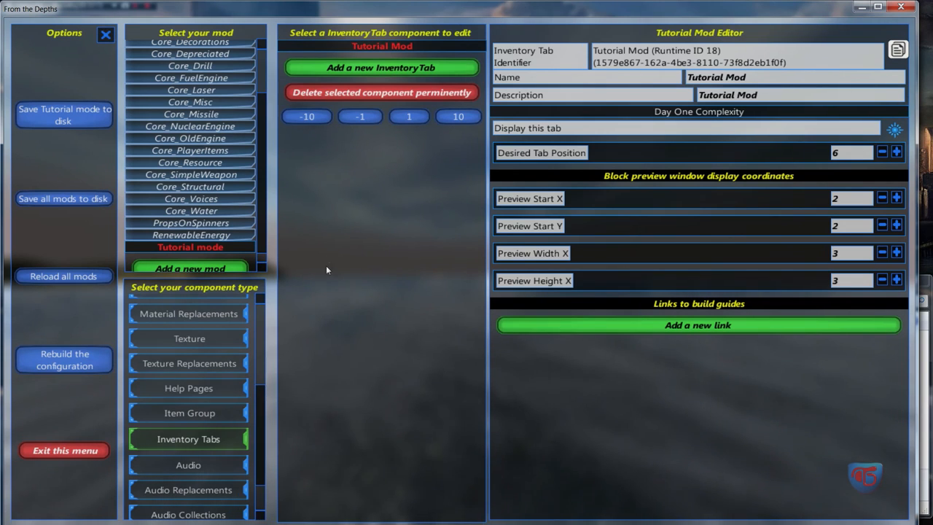
Review VWT Extender and bring up VWT Cap to assign its Tutorial Mod inventory tab
scroll(up, 3)
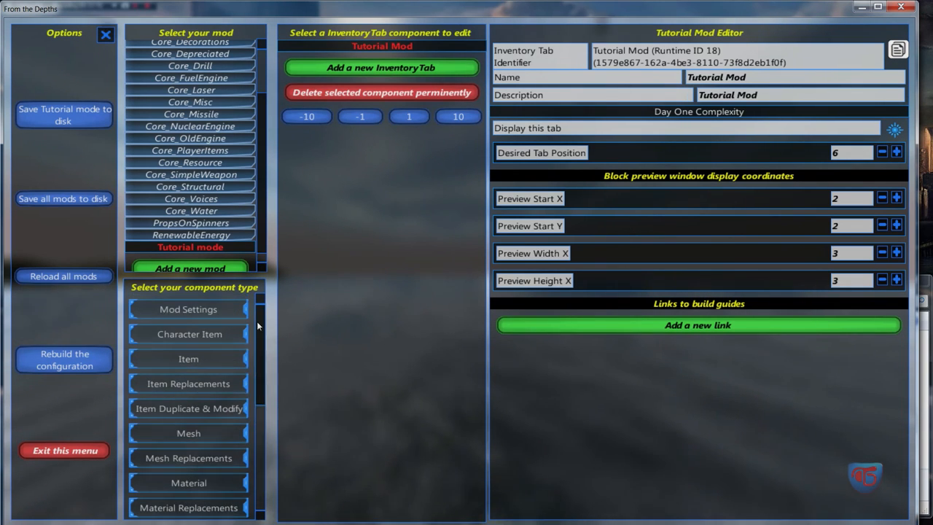
click(188, 359)
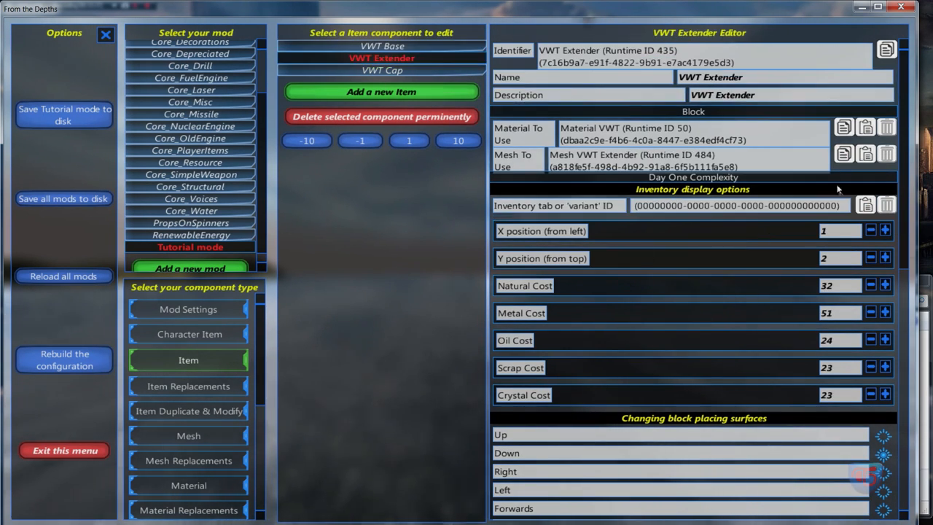
click(382, 70)
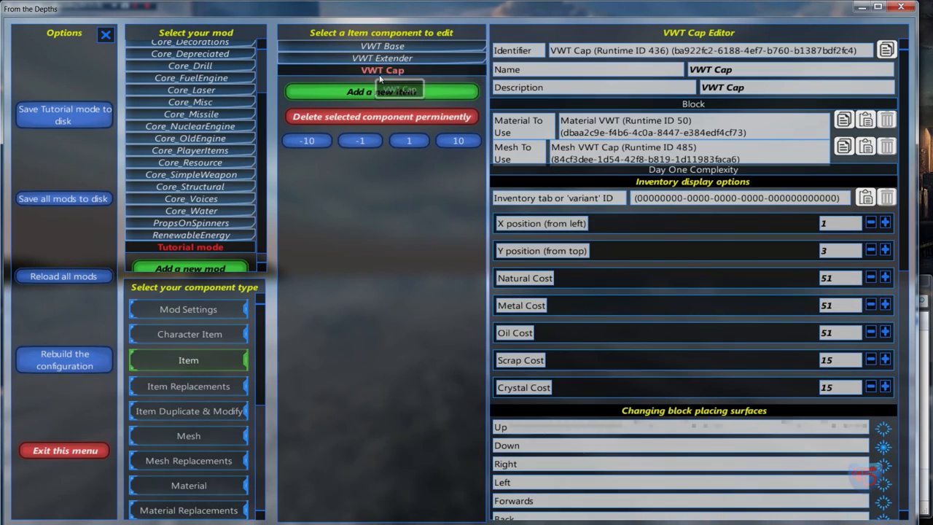
click(866, 197)
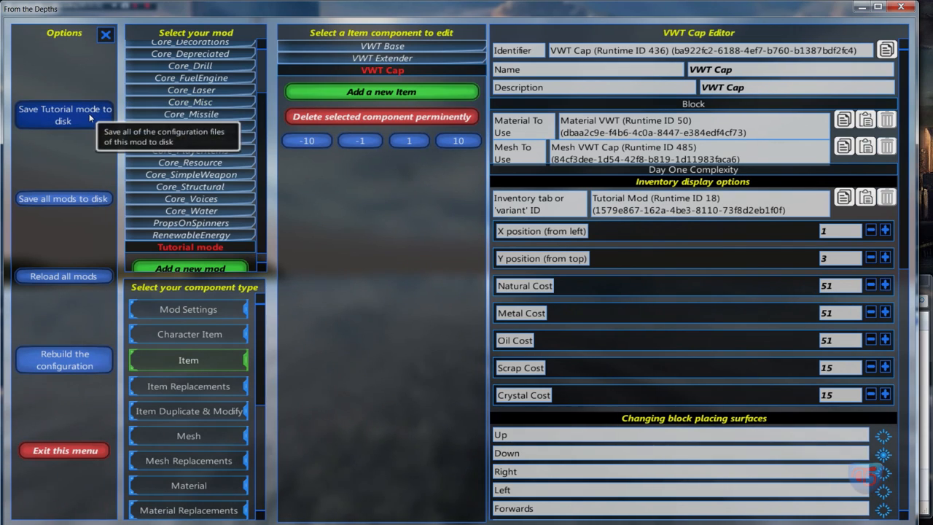
mouse_move(64, 359)
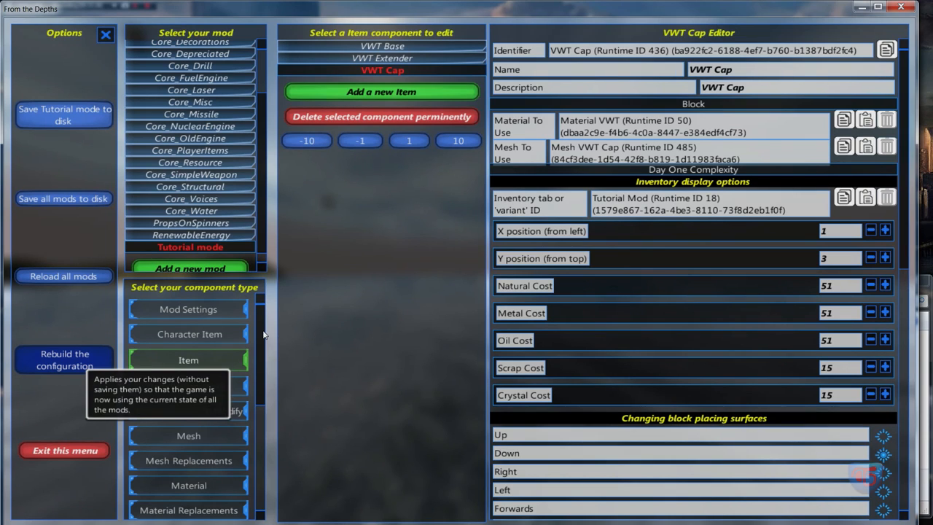
mouse_move(295, 426)
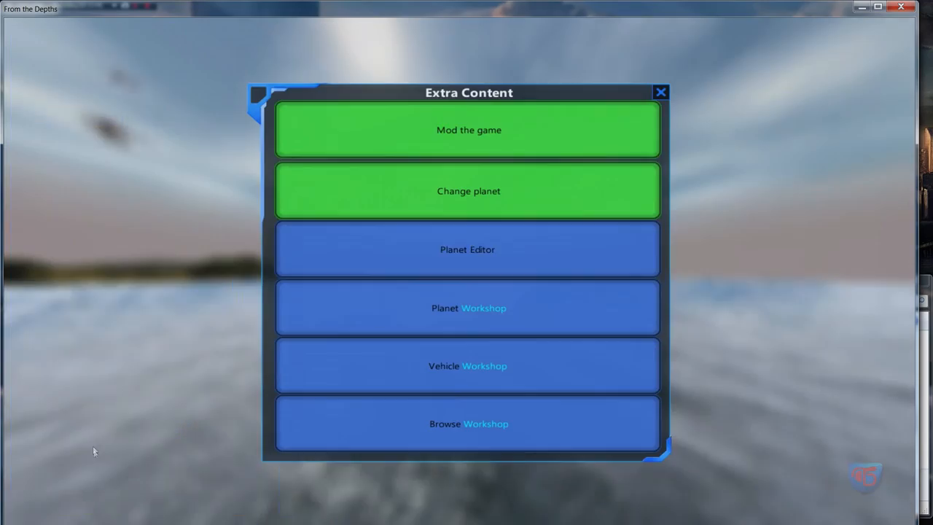
Close Extra Content and head into Single Player toward the vehicle designer
click(660, 92)
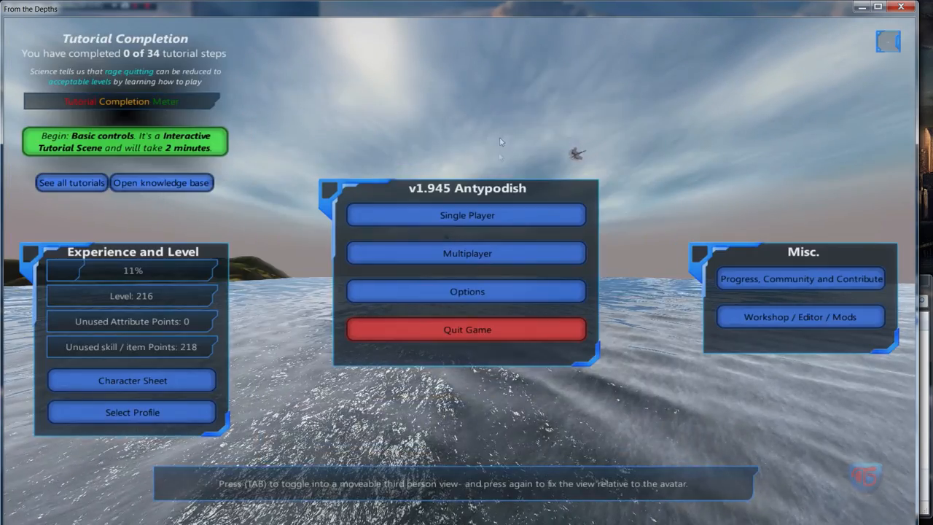
click(466, 215)
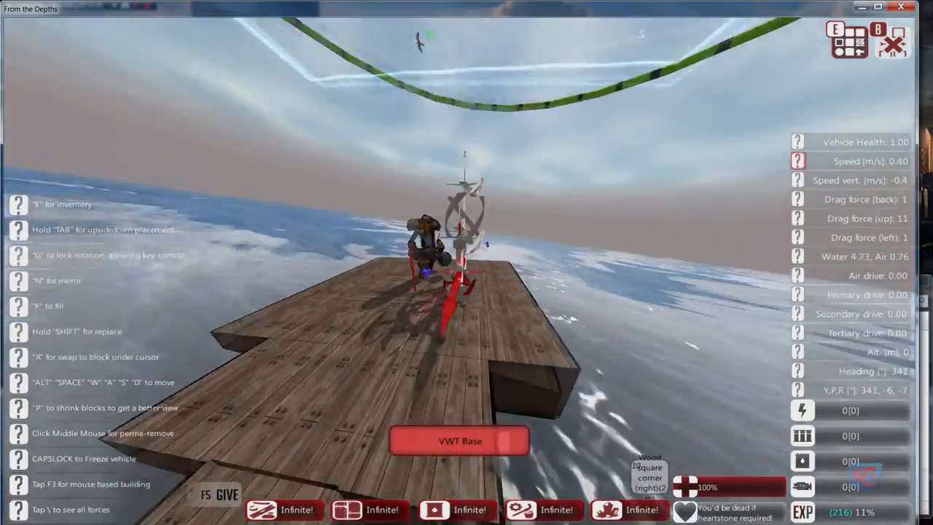
Bring up the block inventory and choose the Vertical Wind Turbine Base for building
key(e)
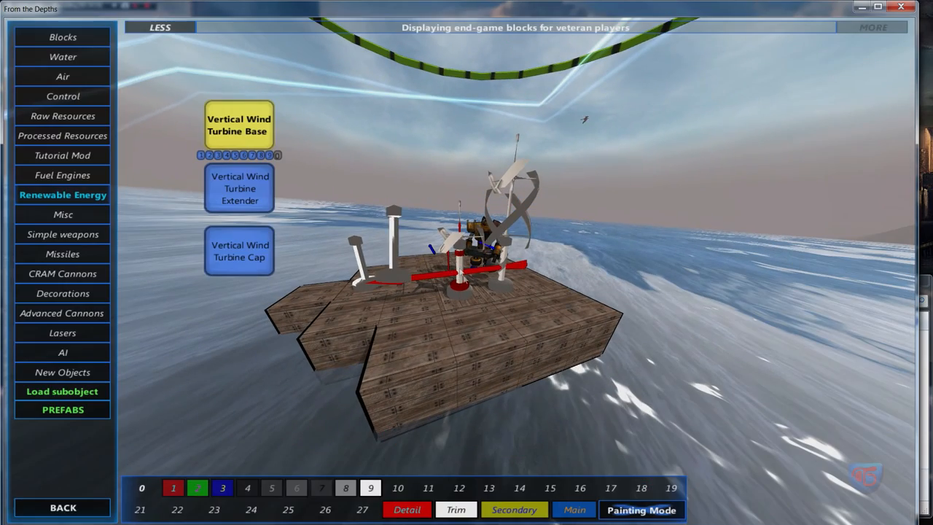
click(239, 251)
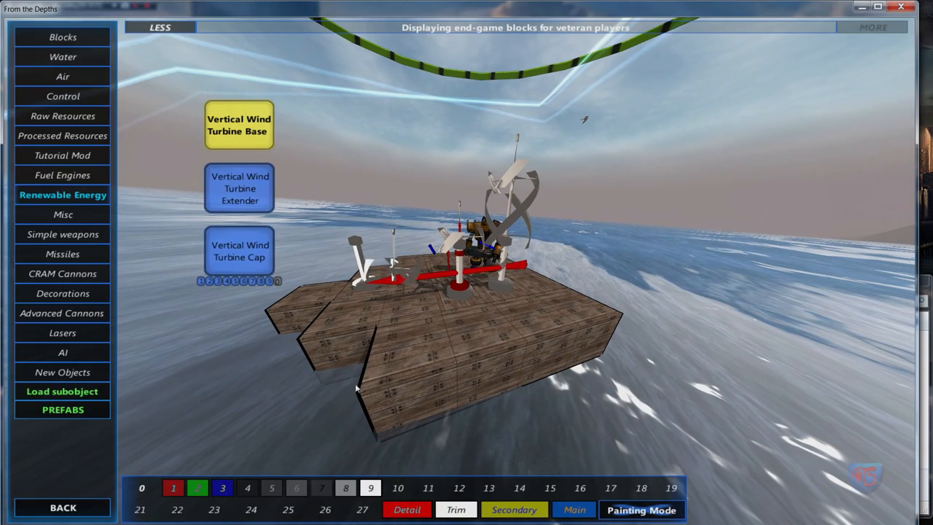